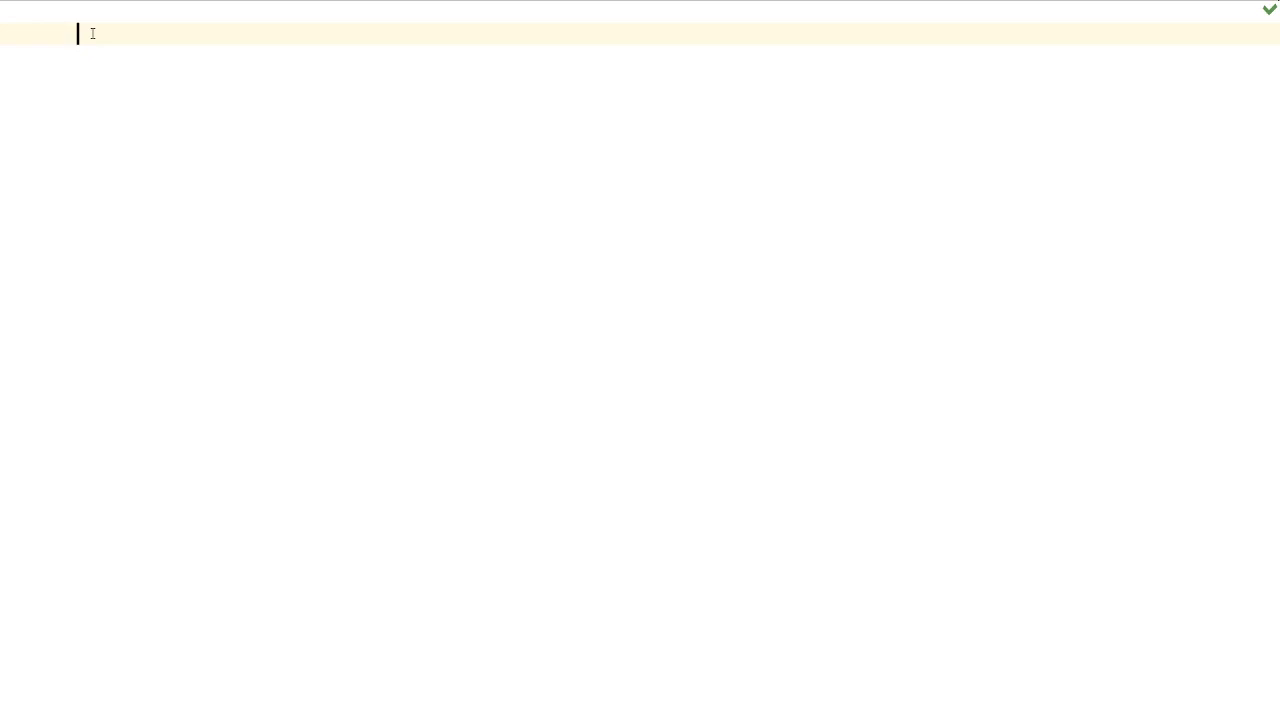
Define def menu(): whose first line is print("******Main Menu******")
{"action": "type", "text": "def"}
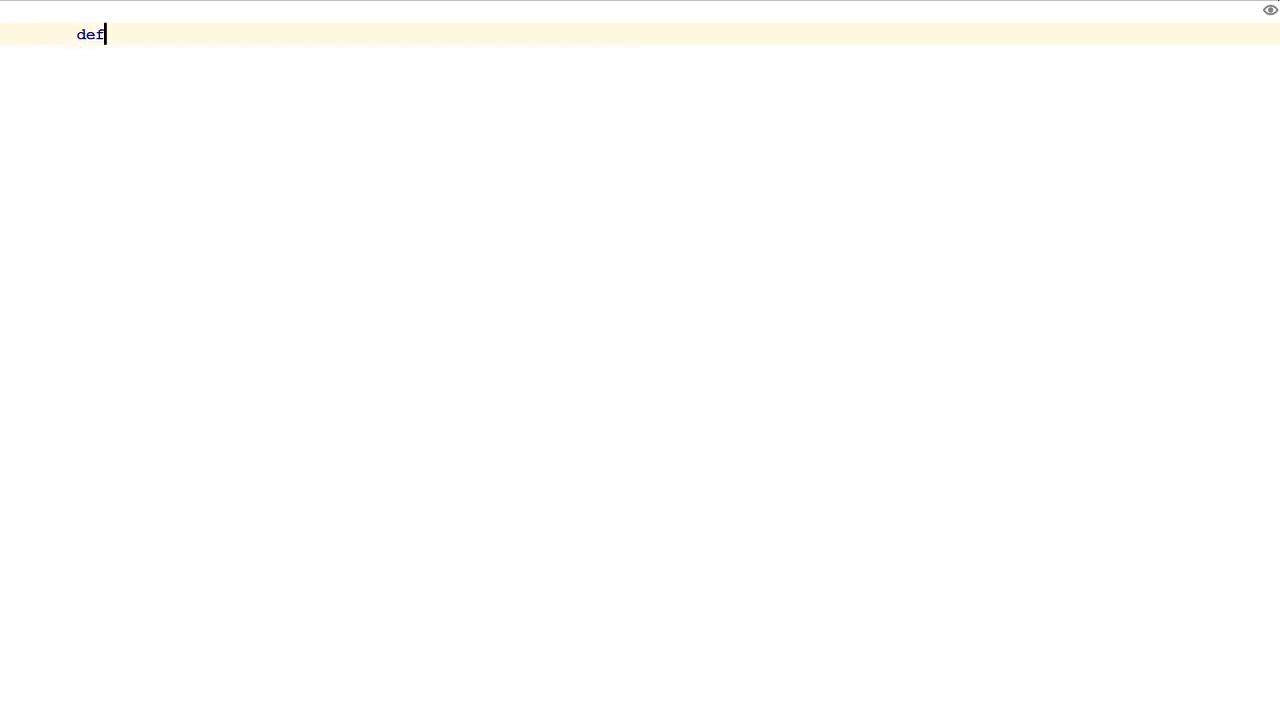
{"action": "type", "text": "menu"}
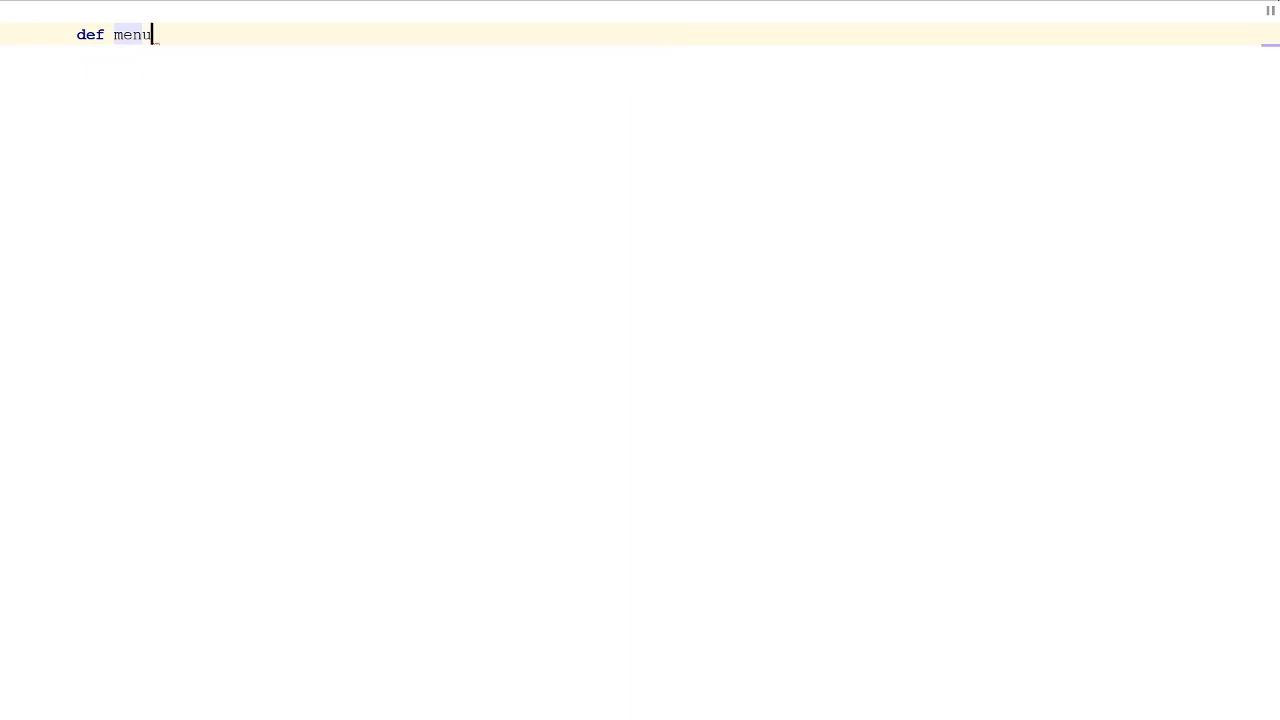
{"action": "type", "text": "():"}
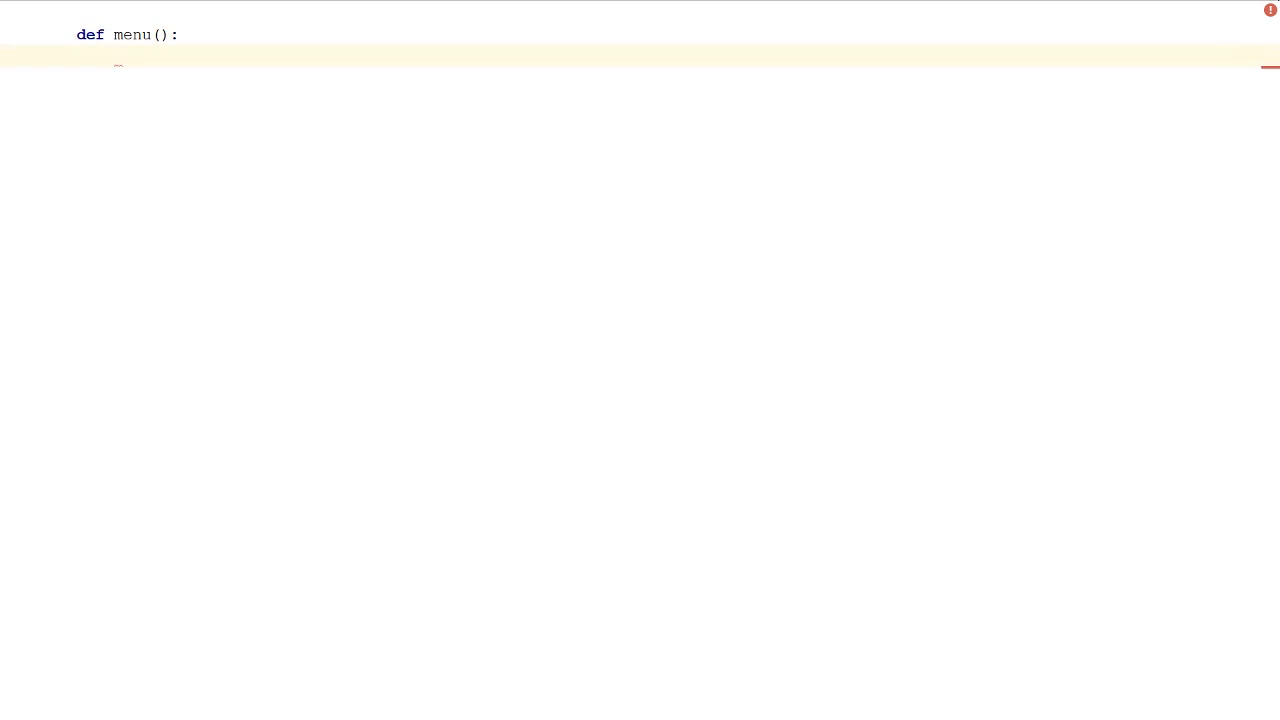
{"action": "type", "text": "print("}
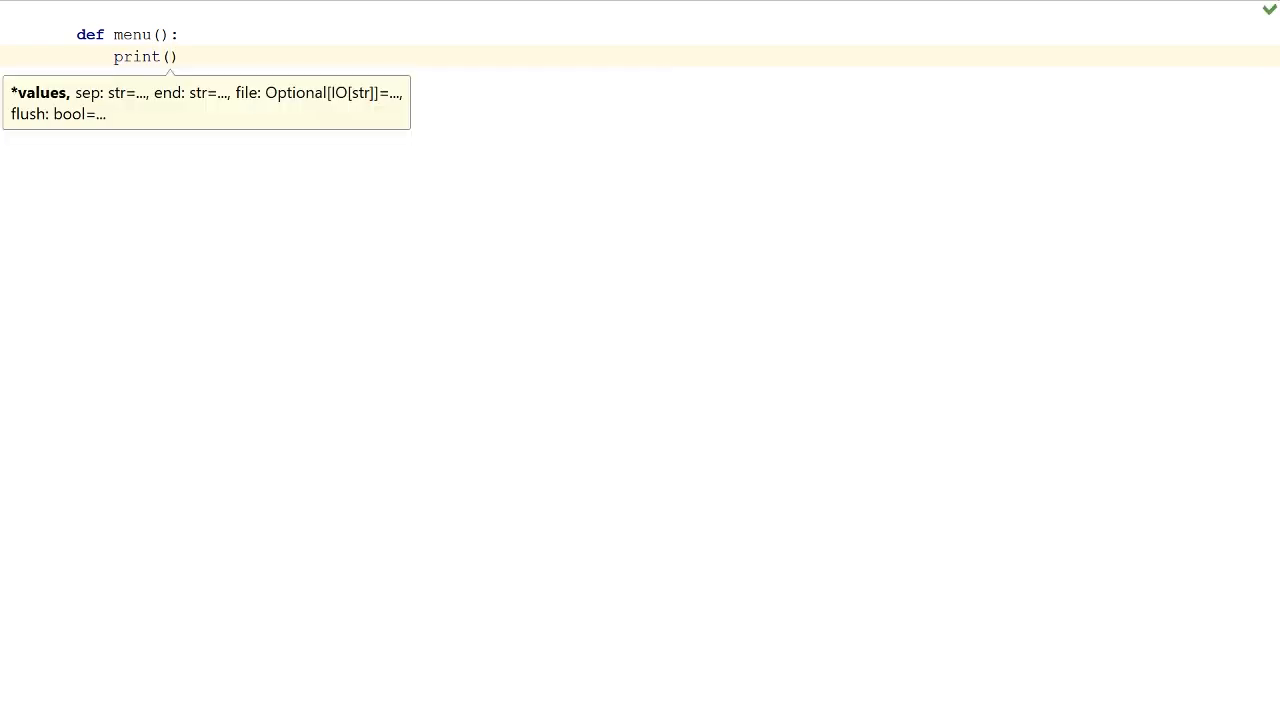
{"action": "type", "text": "\"**\""}
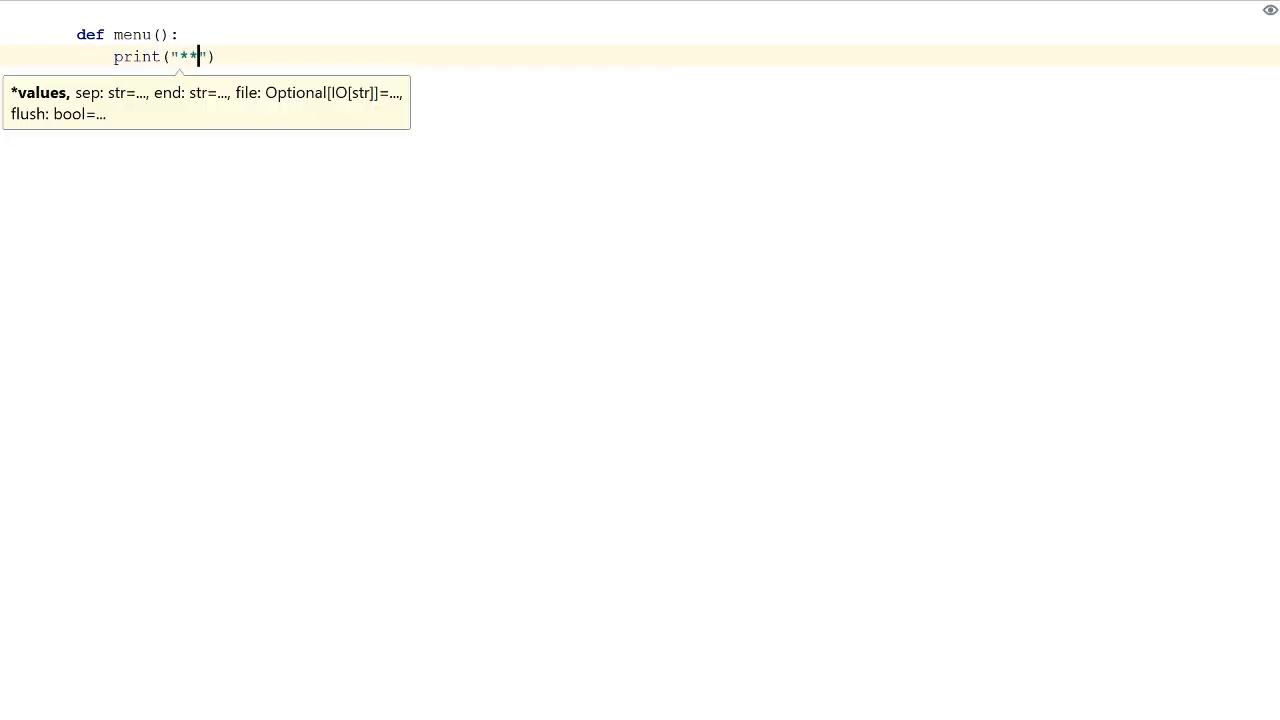
{"action": "type", "text": "****"}
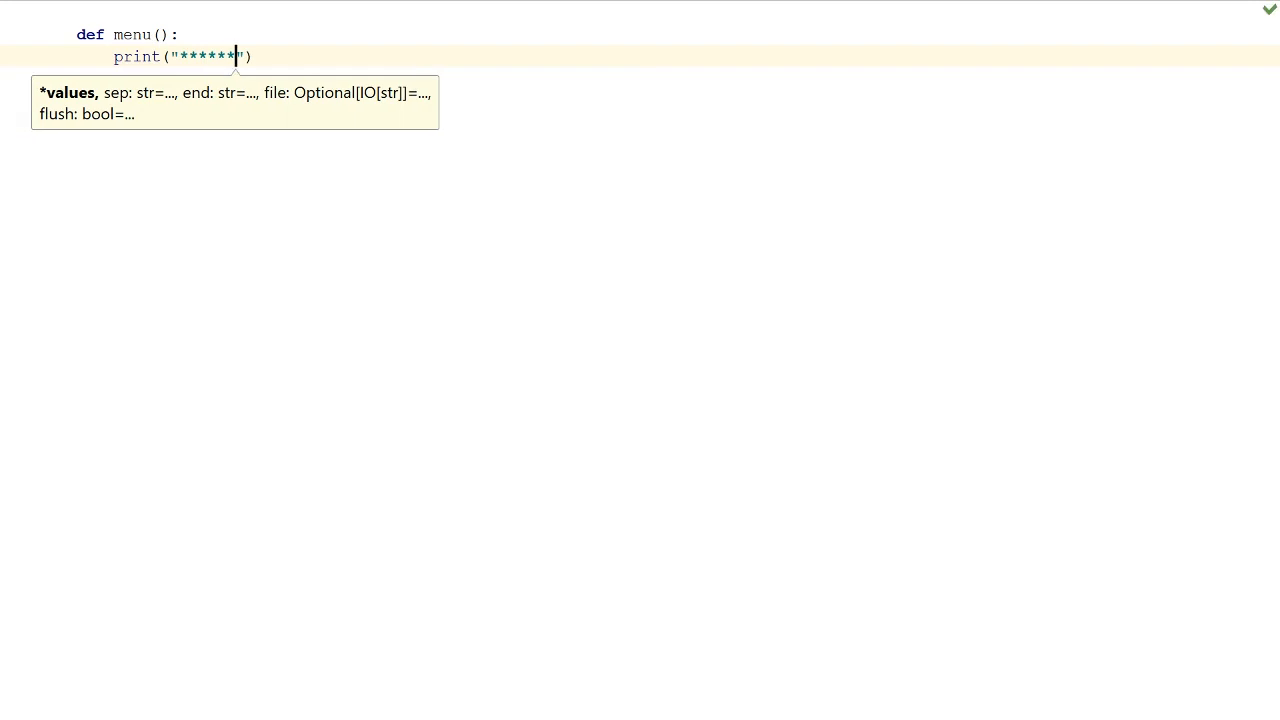
{"action": "type", "text": "main Men"}
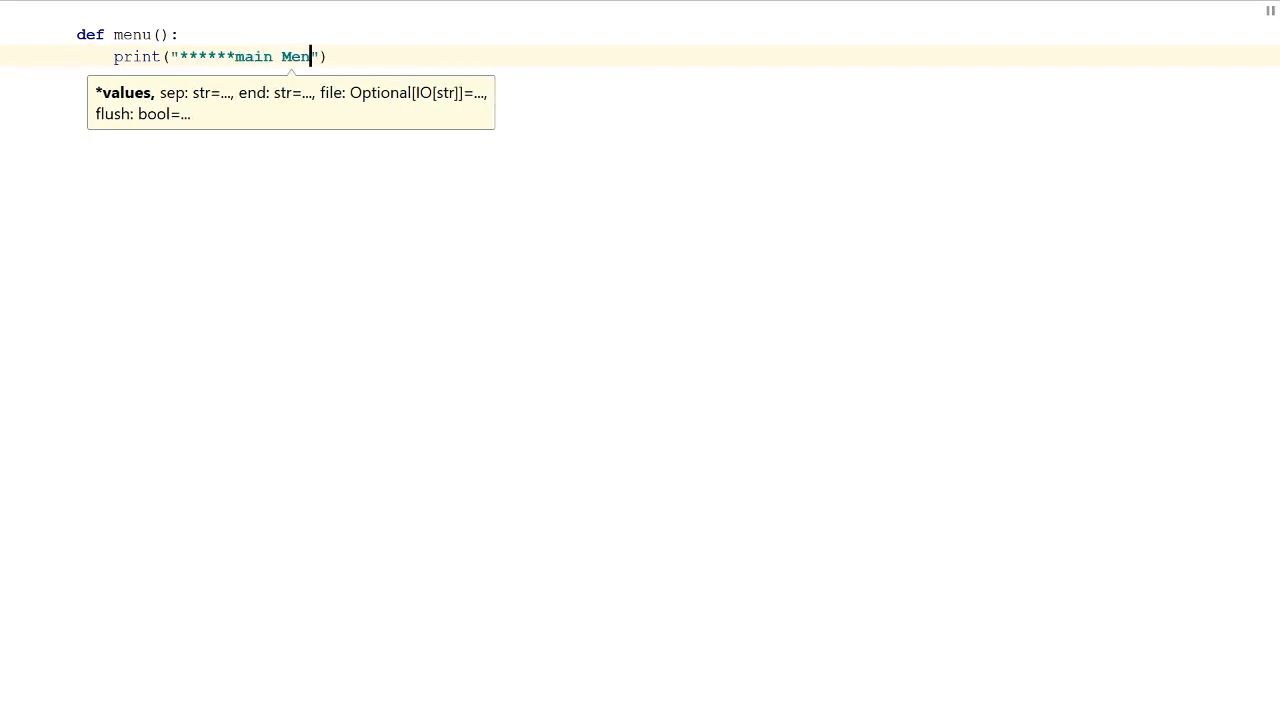
{"action": "type", "text": "u"}
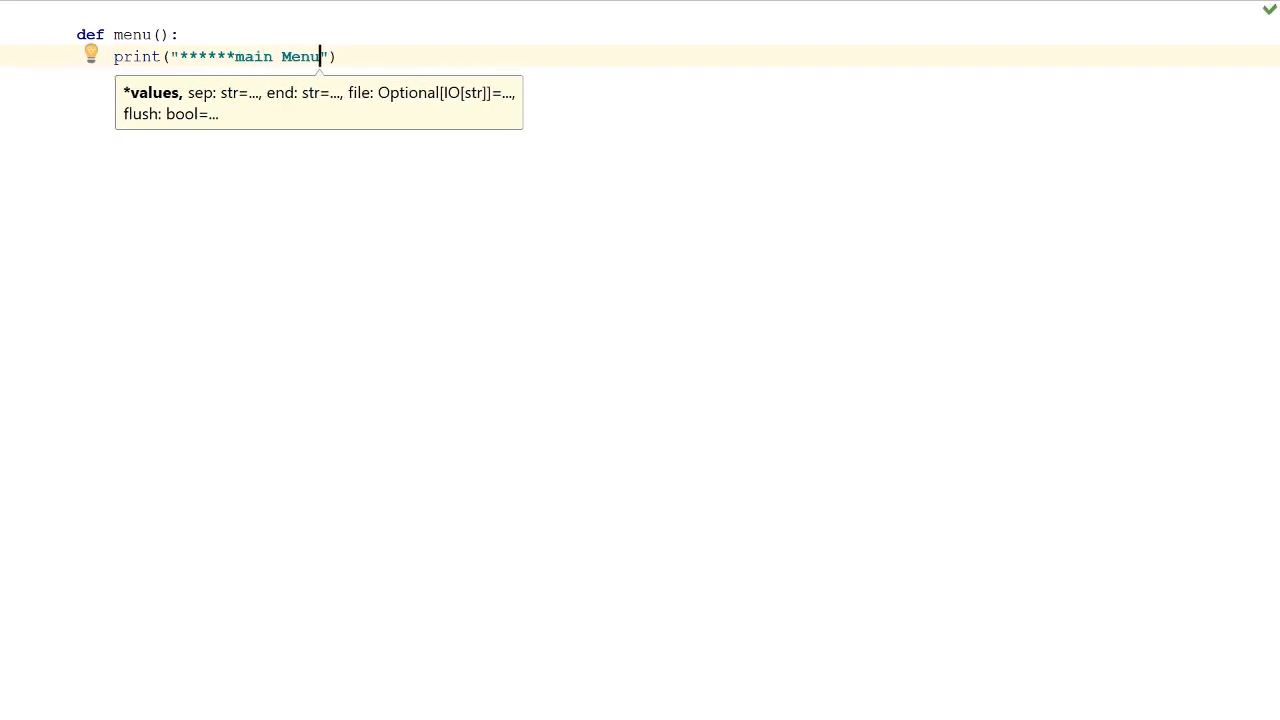
{"action": "type", "text": "******"}
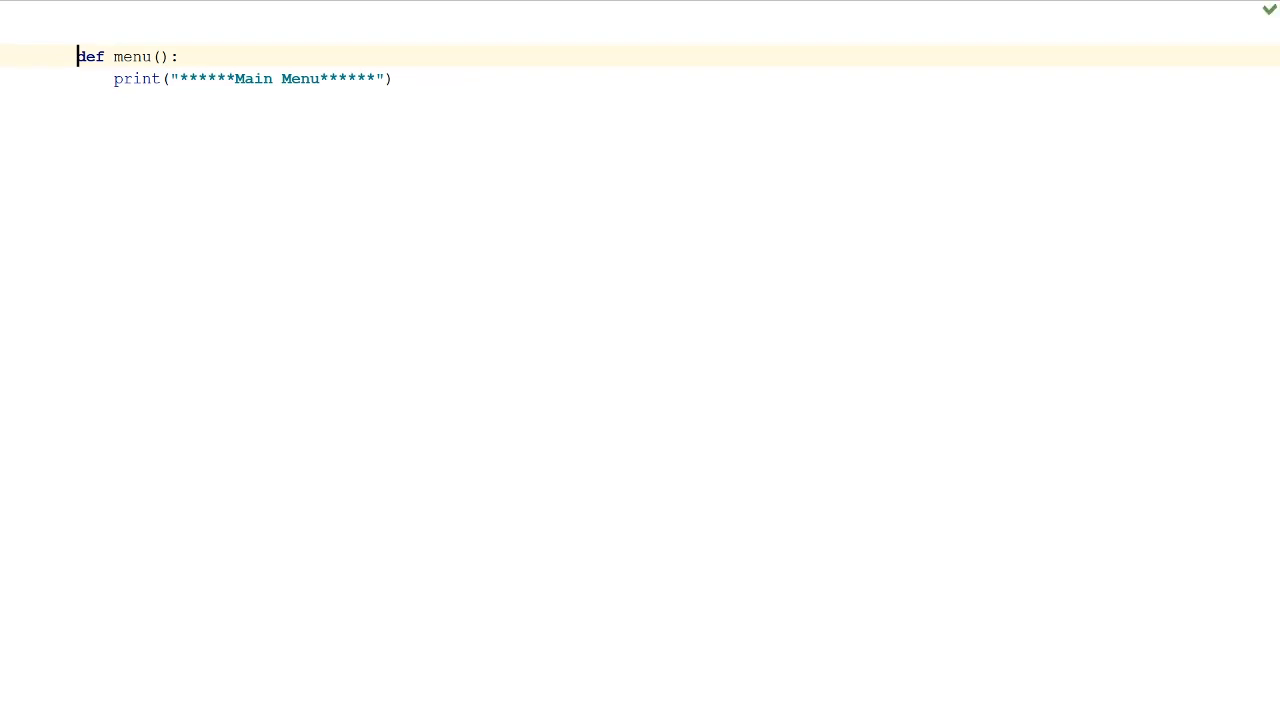
Import sys and time at the top and add time.sleep(1) after the banner print
{"action": "type", "text": "import sys"}
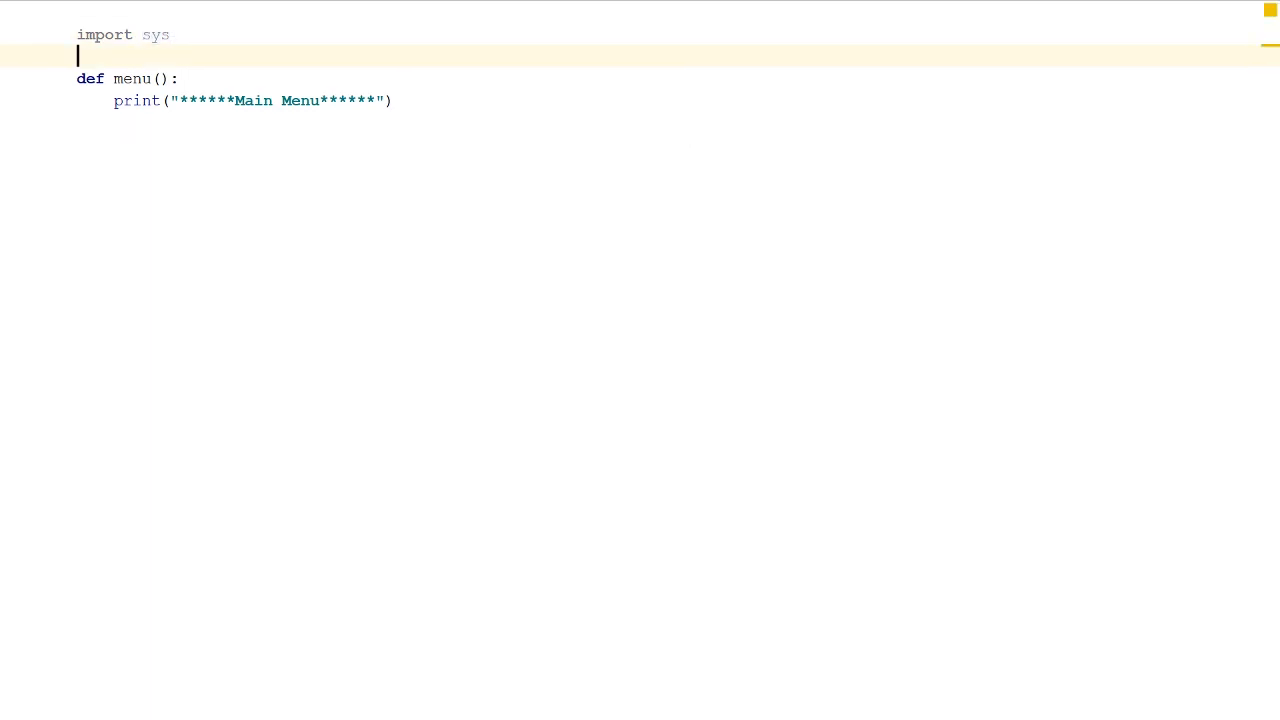
{"action": "type", "text": "import time"}
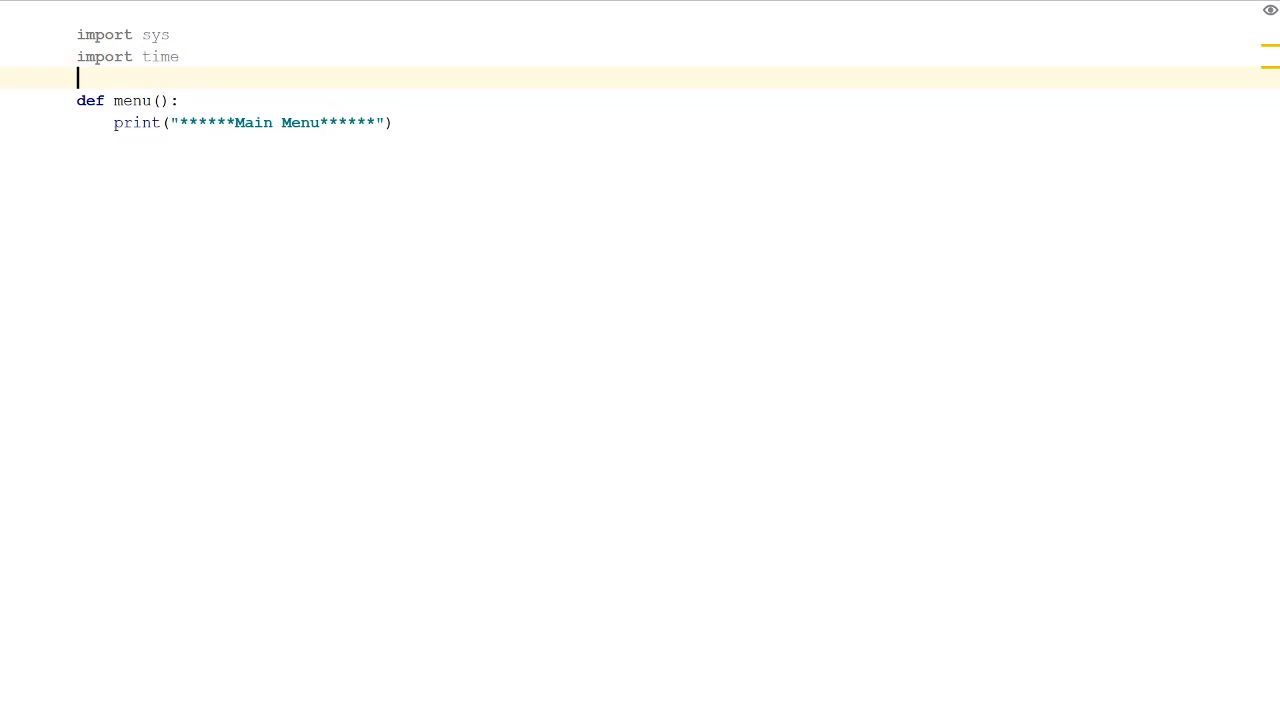
{"action": "left_click", "coordinate": [393, 122]}
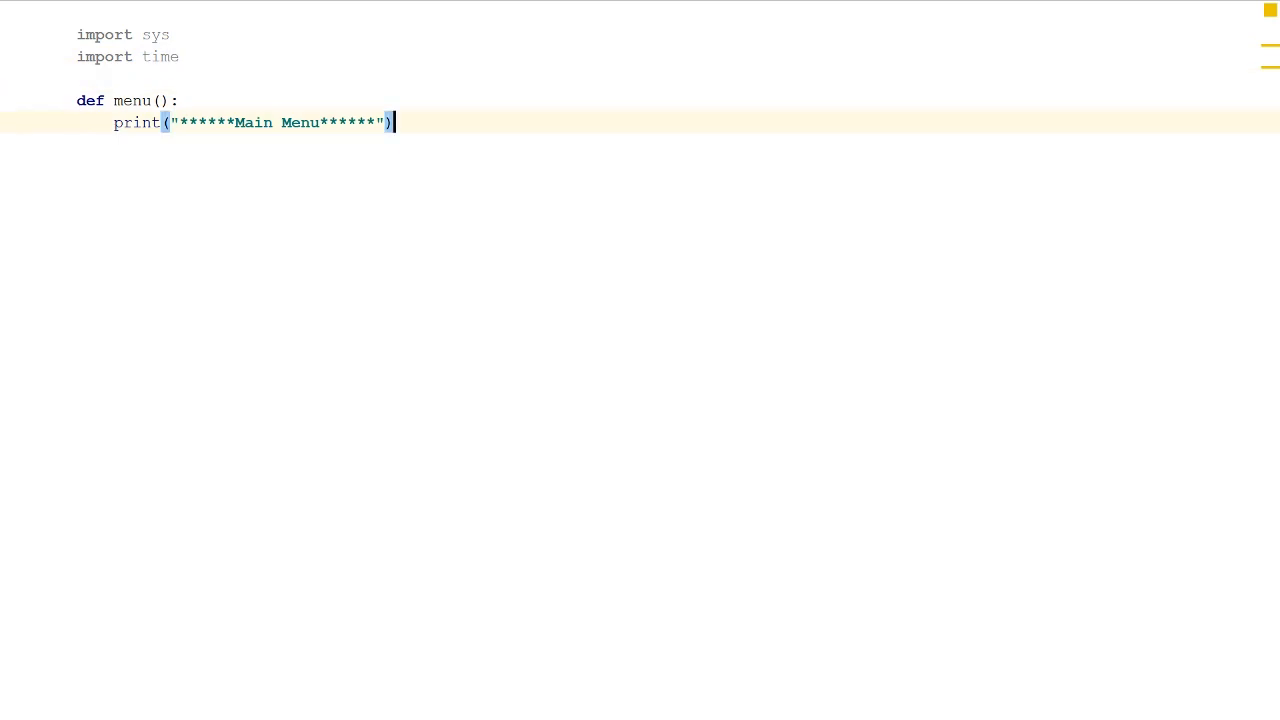
{"action": "key", "text": "Return"}
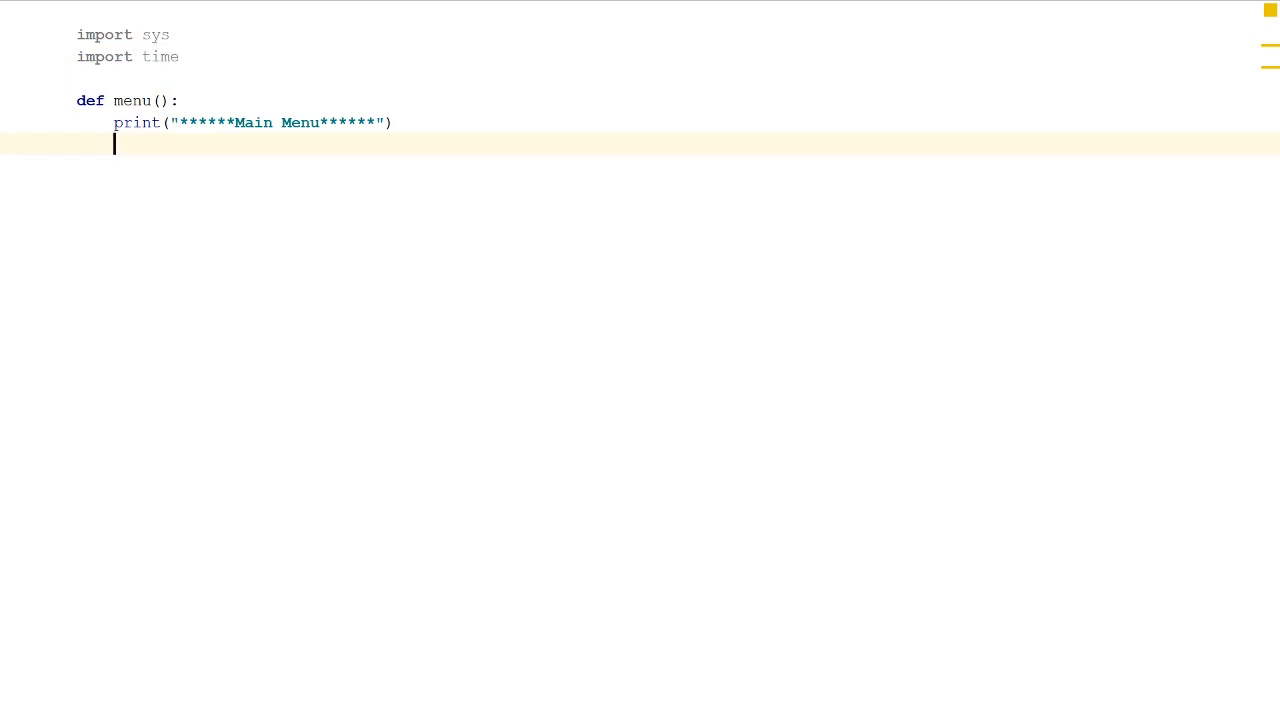
{"action": "type", "text": "time"}
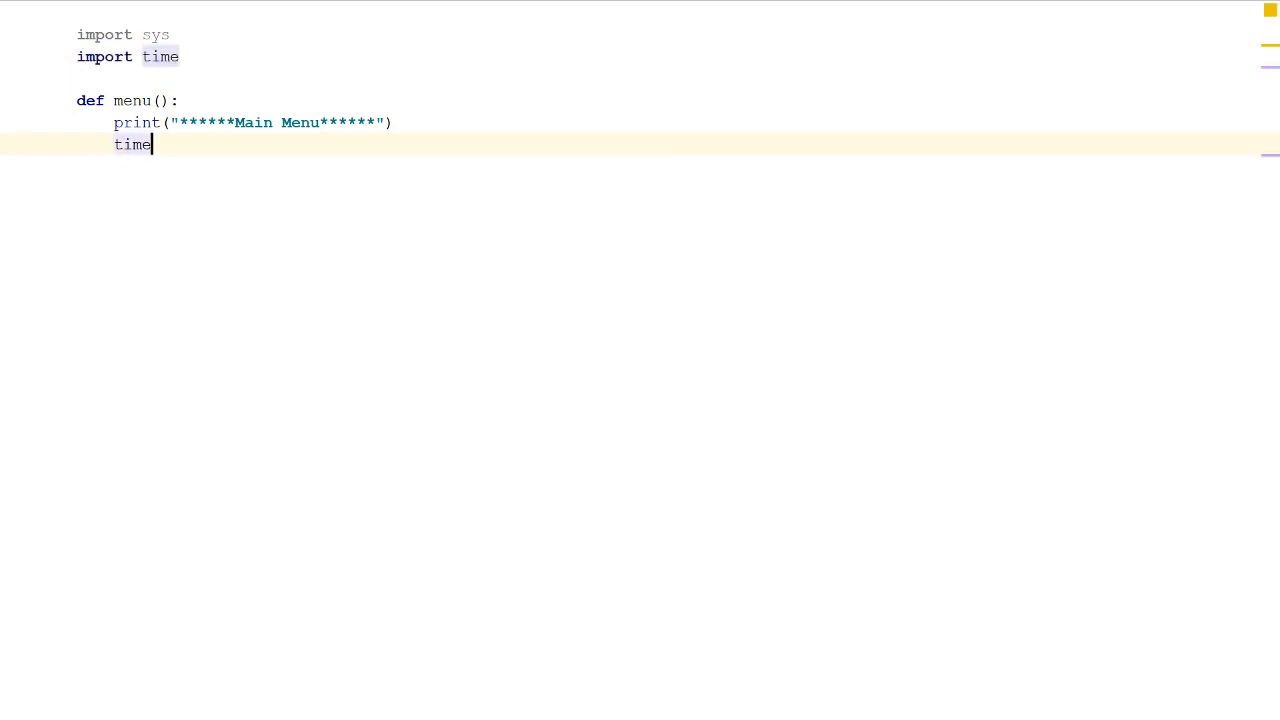
{"action": "type", "text": ".sleep"}
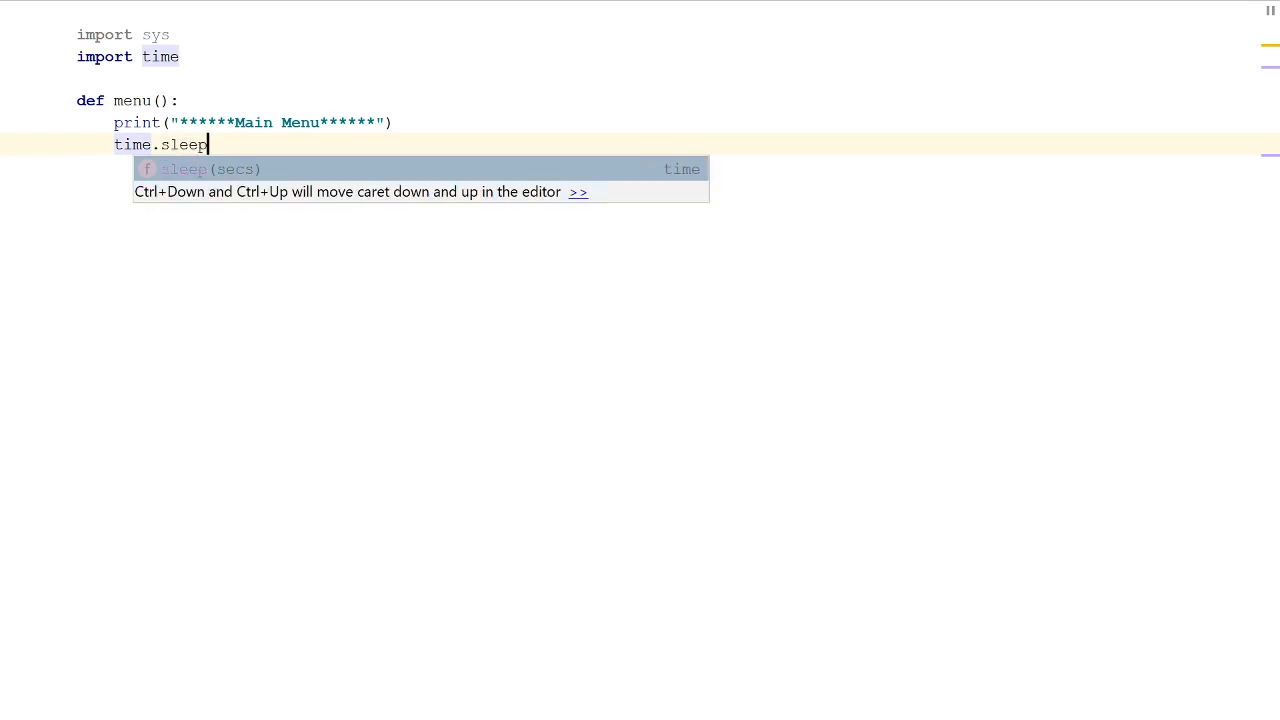
{"action": "type", "text": "(1"}
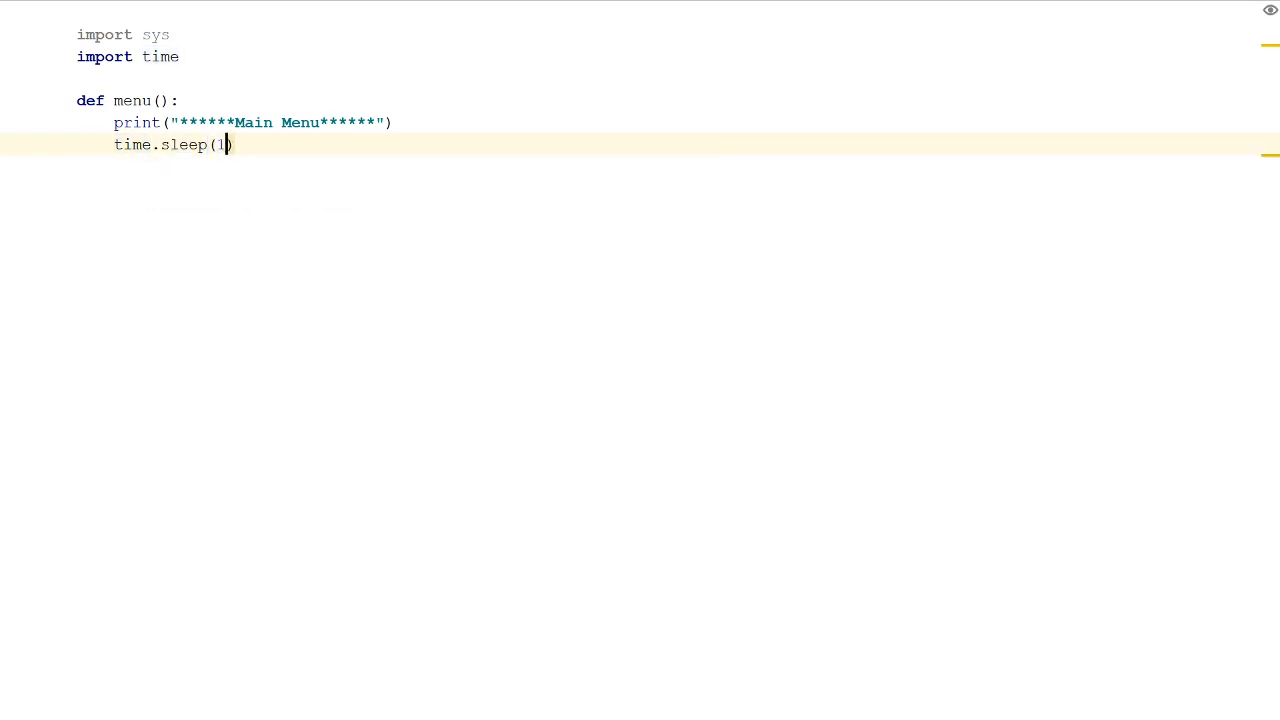
{"action": "key", "text": "Return"}
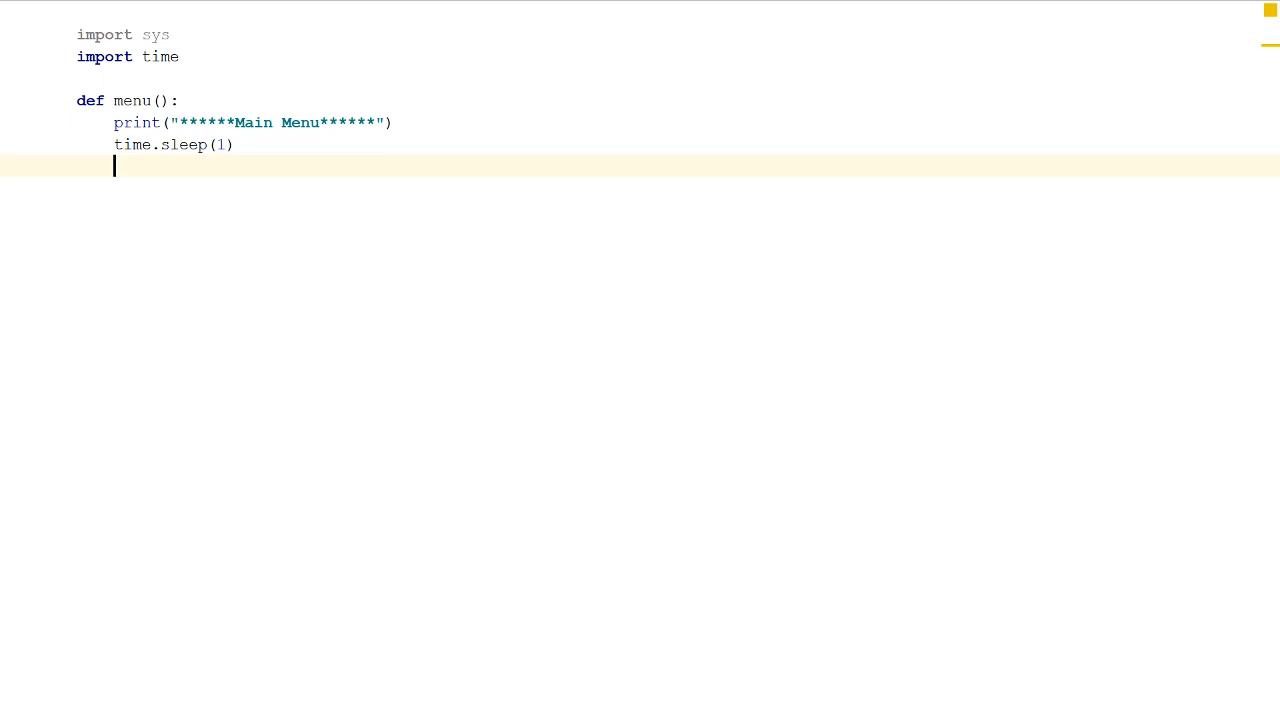
{"action": "key", "text": "Return"}
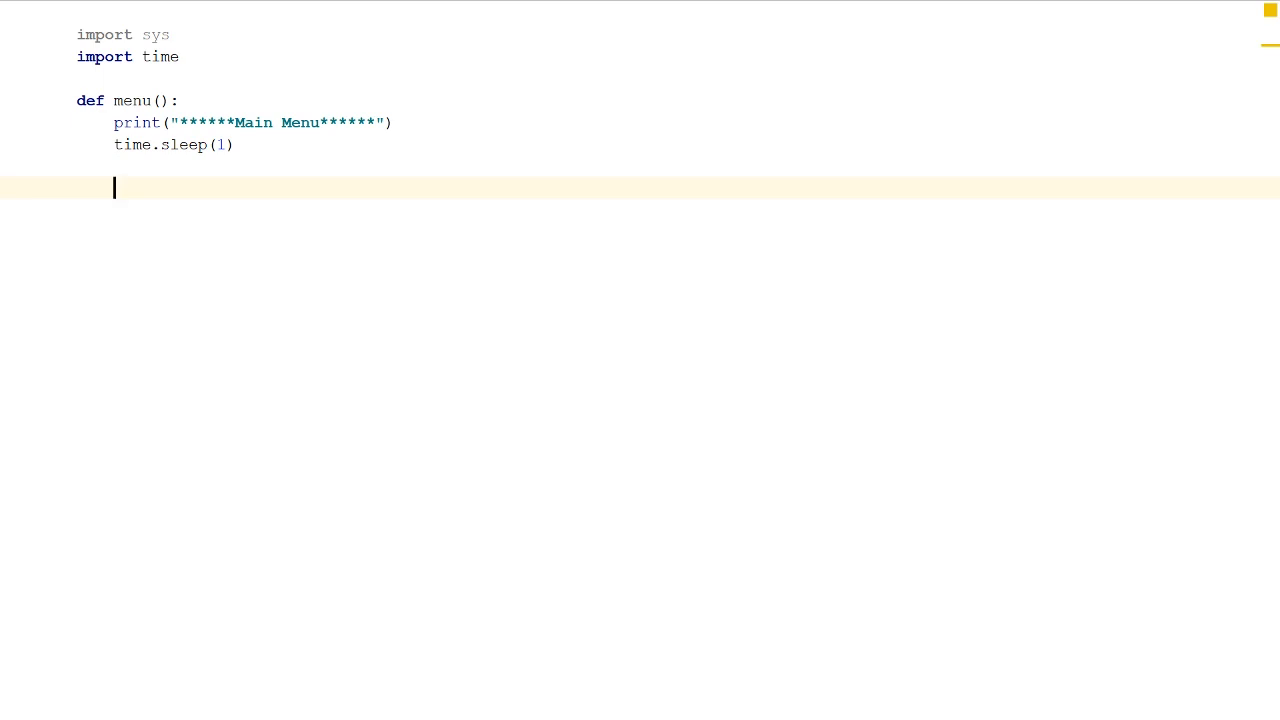
Add choice = input(""" """) with an empty multi-line prompt below the sleep line
{"action": "type", "text": "choice"}
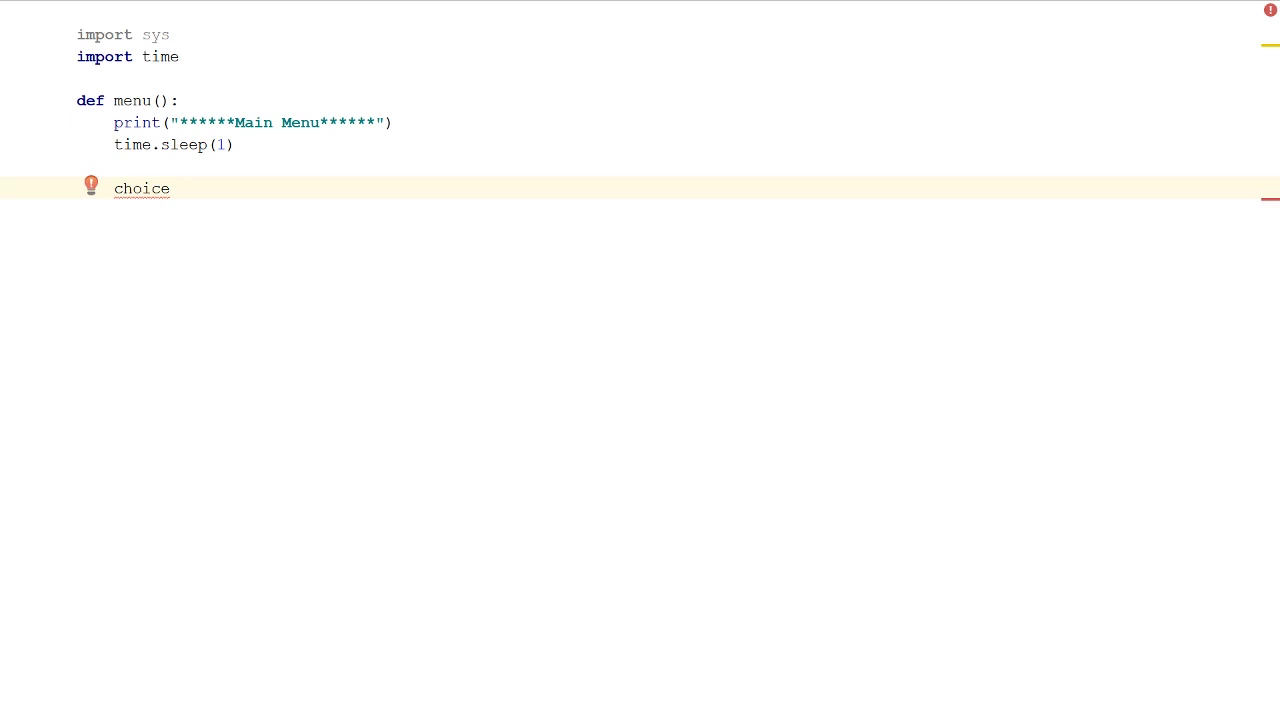
{"action": "type", "text": "="}
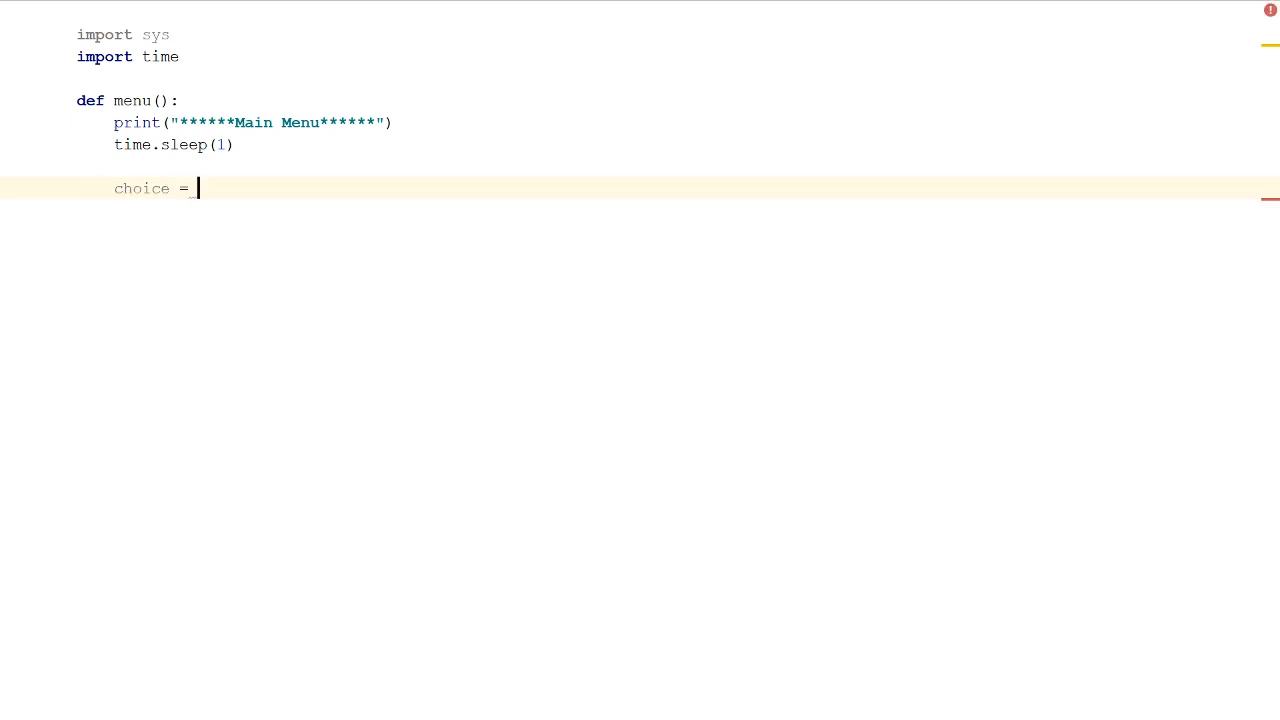
{"action": "type", "text": "input(\"\"\""}
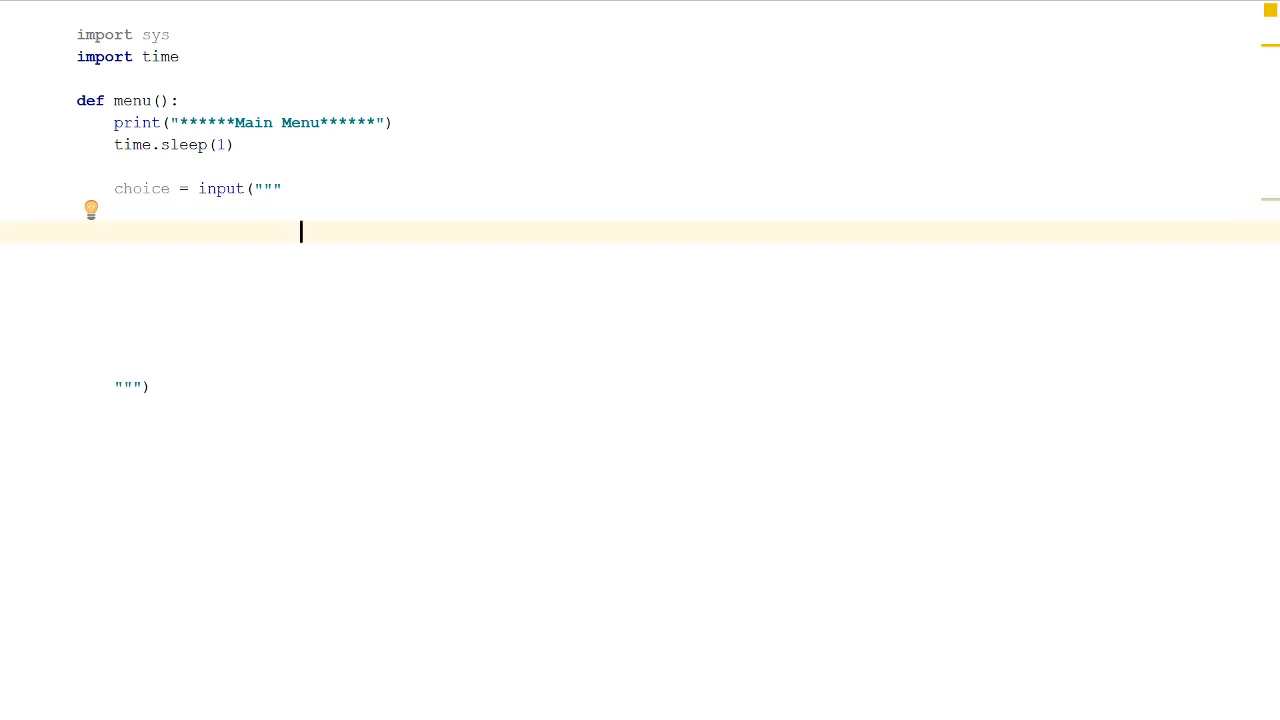
List prompt options A: Add, B: Multiply and C: Divide on separate lines
{"action": "type", "text": "A:"}
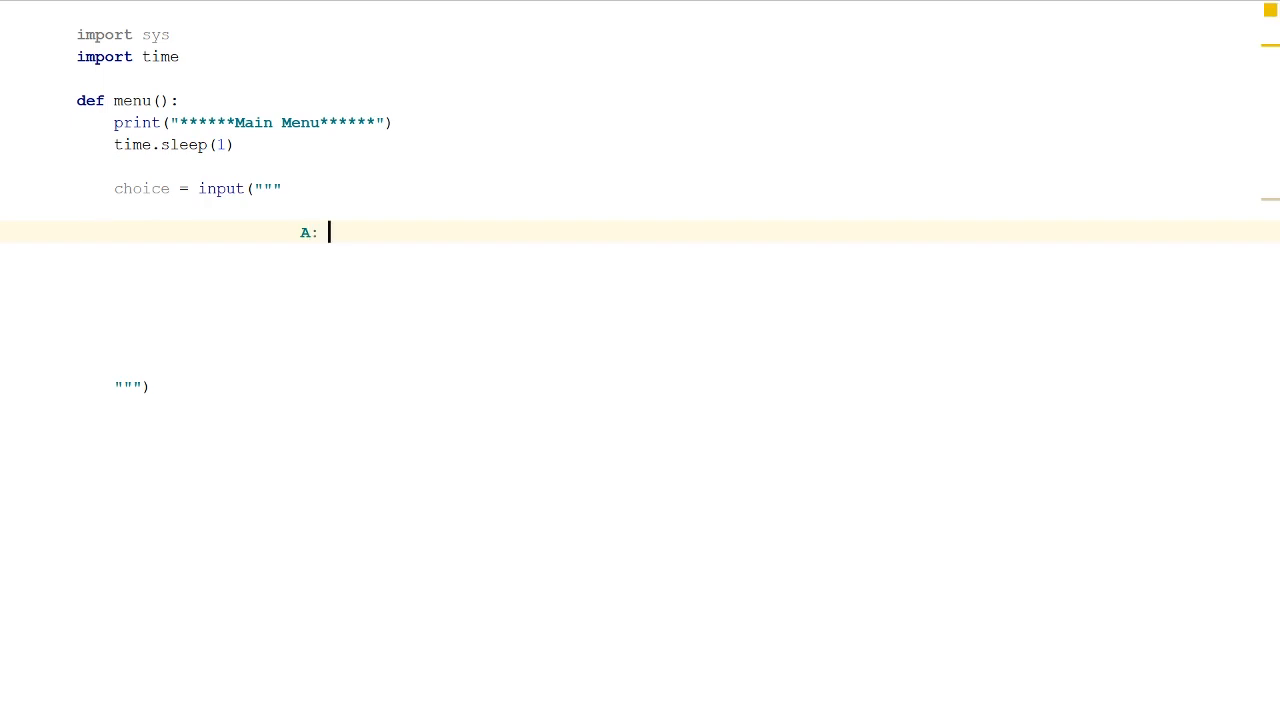
{"action": "type", "text": "Ad"}
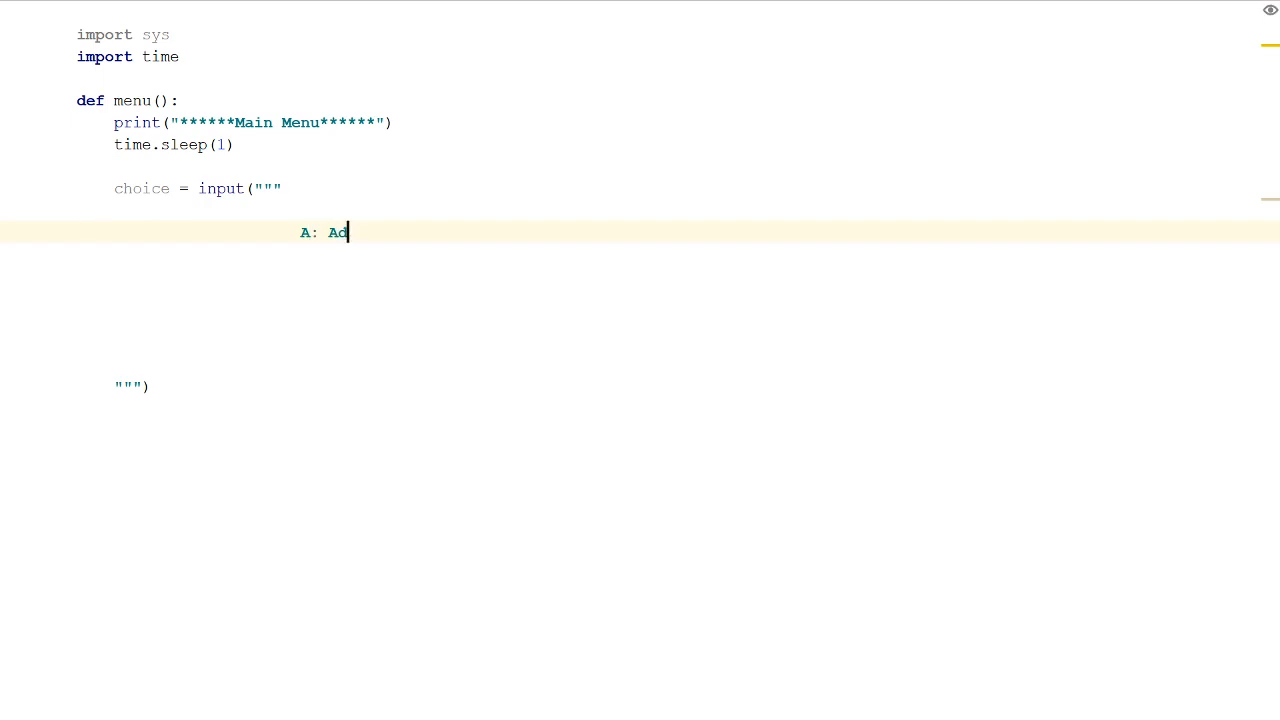
{"action": "key", "text": "enter"}
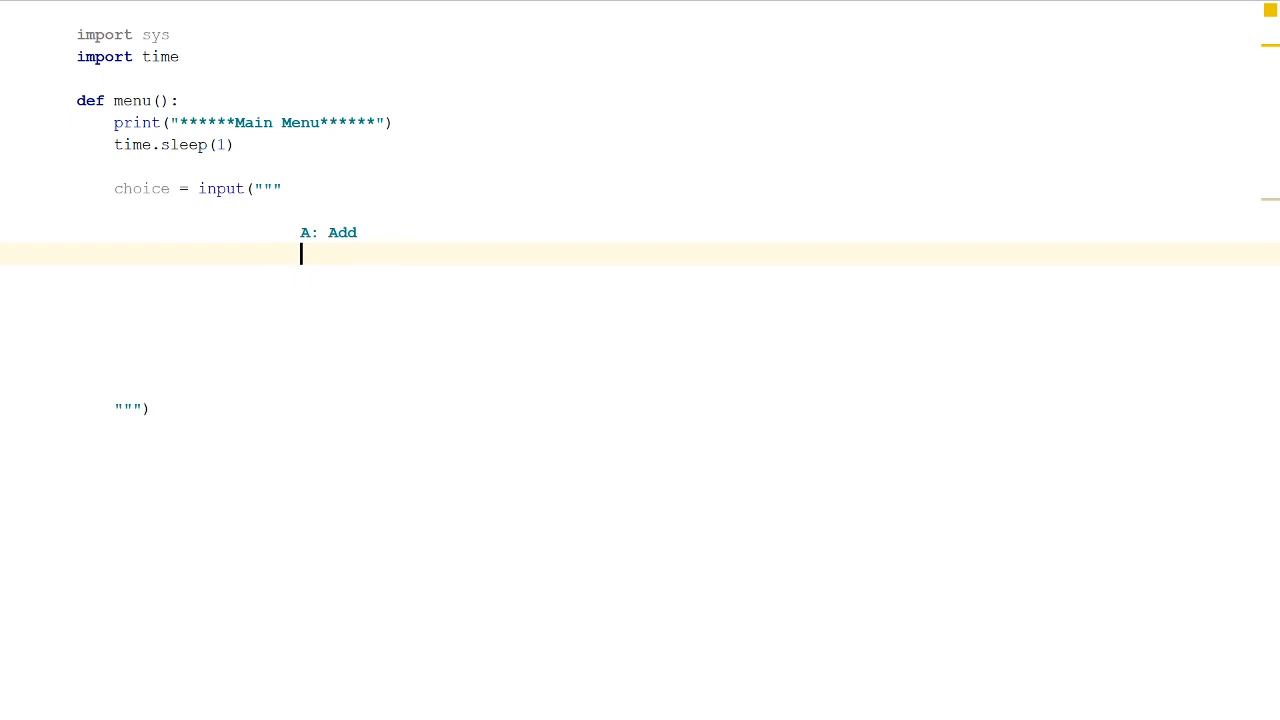
{"action": "type", "text": "B:"}
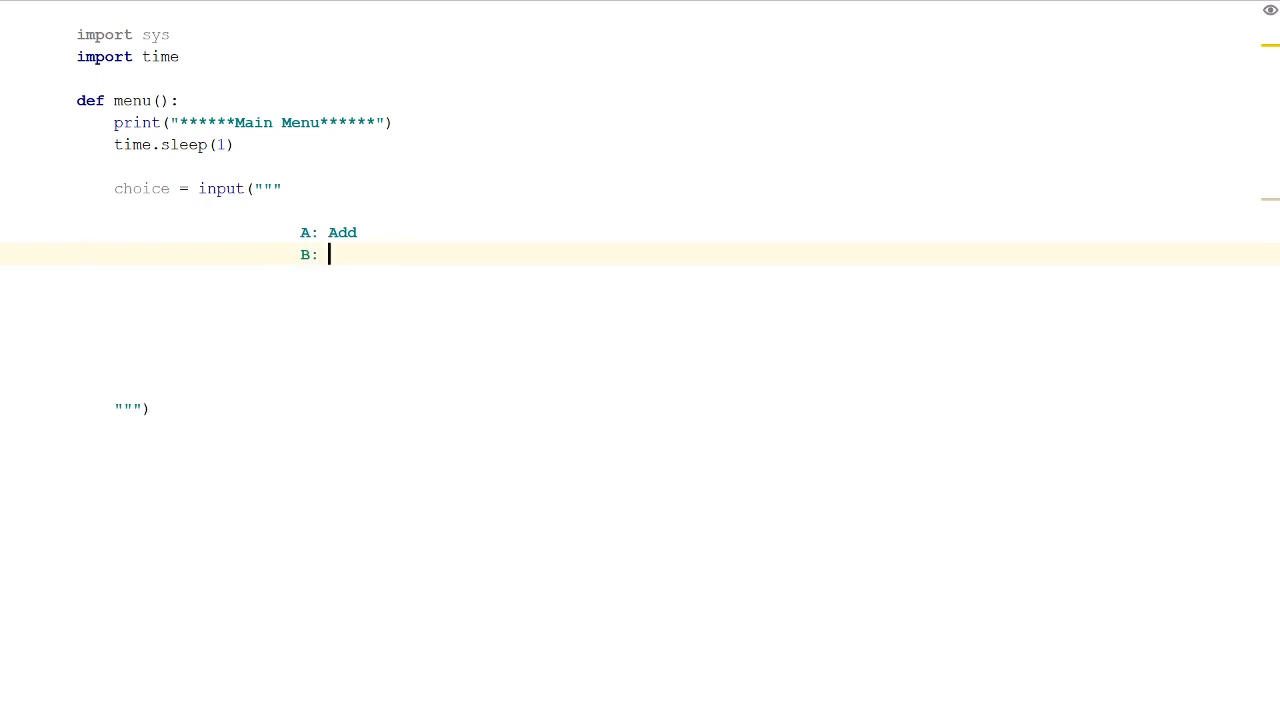
{"action": "type", "text": "Multiply"}
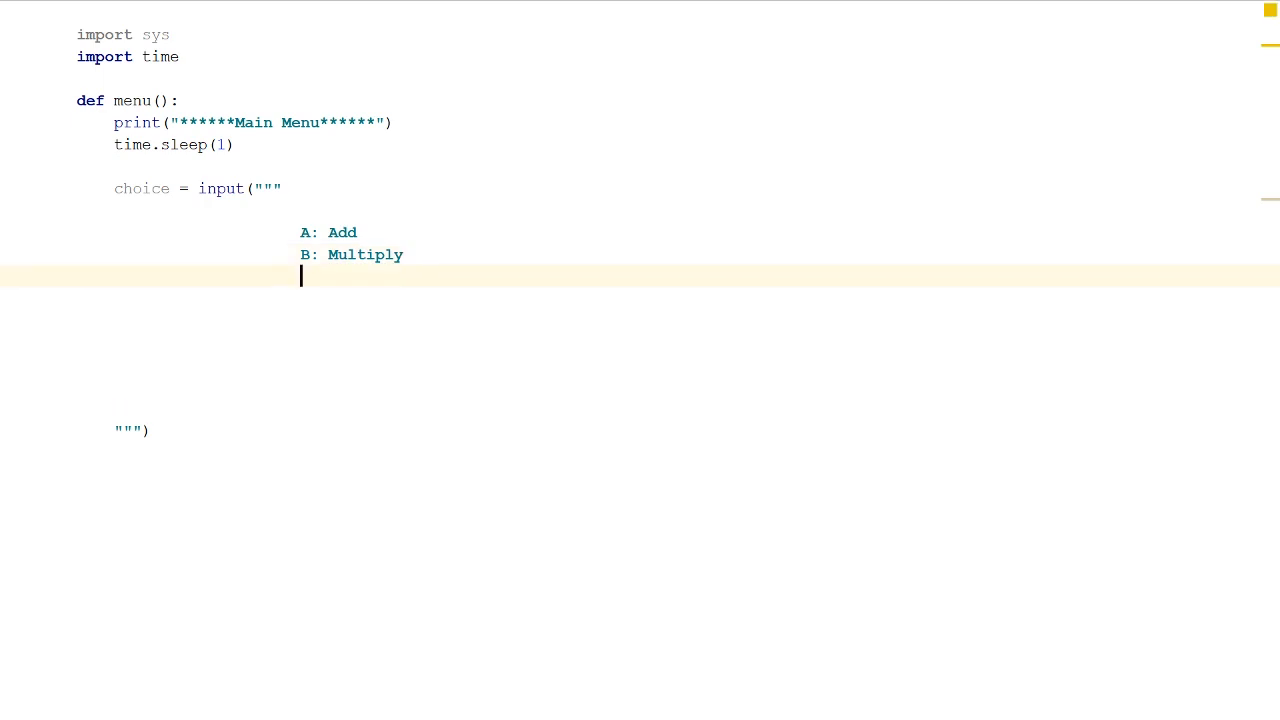
{"action": "type", "text": "C"}
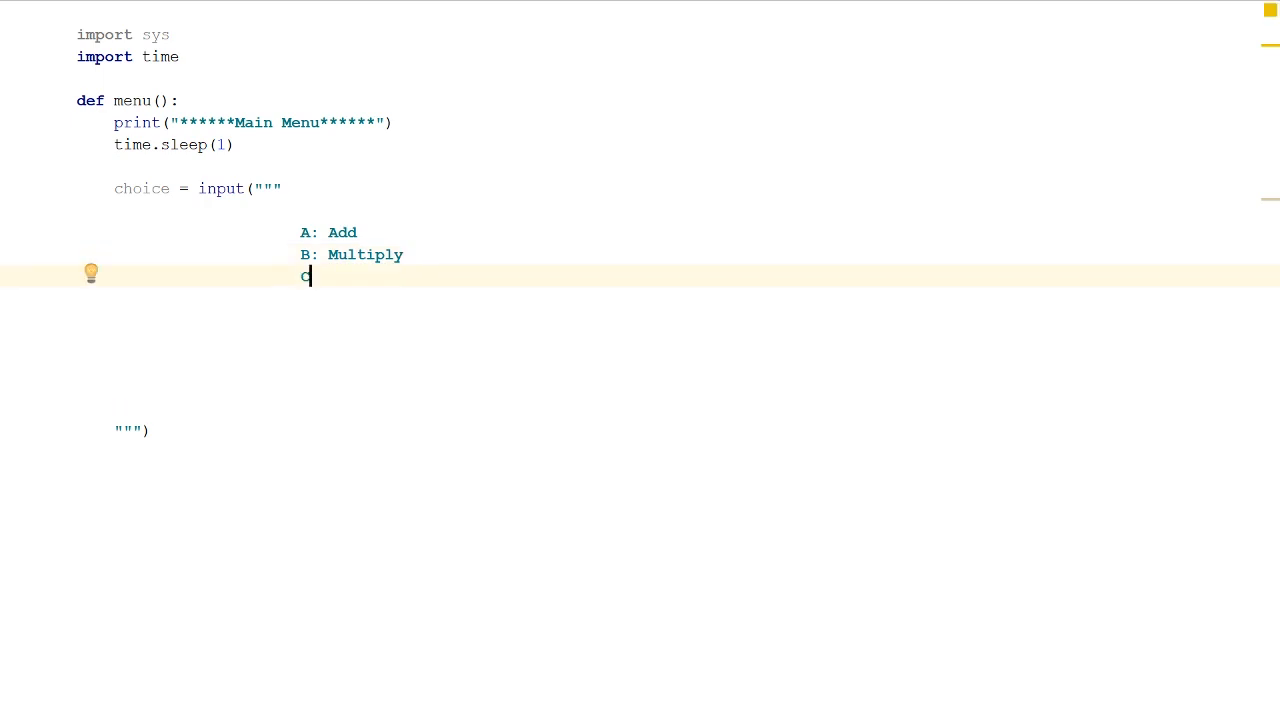
{"action": "type", "text": ":"}
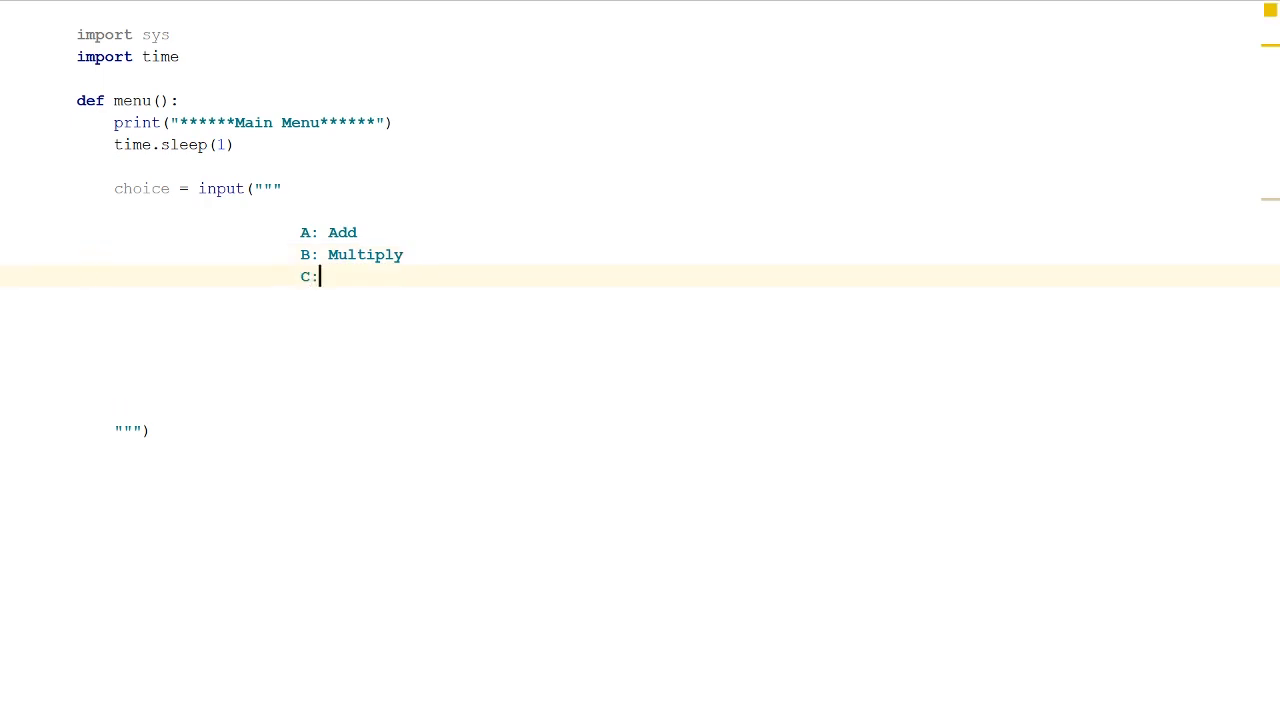
{"action": "type", "text": "Divide"}
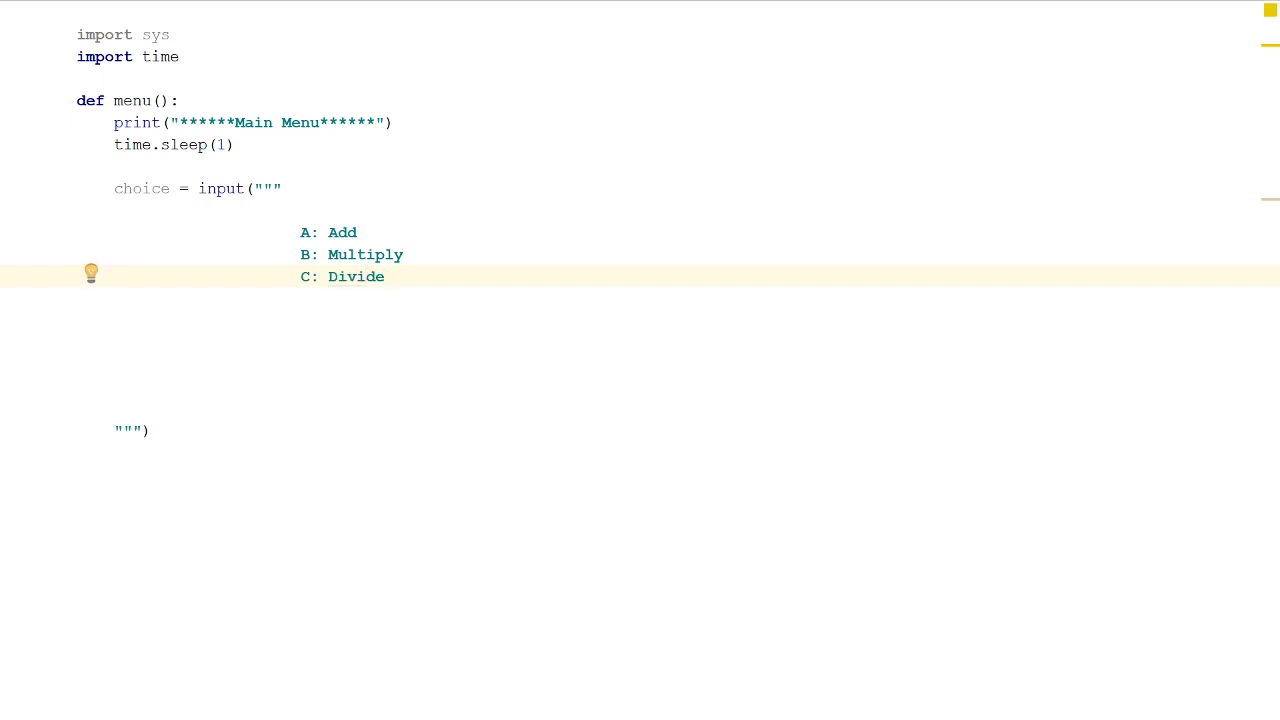
Add the D: Subtract and Q: Quit option lines to the prompt
{"action": "type", "text": "D"}
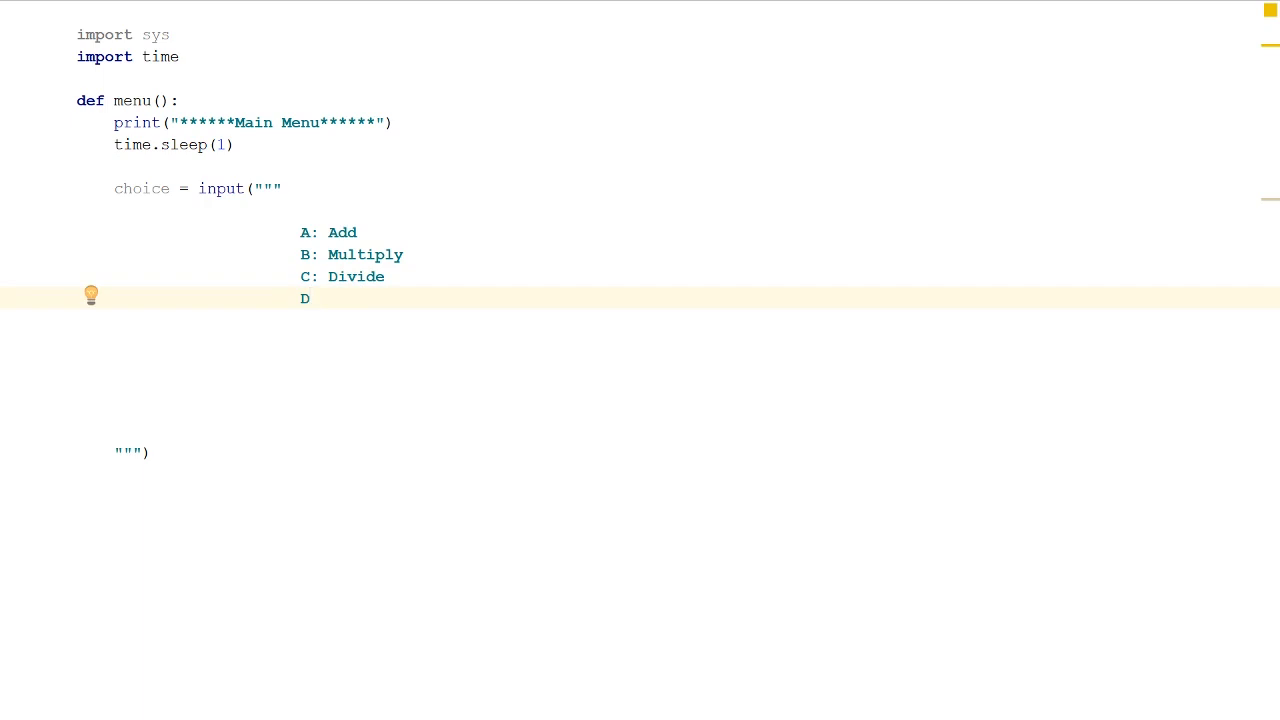
{"action": "type", "text": ": Su"}
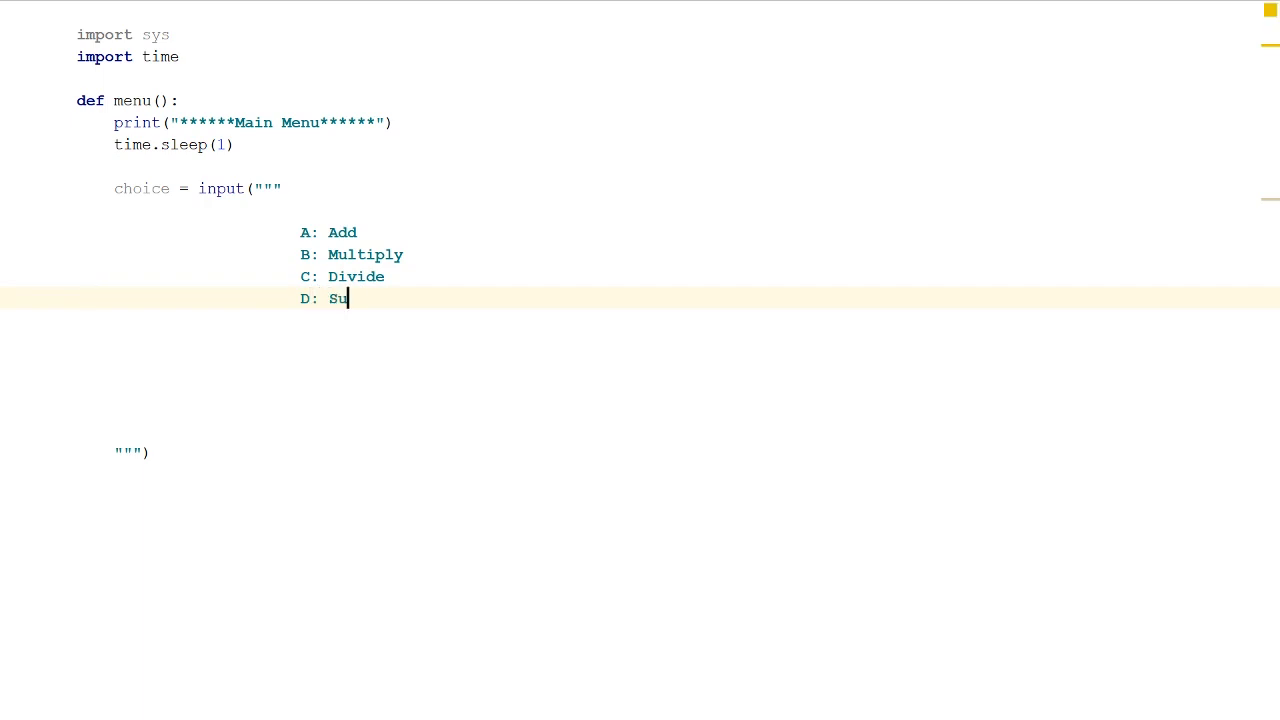
{"action": "type", "text": "btract"}
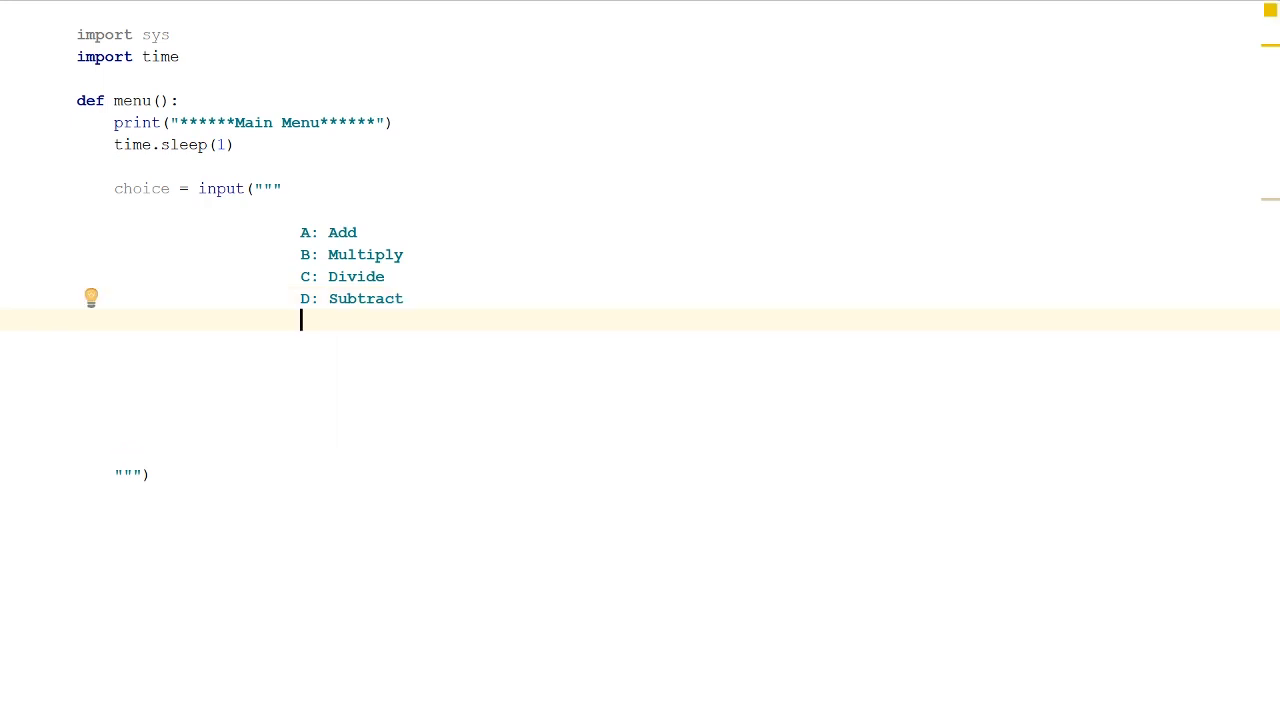
{"action": "type", "text": "Q"}
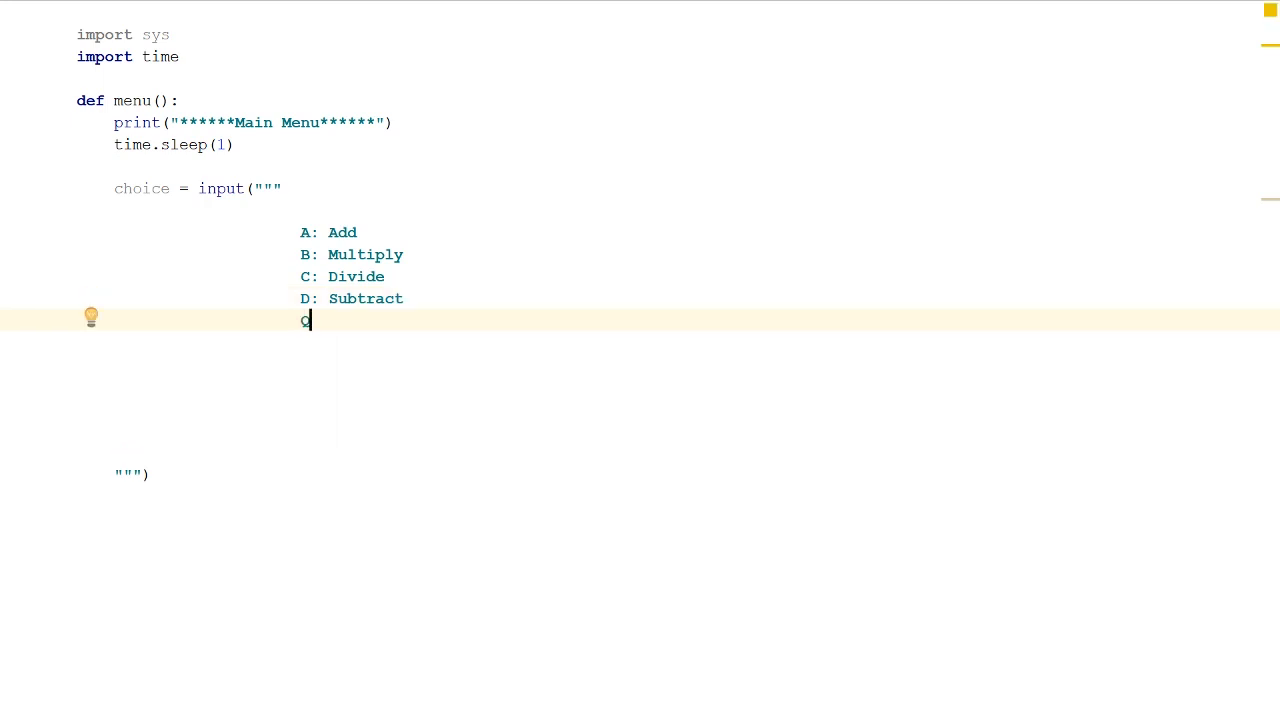
{"action": "type", "text": ": Q"}
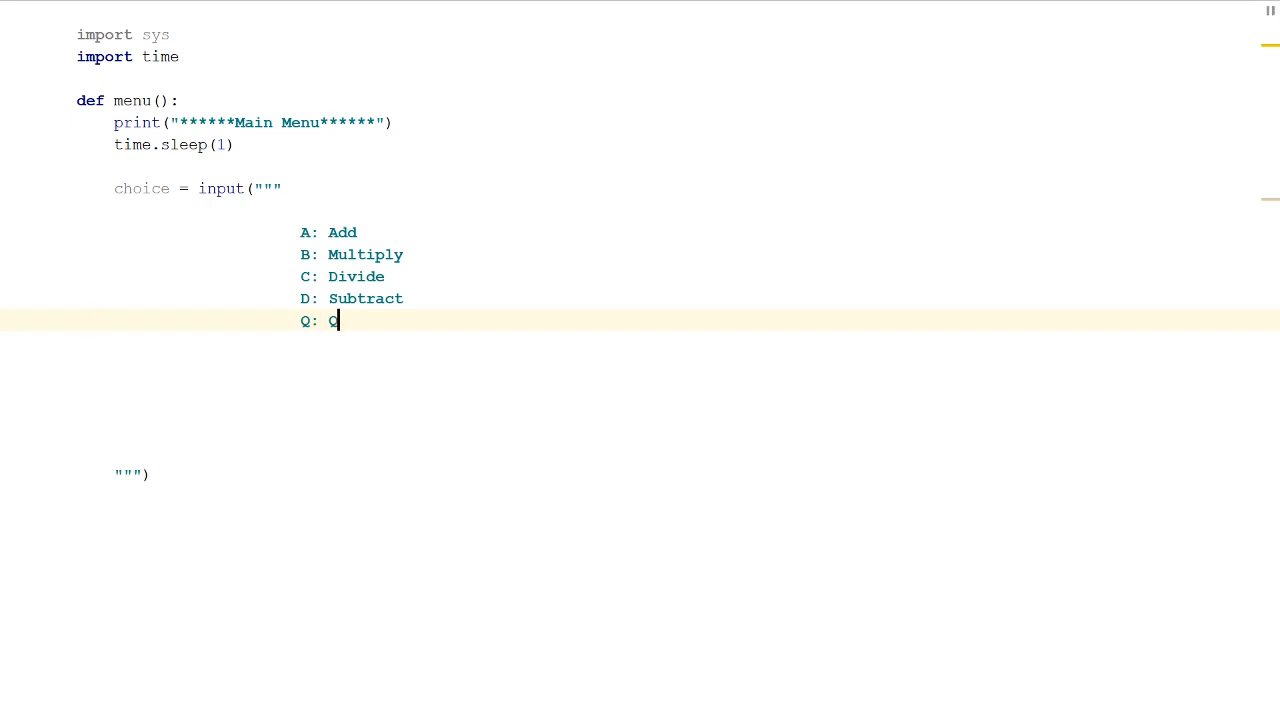
{"action": "type", "text": "uit"}
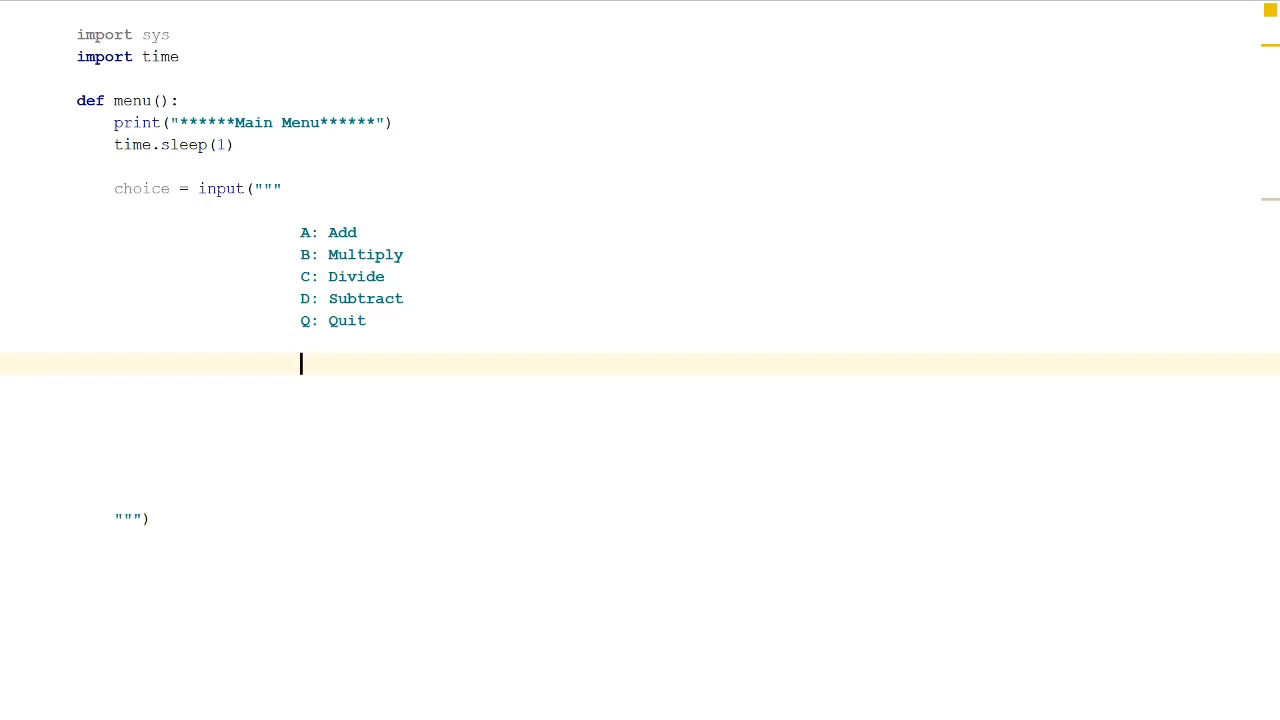
Add 'Please make a selection from A, B, C, D or Q:' and delete the extra blank lines
{"action": "type", "text": "Please ma"}
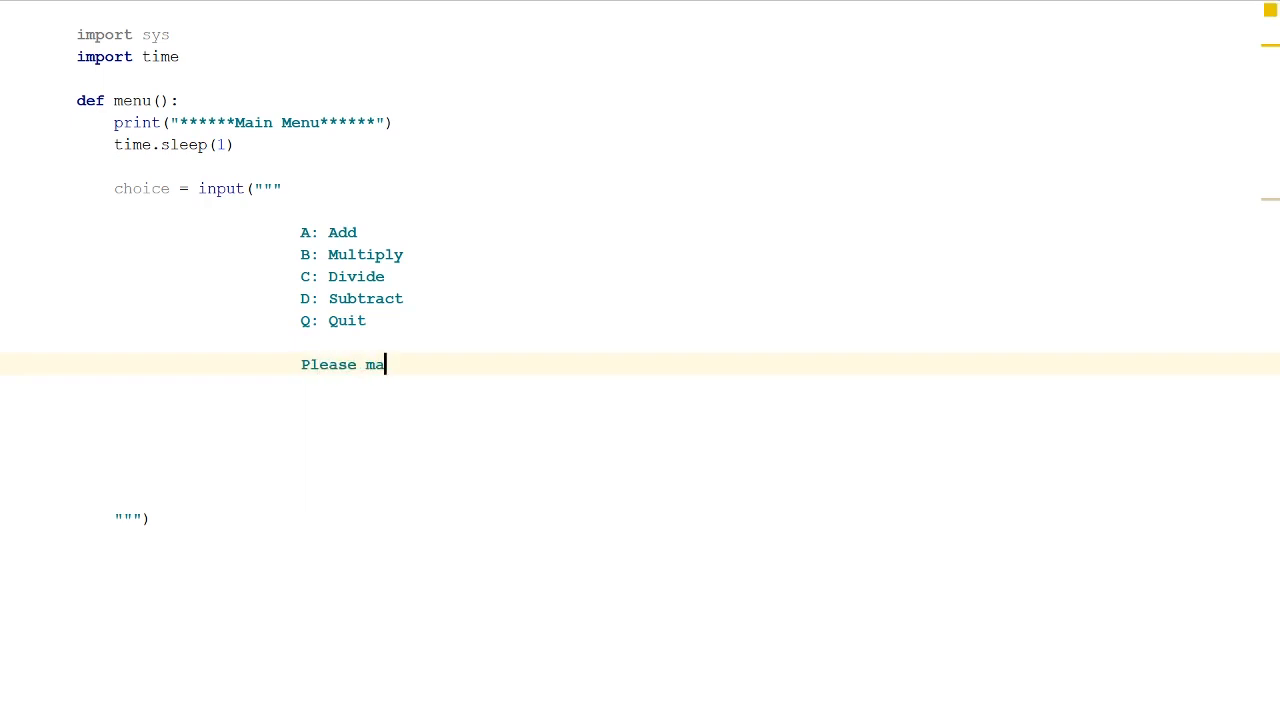
{"action": "type", "text": "ke a se"}
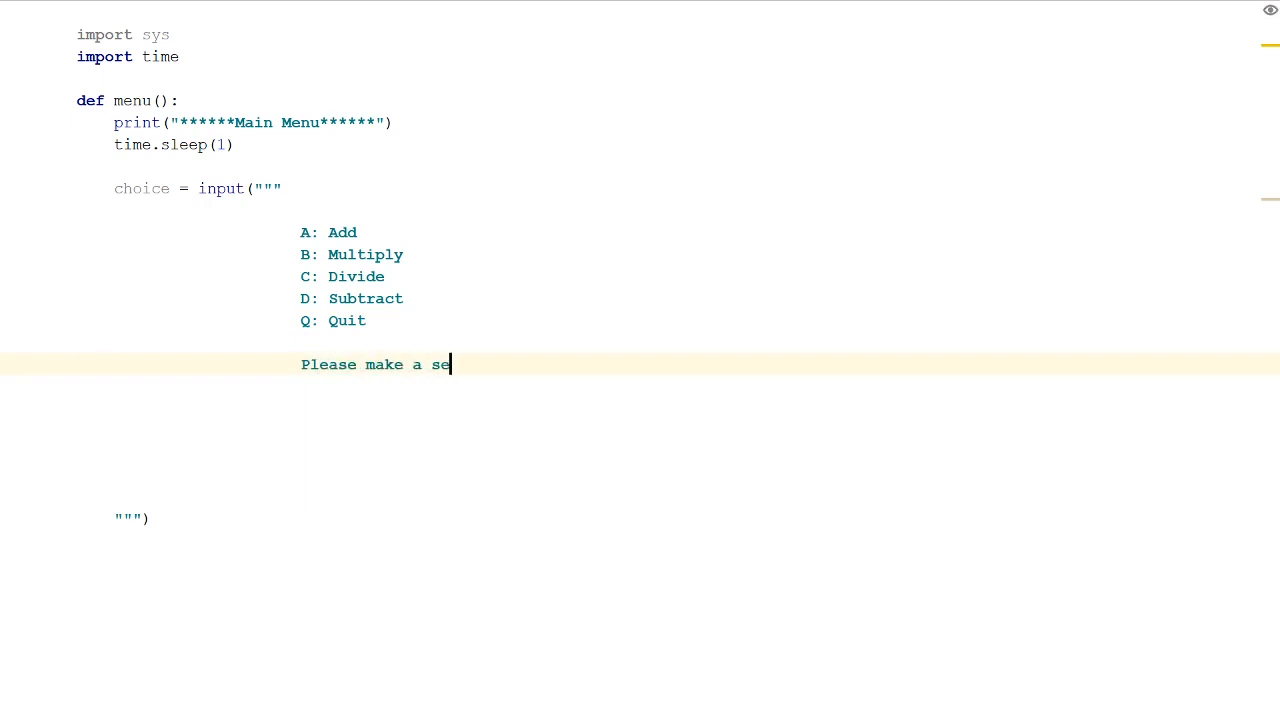
{"action": "type", "text": "lection f"}
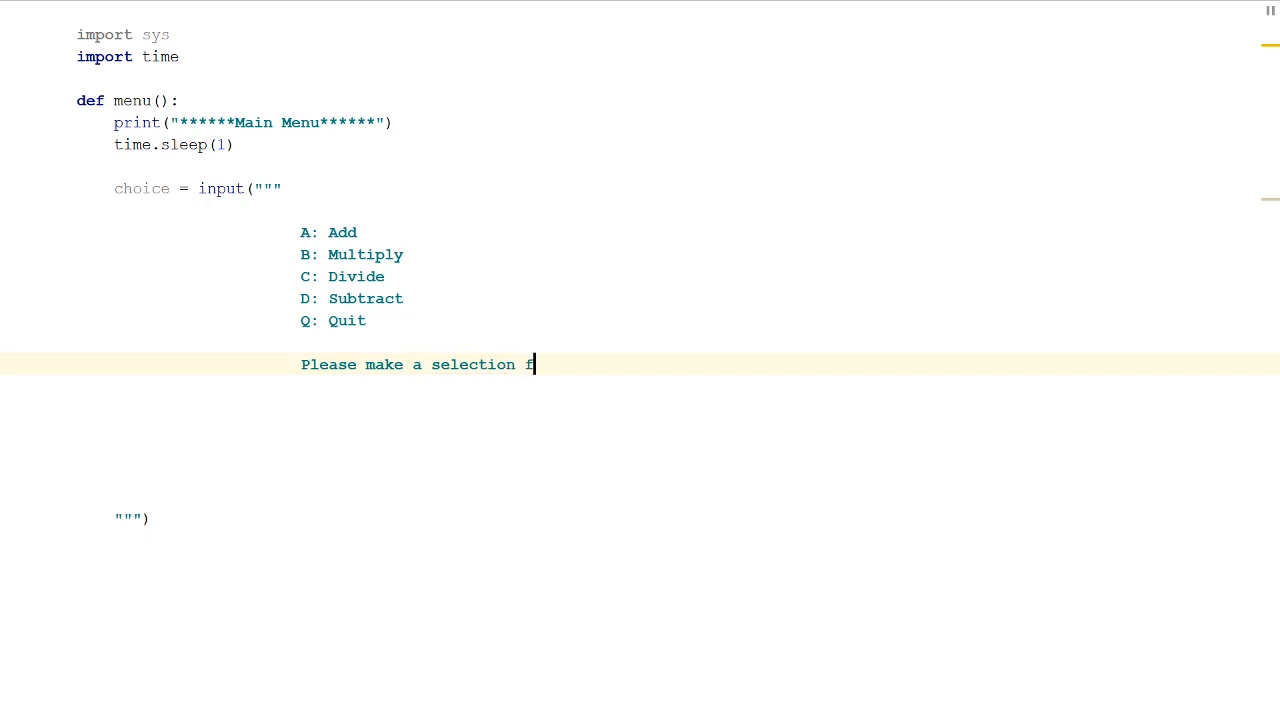
{"action": "type", "text": "rom A, B, C"}
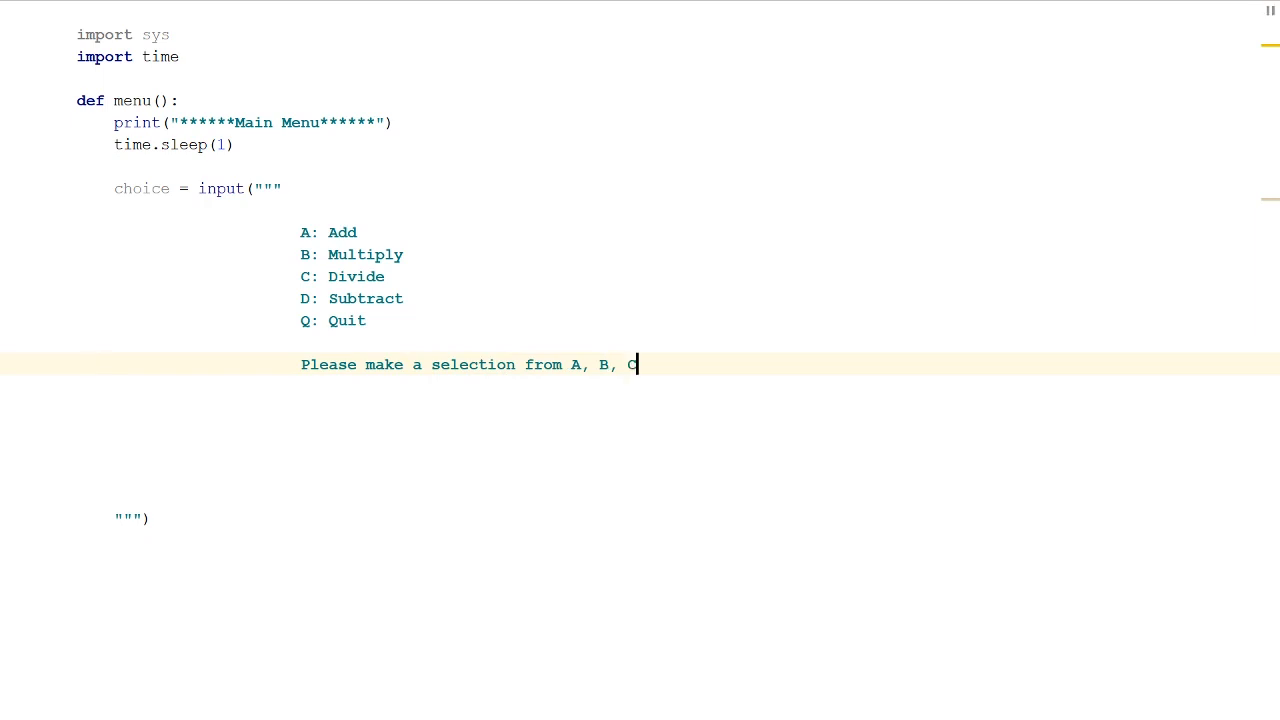
{"action": "type", "text": ", D or"}
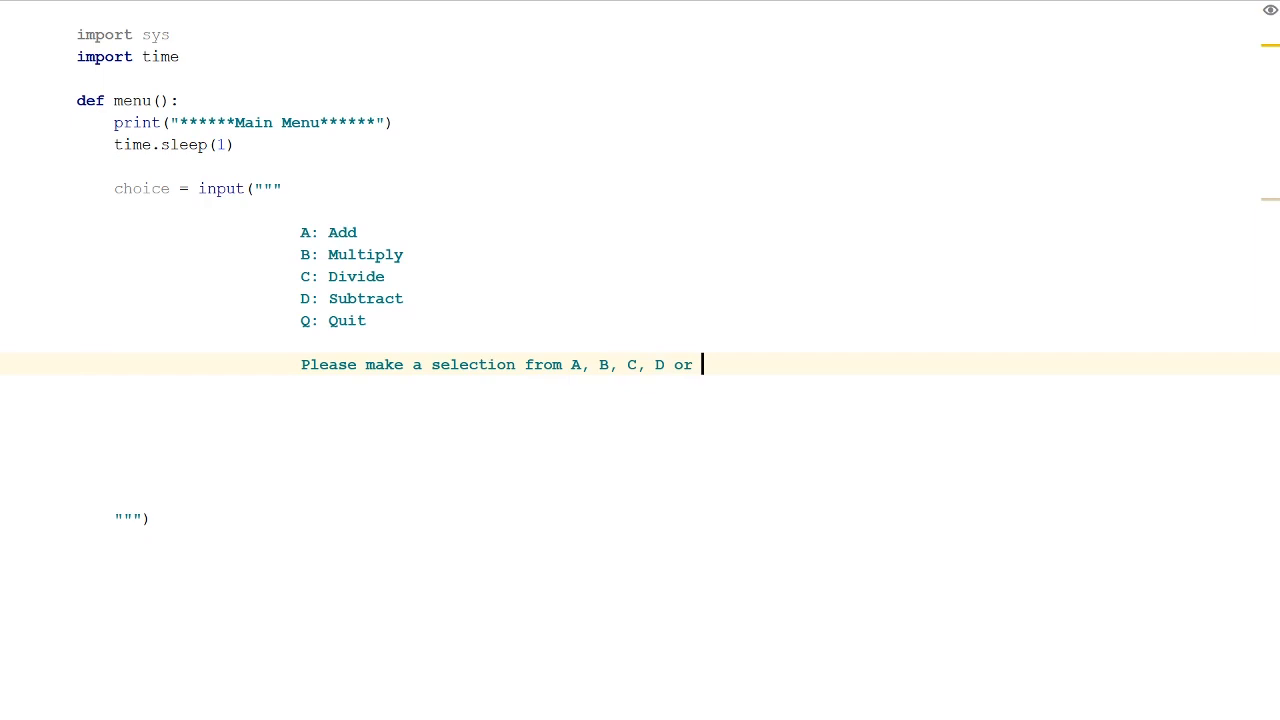
{"action": "type", "text": "Q:"}
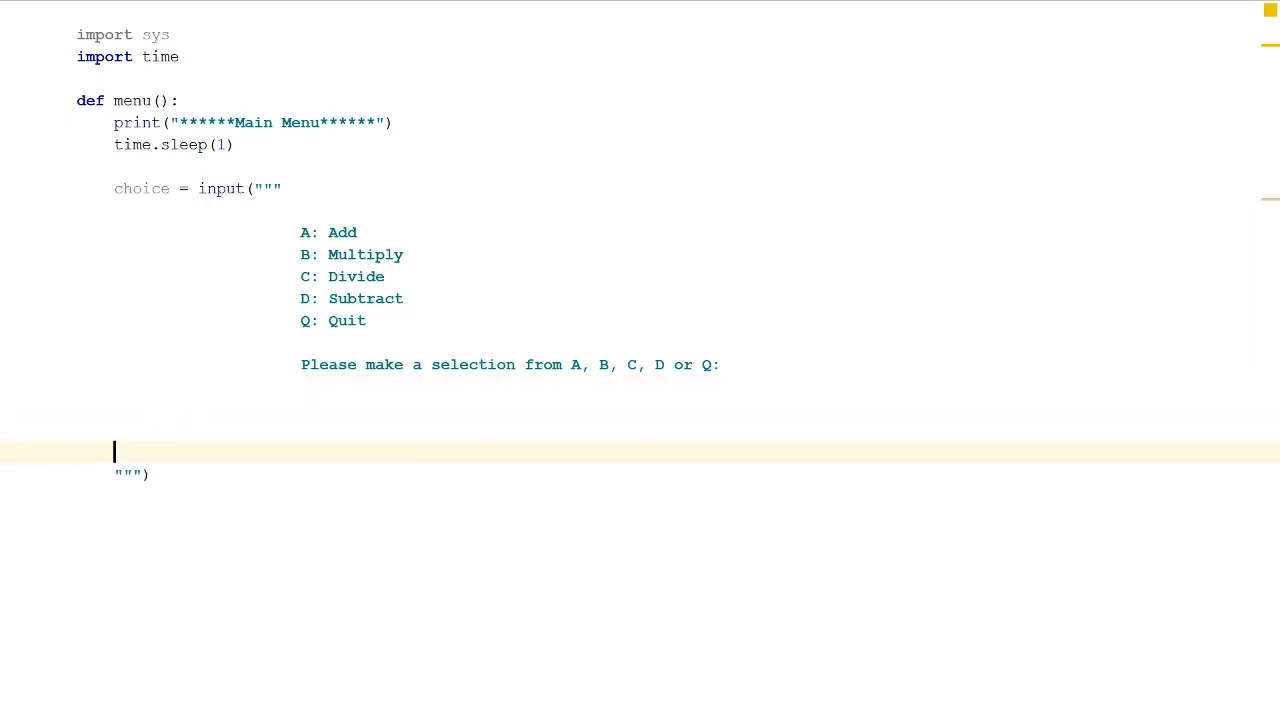
{"action": "key", "text": "Backspace"}
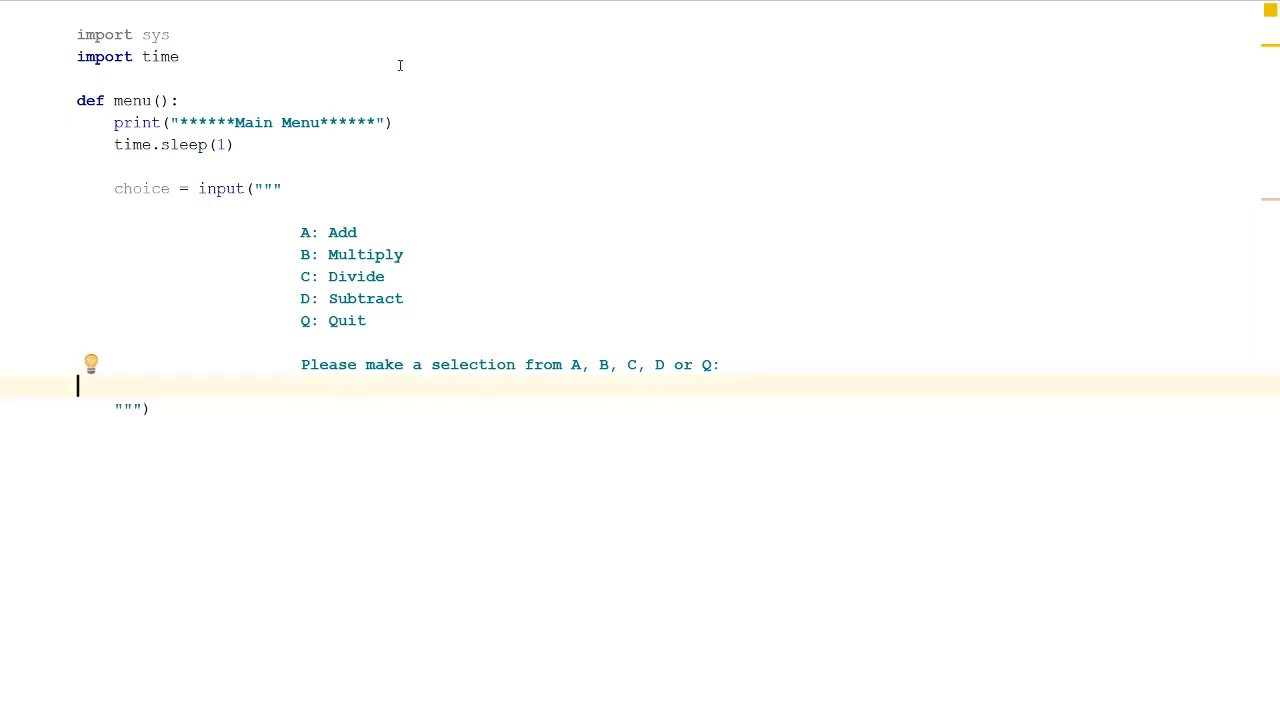
{"action": "left_click", "coordinate": [135, 78]}
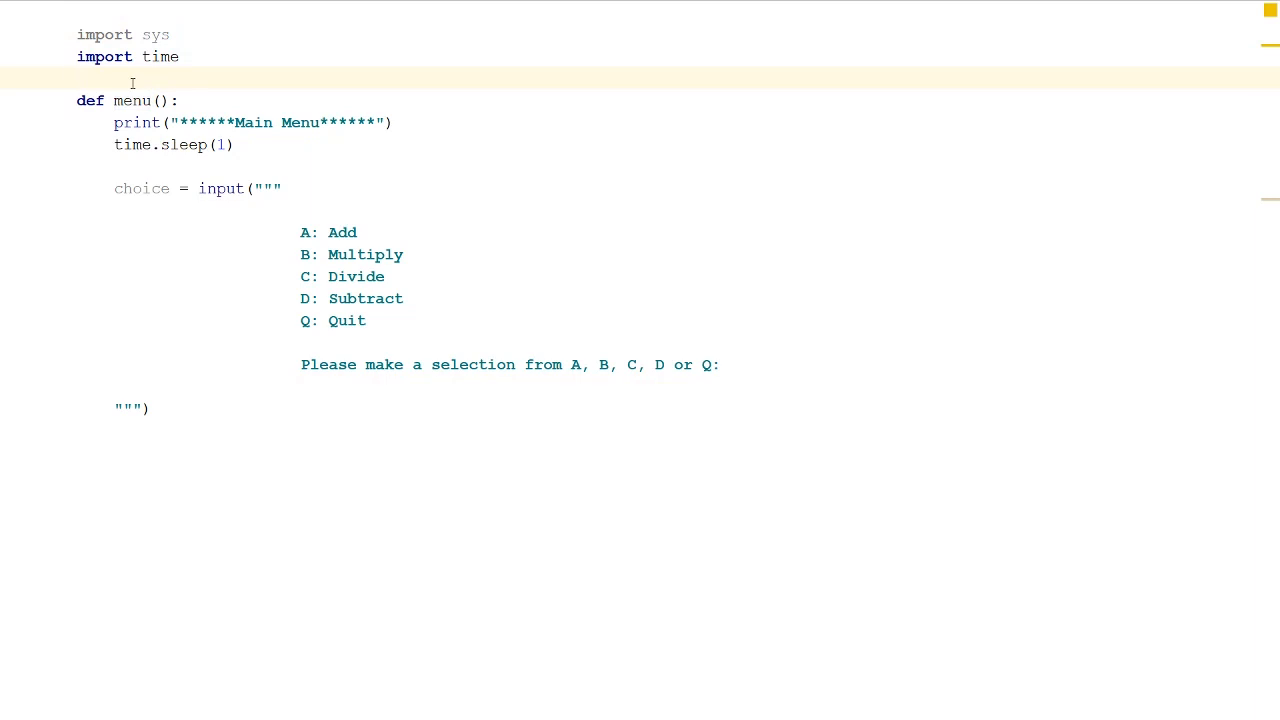
Write the comment '#This is the Menu Function' on the line above def menu()
{"action": "type", "text": "#"}
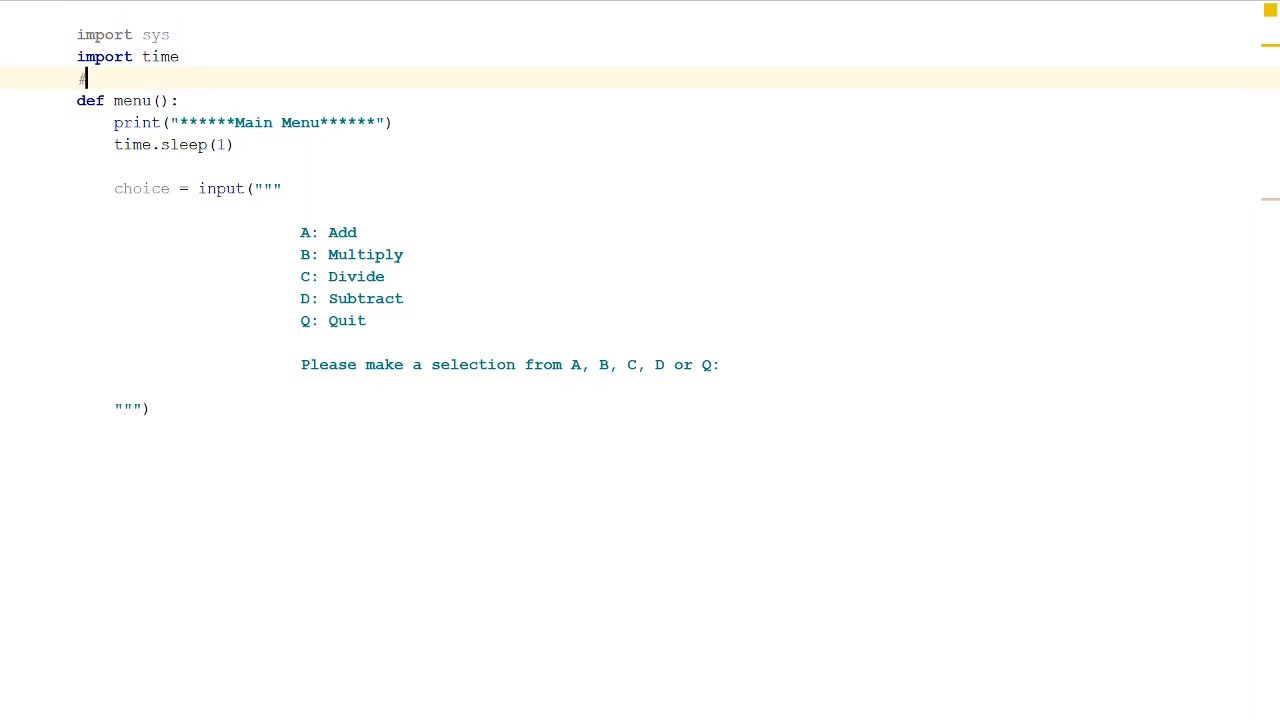
{"action": "type", "text": "7"}
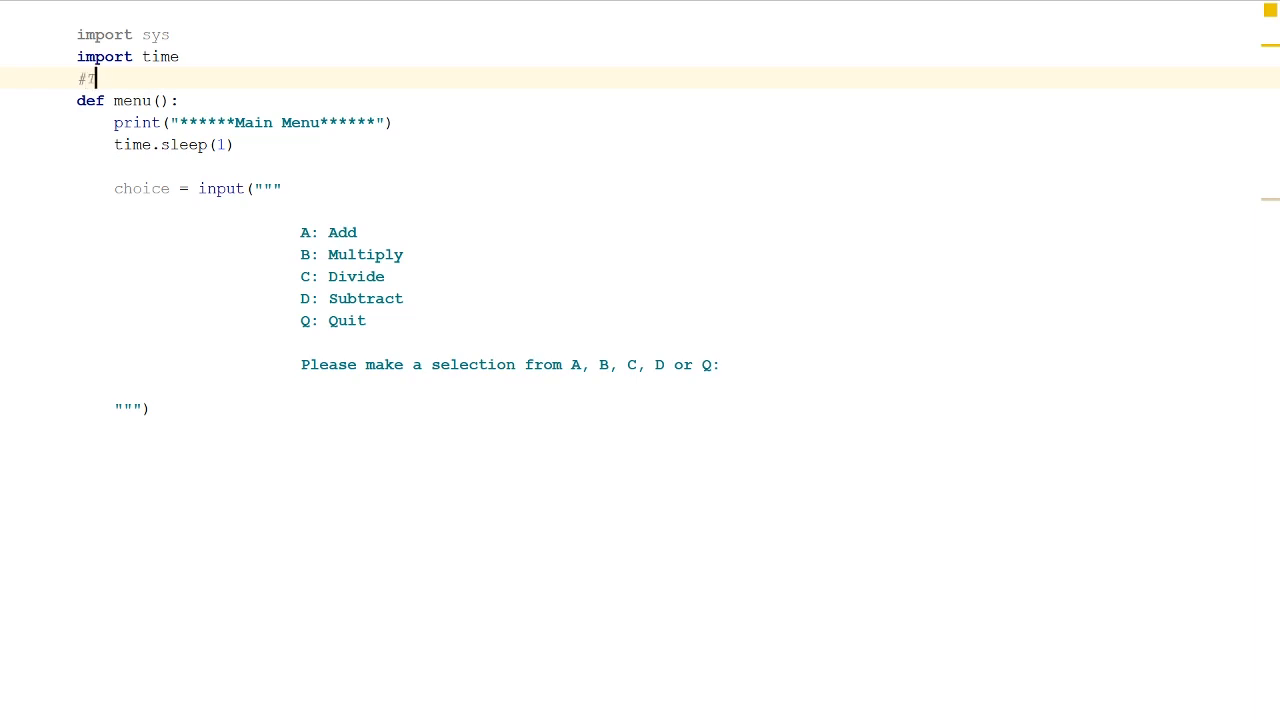
{"action": "type", "text": "This is"}
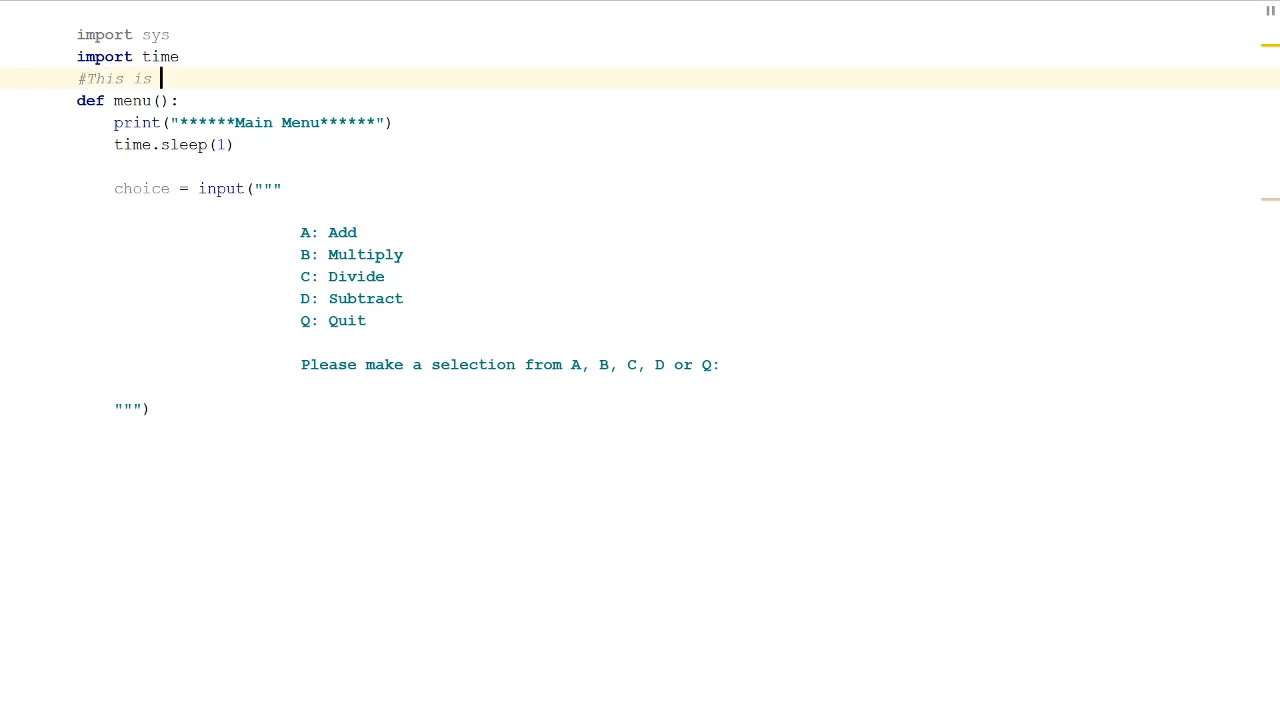
{"action": "type", "text": "the Menu Func"}
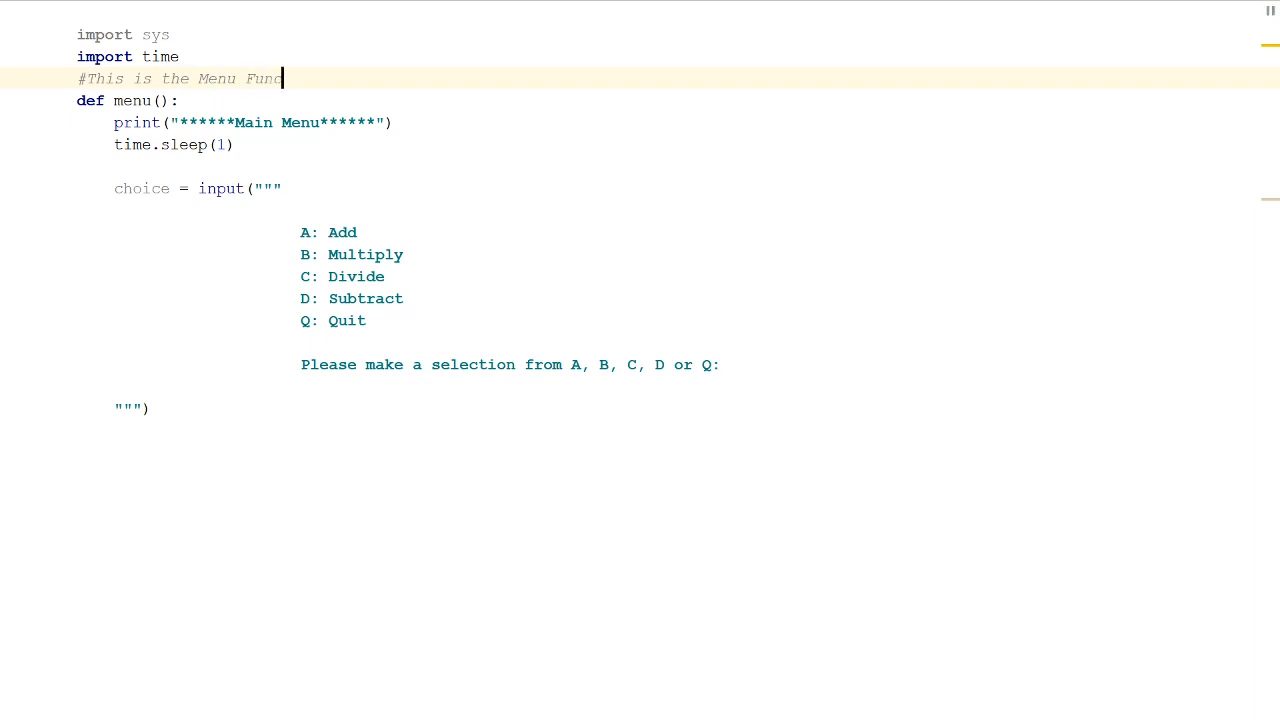
{"action": "type", "text": "tion"}
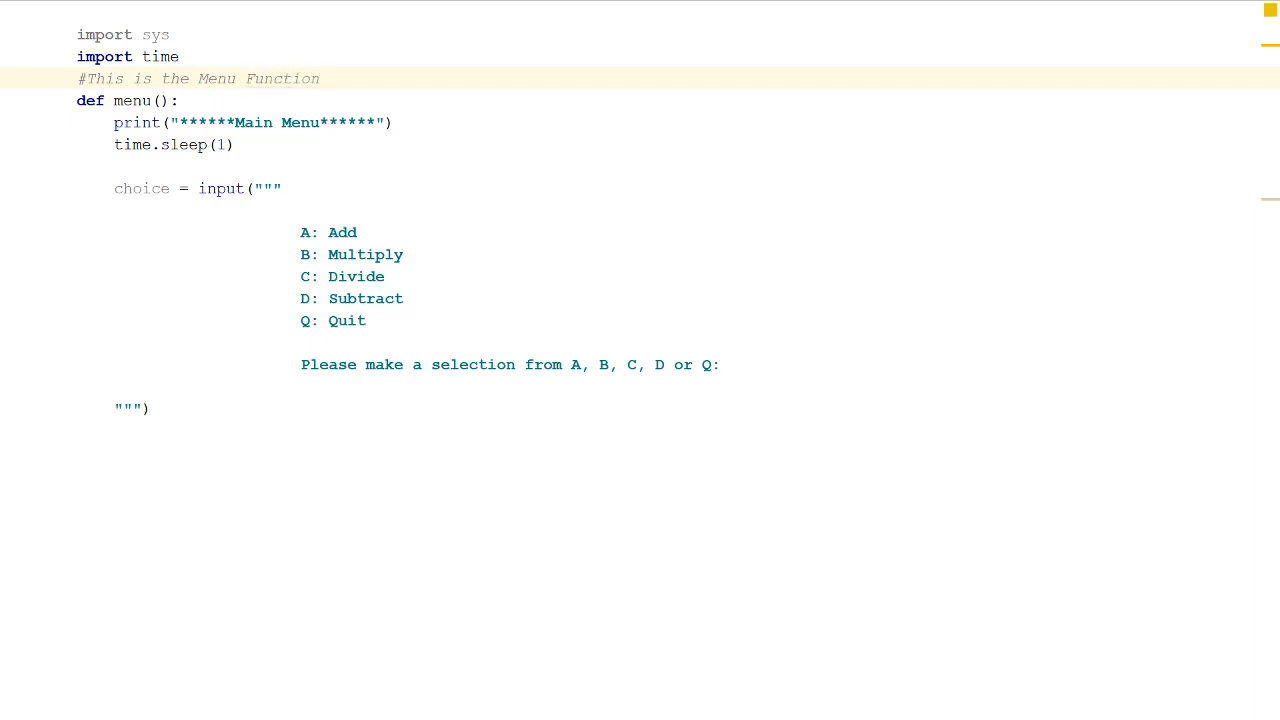
{"action": "left_click", "coordinate": [150, 407]}
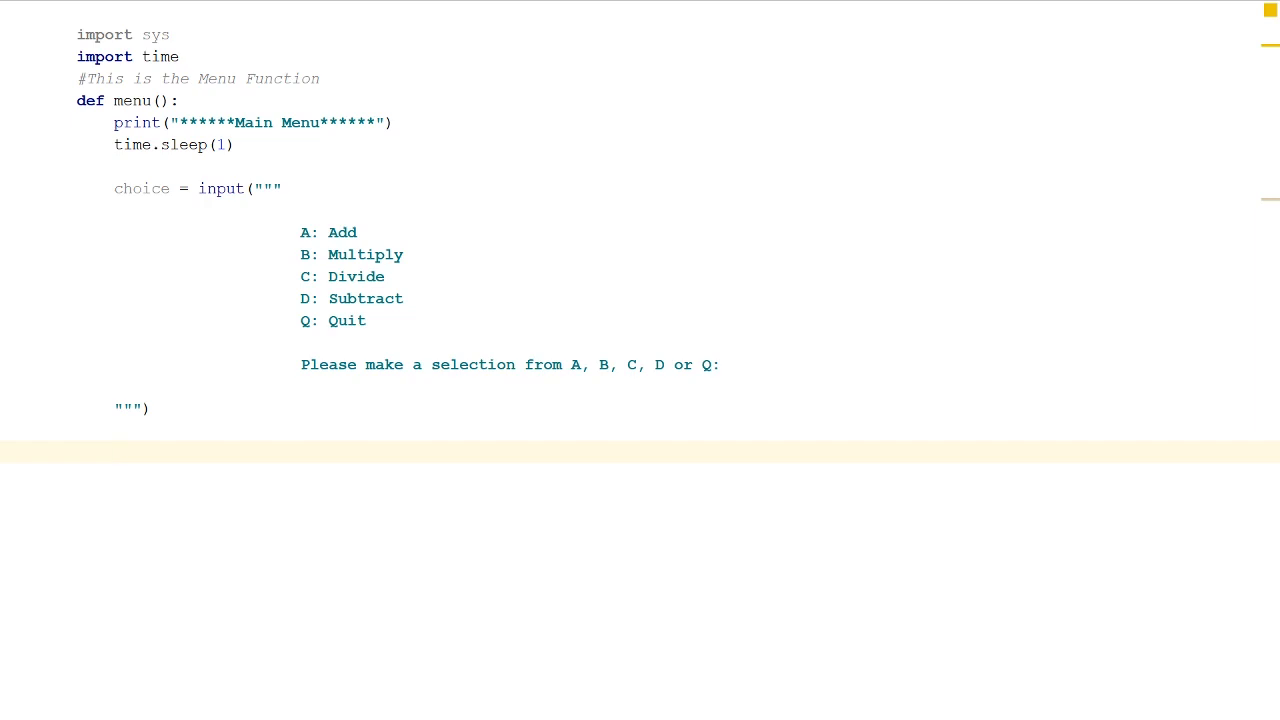
Write if choice == "A" or choice == "a": with add() as its body
{"action": "type", "text": "if"}
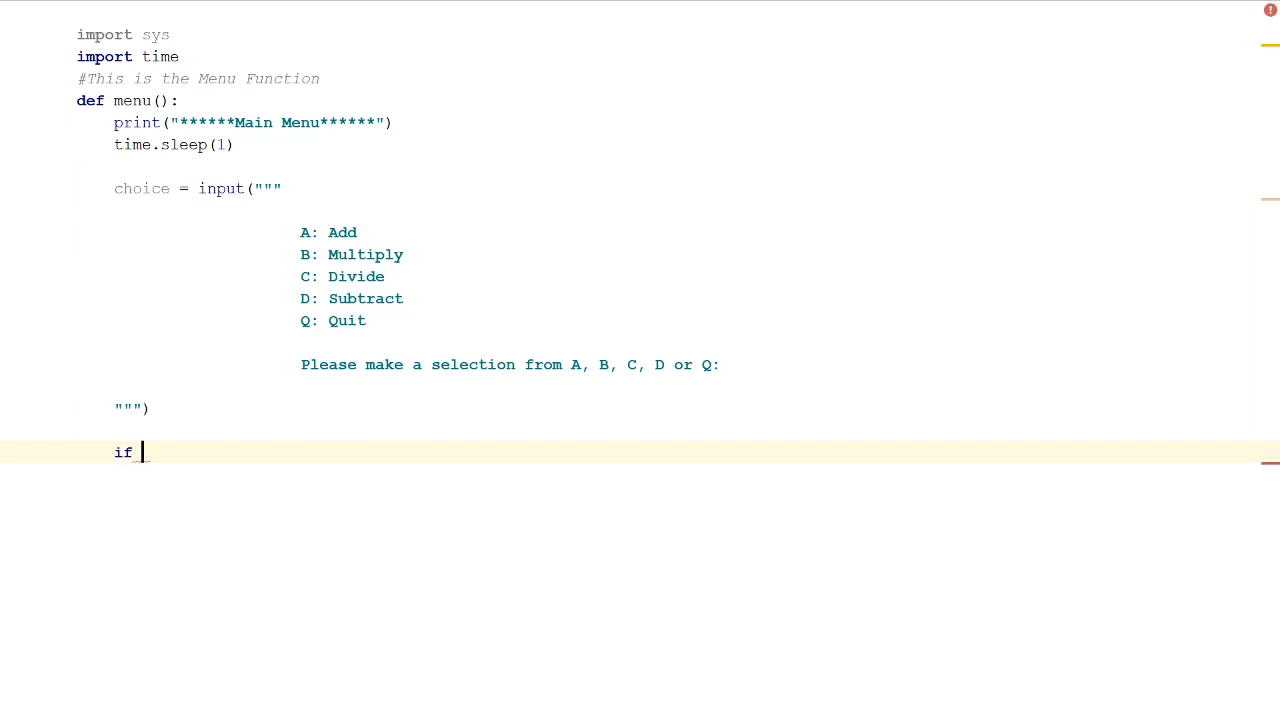
{"action": "type", "text": "ch"}
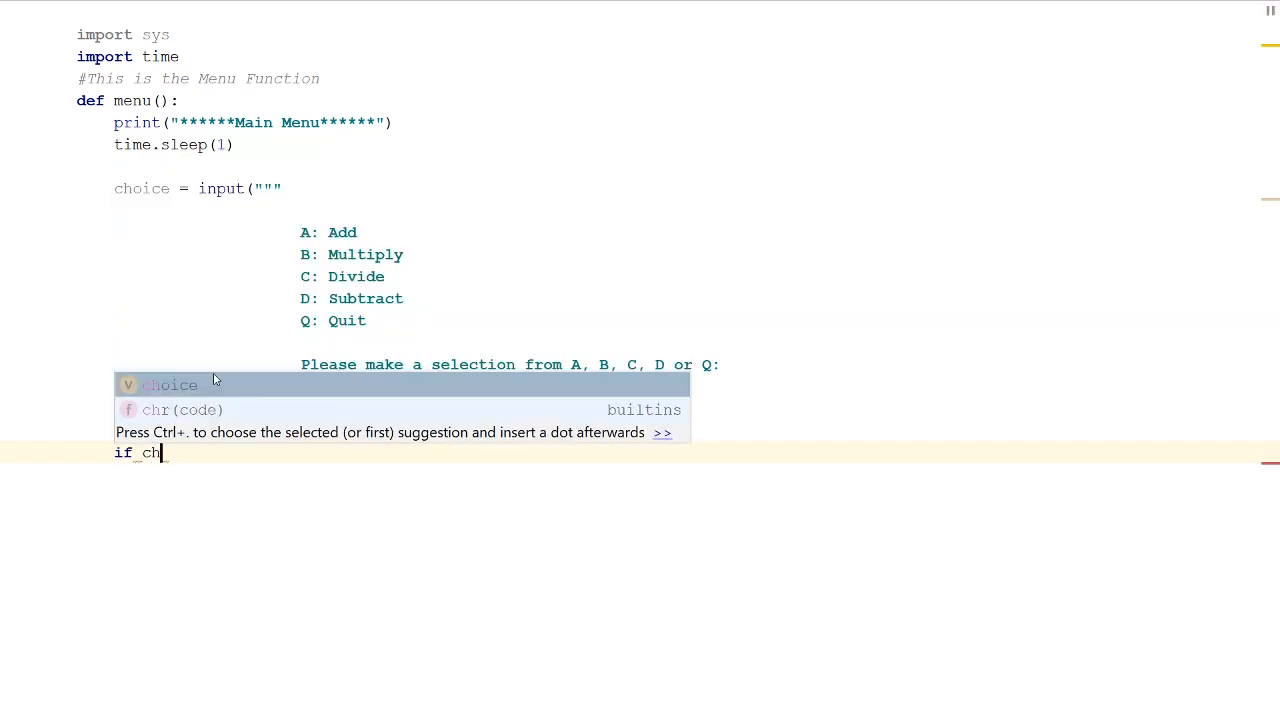
{"action": "type", "text": "oice =="}
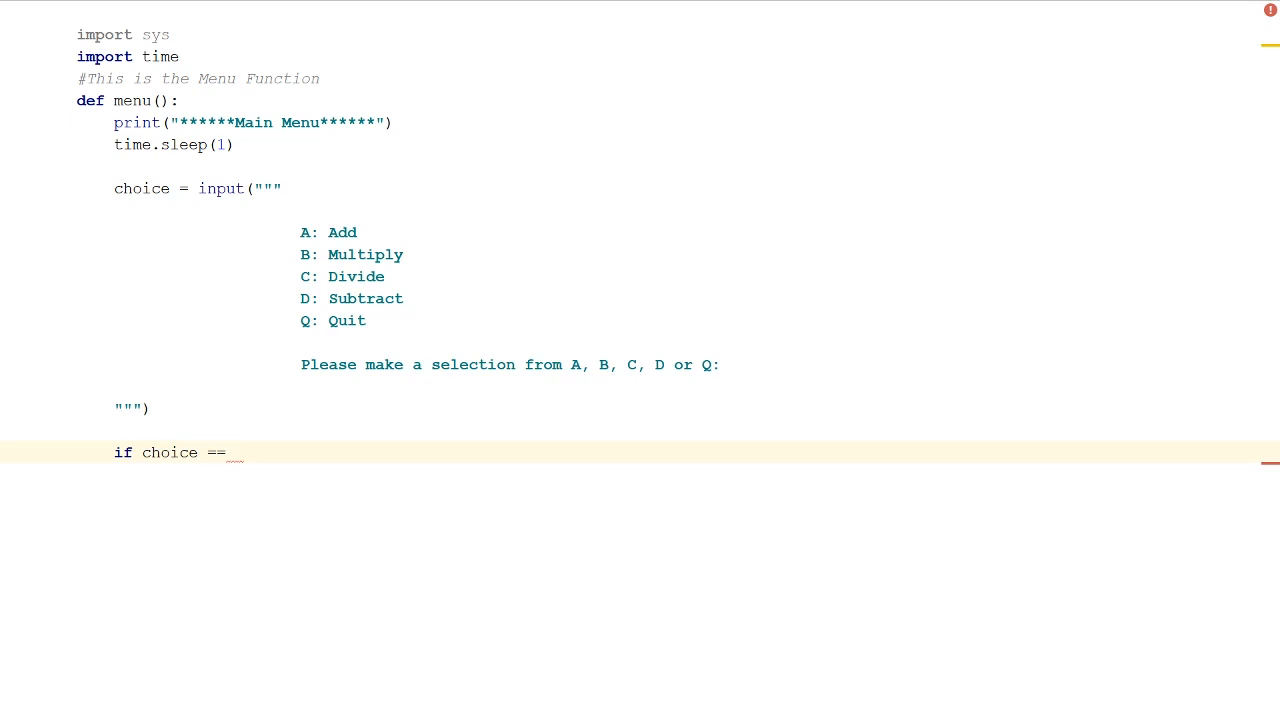
{"action": "type", "text": "\"A\""}
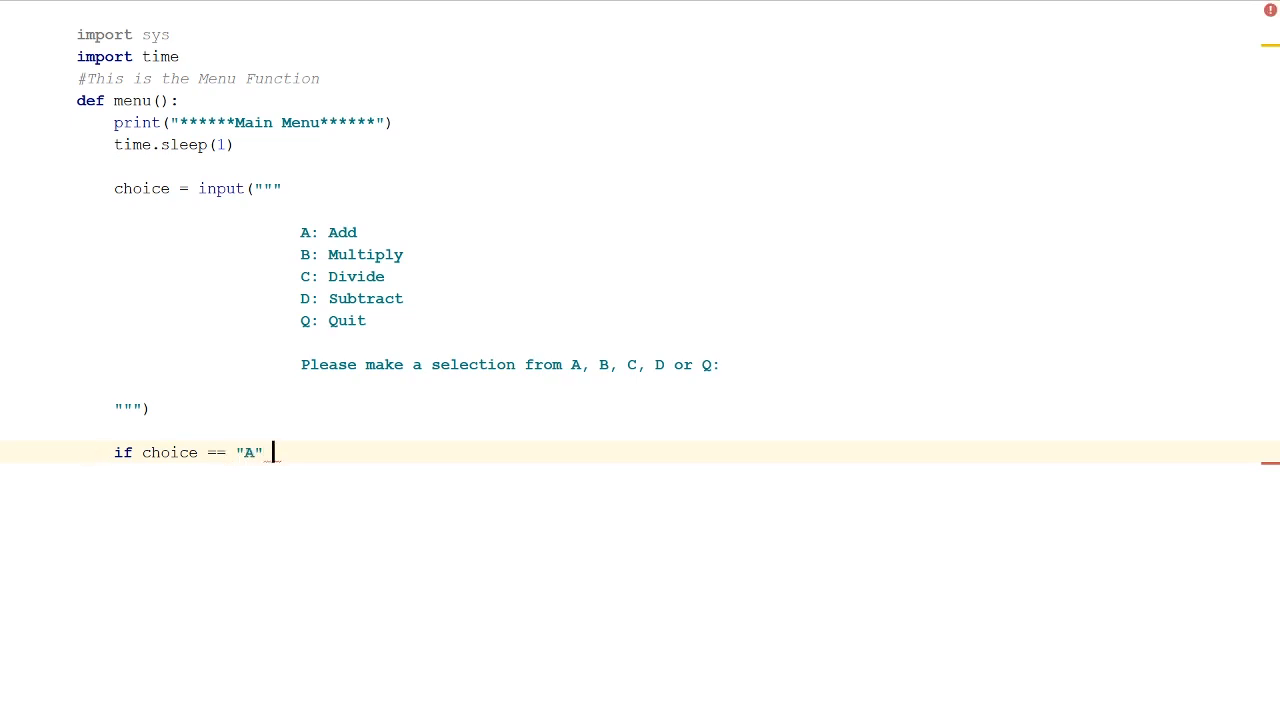
{"action": "type", "text": "or"}
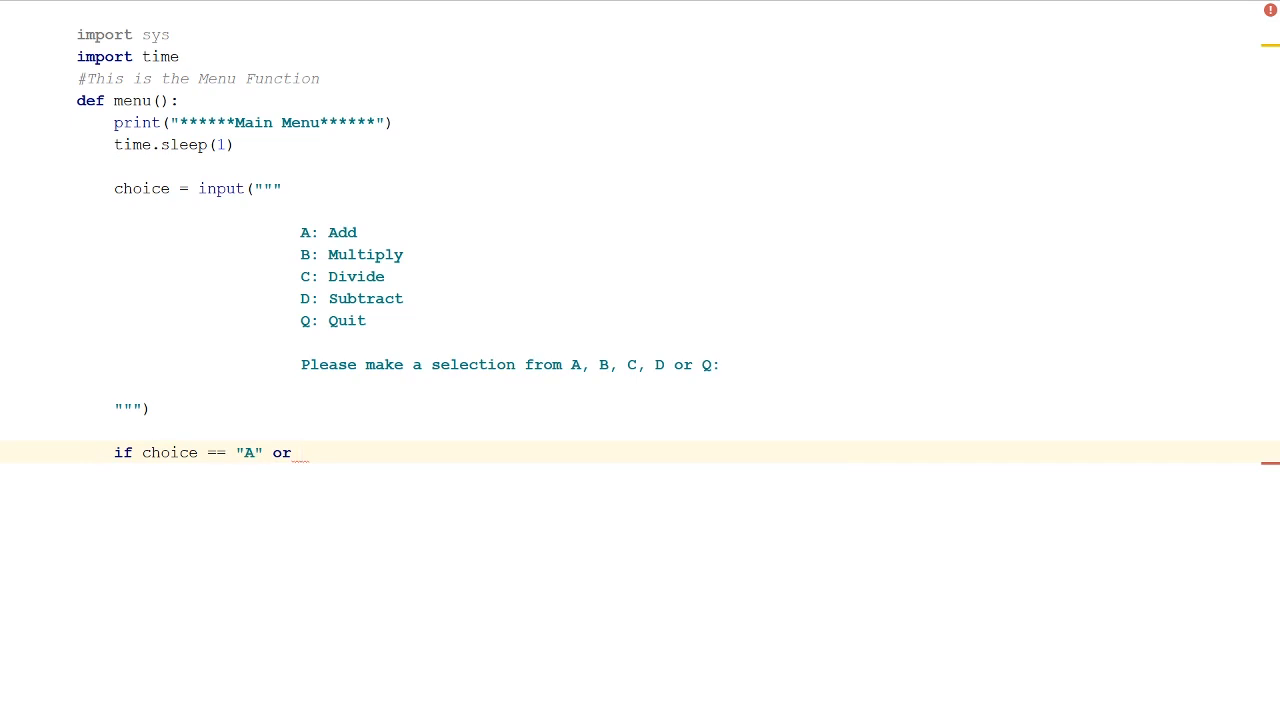
{"action": "type", "text": "choice"}
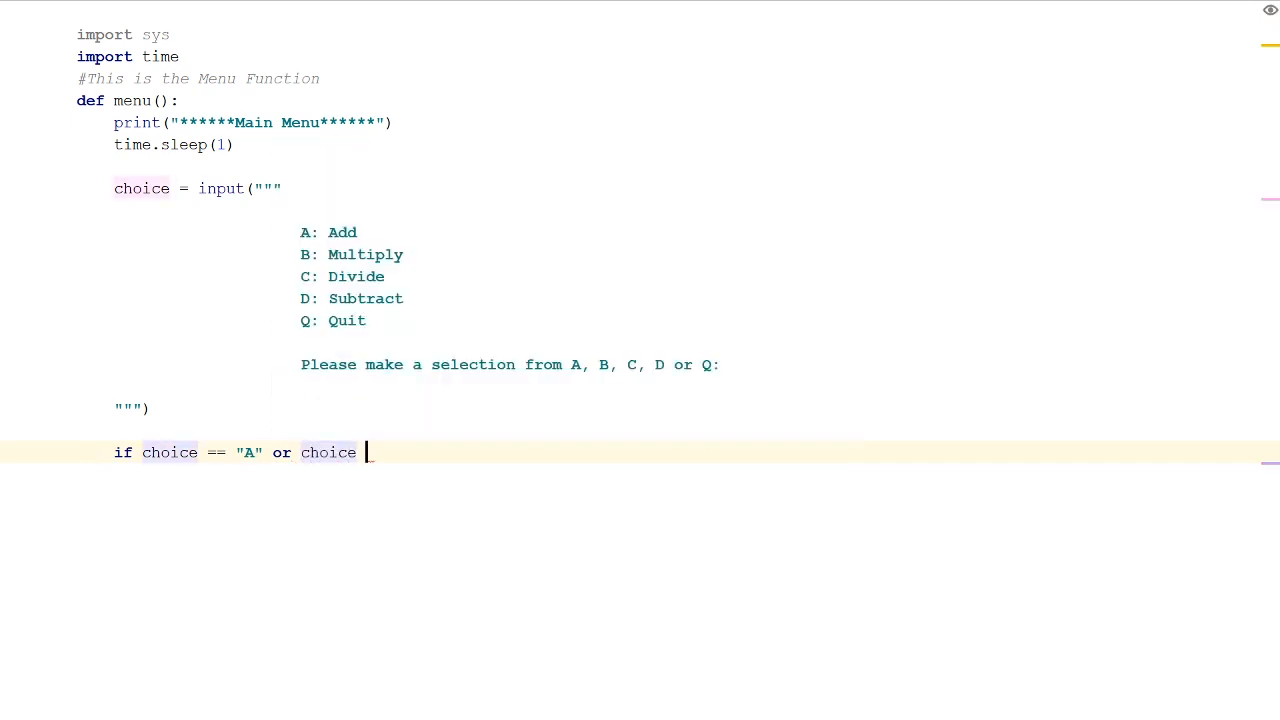
{"action": "type", "text": "== \"\""}
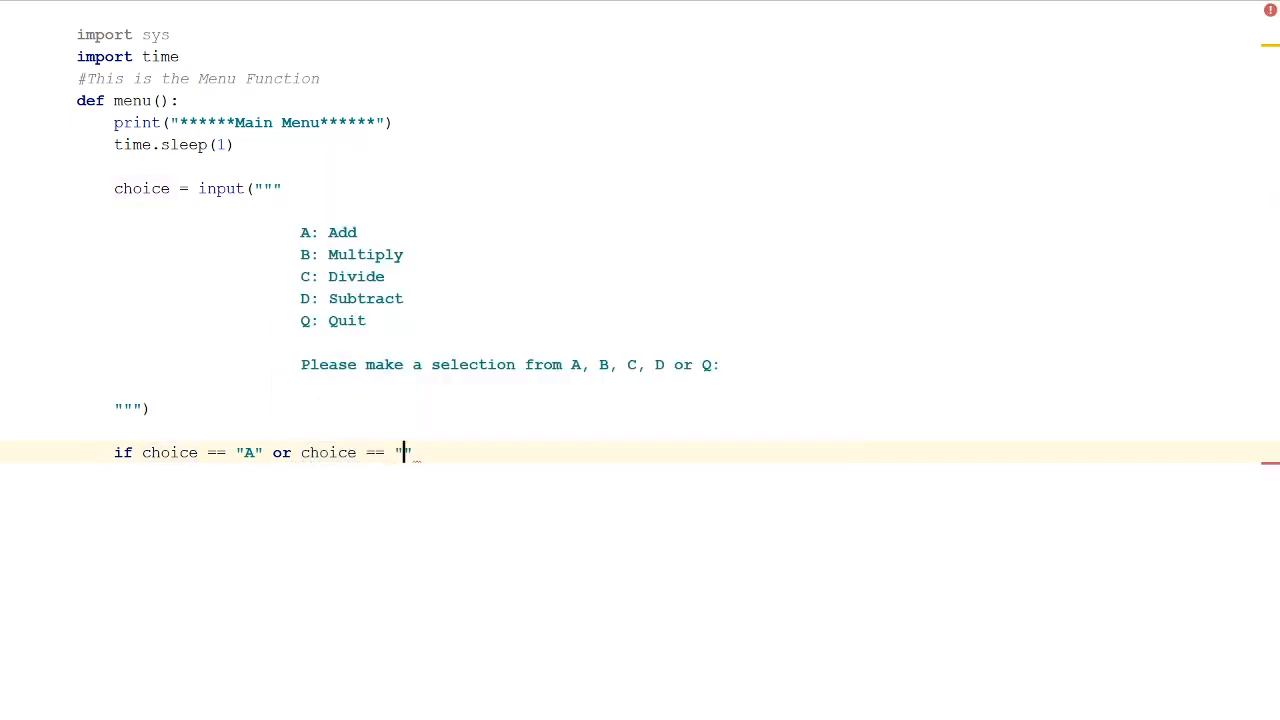
{"action": "type", "text": "a"}
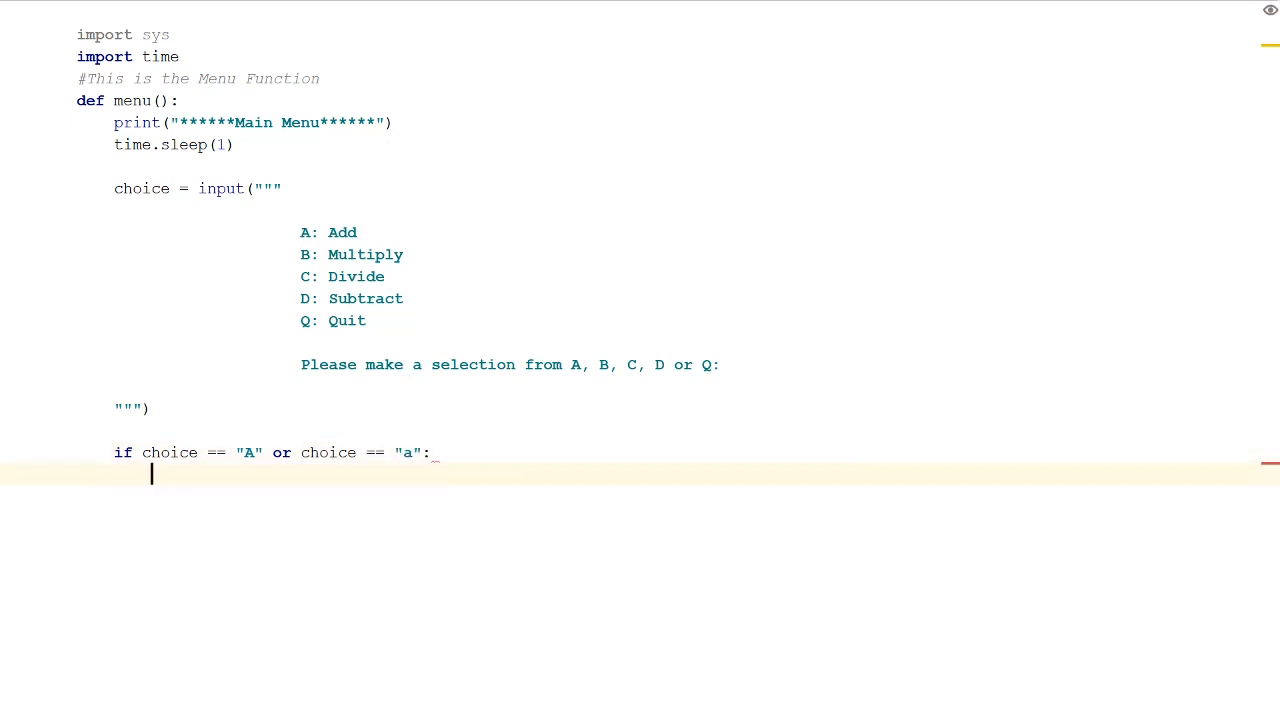
{"action": "type", "text": "add"}
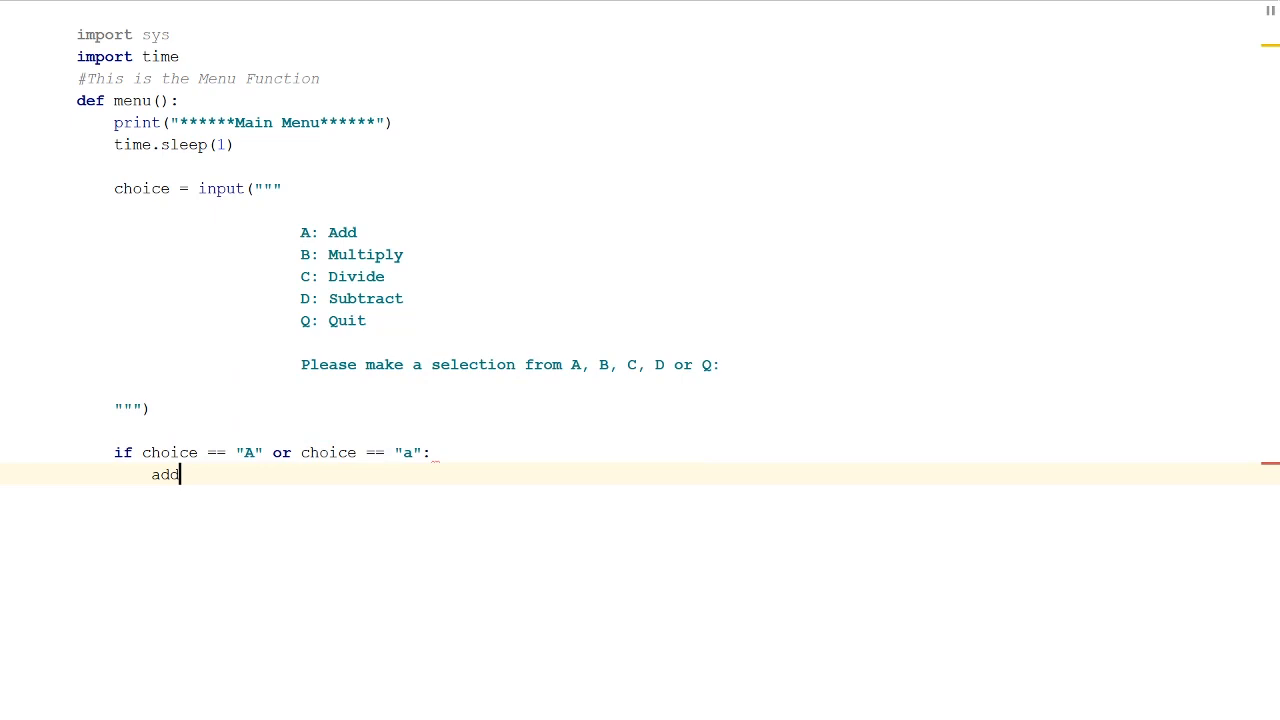
{"action": "type", "text": "()"}
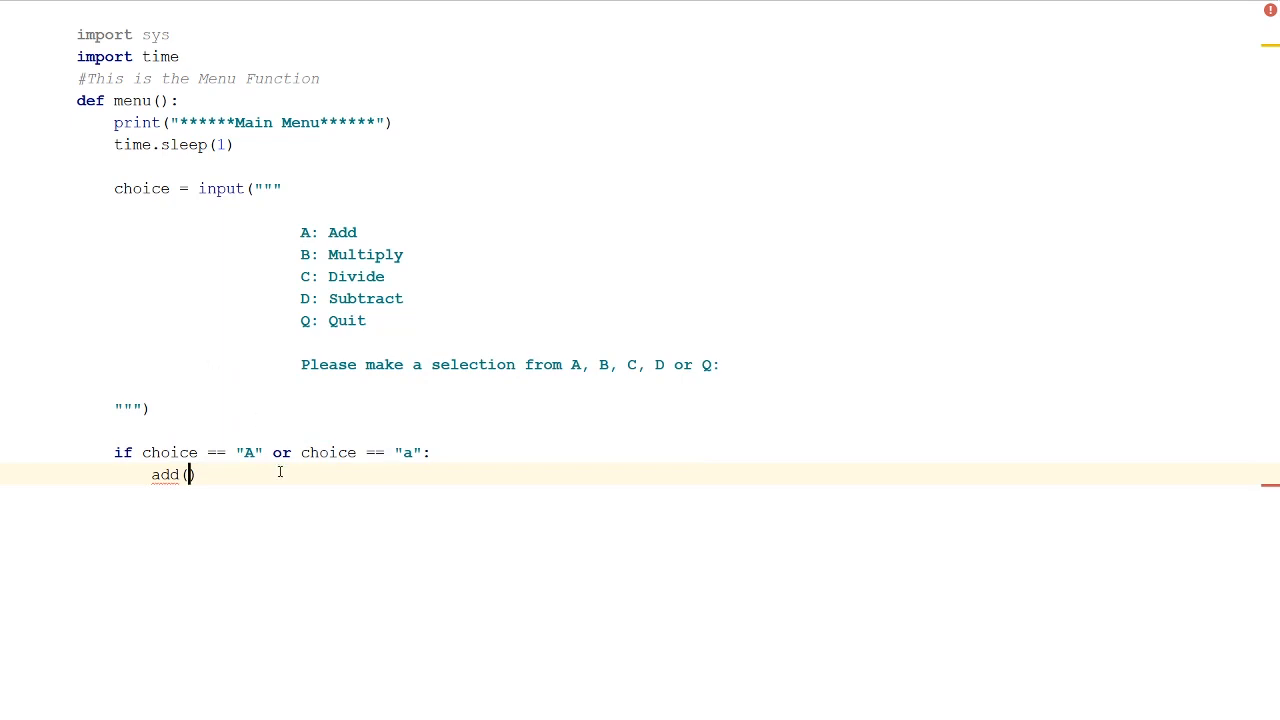
{"action": "mouse_move", "coordinate": [400, 447]}
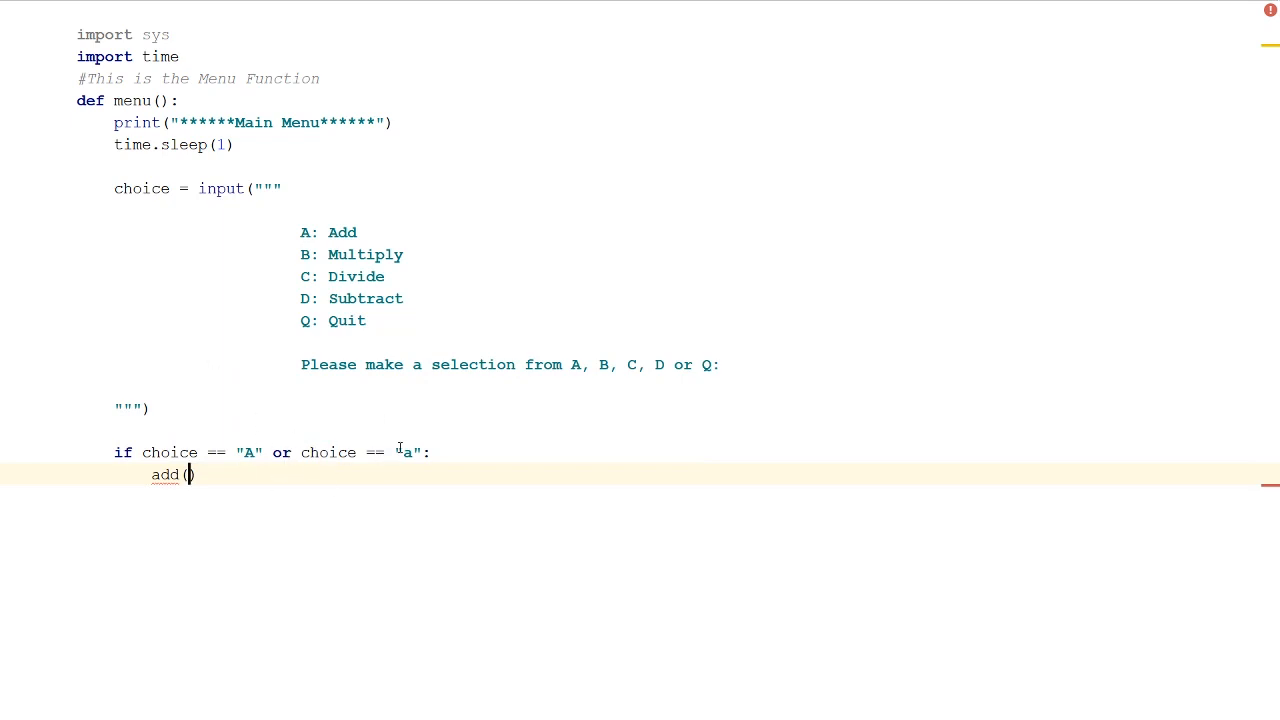
{"action": "mouse_move", "coordinate": [330, 458]}
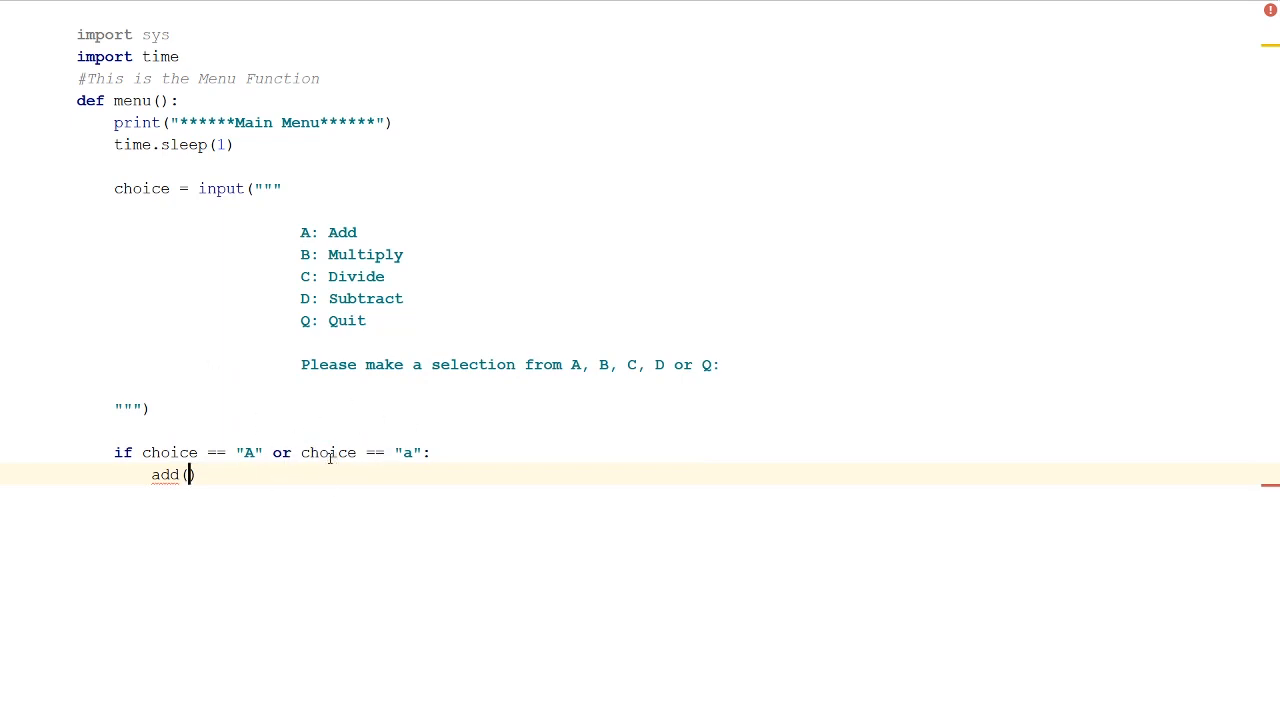
{"action": "double_click", "coordinate": [328, 452]}
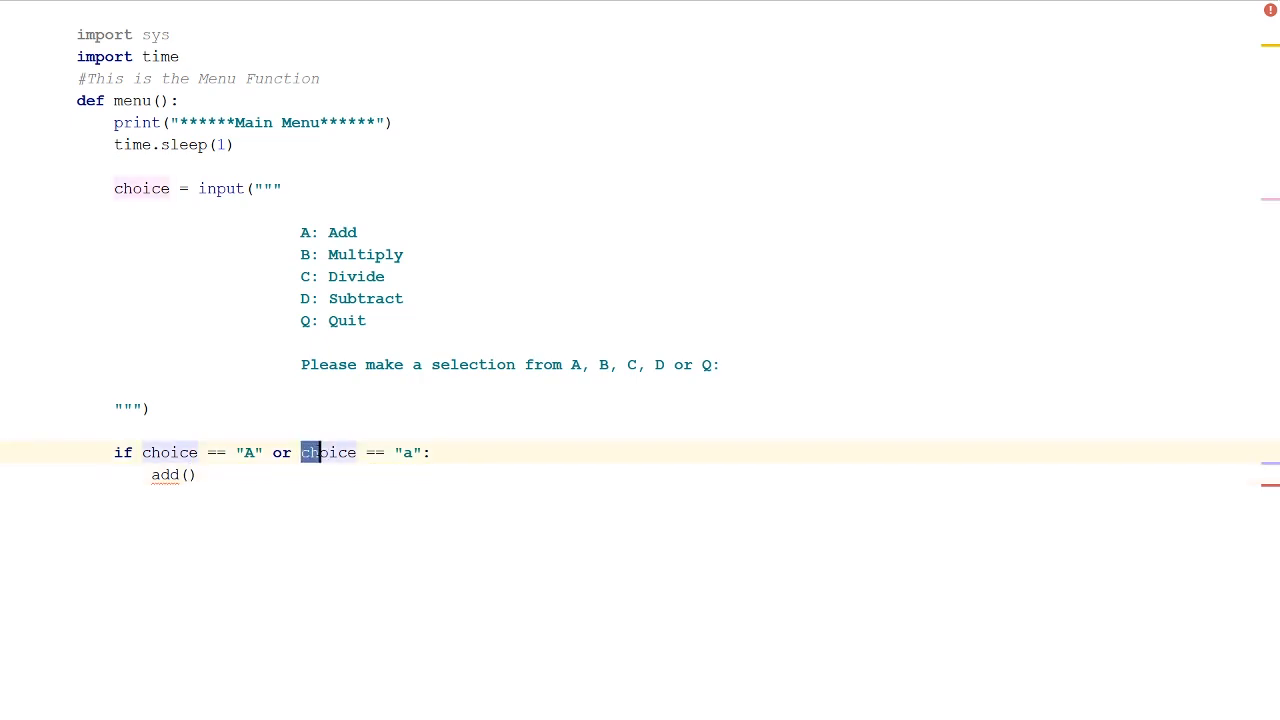
{"action": "double_click", "coordinate": [328, 452]}
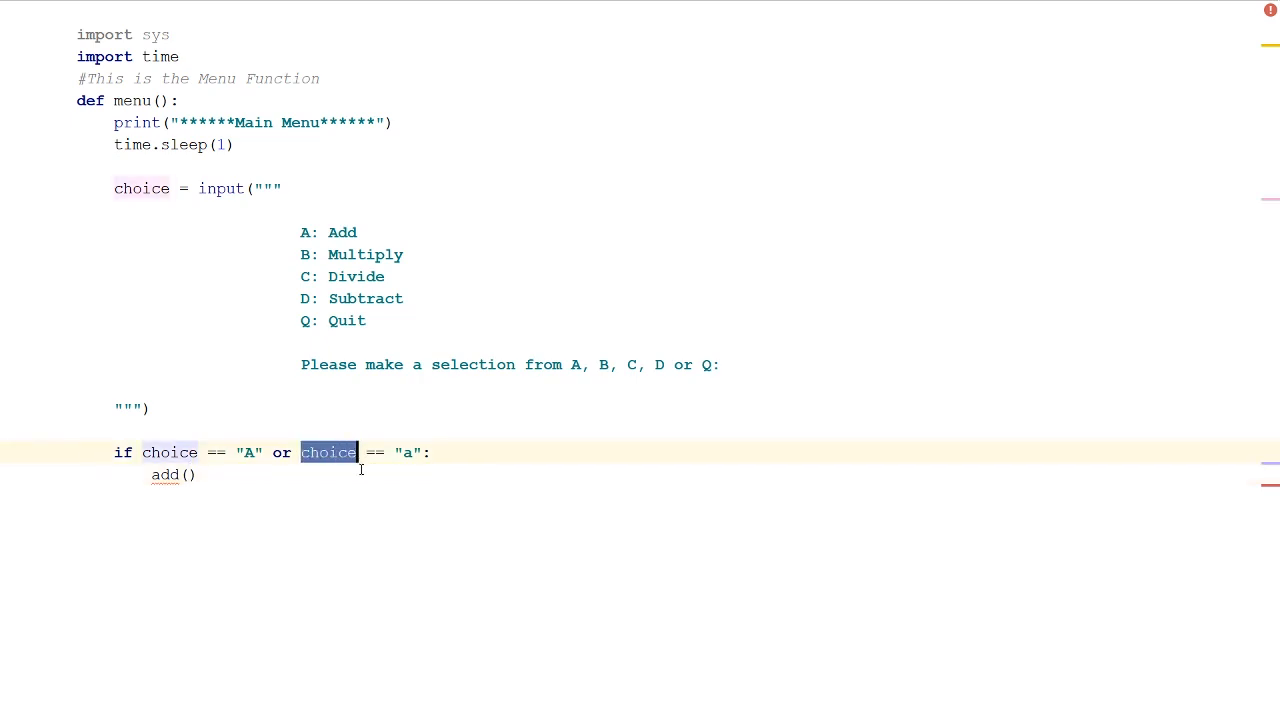
{"action": "key", "text": "Delete"}
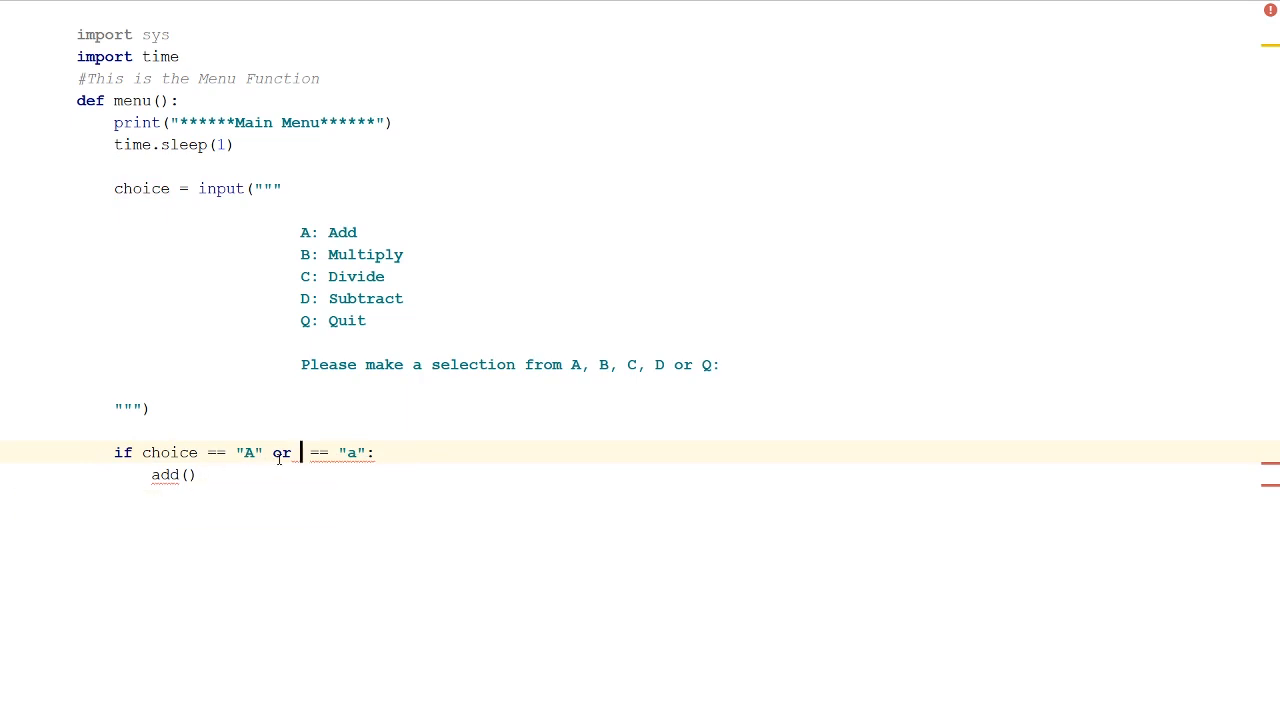
{"action": "type", "text": "choice"}
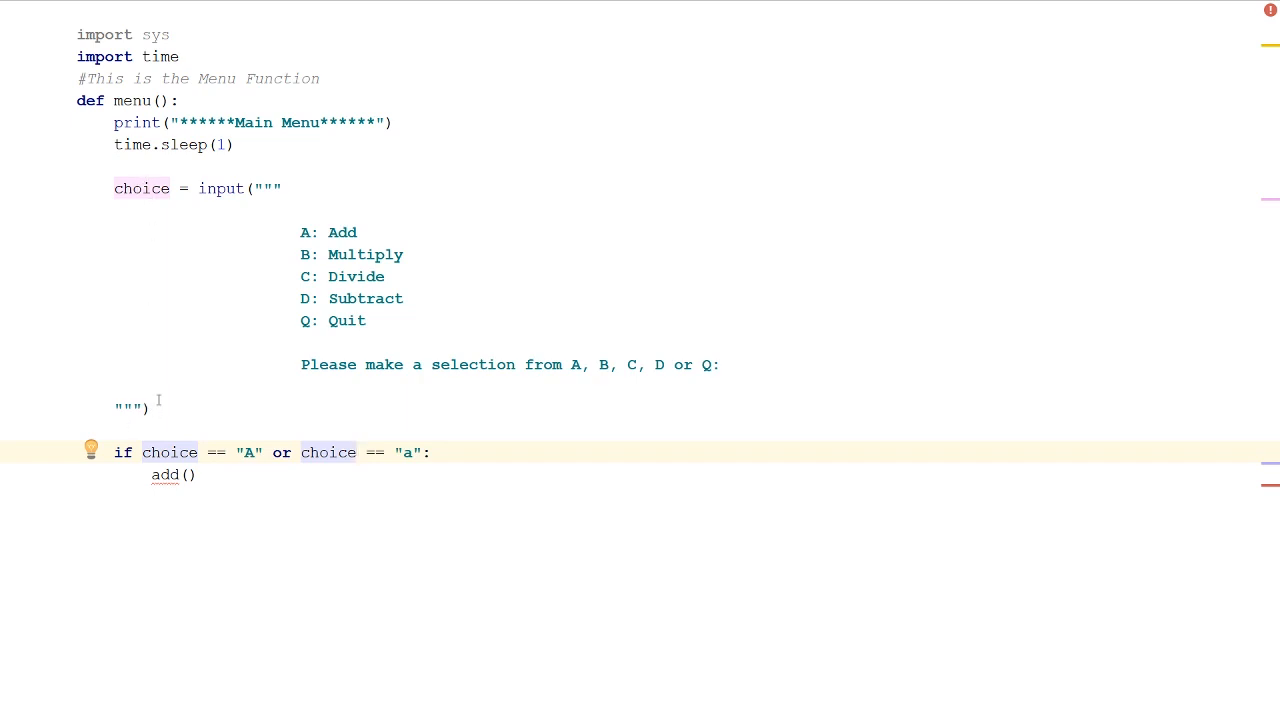
{"action": "mouse_move", "coordinate": [377, 406]}
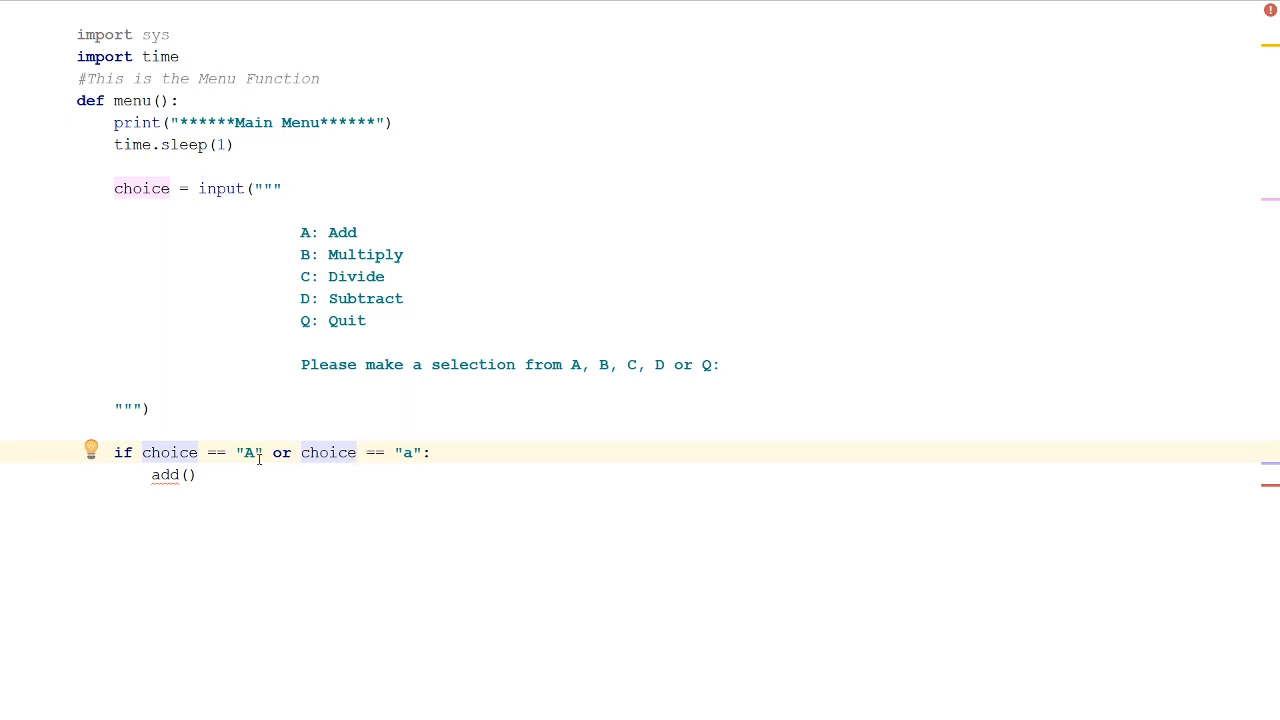
{"action": "mouse_move", "coordinate": [314, 519]}
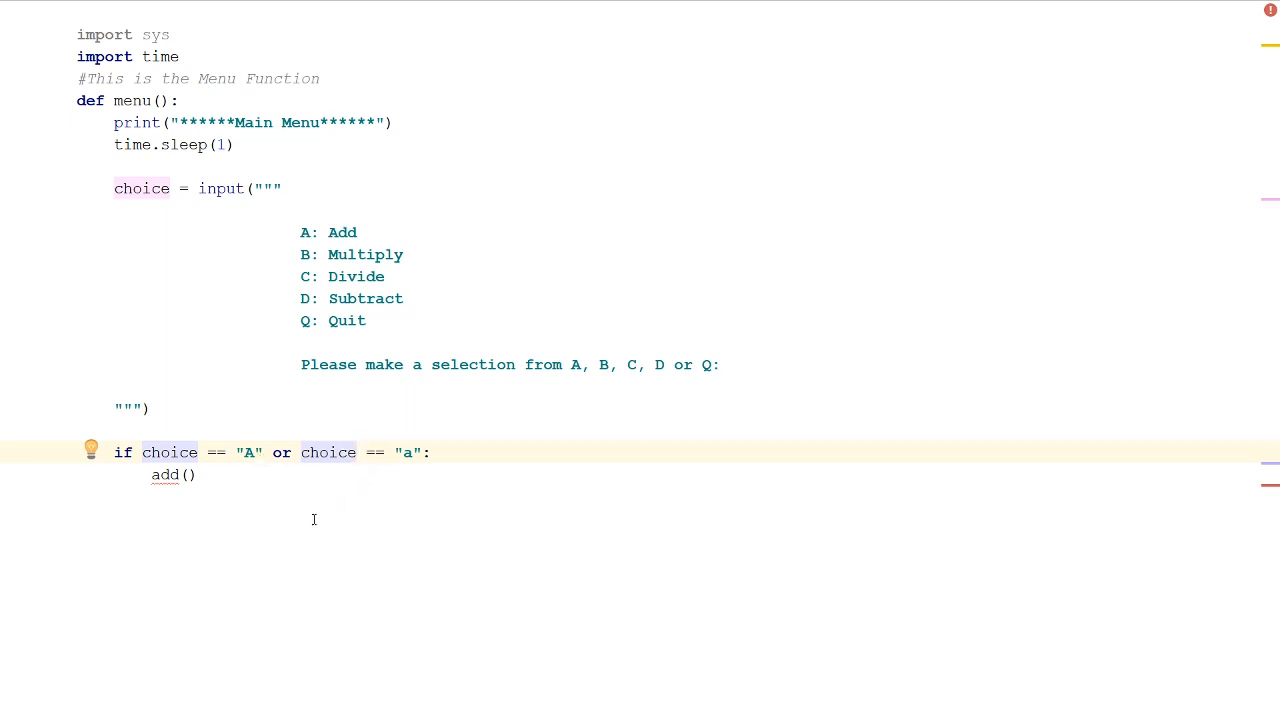
{"action": "mouse_move", "coordinate": [366, 445]}
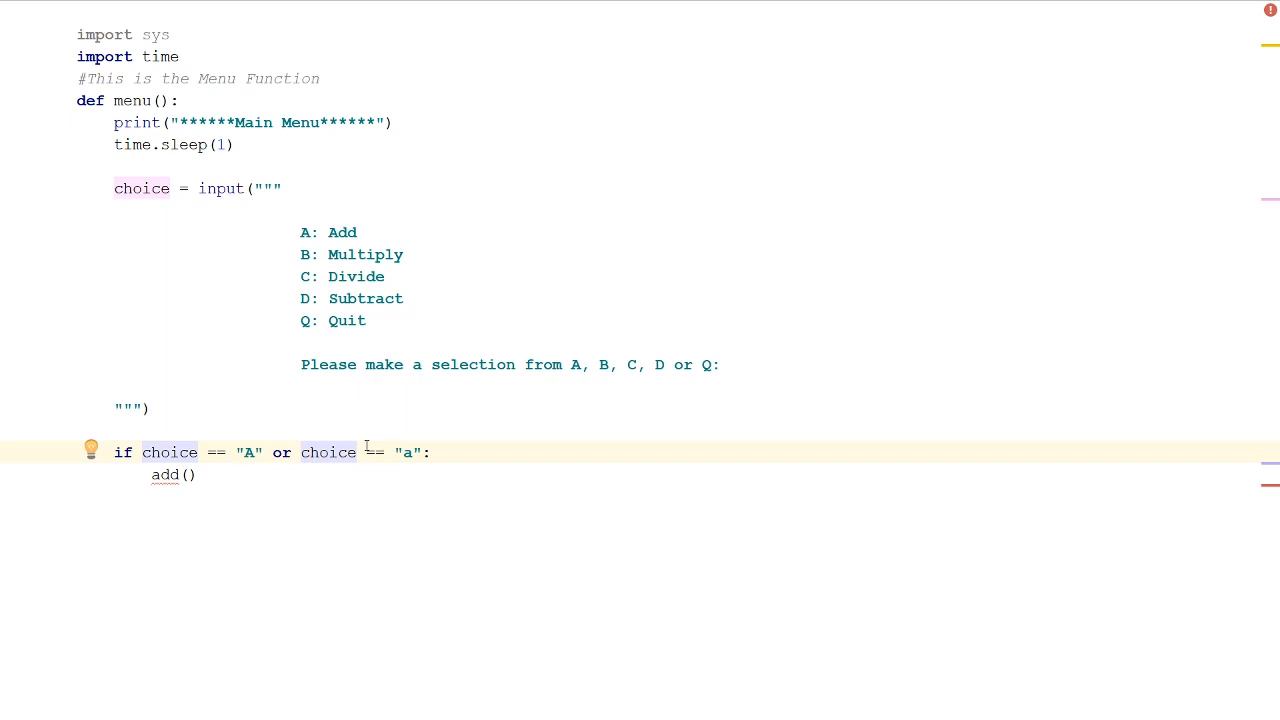
{"action": "left_click", "coordinate": [186, 474]}
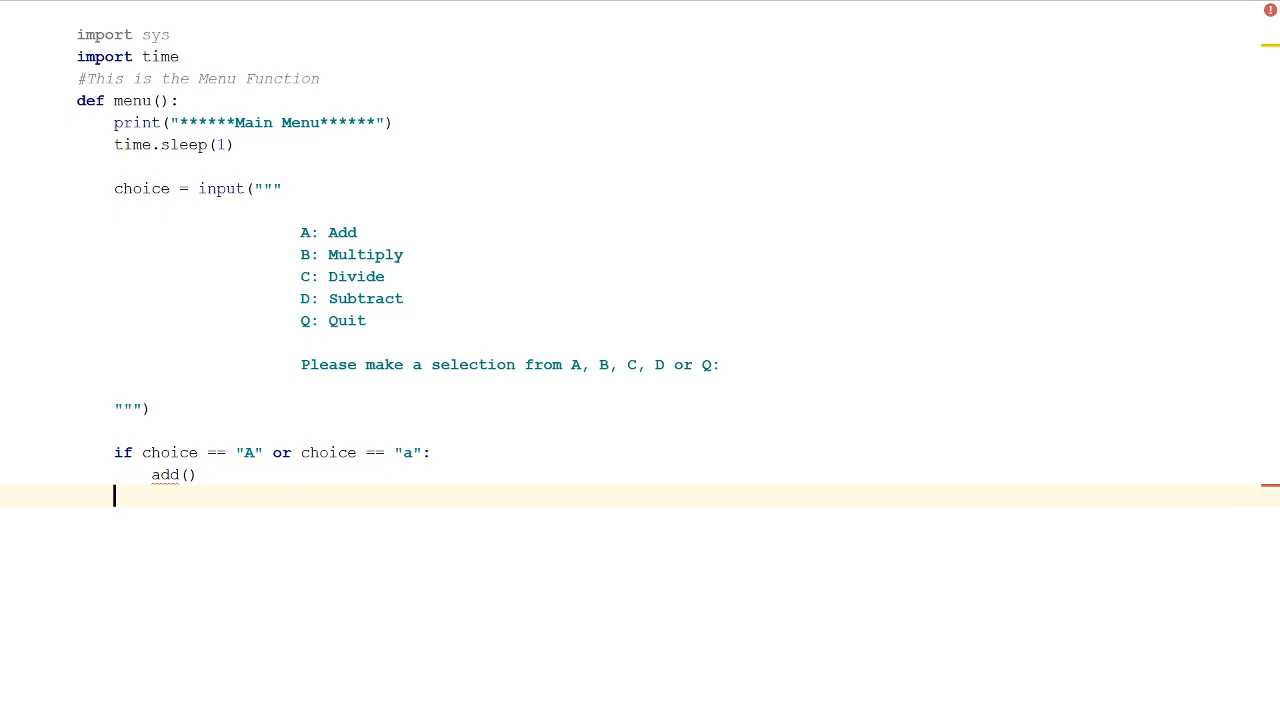
Add elif choice == "B" or choice == "b": calling multiply()
{"action": "type", "text": "elif"}
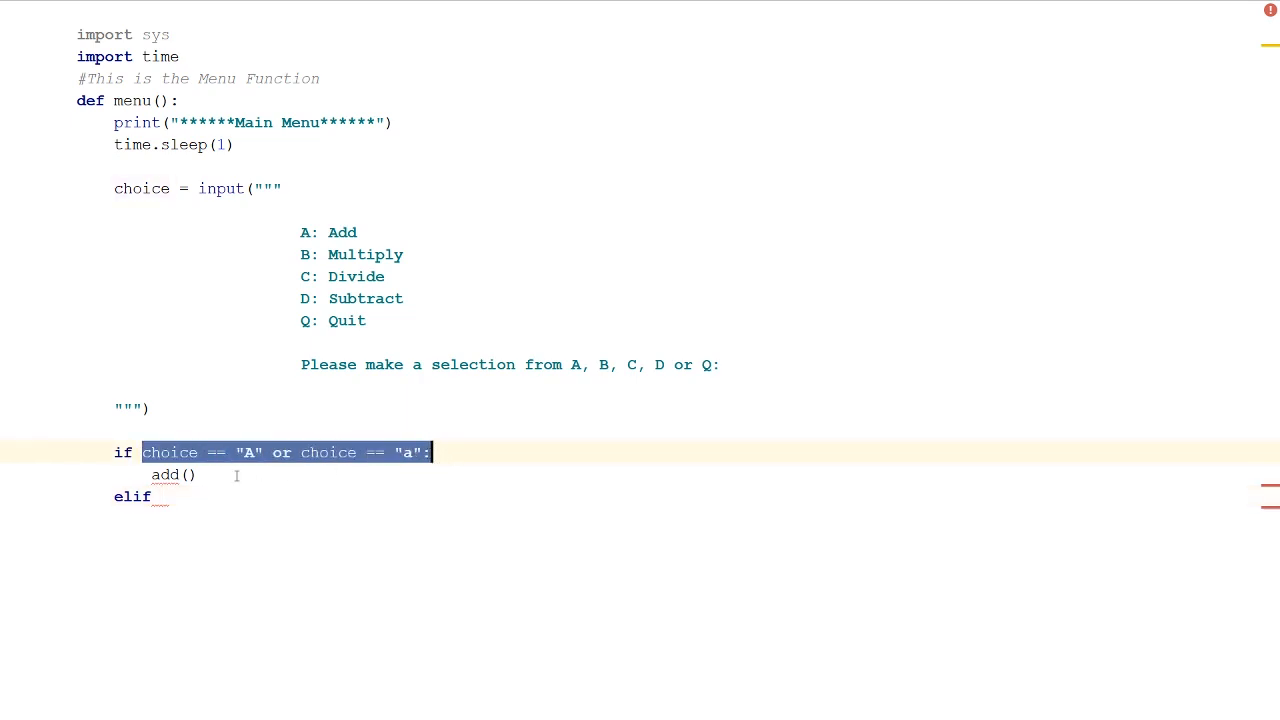
{"action": "type", "text": "choice == \"A\" or choice == \"a\":"}
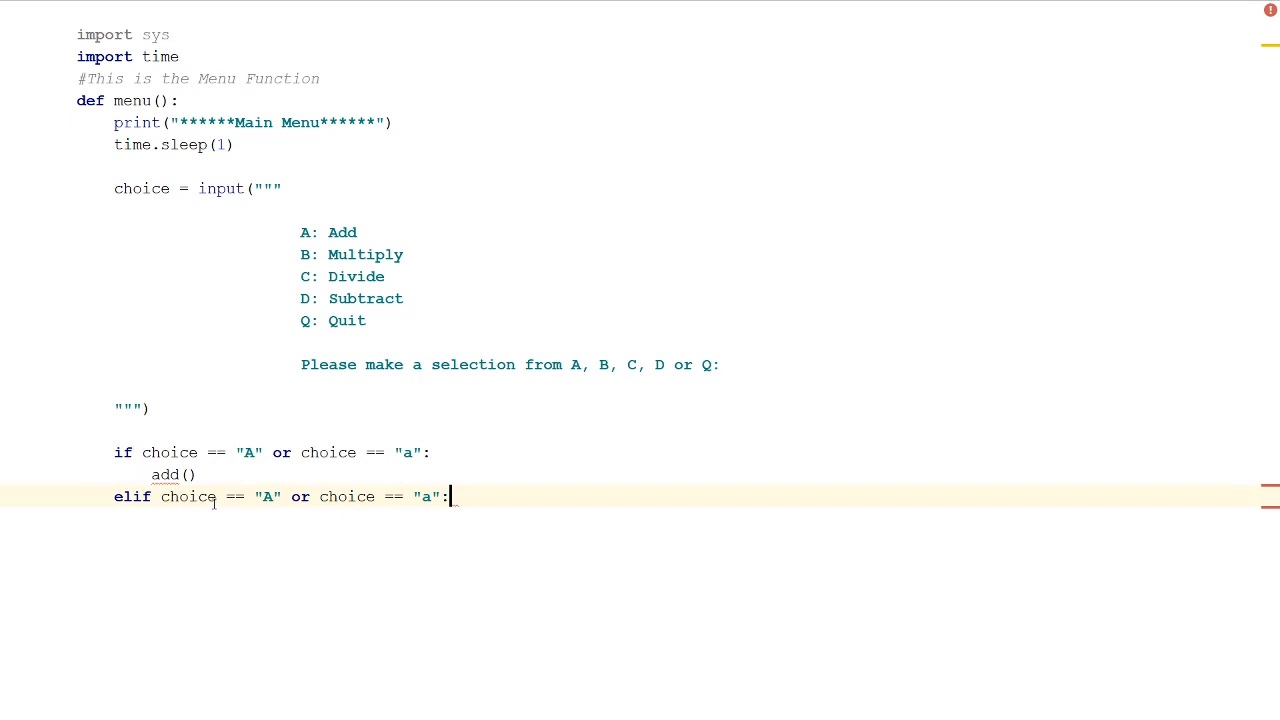
{"action": "mouse_move", "coordinate": [460, 496]}
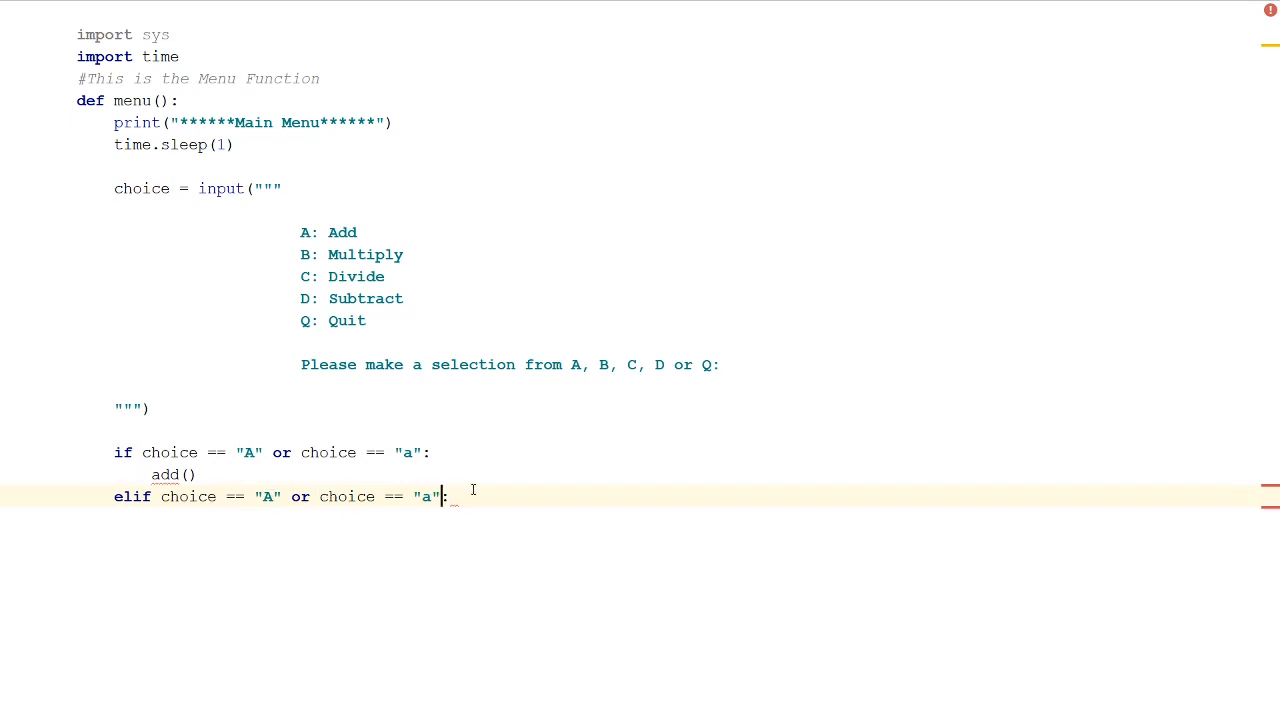
{"action": "key", "text": "Backspace"}
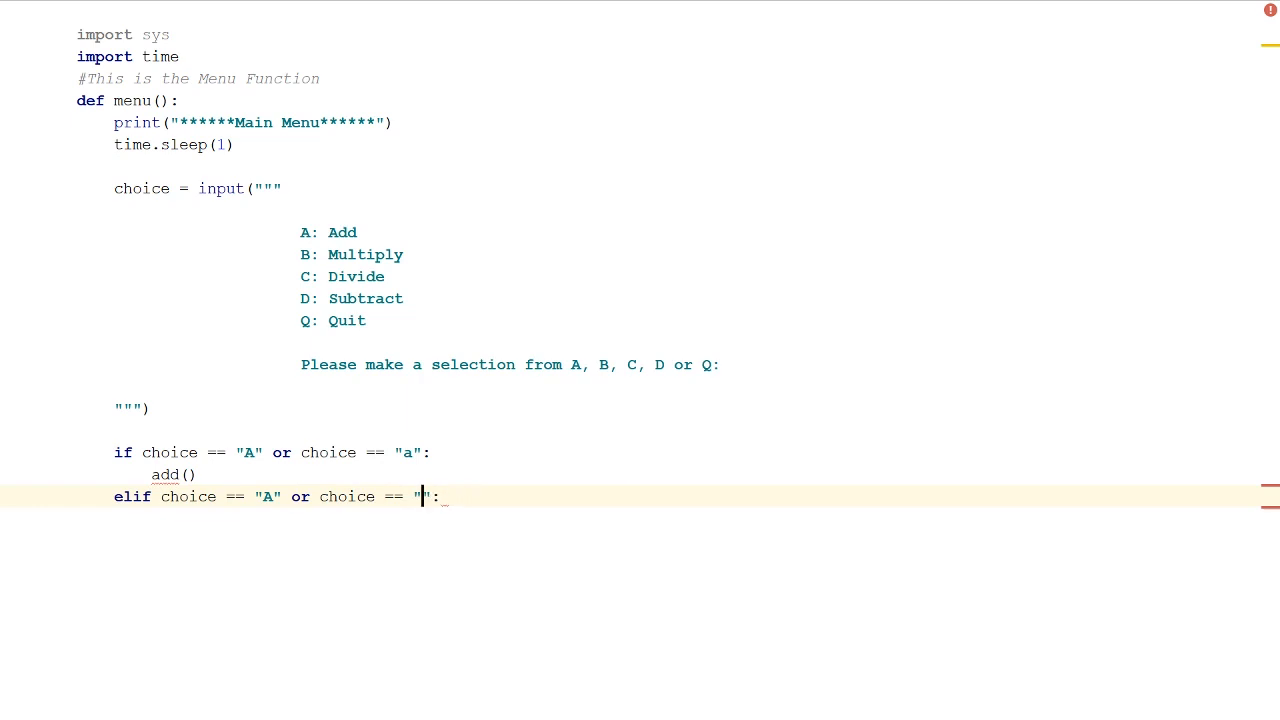
{"action": "type", "text": "b"}
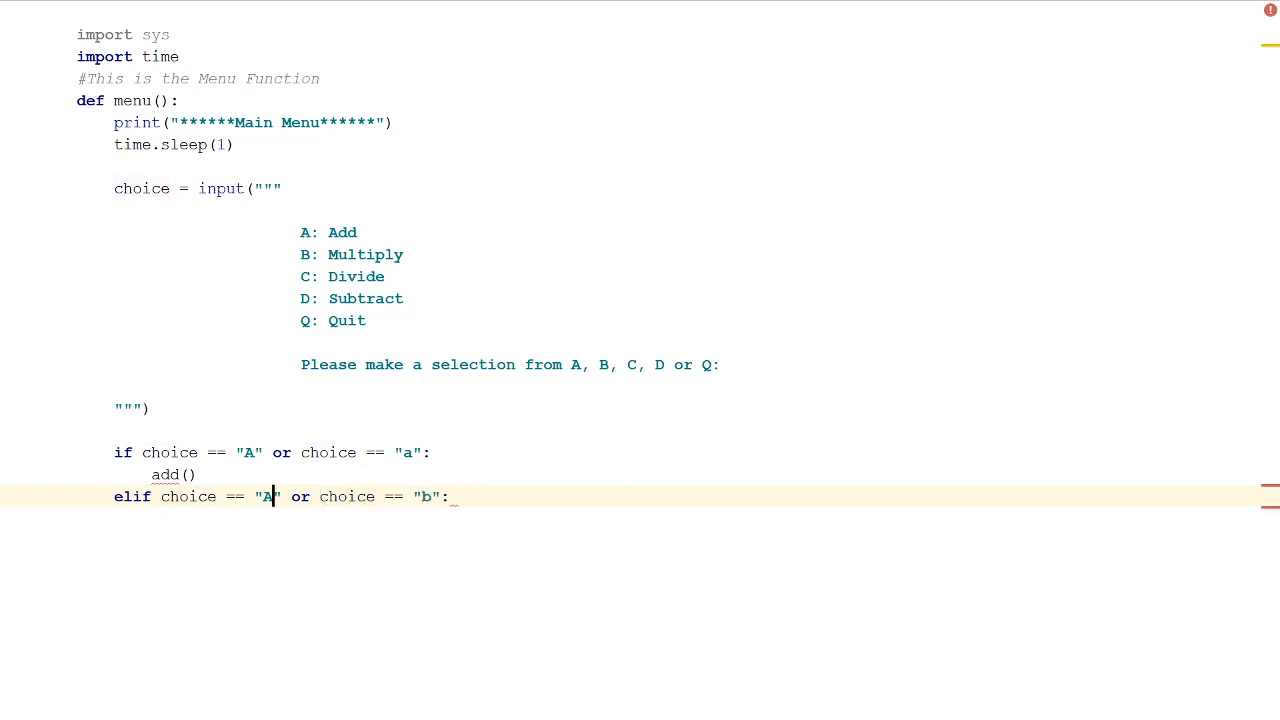
{"action": "type", "text": "B"}
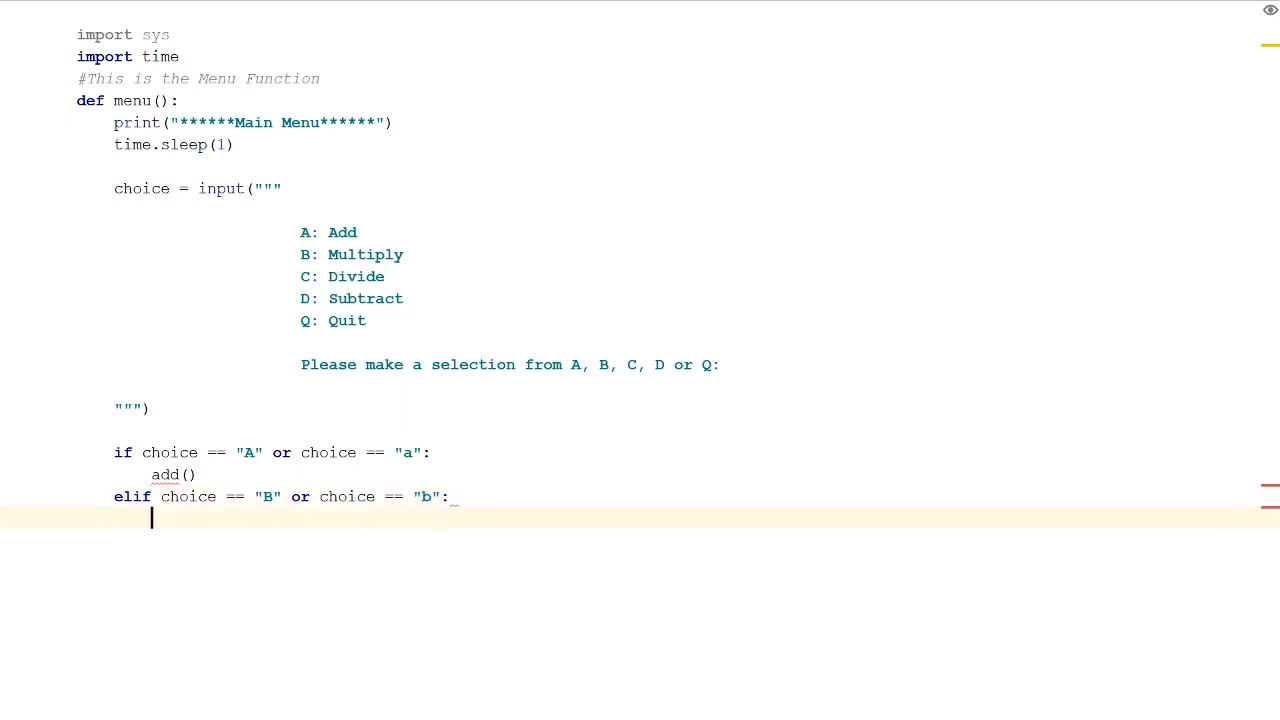
{"action": "type", "text": "mu"}
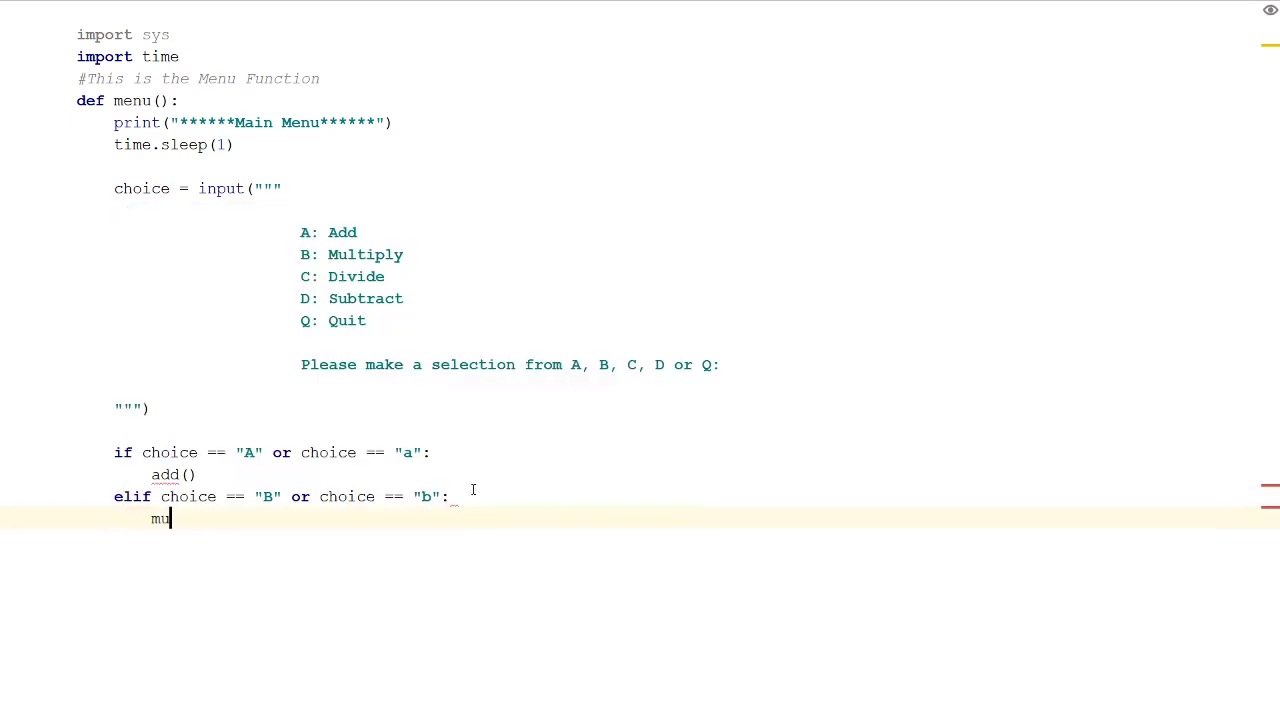
{"action": "type", "text": "ltiply"}
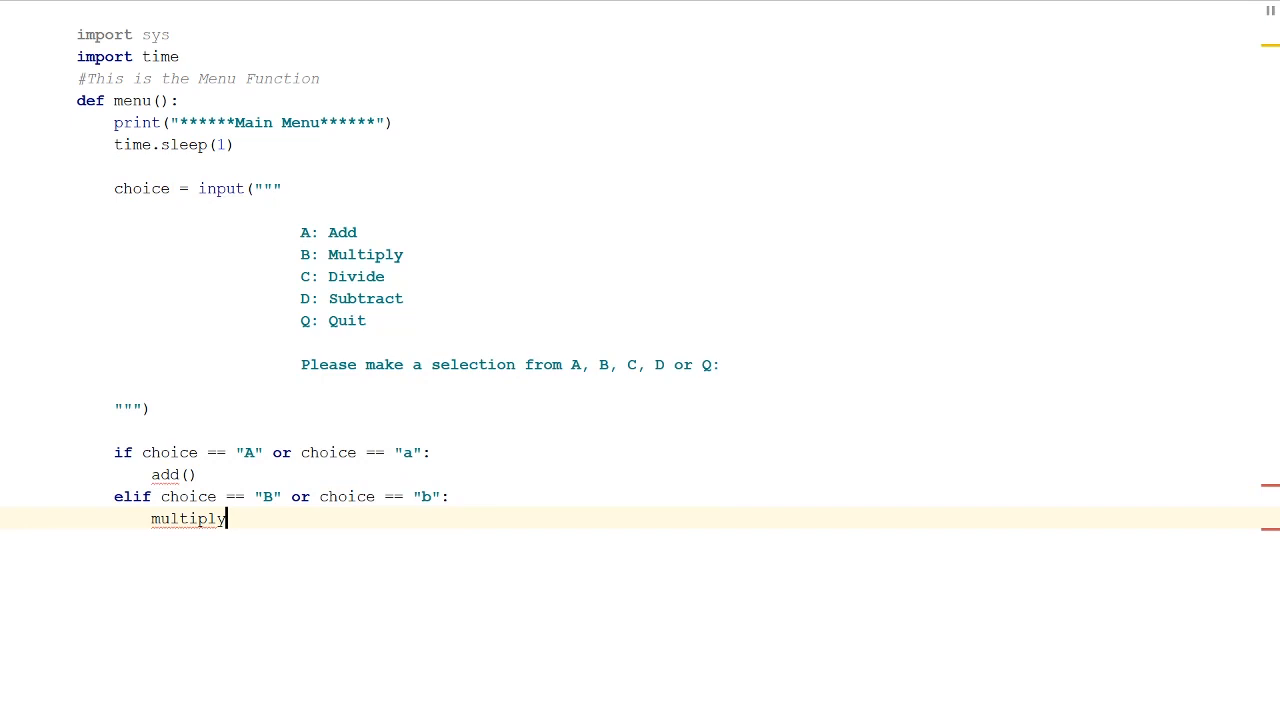
{"action": "type", "text": "()"}
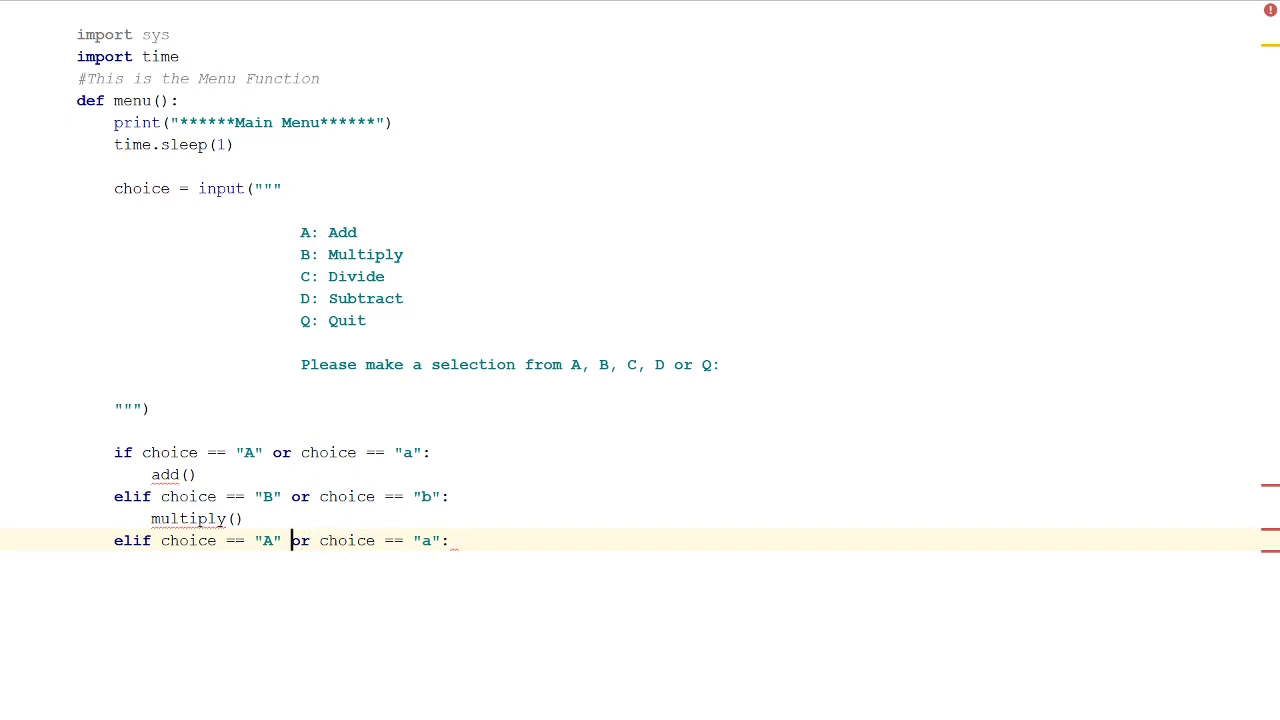
Finish the elif branch for "C" so it calls divide()
{"action": "type", "text": "C"}
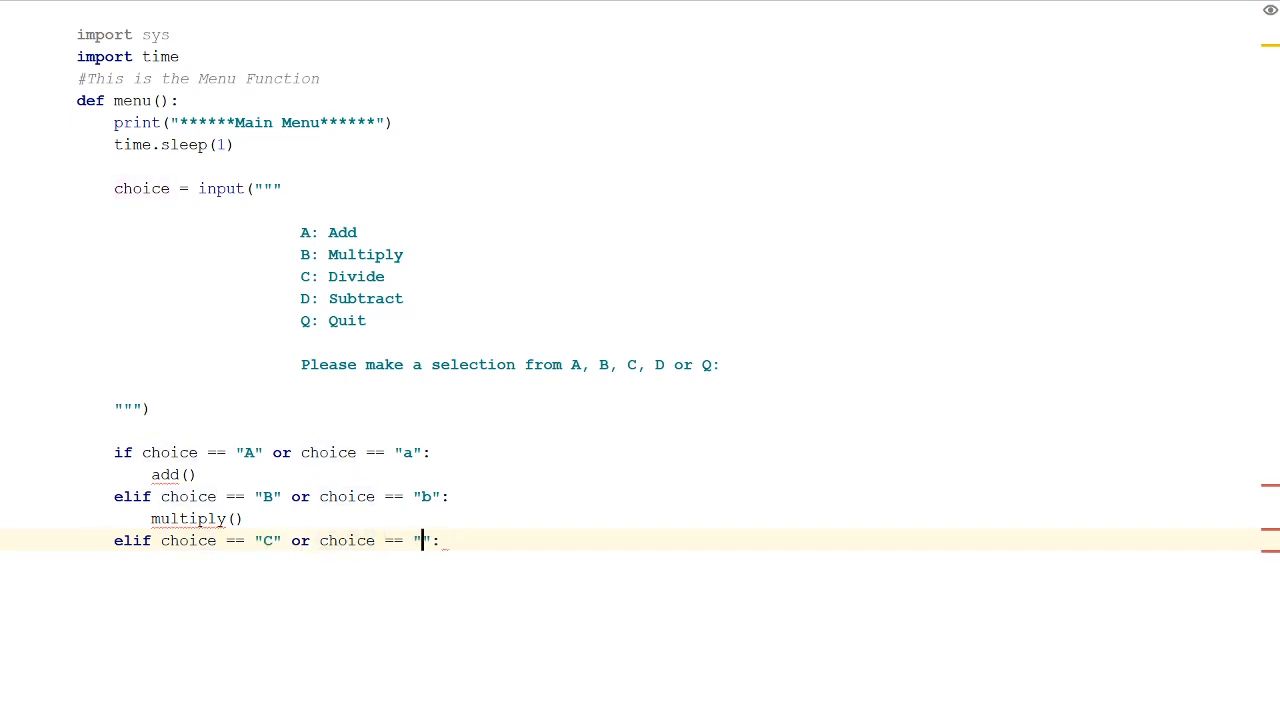
{"action": "key", "text": "enter"}
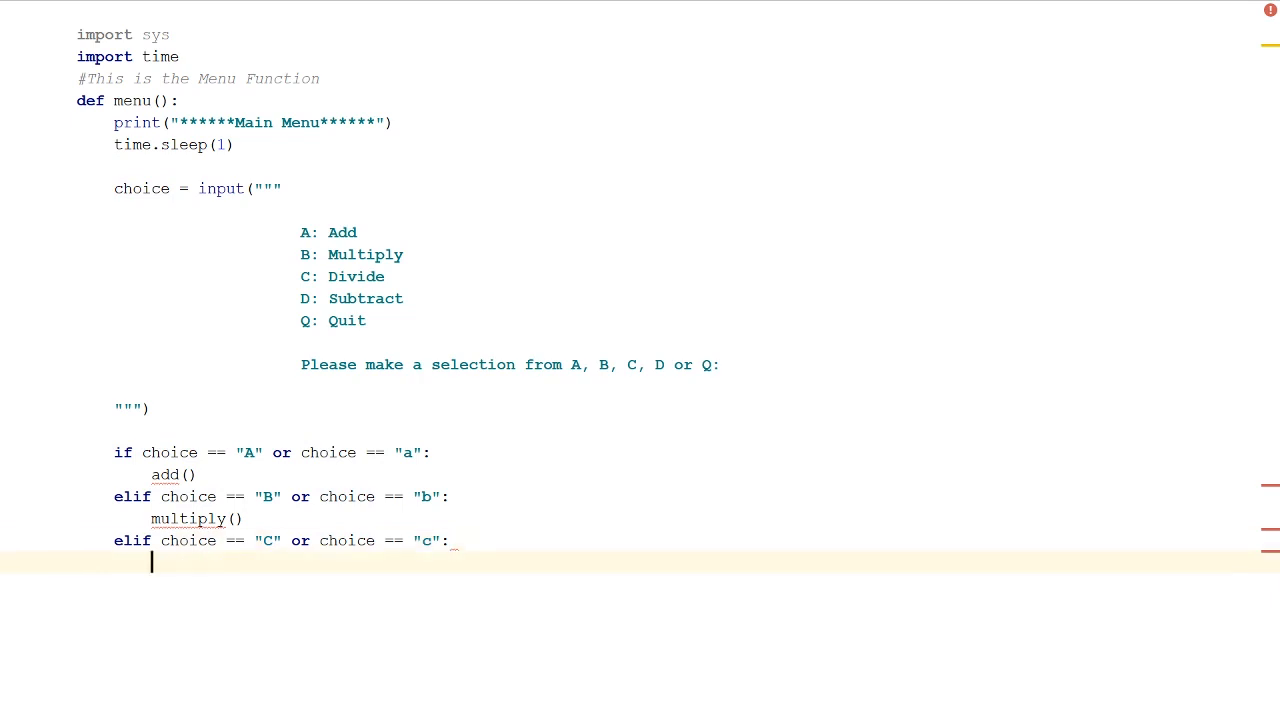
{"action": "type", "text": "divi"}
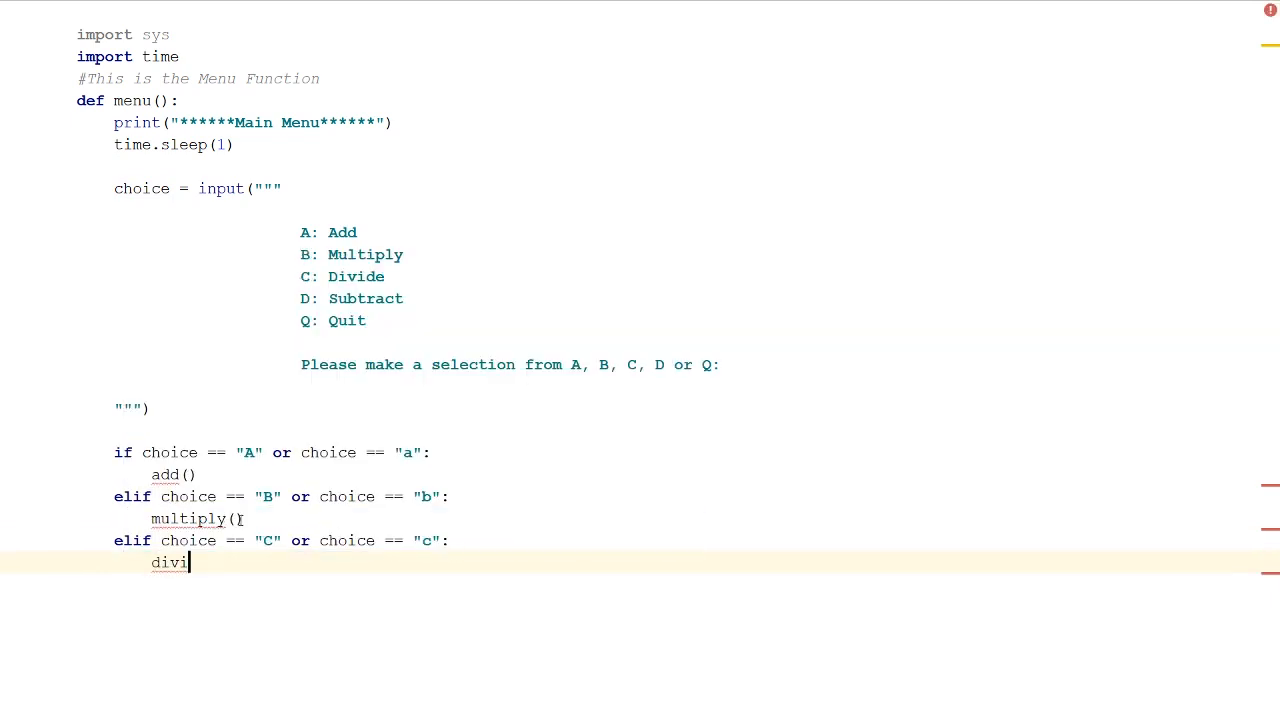
{"action": "type", "text": "de()"}
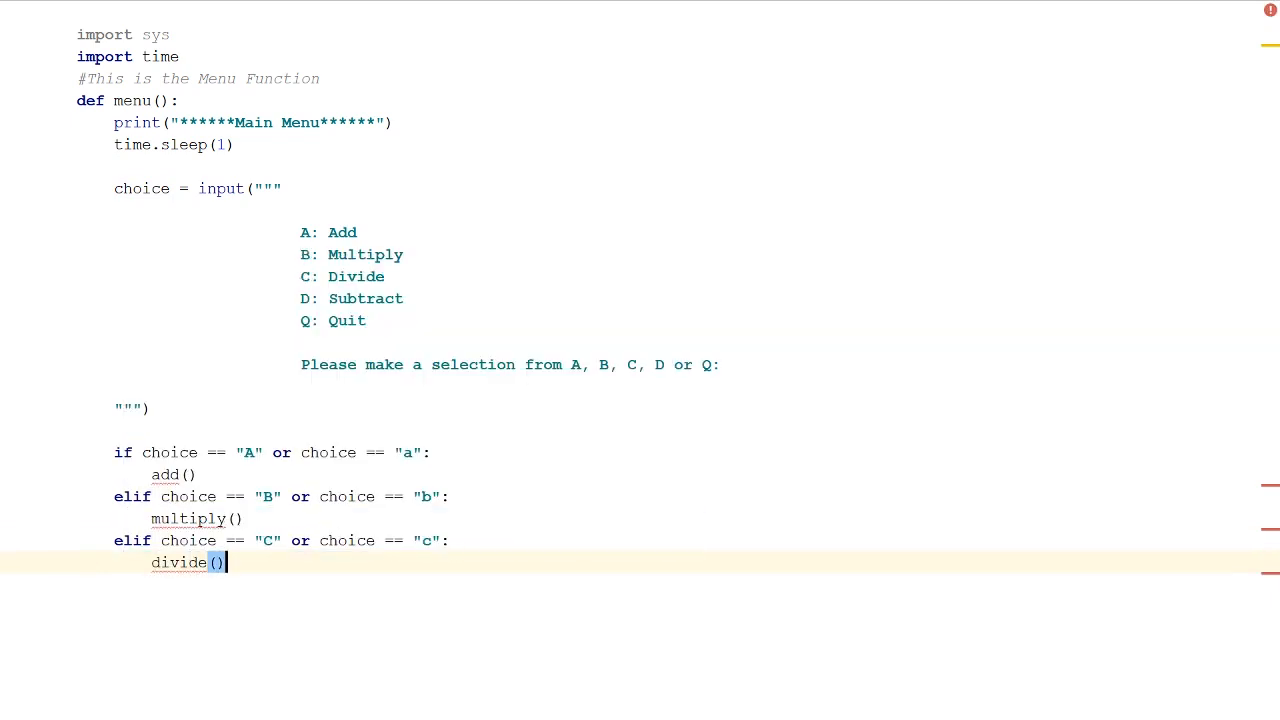
Add an elif branch for "D" or "d" calling subtract()
{"action": "type", "text": "el"}
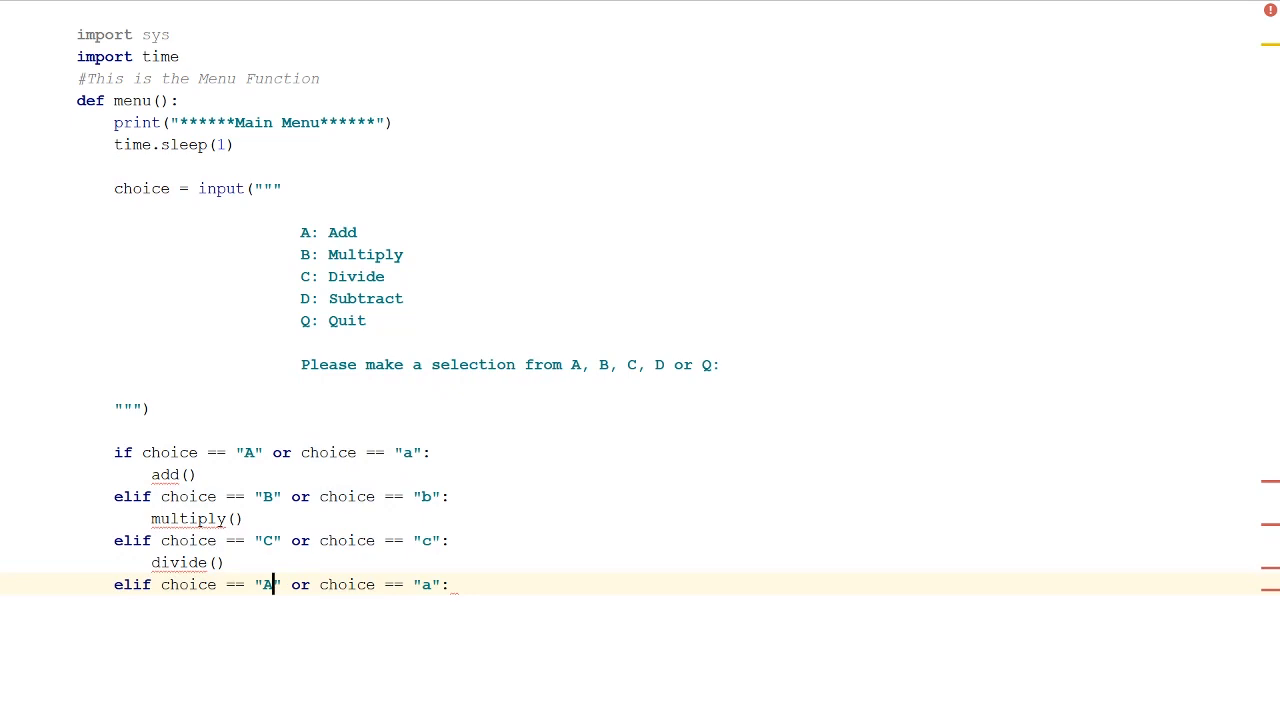
{"action": "type", "text": "D"}
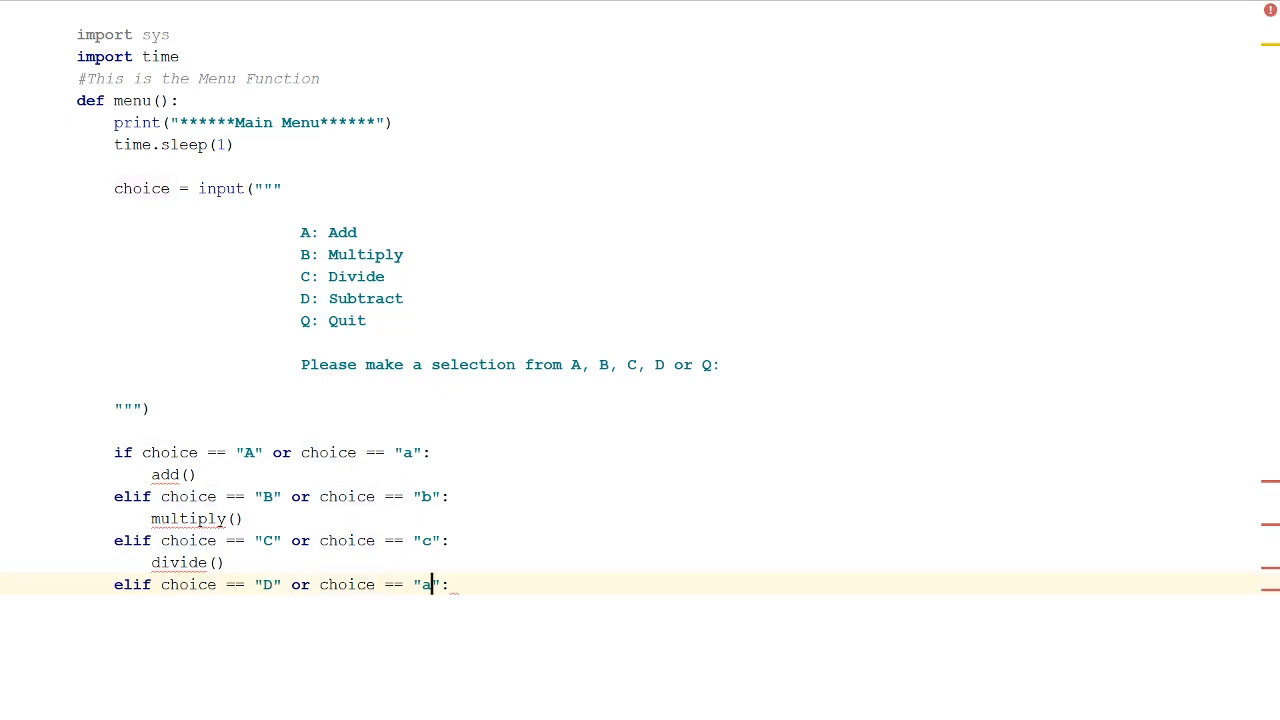
{"action": "type", "text": "d"}
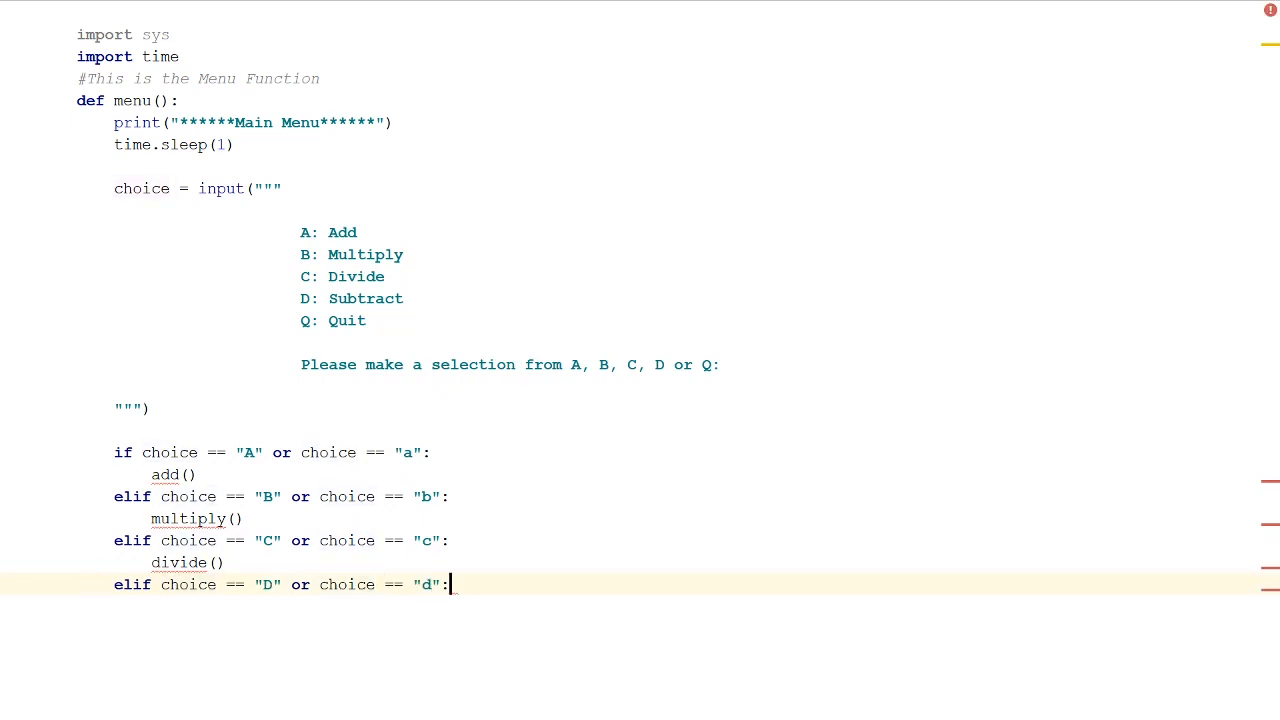
{"action": "type", "text": "subtract"}
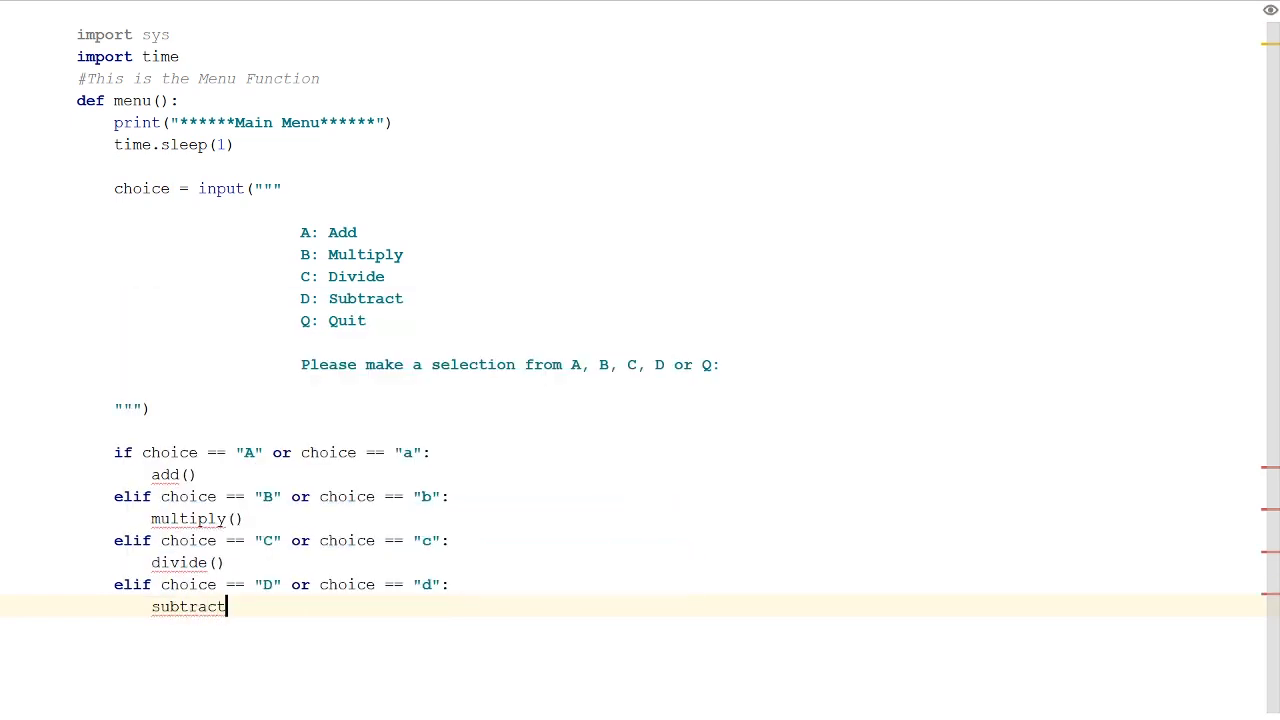
{"action": "type", "text": "()"}
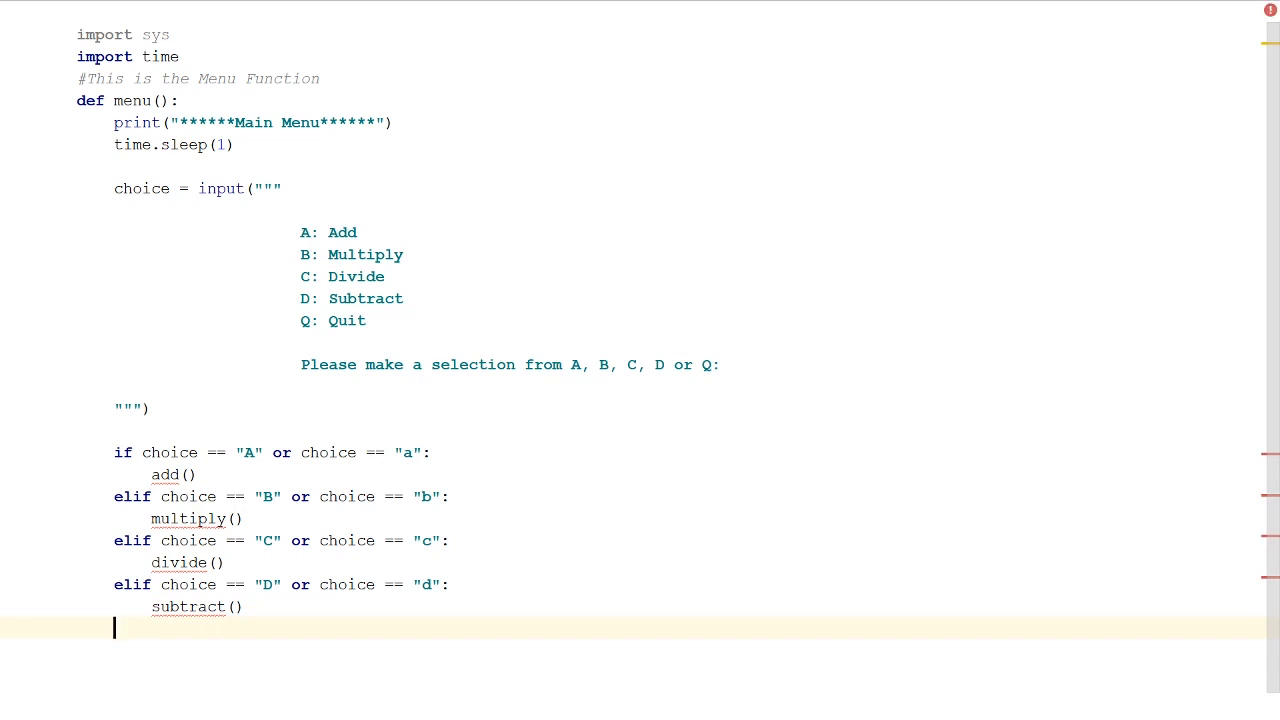
Add an elif branch for "Q" or "q" calling quit()
{"action": "type", "text": "elif"}
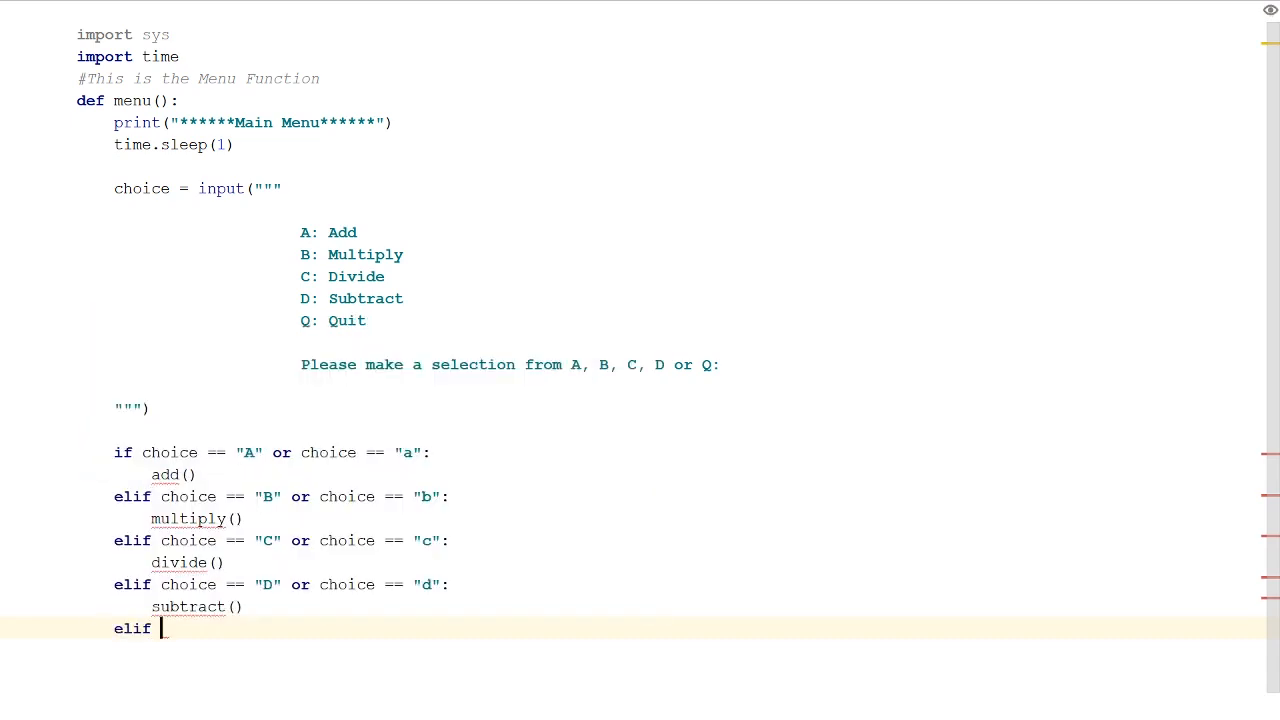
{"action": "type", "text": "choice == \"A\" or choice == \"a\":"}
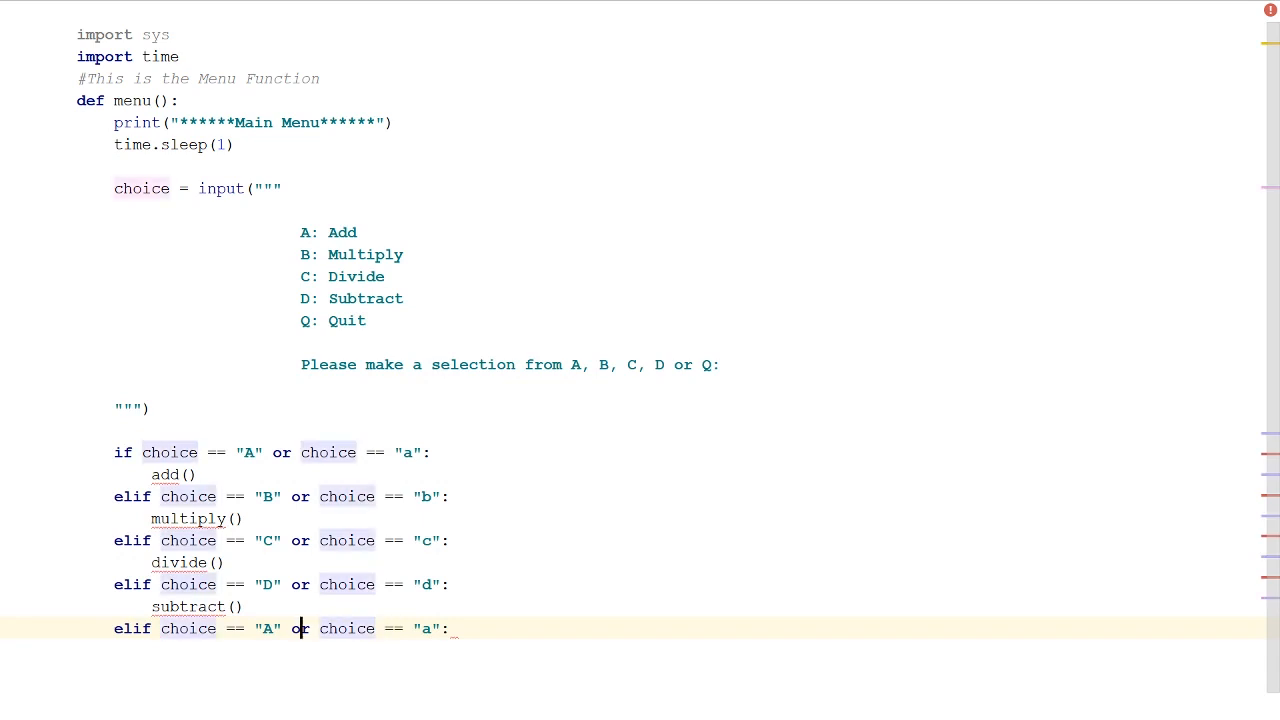
{"action": "type", "text": "Q"}
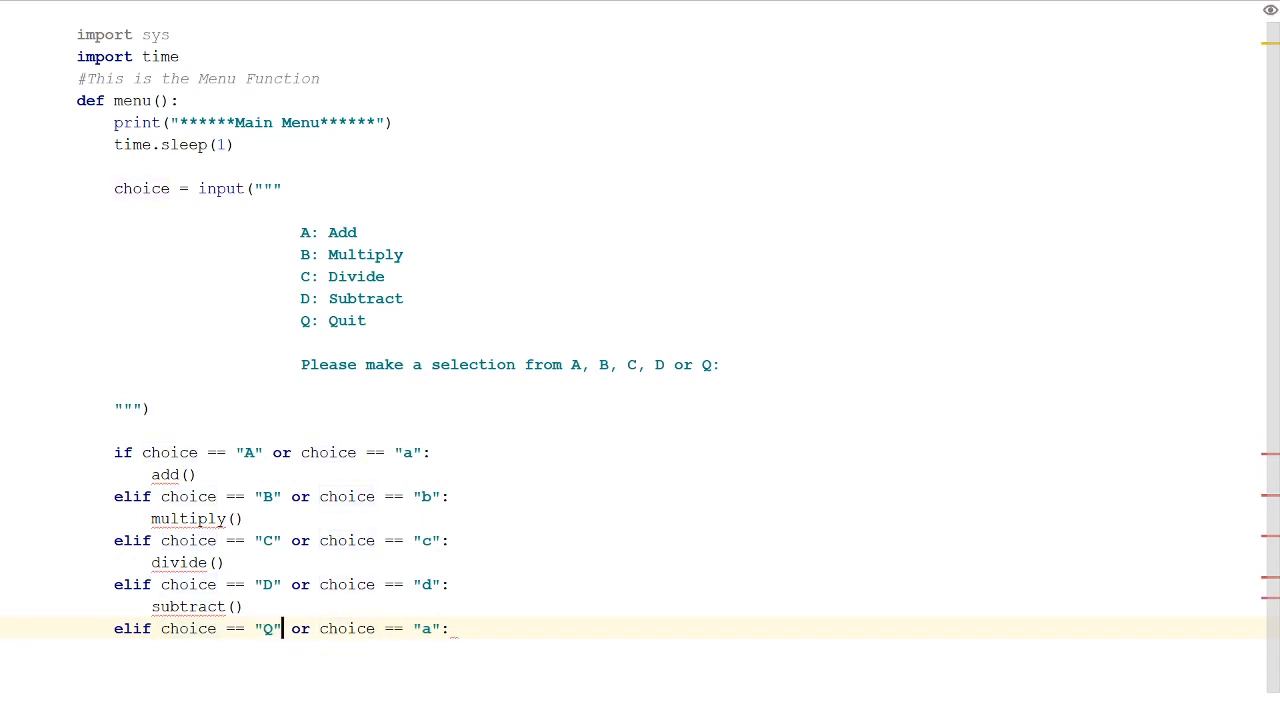
{"action": "key", "text": "Backspace"}
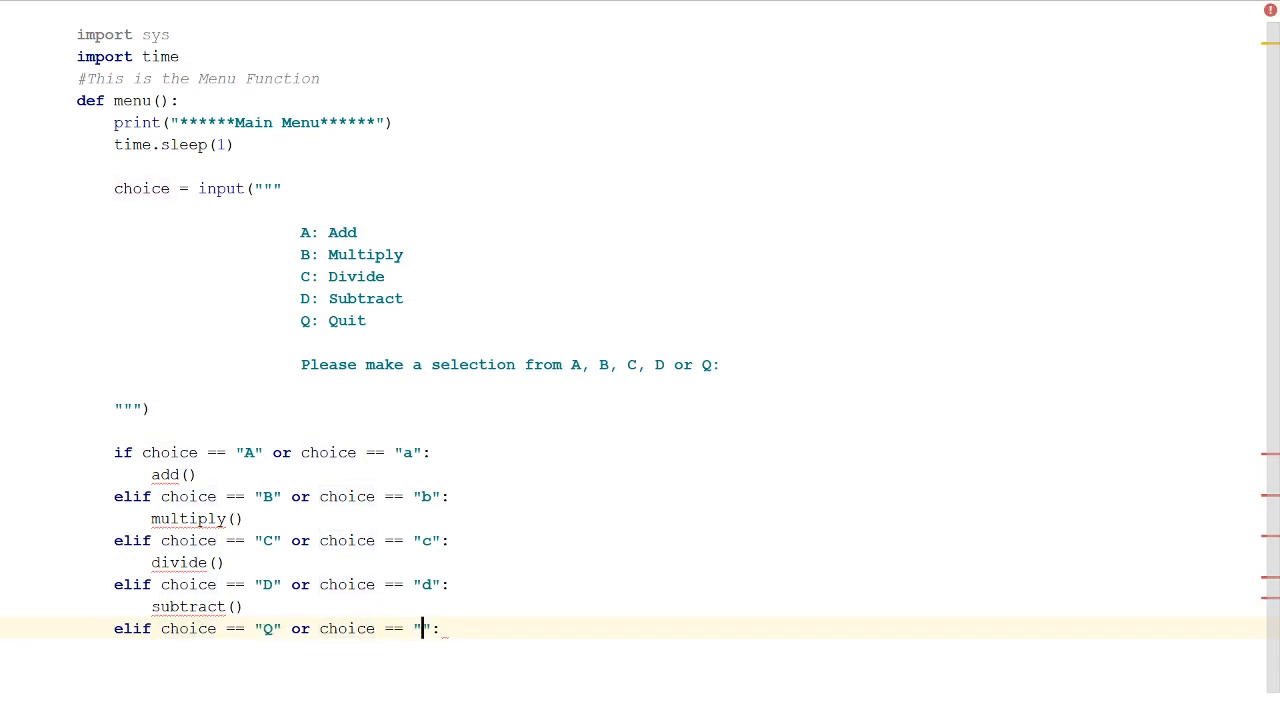
{"action": "type", "text": "q"}
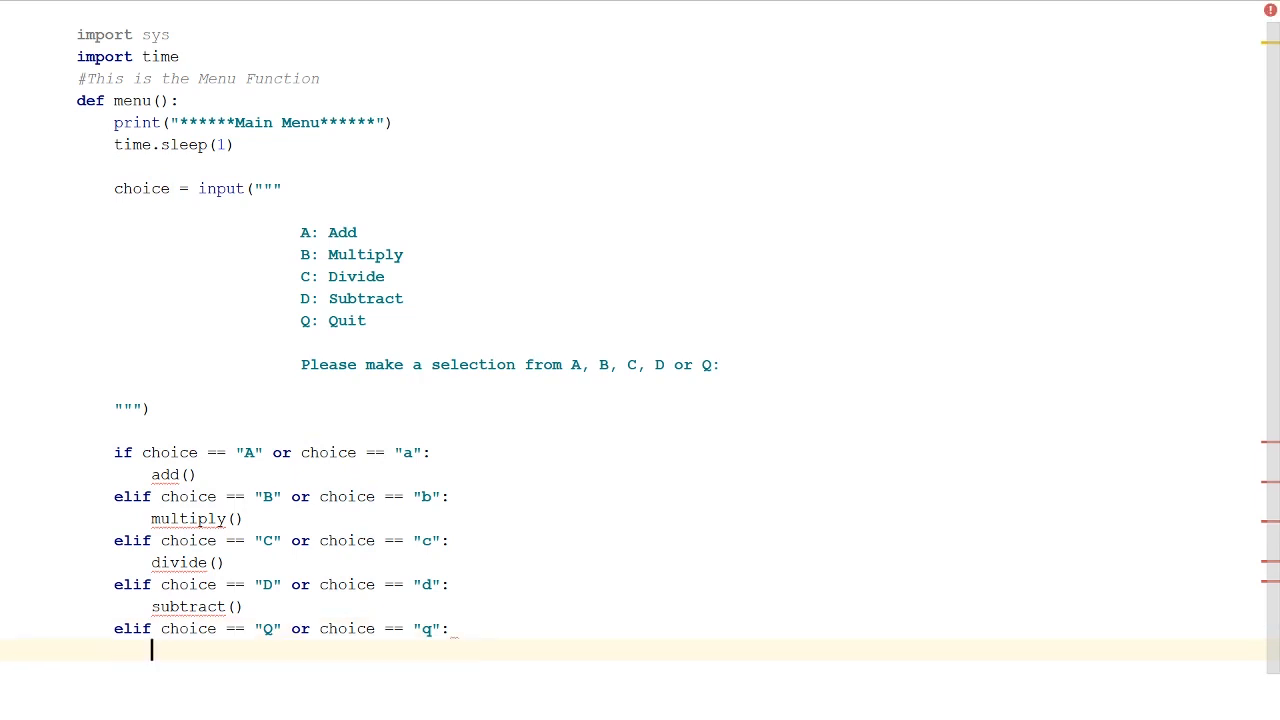
{"action": "type", "text": "quit("}
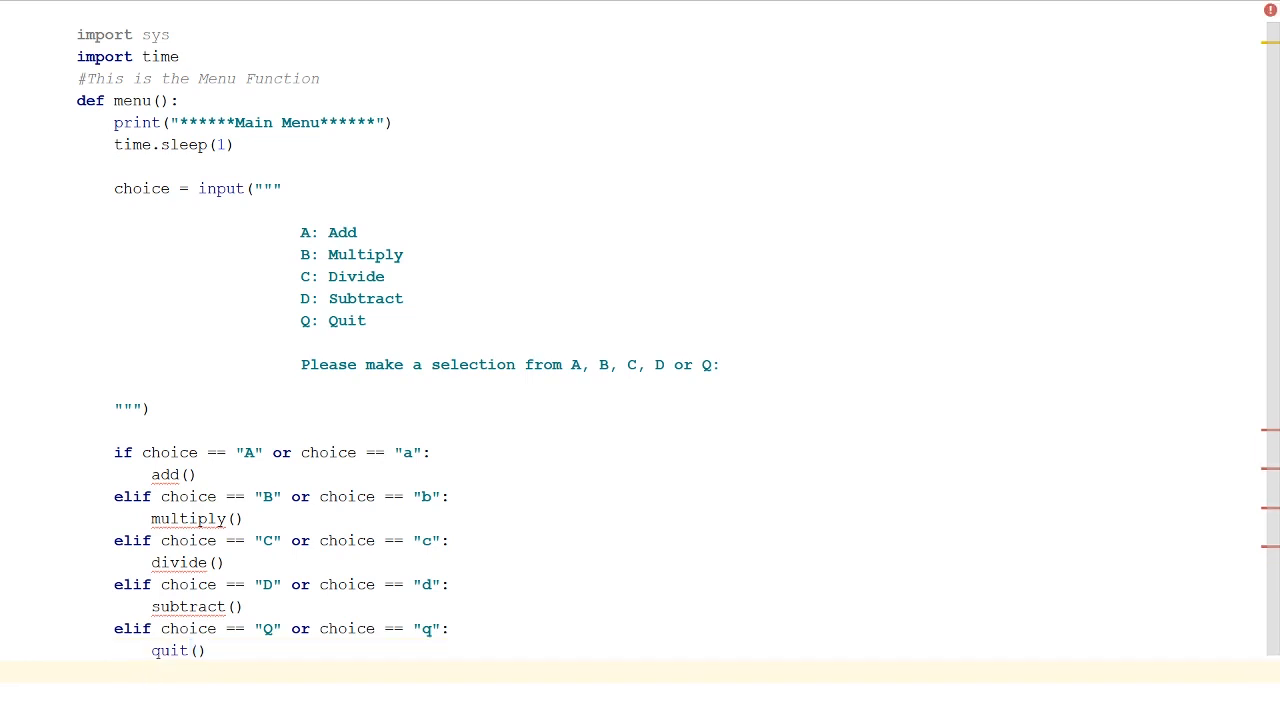
Add else: printing "Error you must enter a valid option" and calling menu()
{"action": "type", "text": "else:"}
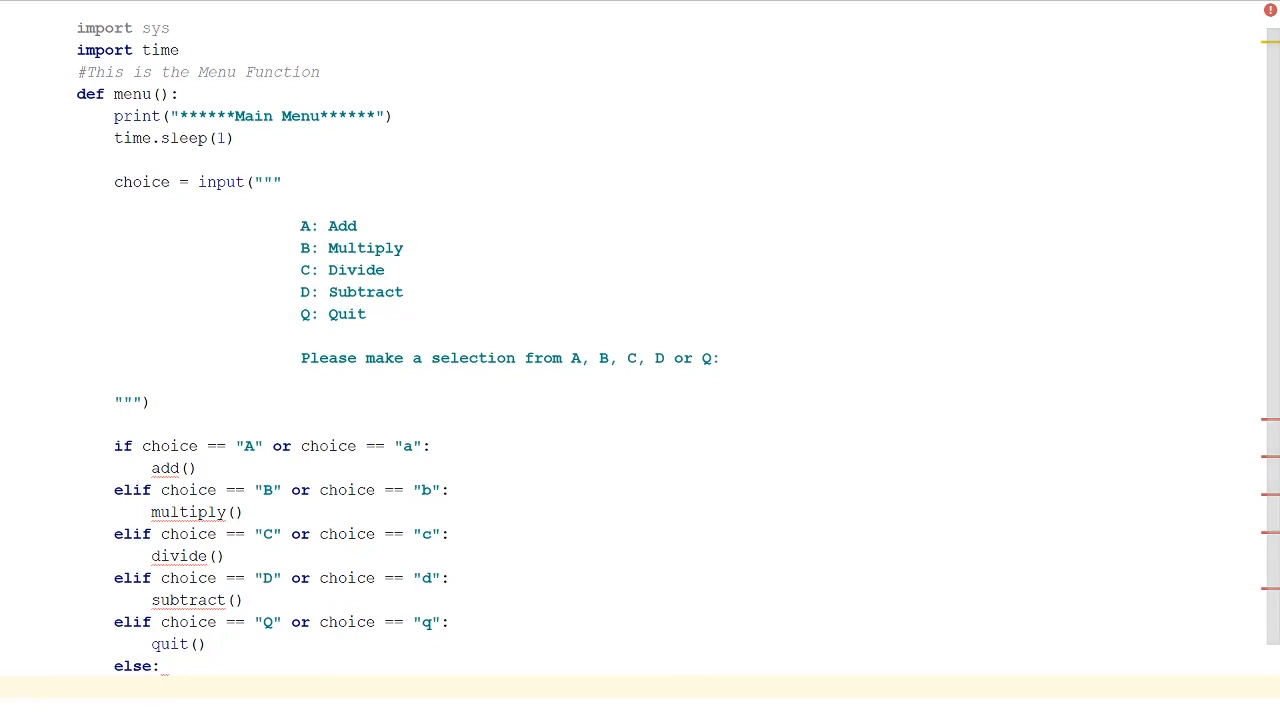
{"action": "type", "text": "print(\"E"}
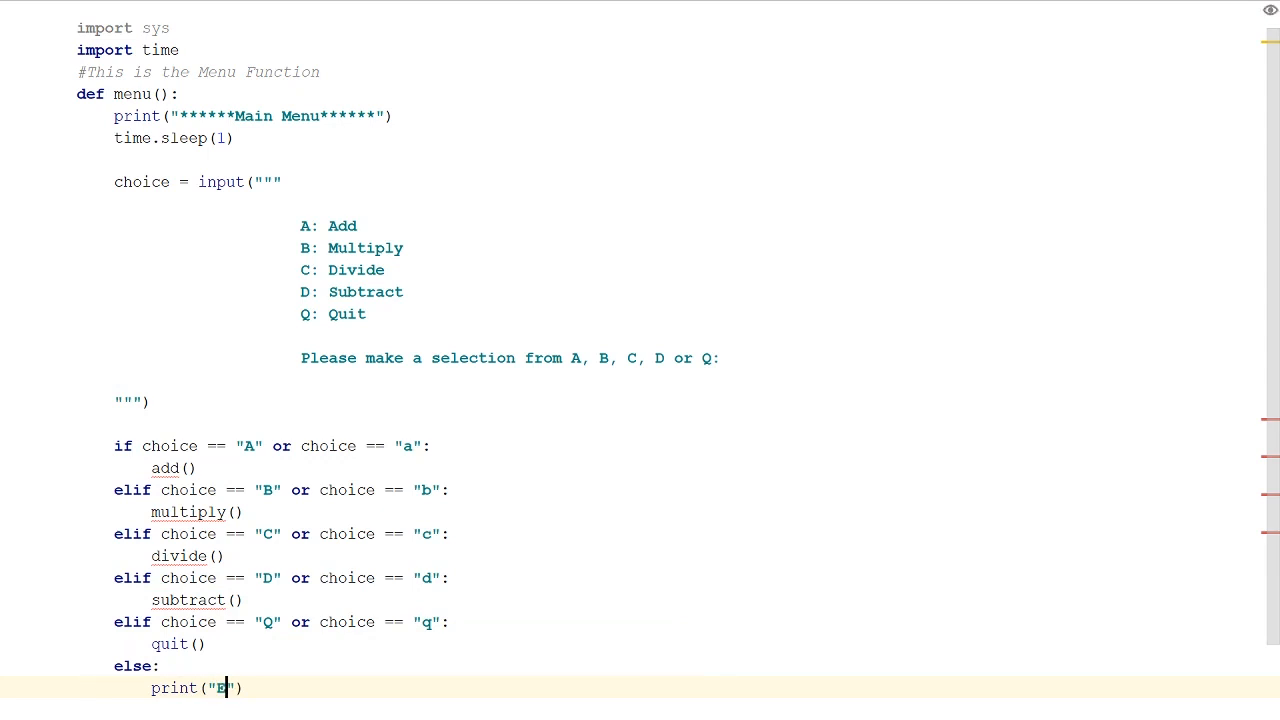
{"action": "type", "text": "rror"}
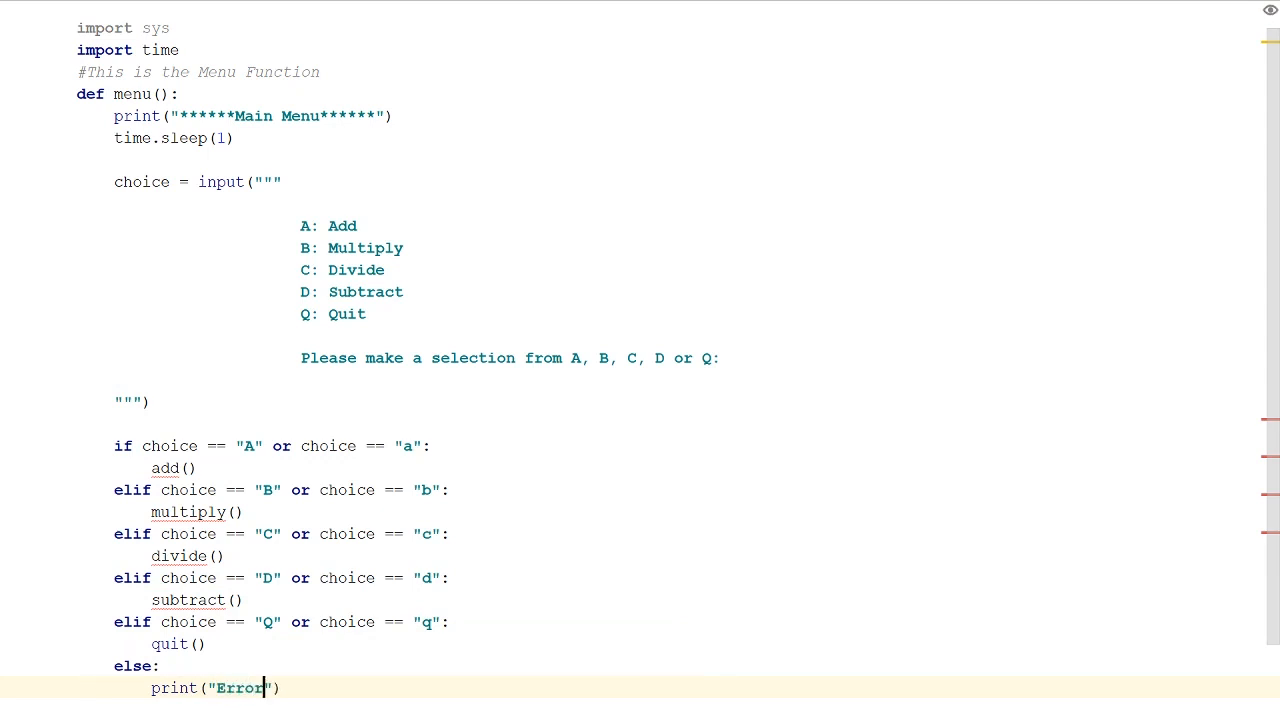
{"action": "type", "text": "you mus"}
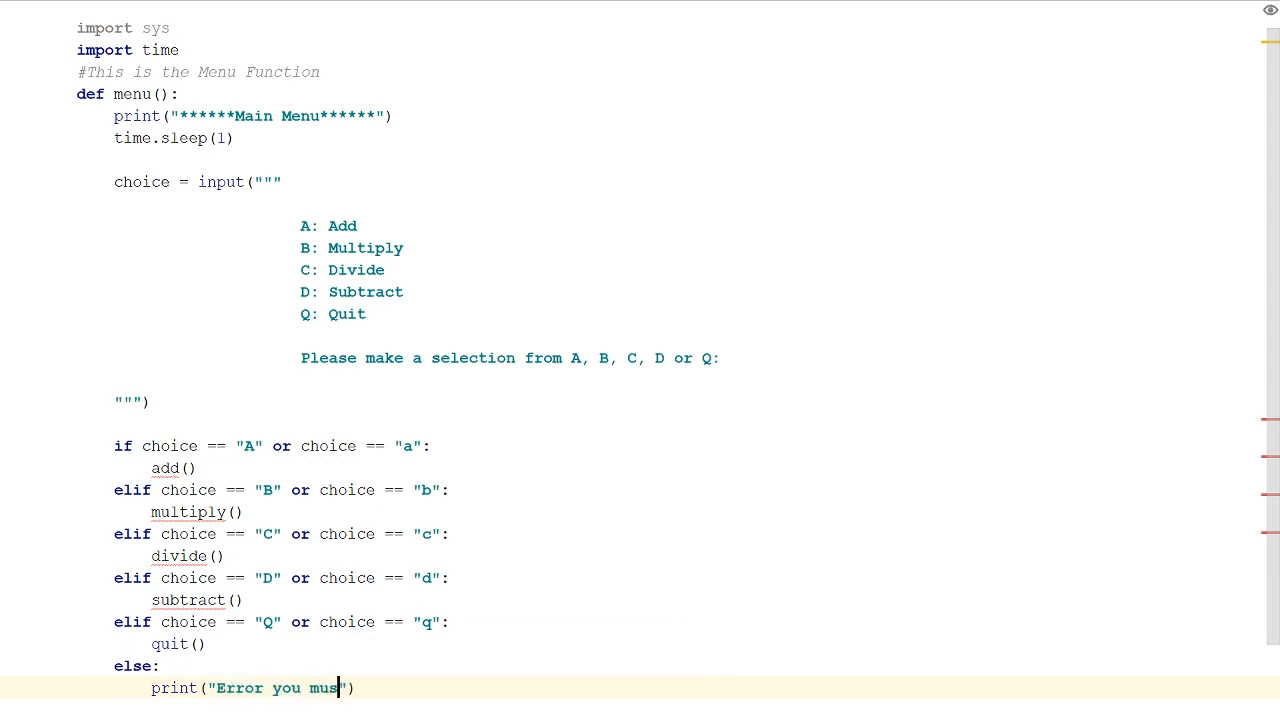
{"action": "type", "text": "t"}
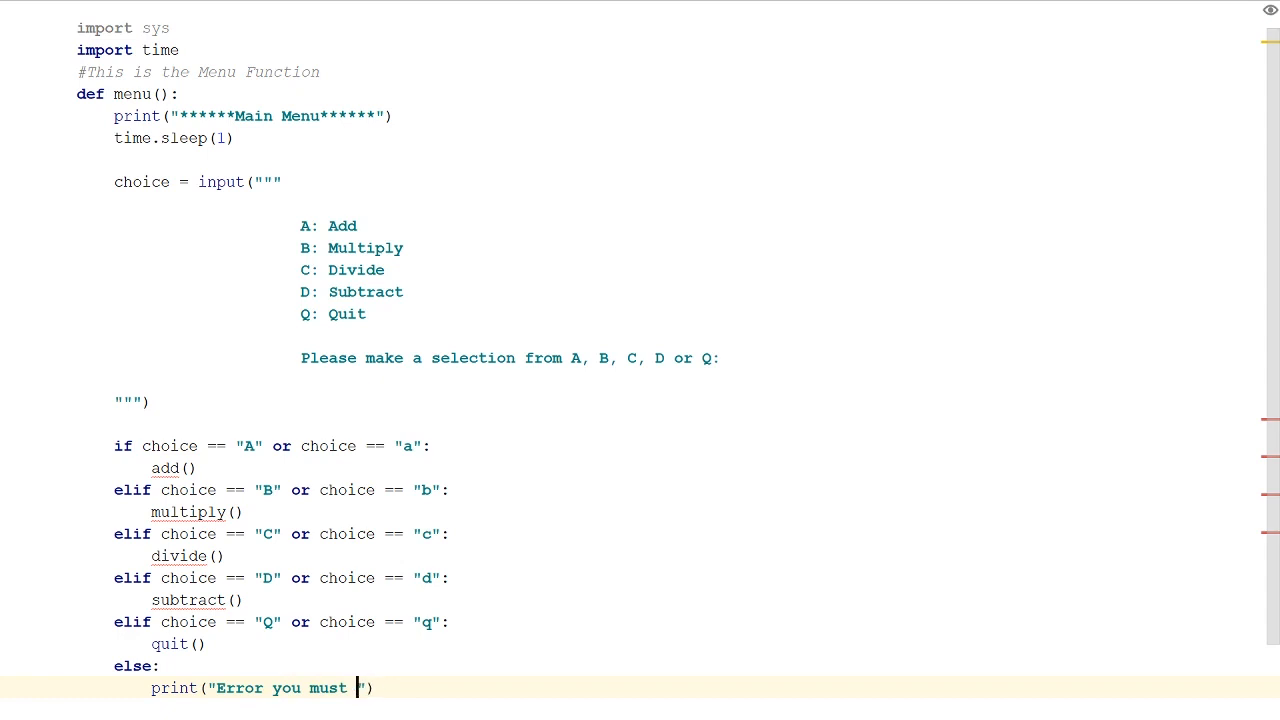
{"action": "type", "text": "enter a v"}
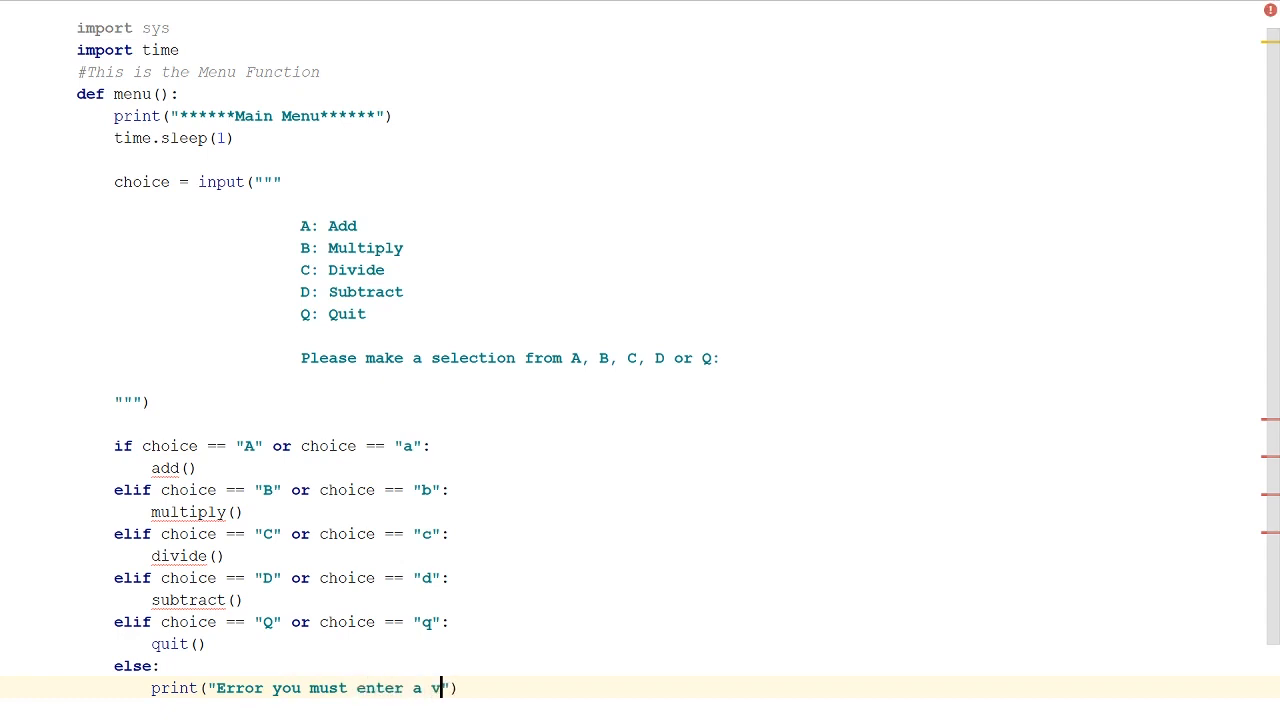
{"action": "type", "text": "alid op"}
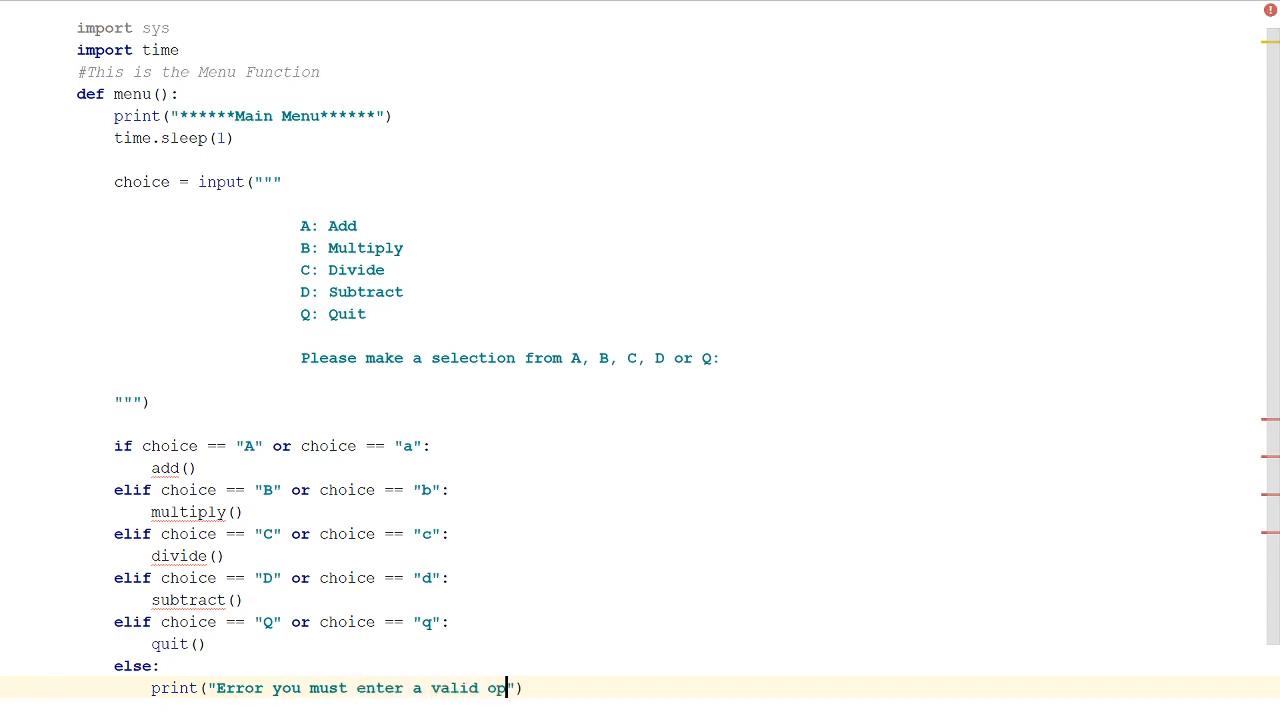
{"action": "type", "text": "tion\")"}
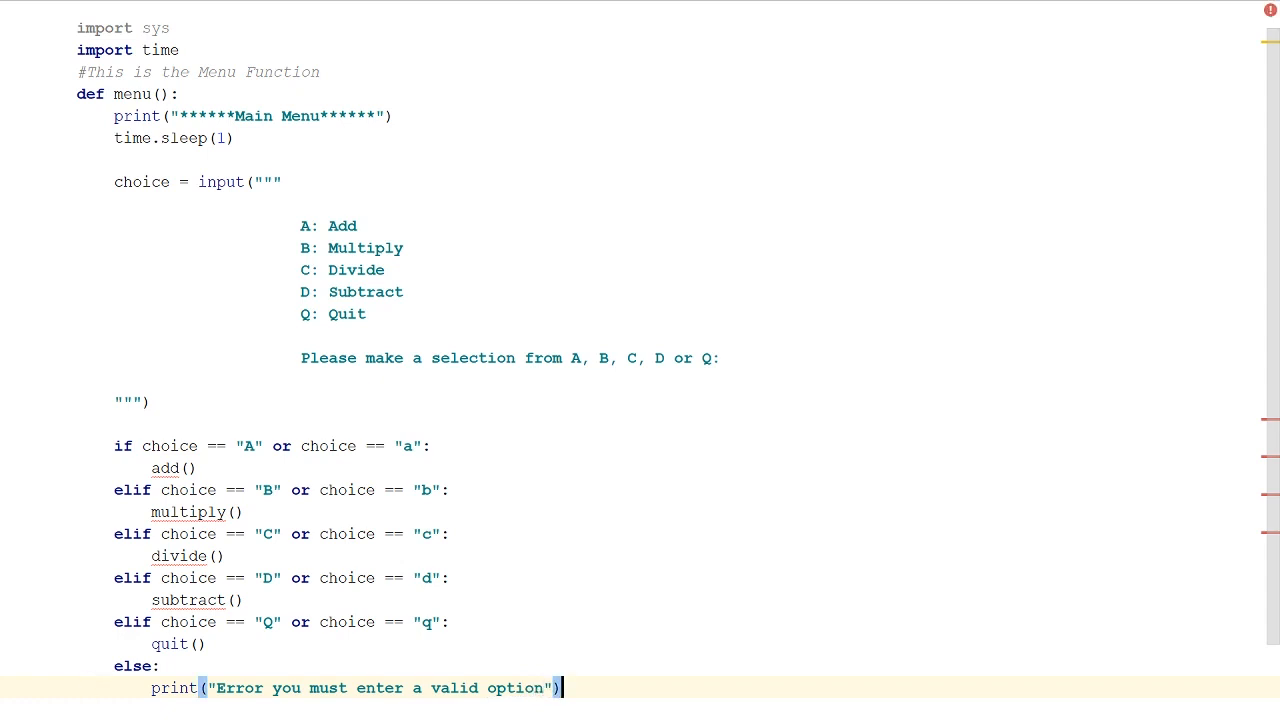
{"action": "type", "text": "menu()"}
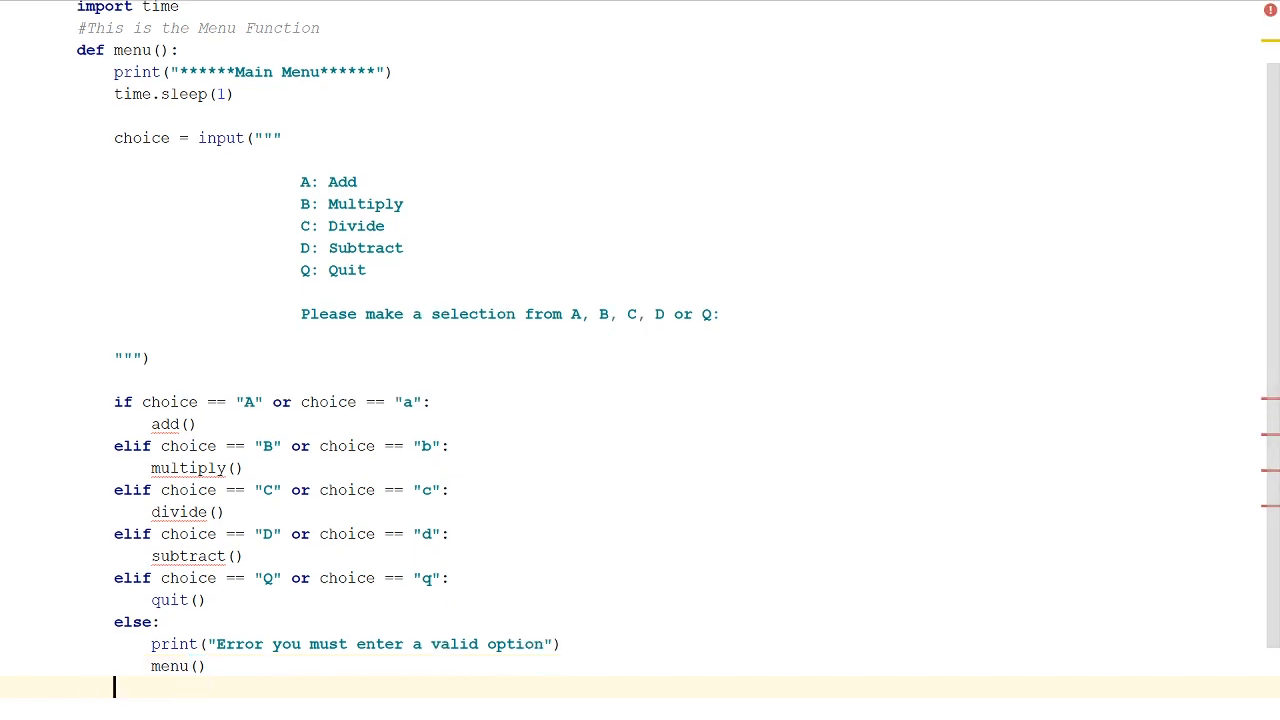
Scroll back to the top of the file to reach the area below the imports
{"action": "scroll", "scroll_direction": "down", "scroll_amount": 3}
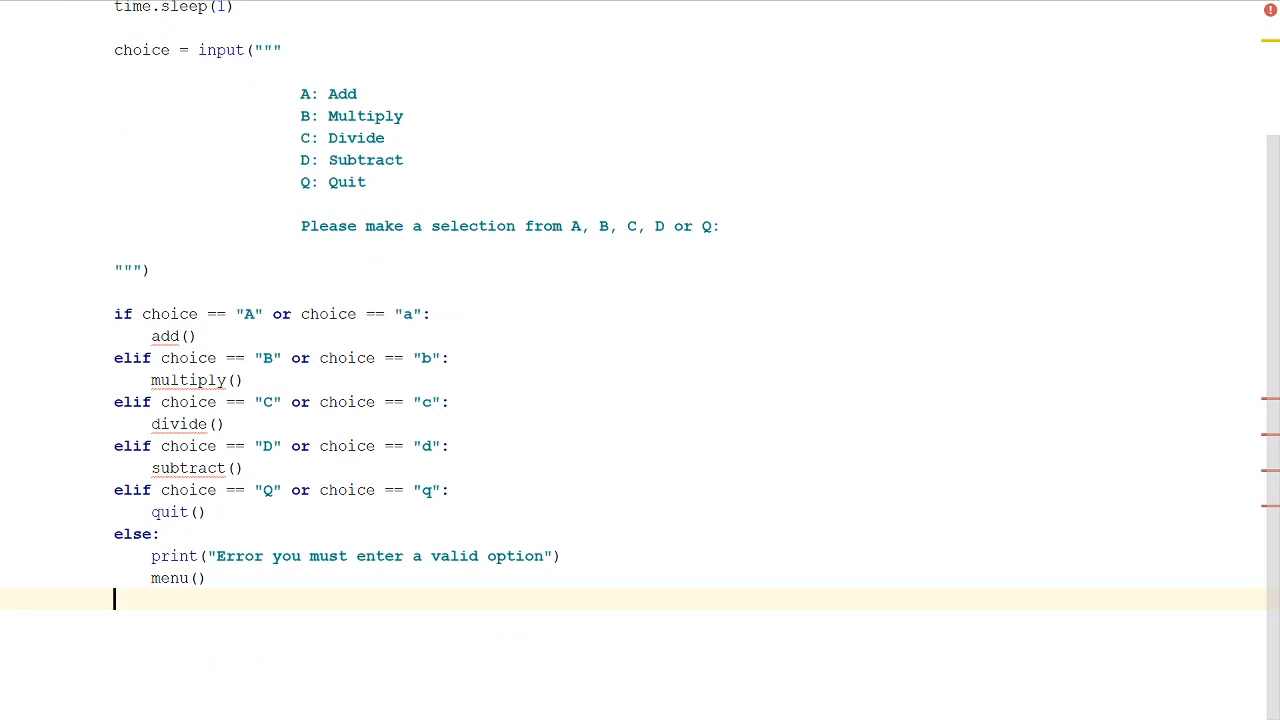
{"action": "scroll", "scroll_direction": "up", "scroll_amount": 3}
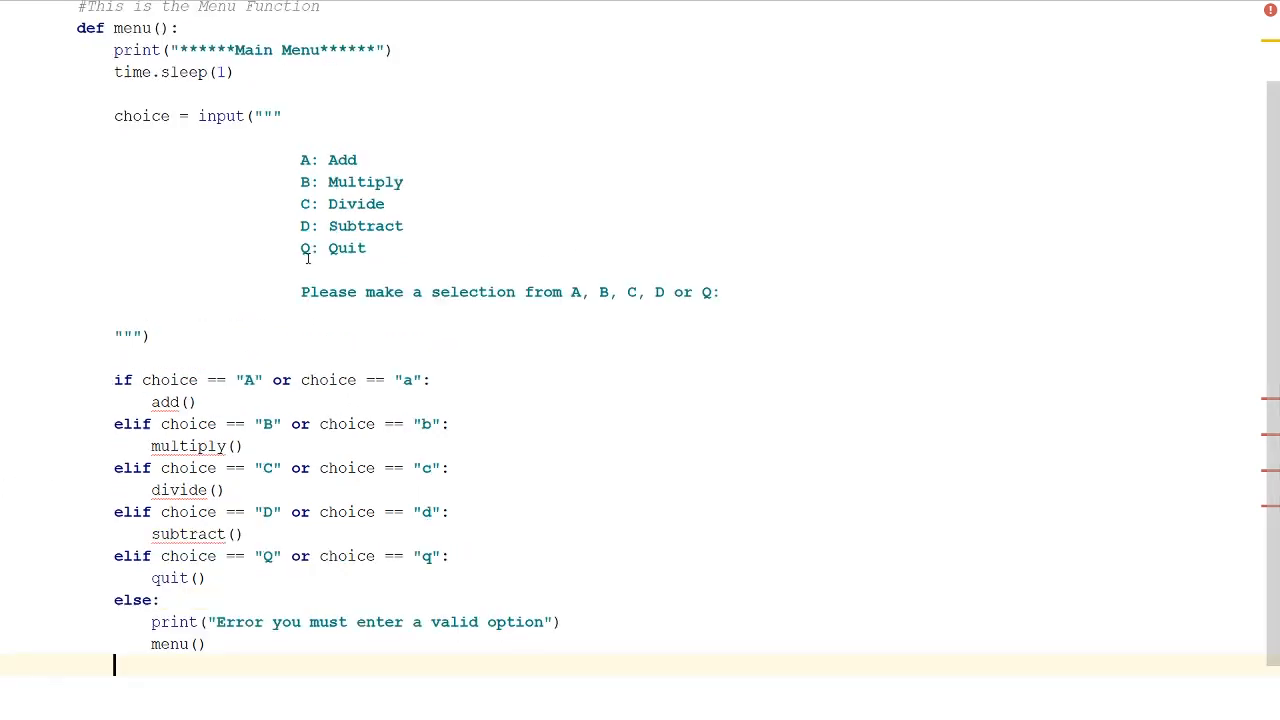
{"action": "scroll", "scroll_direction": "up", "scroll_amount": 3}
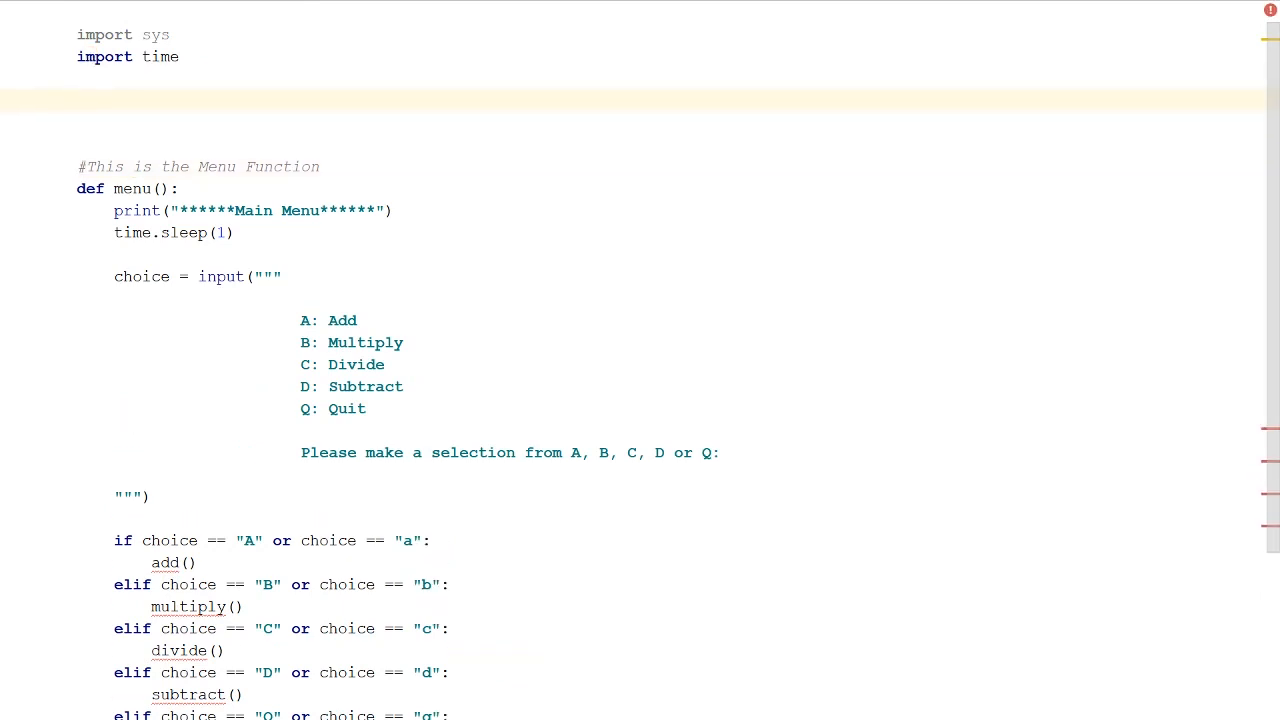
Write stub functions add() and multiply(), each with a pass body
{"action": "type", "text": "def"}
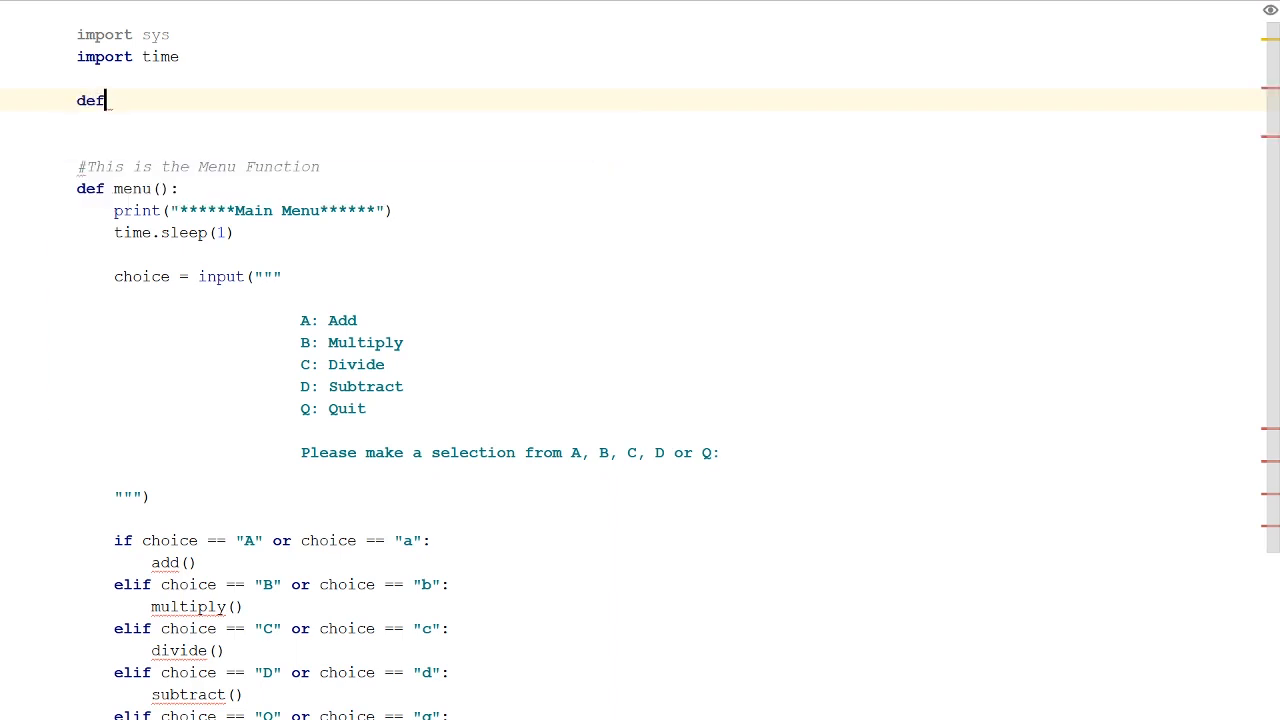
{"action": "type", "text": "add()"}
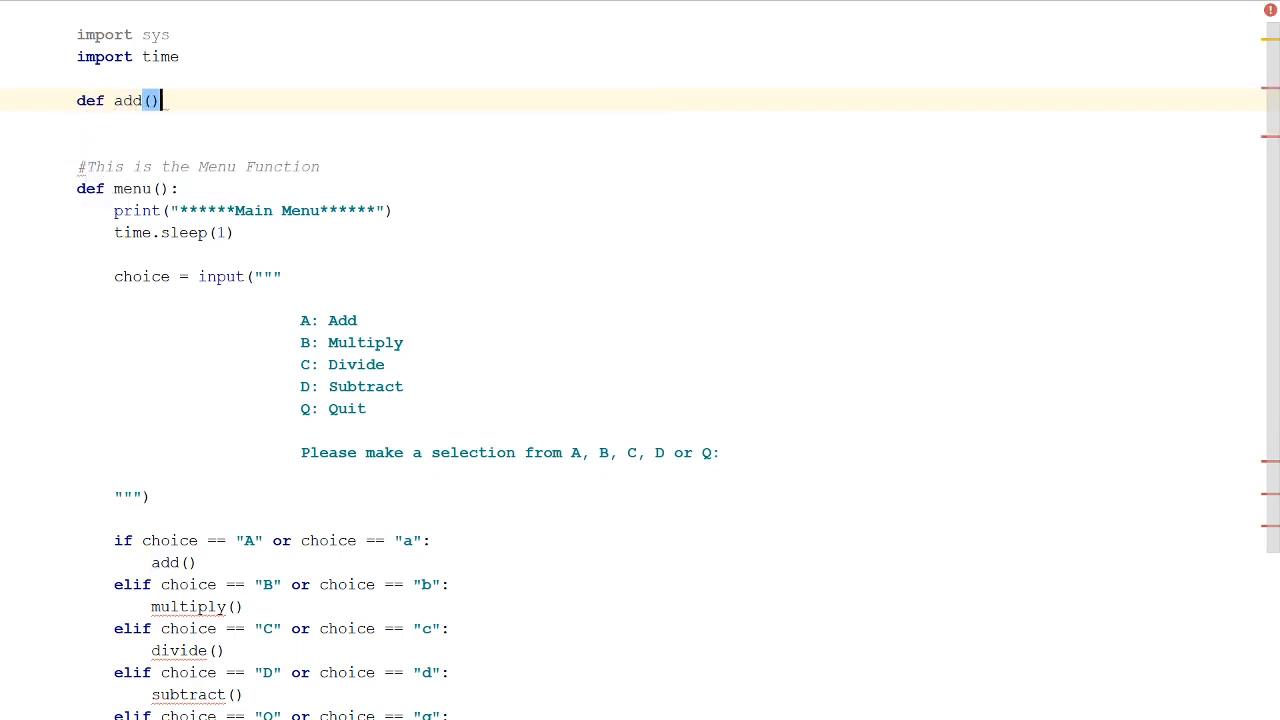
{"action": "type", "text": ":"}
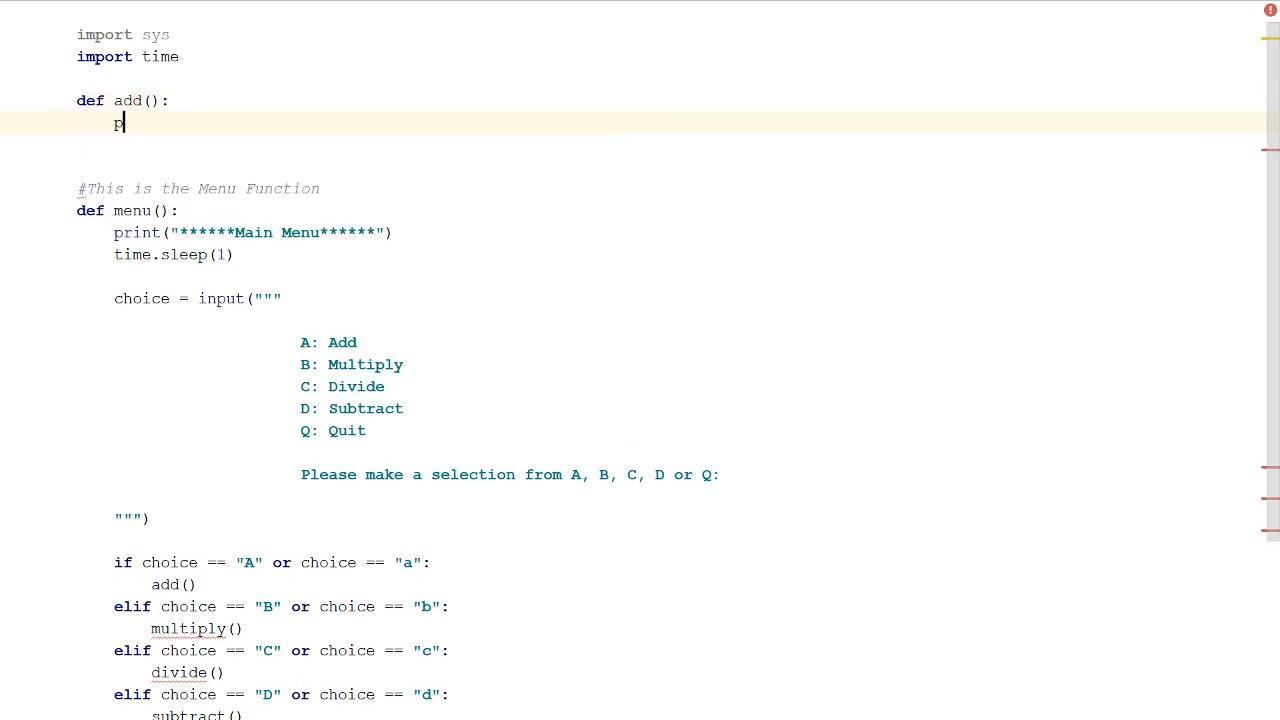
{"action": "type", "text": "pass"}
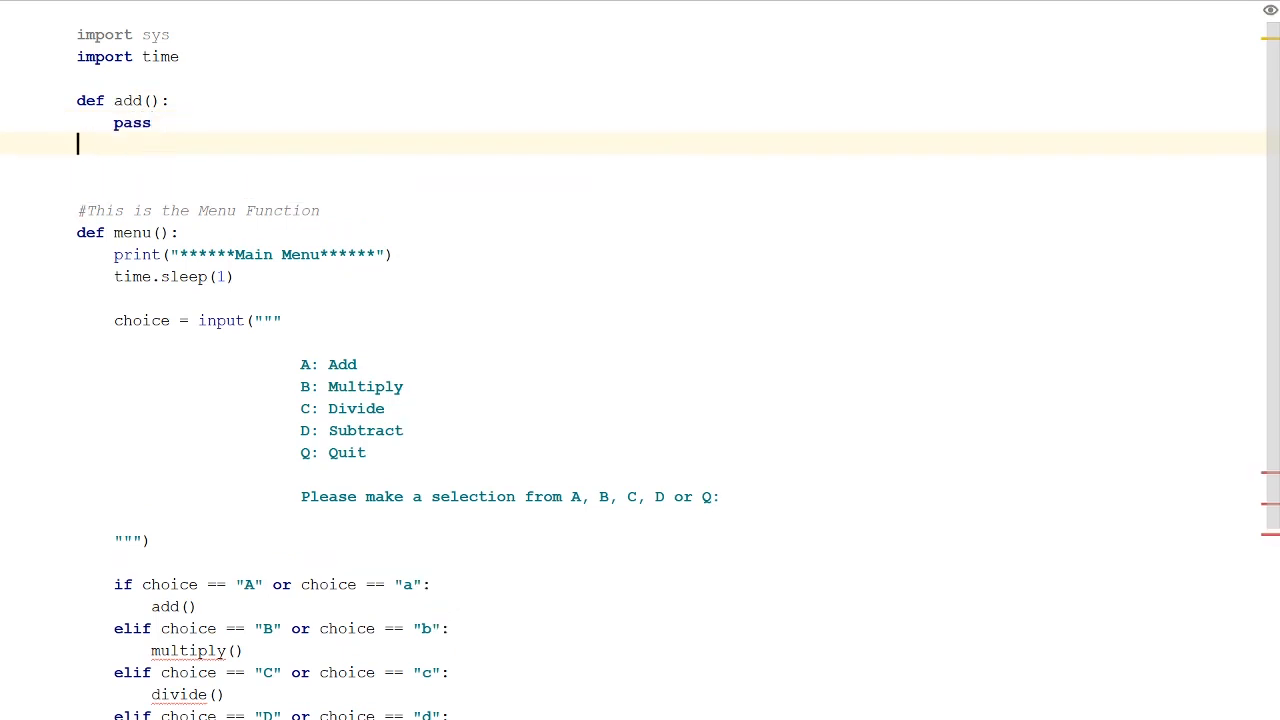
{"action": "type", "text": "def"}
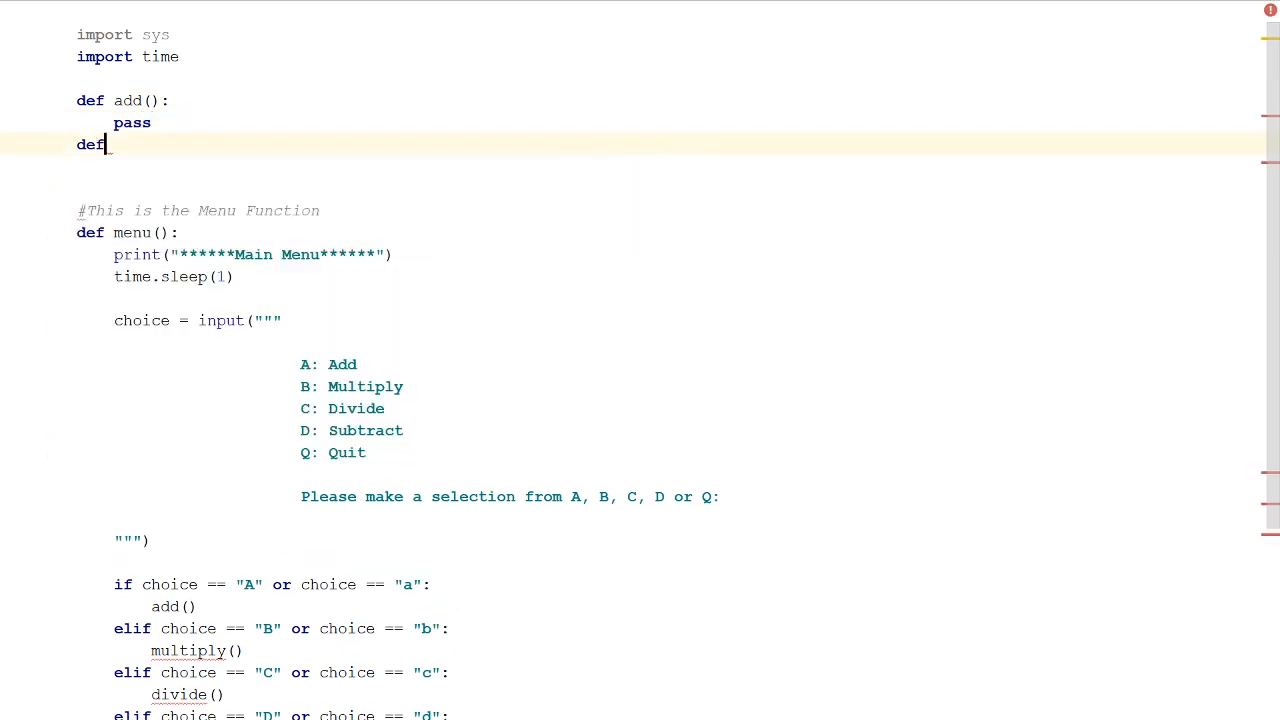
{"action": "type", "text": "mu"}
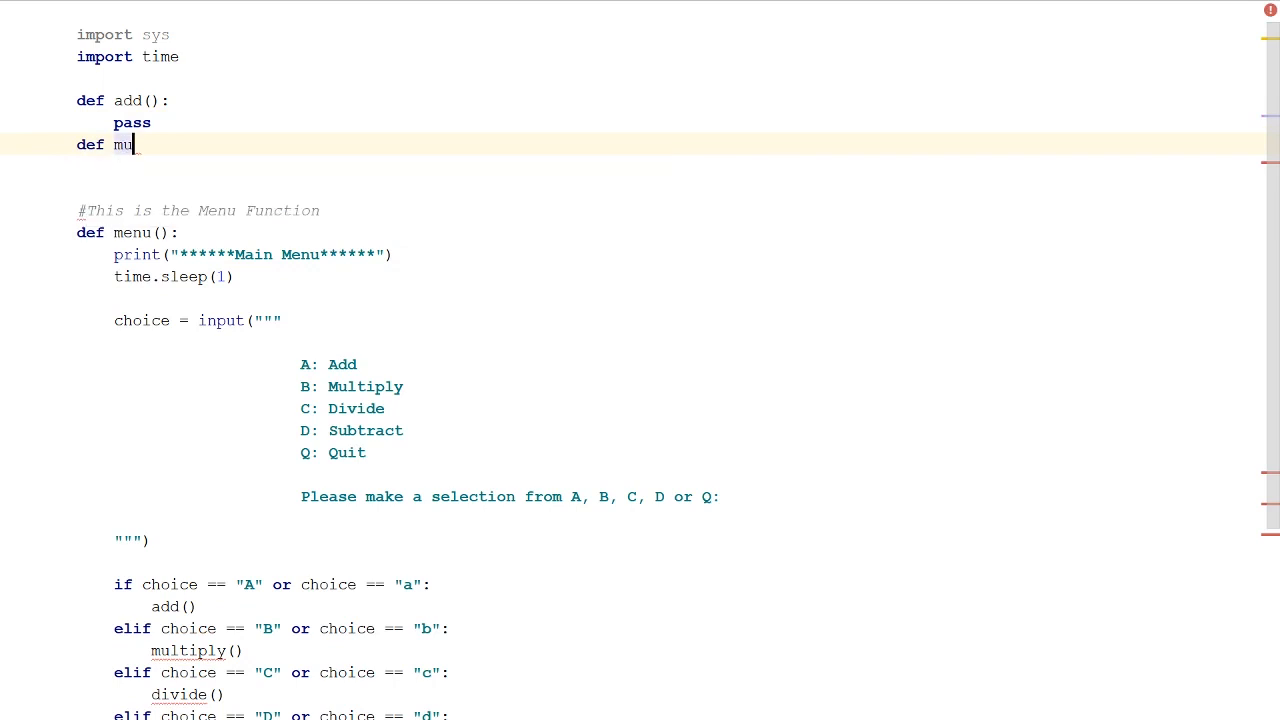
{"action": "type", "text": "ltiply():"}
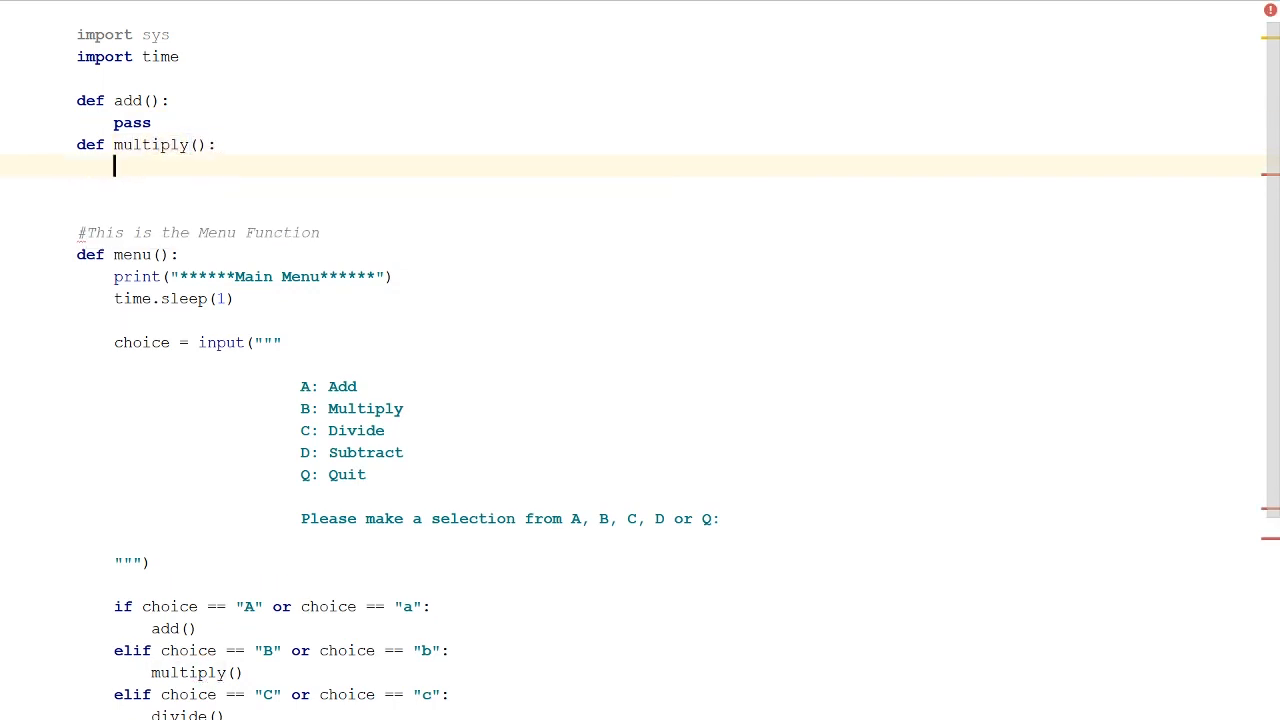
{"action": "type", "text": "pass"}
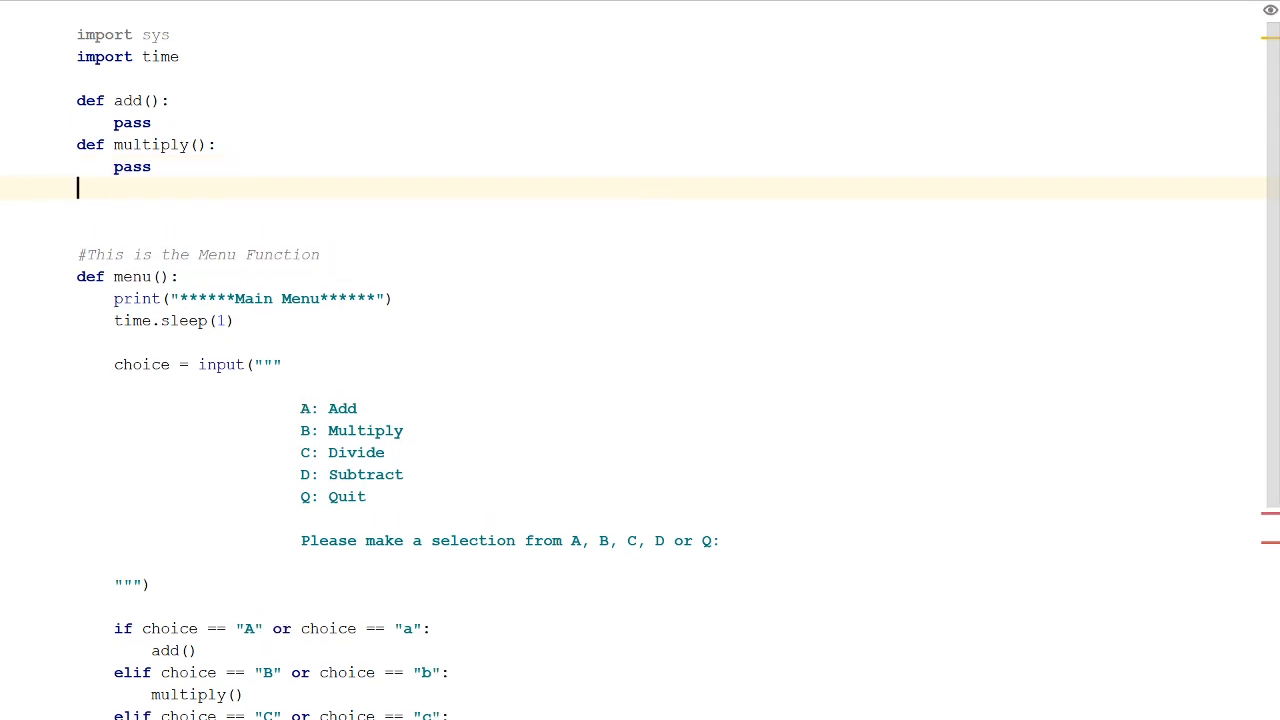
Add placeholder divide() and subtract() functions, each containing pass
{"action": "type", "text": "def"}
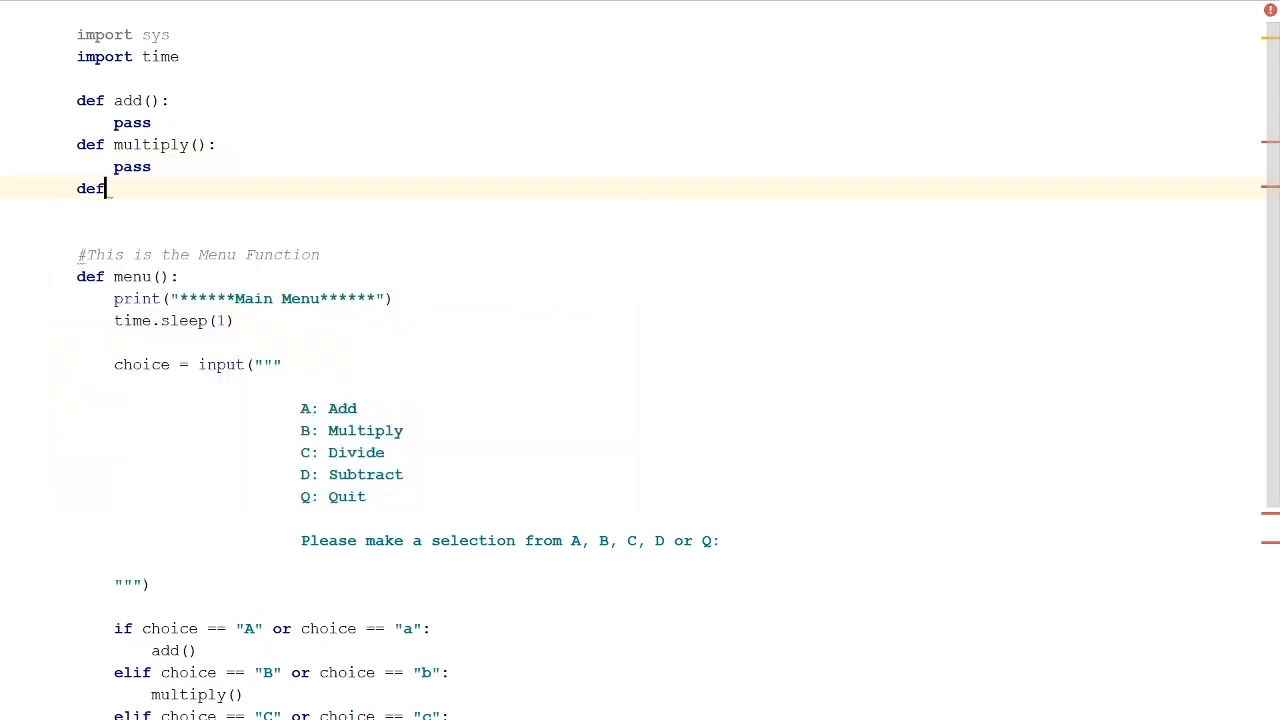
{"action": "type", "text": "()"}
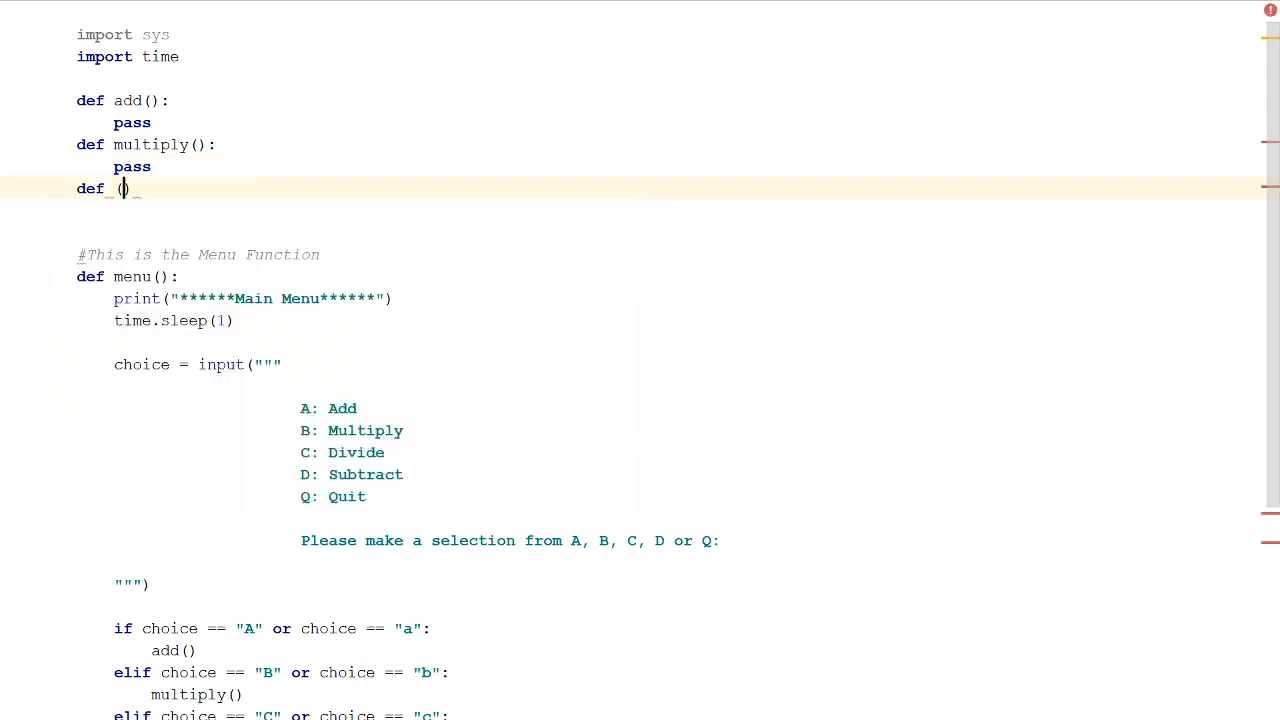
{"action": "double_click", "coordinate": [125, 188]}
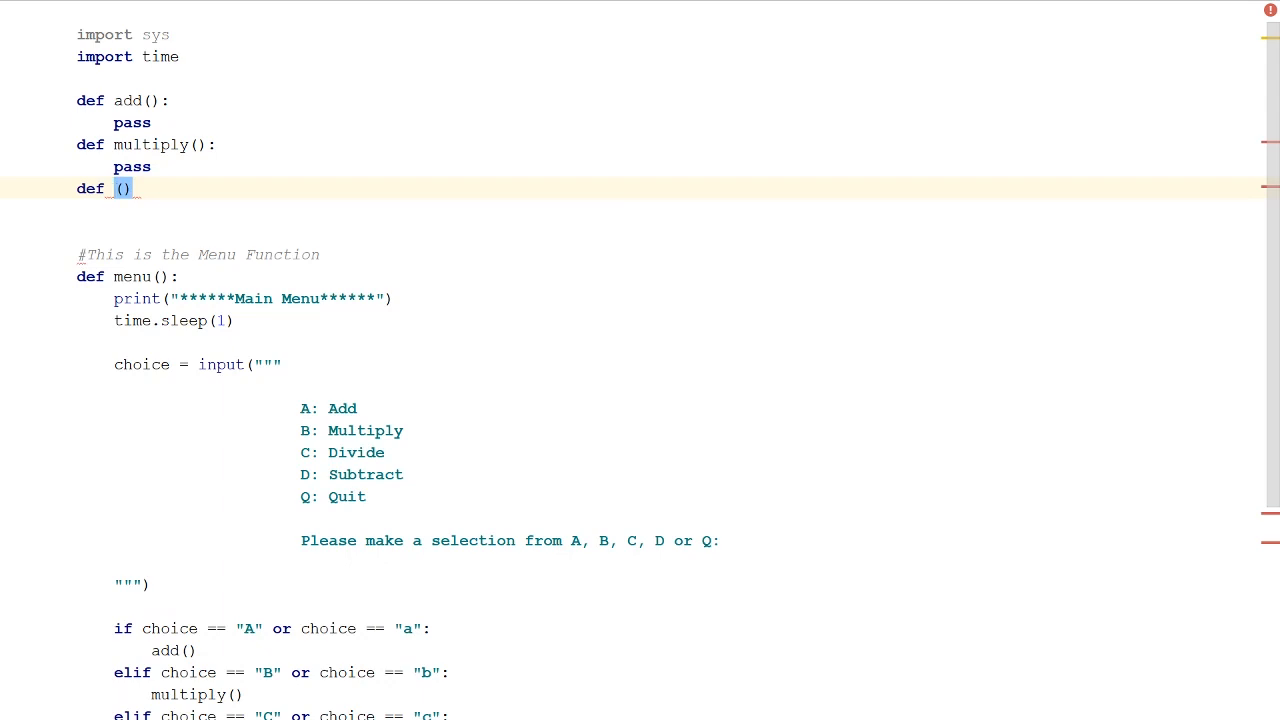
{"action": "type", "text": "divide"}
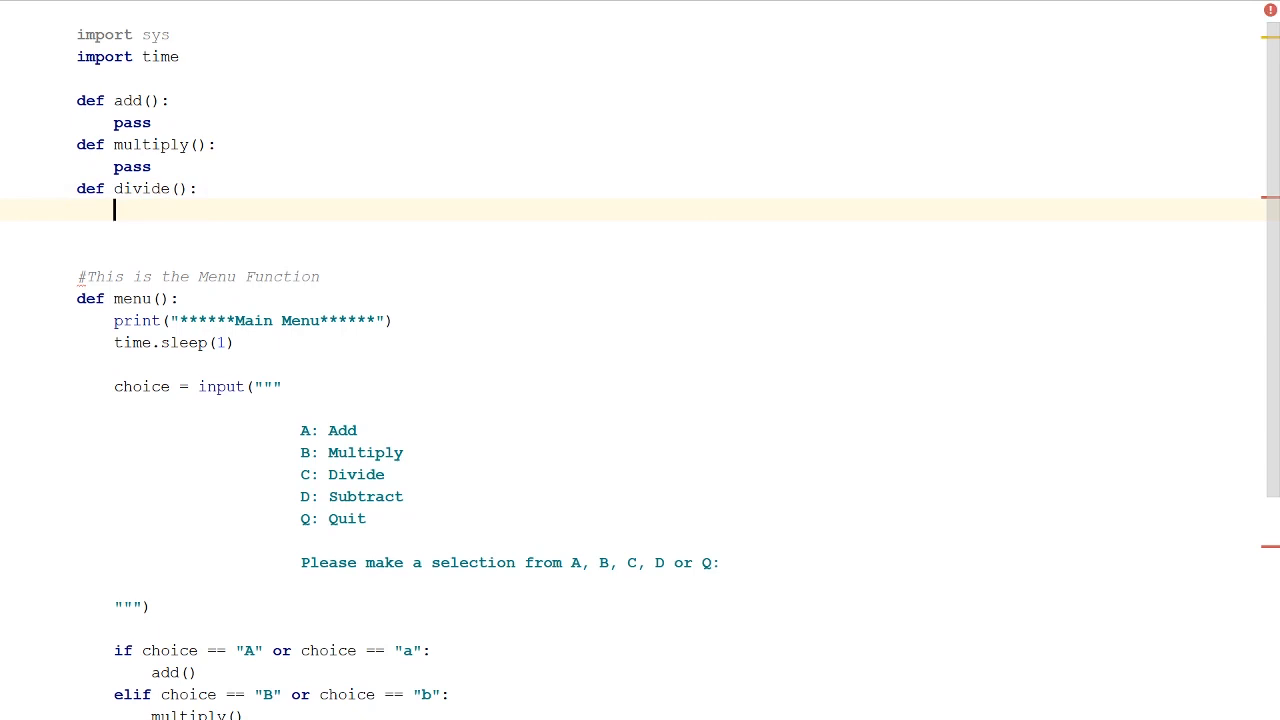
{"action": "type", "text": "pass"}
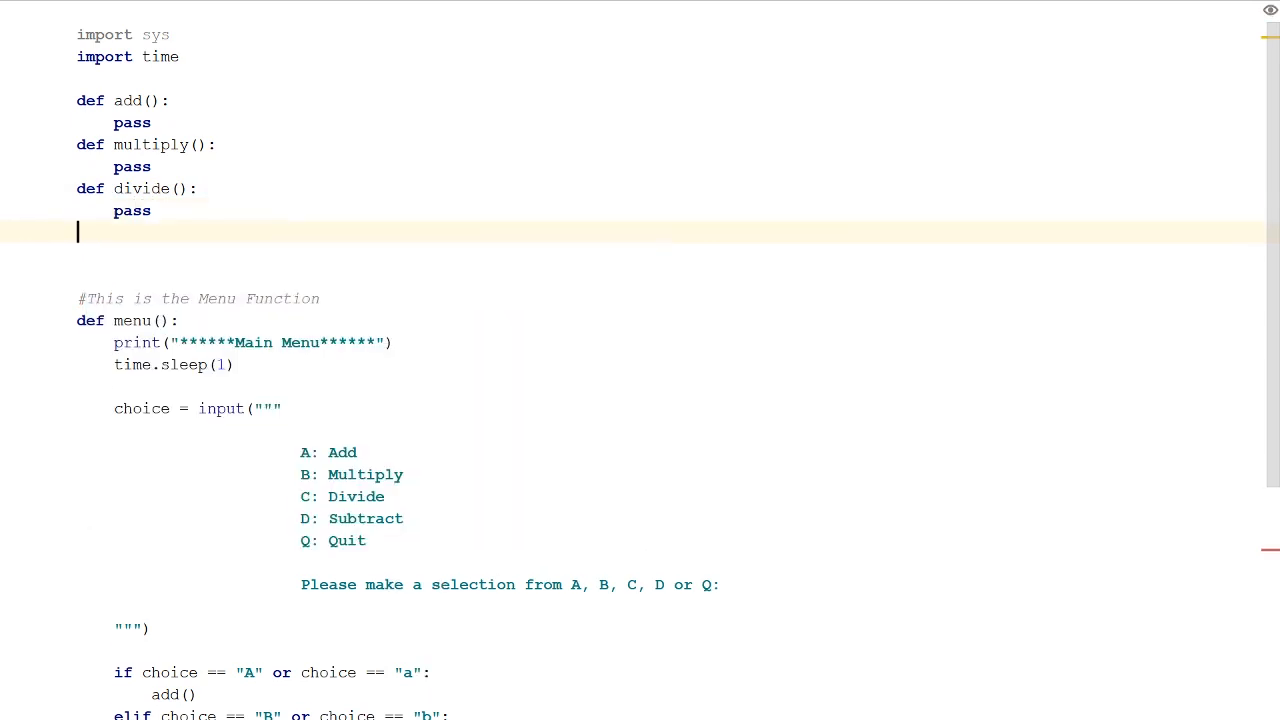
{"action": "type", "text": "def"}
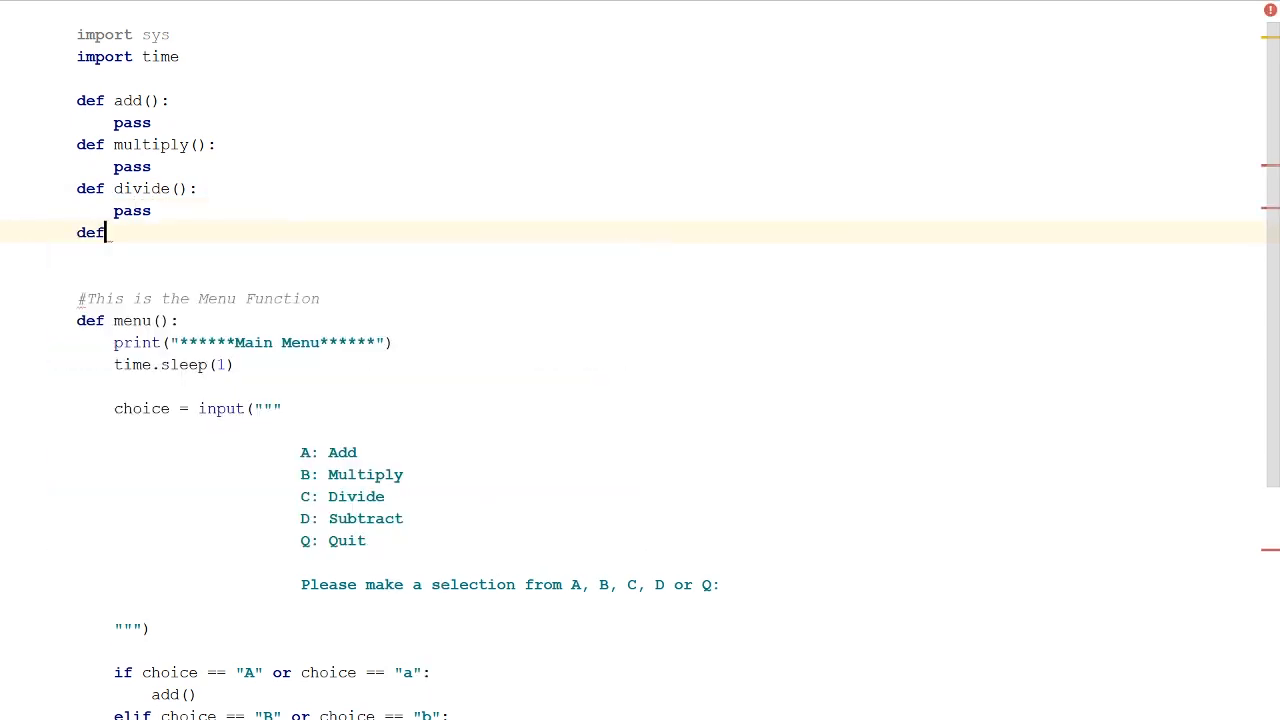
{"action": "type", "text": "subtract"}
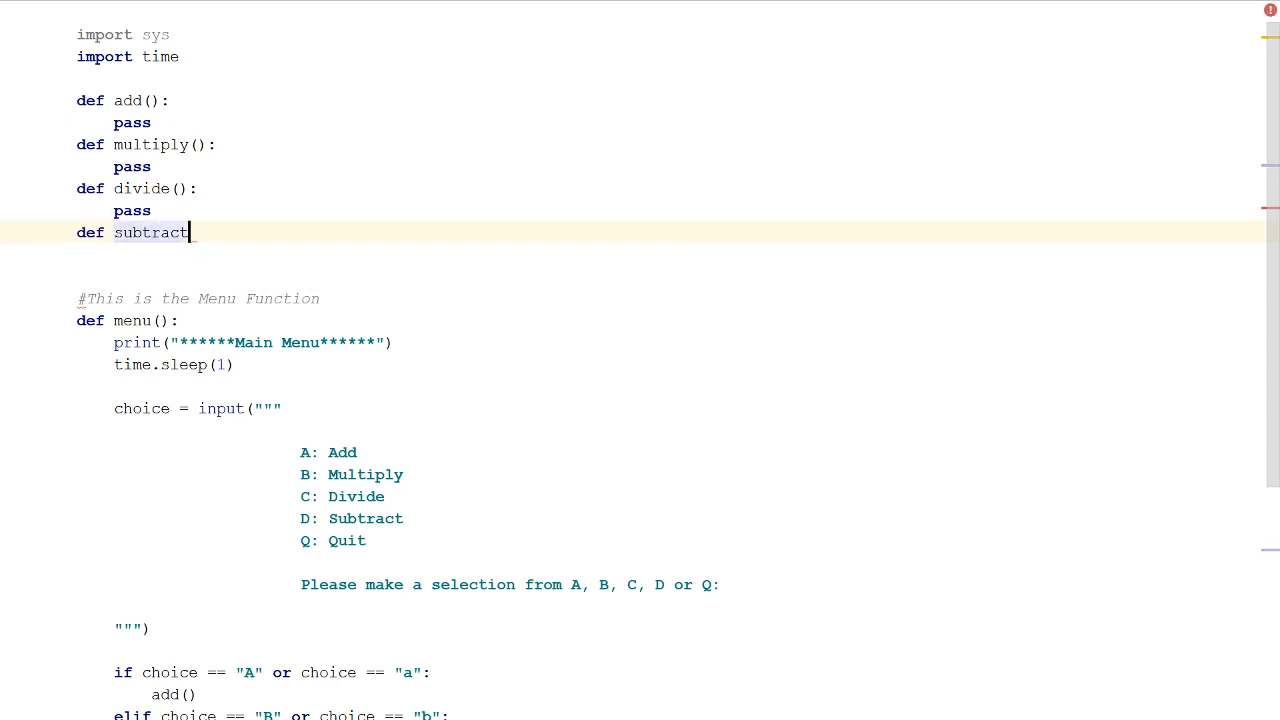
{"action": "type", "text": "()"}
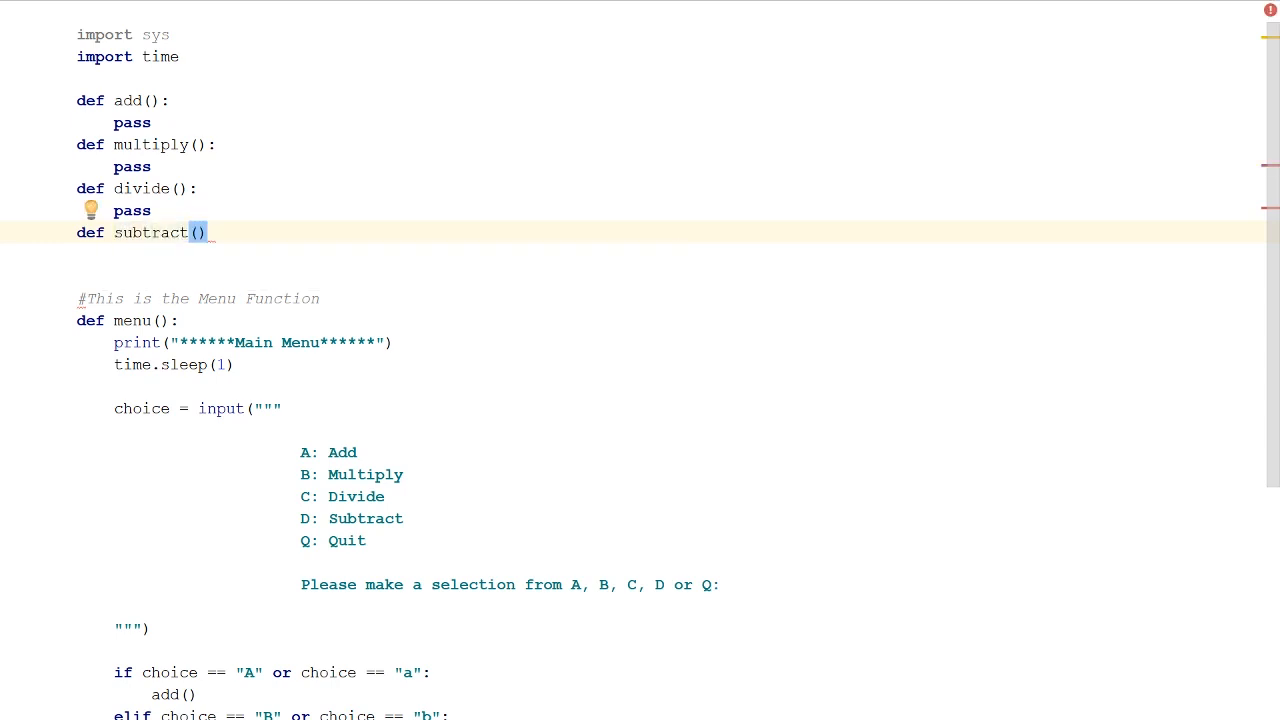
{"action": "type", "text": "pass"}
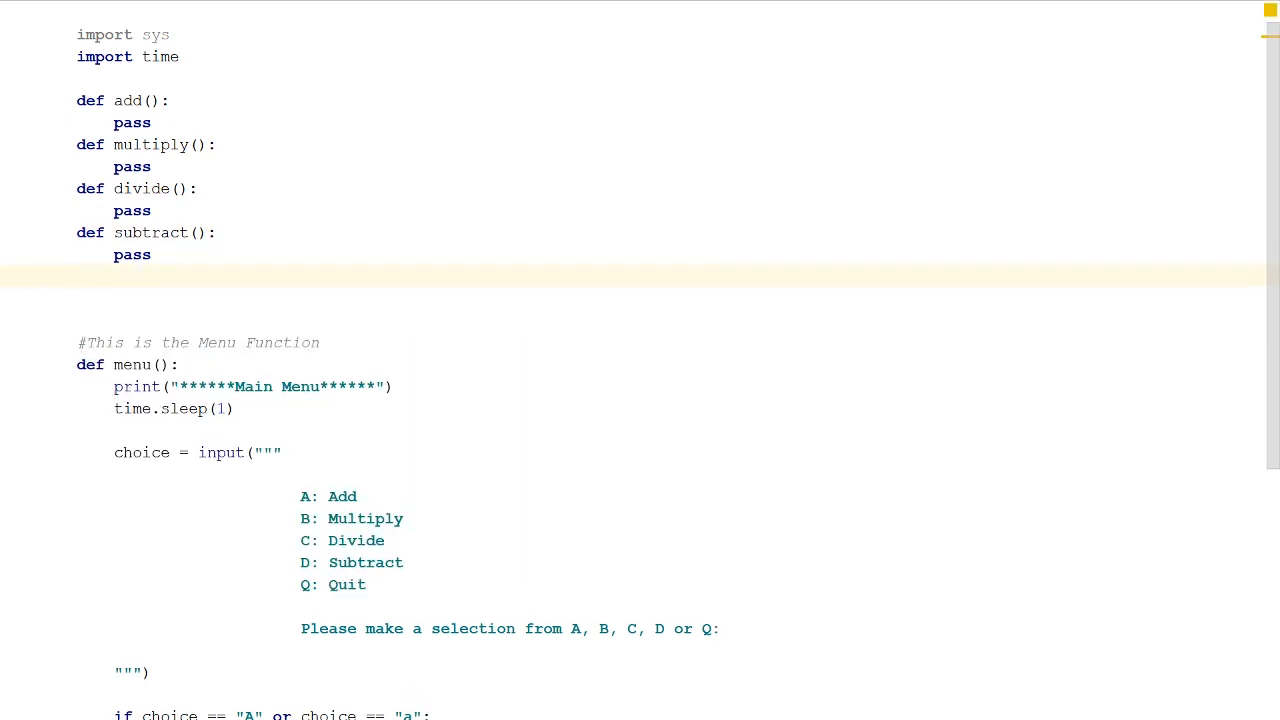
Define quit() with a print of "The system will now exit..."
{"action": "type", "text": "def q"}
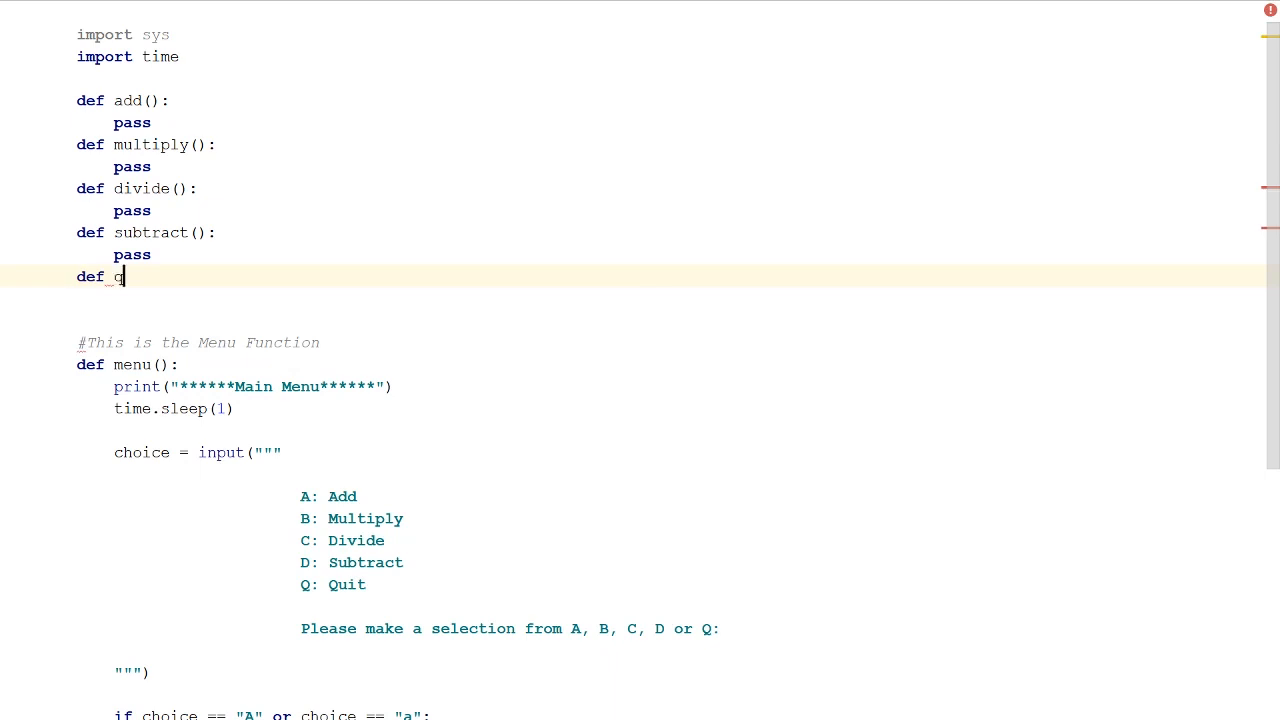
{"action": "type", "text": "uit()"}
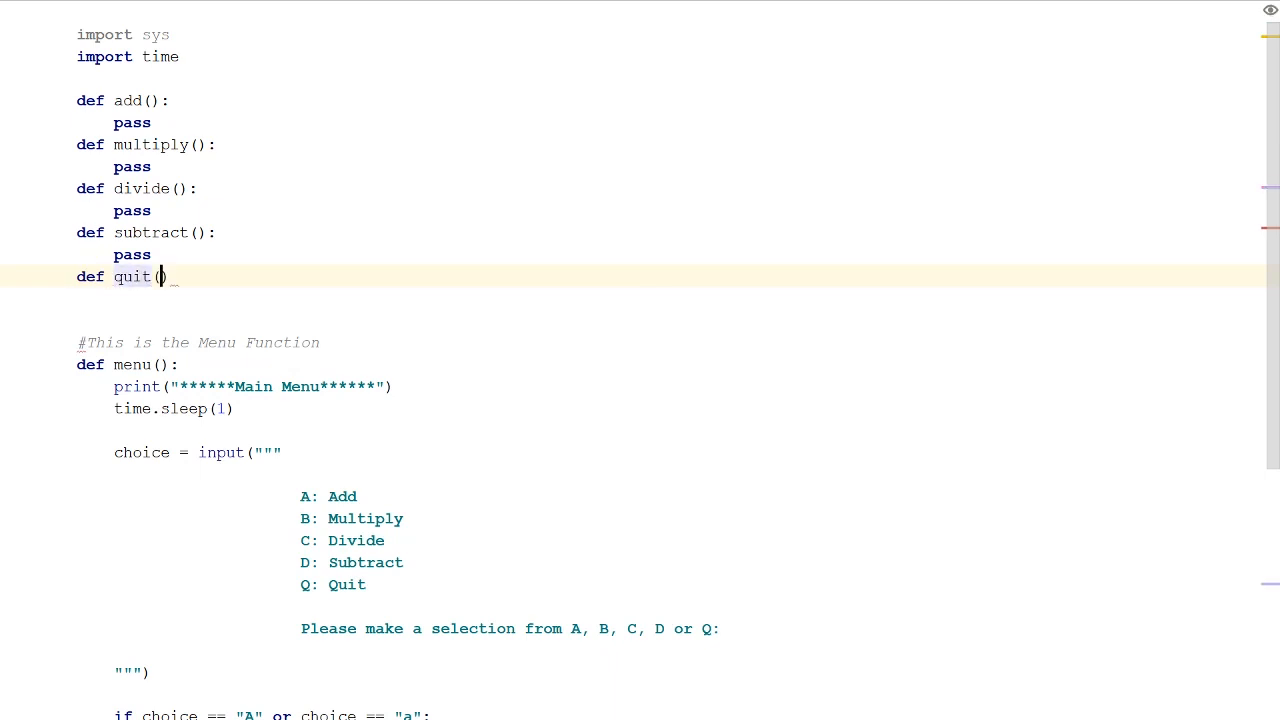
{"action": "type", "text": "):"}
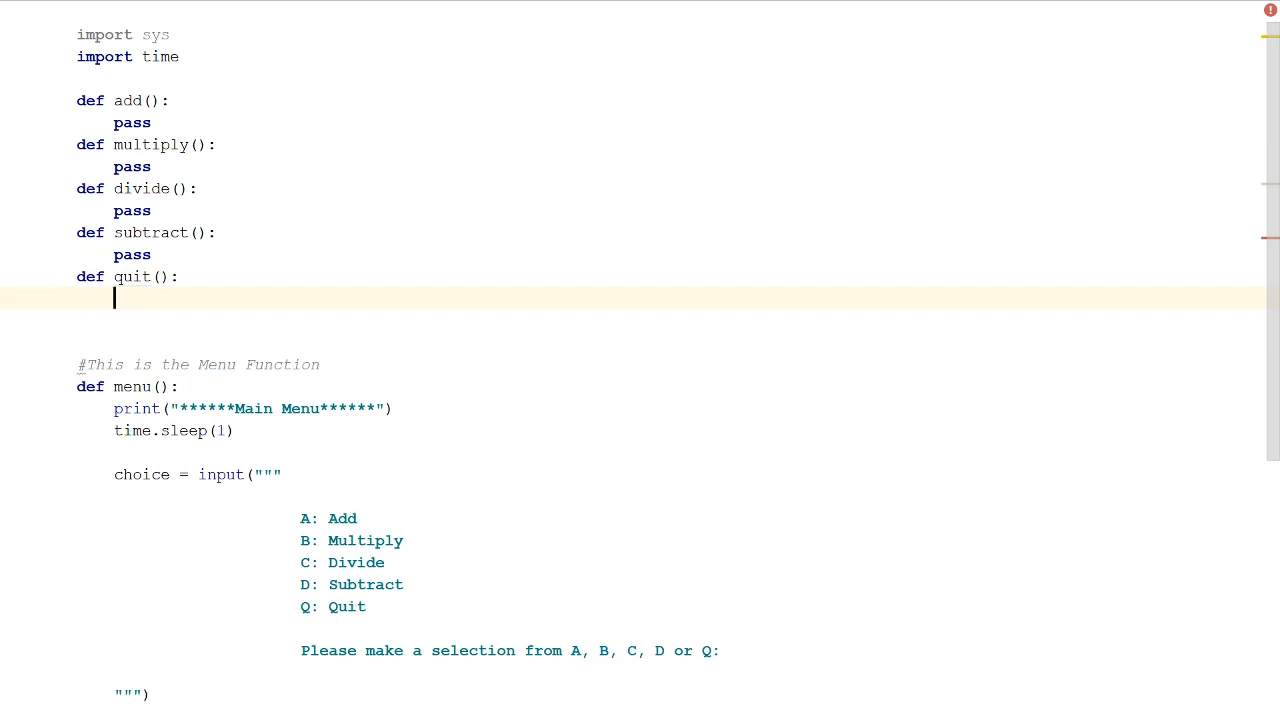
{"action": "type", "text": "print(\"\")"}
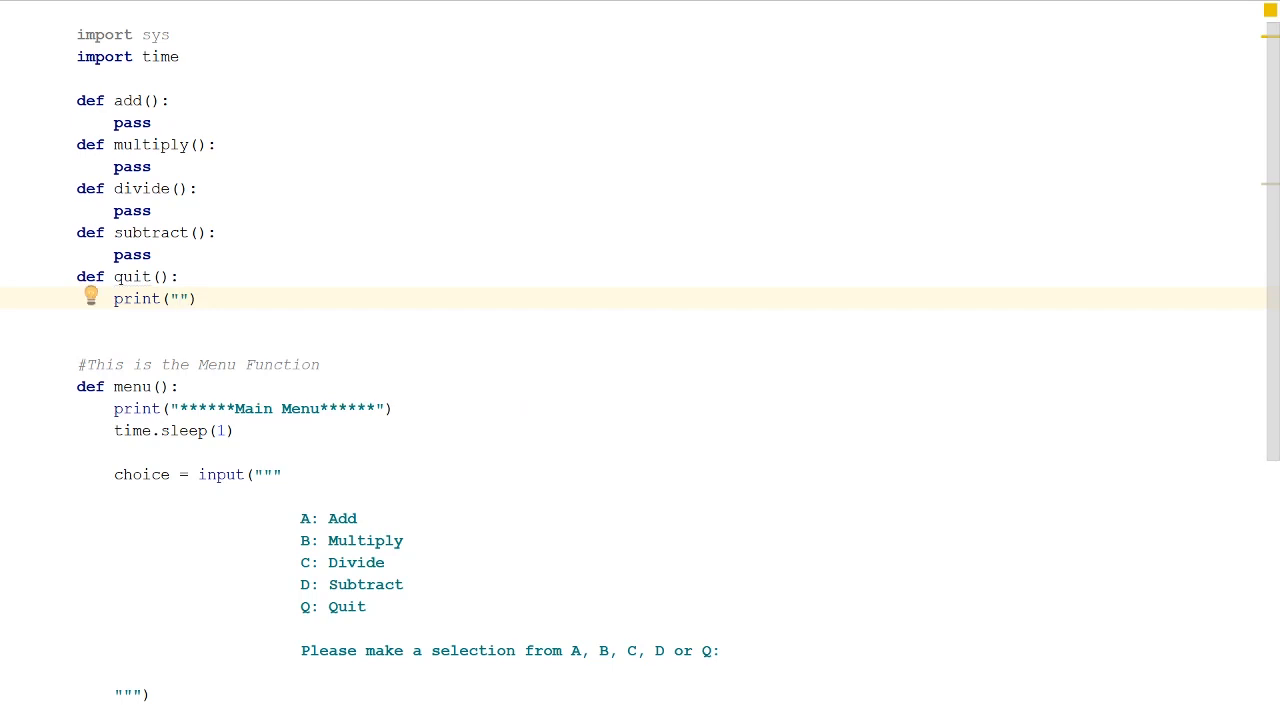
{"action": "type", "text": "The"}
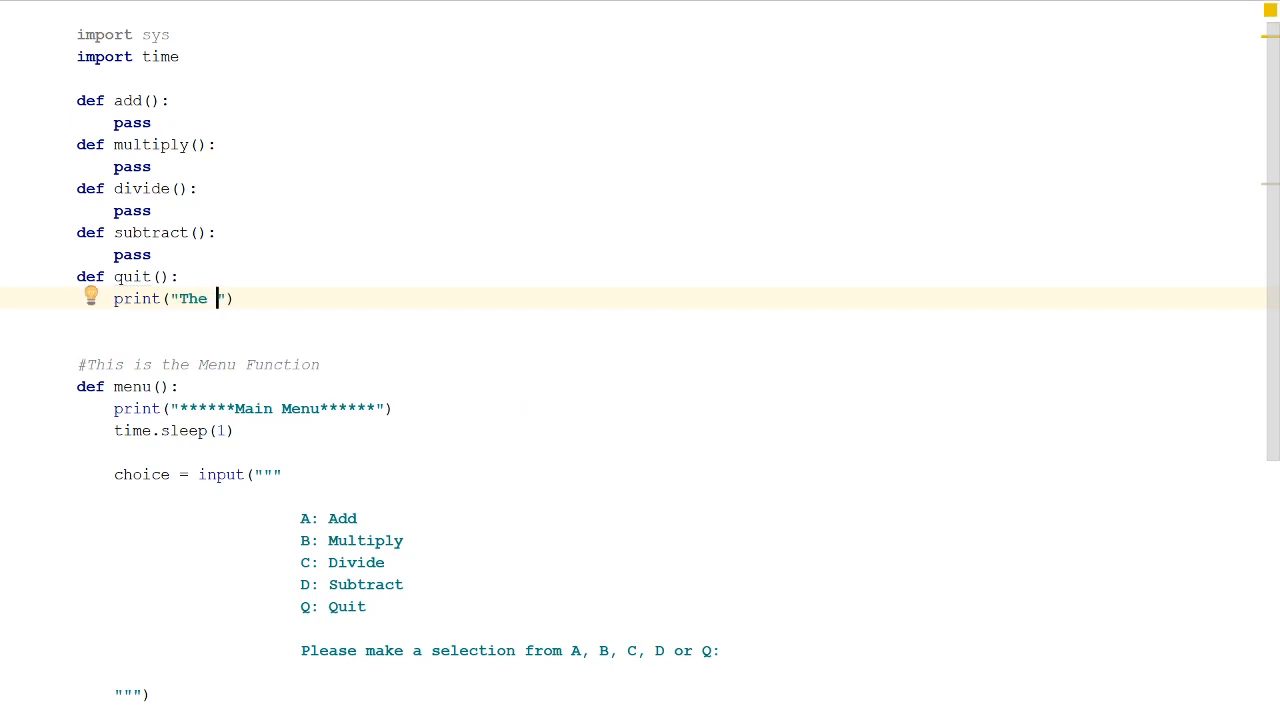
{"action": "type", "text": "system wi"}
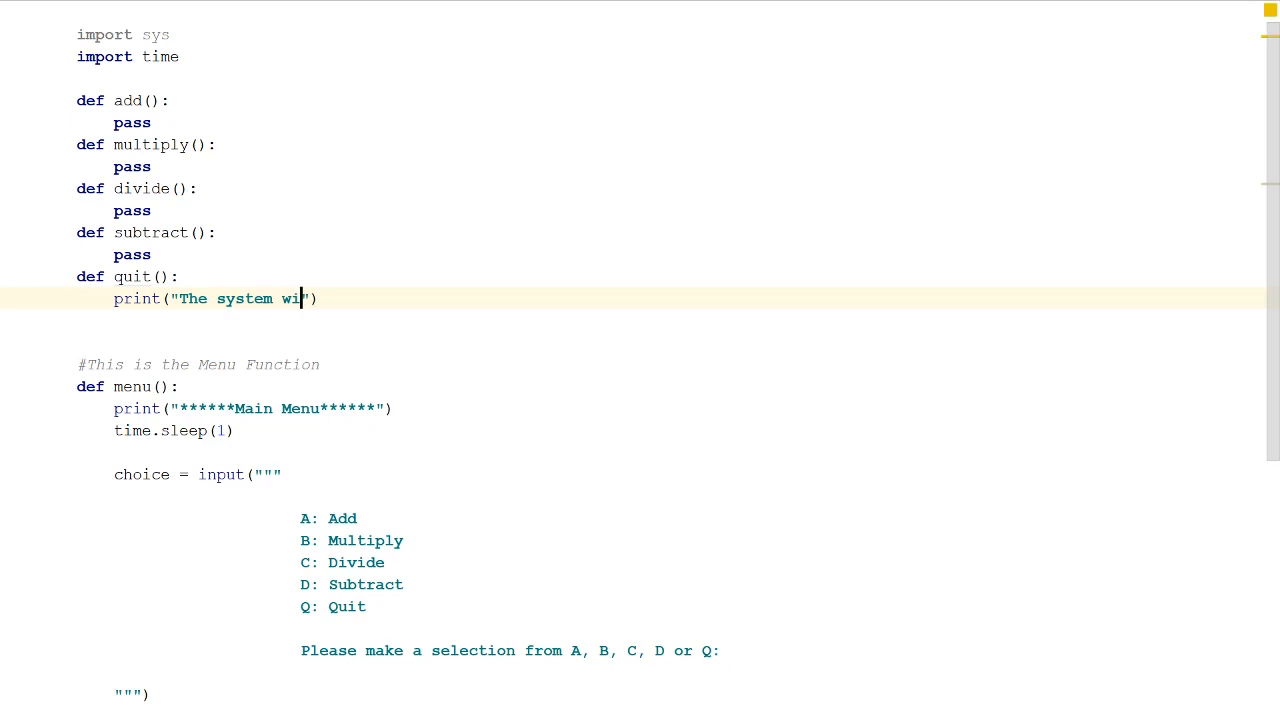
{"action": "type", "text": "ll now exit.."}
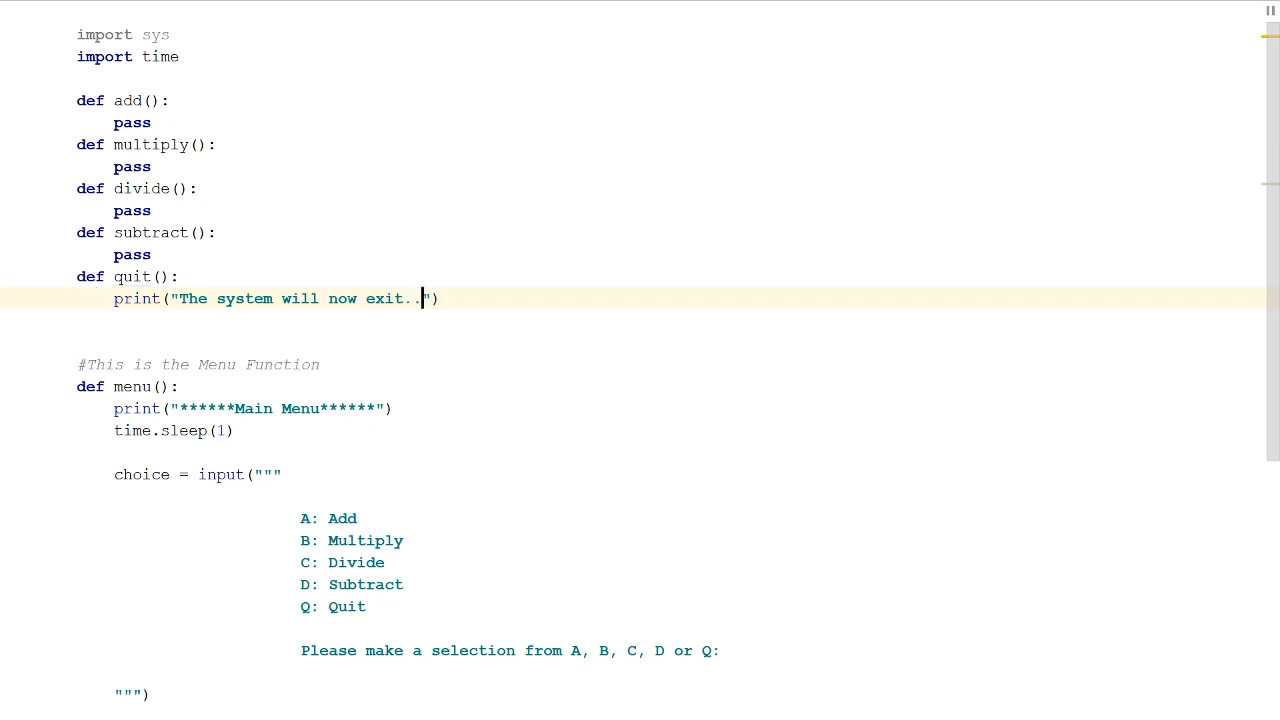
Finish quit()'s body with time.sleep(2) and sys.exit()
{"action": "type", "text": "."}
{"action": "key", "text": "enter"}
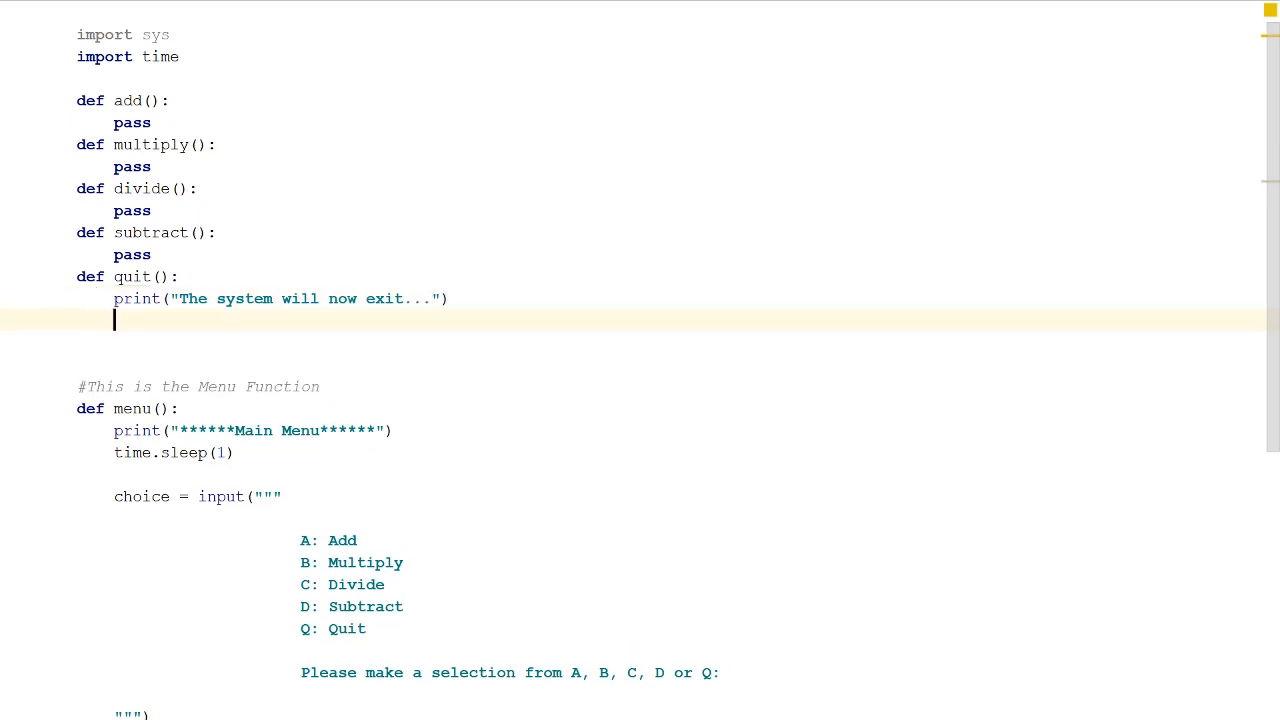
{"action": "type", "text": "time.sleep(2"}
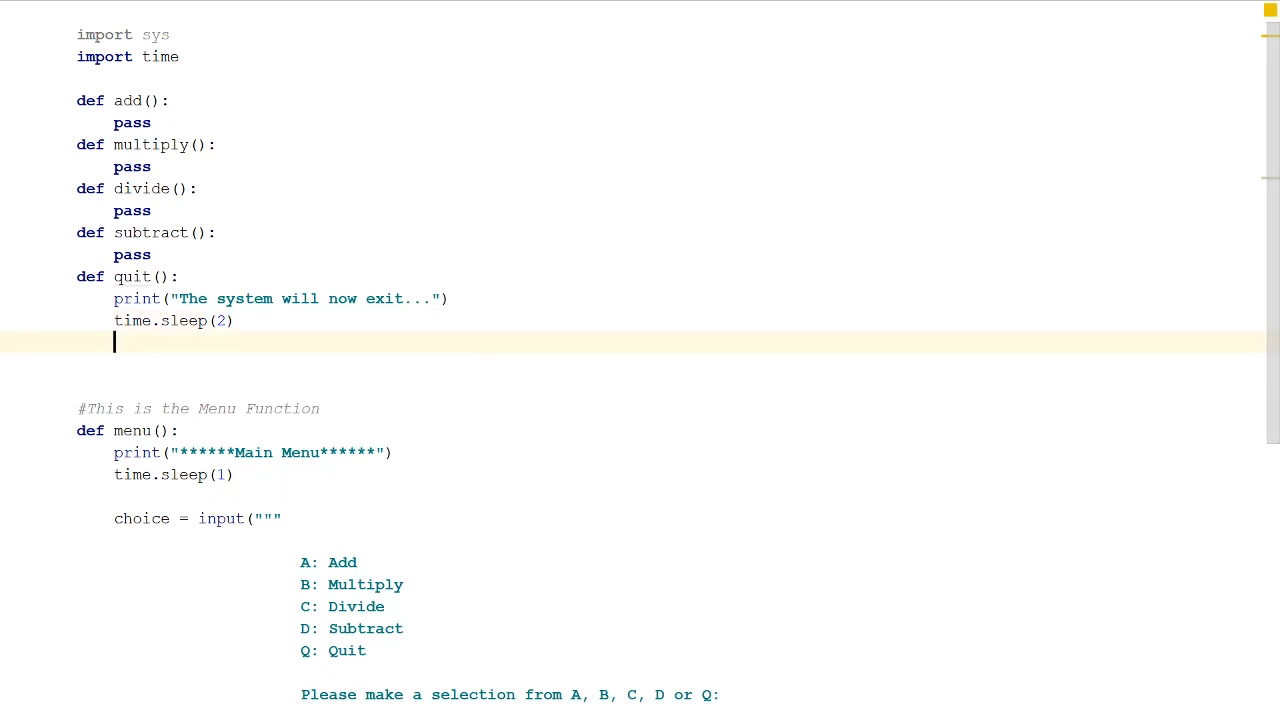
{"action": "type", "text": "sys,"}
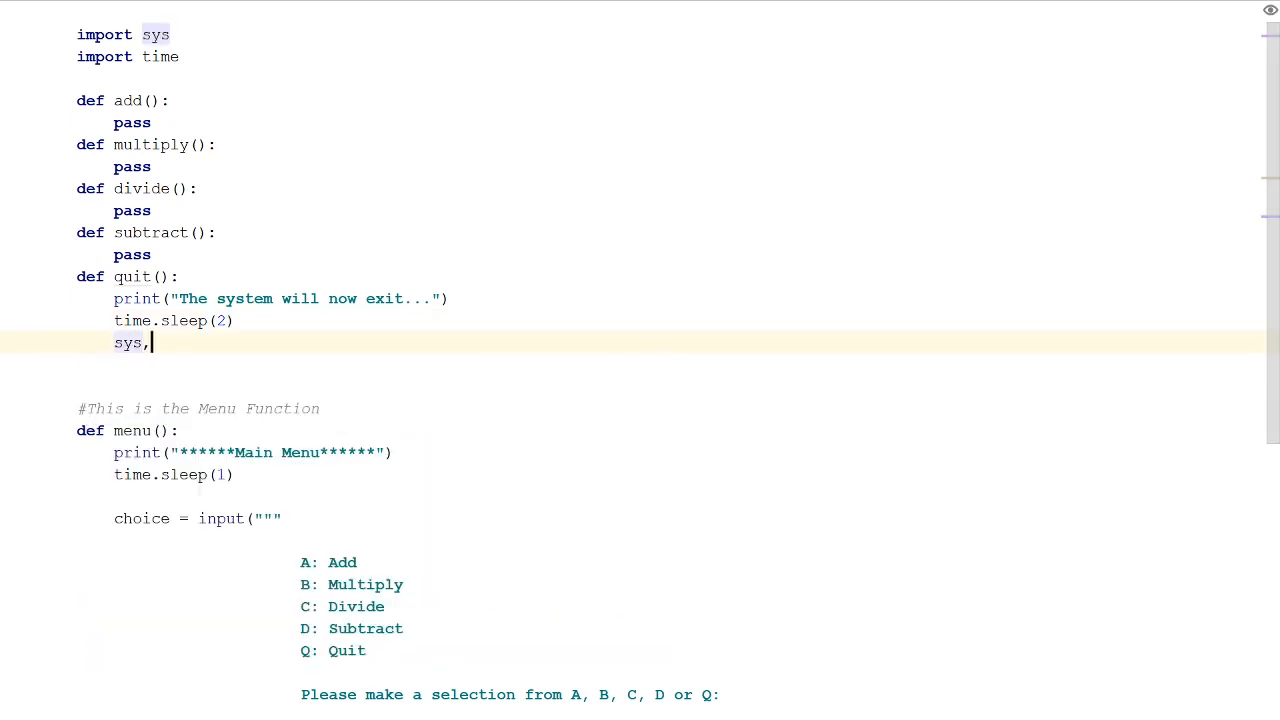
{"action": "type", "text": "exit("}
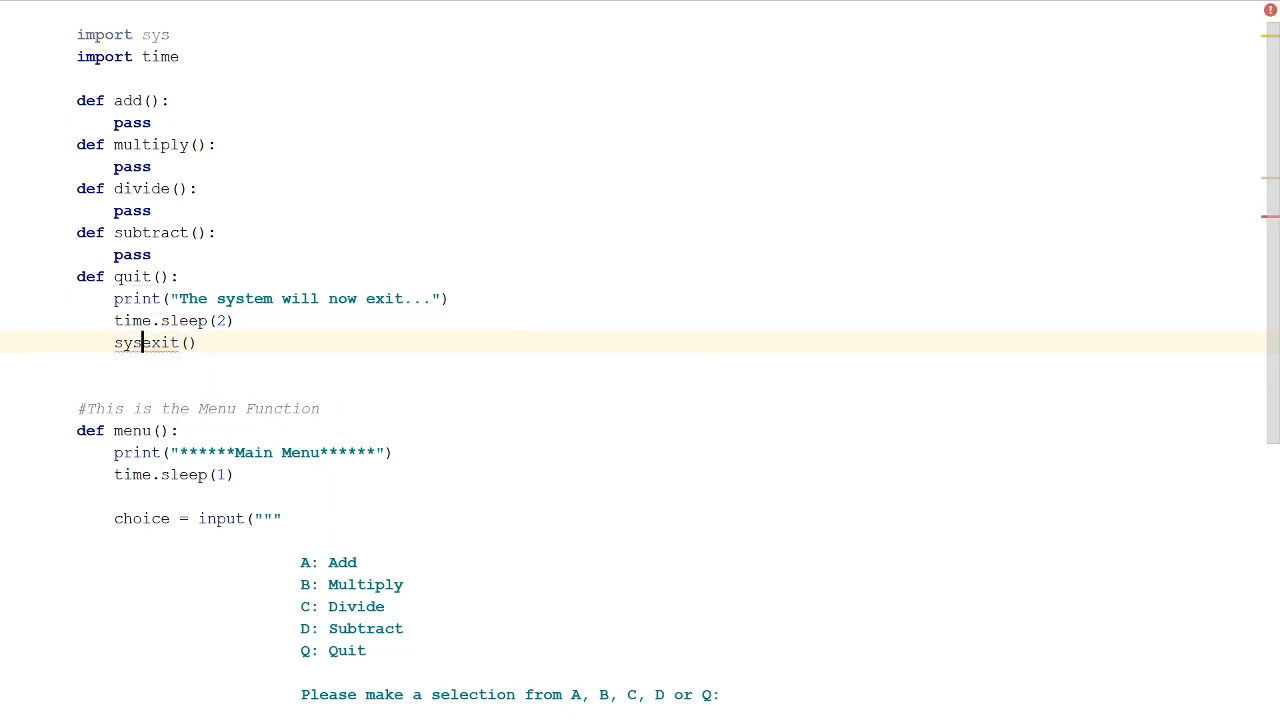
{"action": "type", "text": "."}
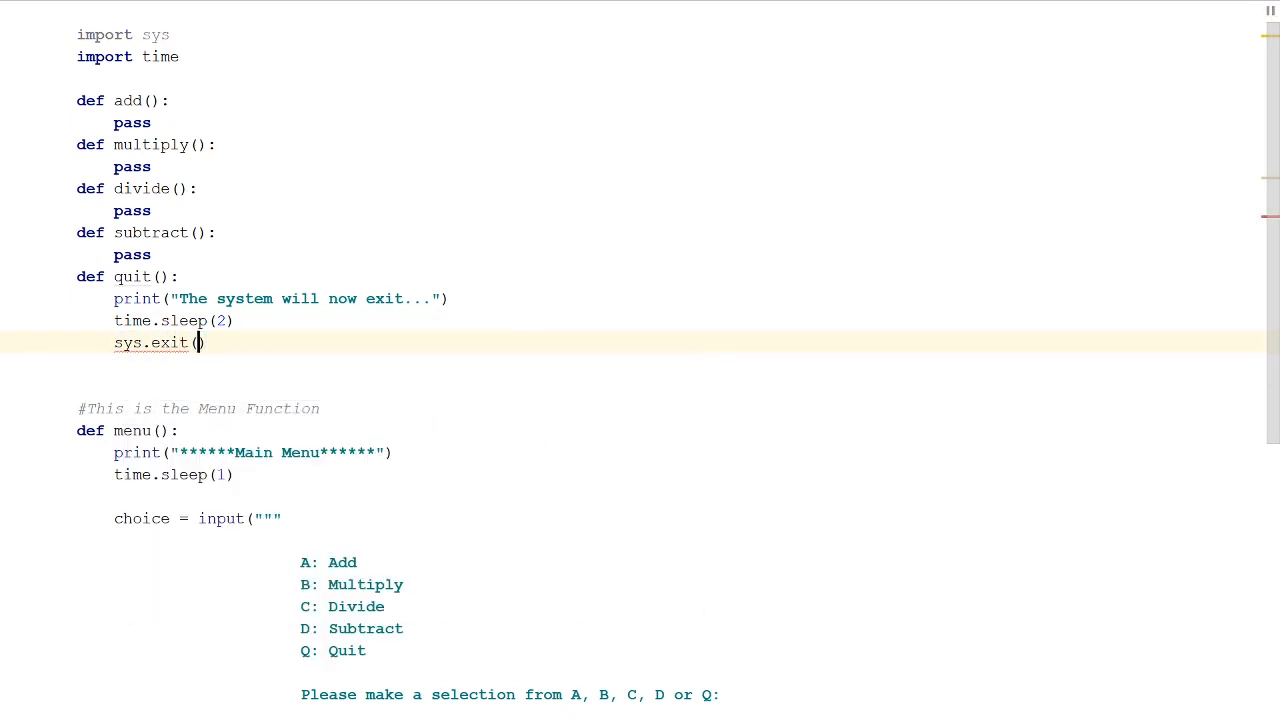
{"action": "double_click", "coordinate": [198, 342]}
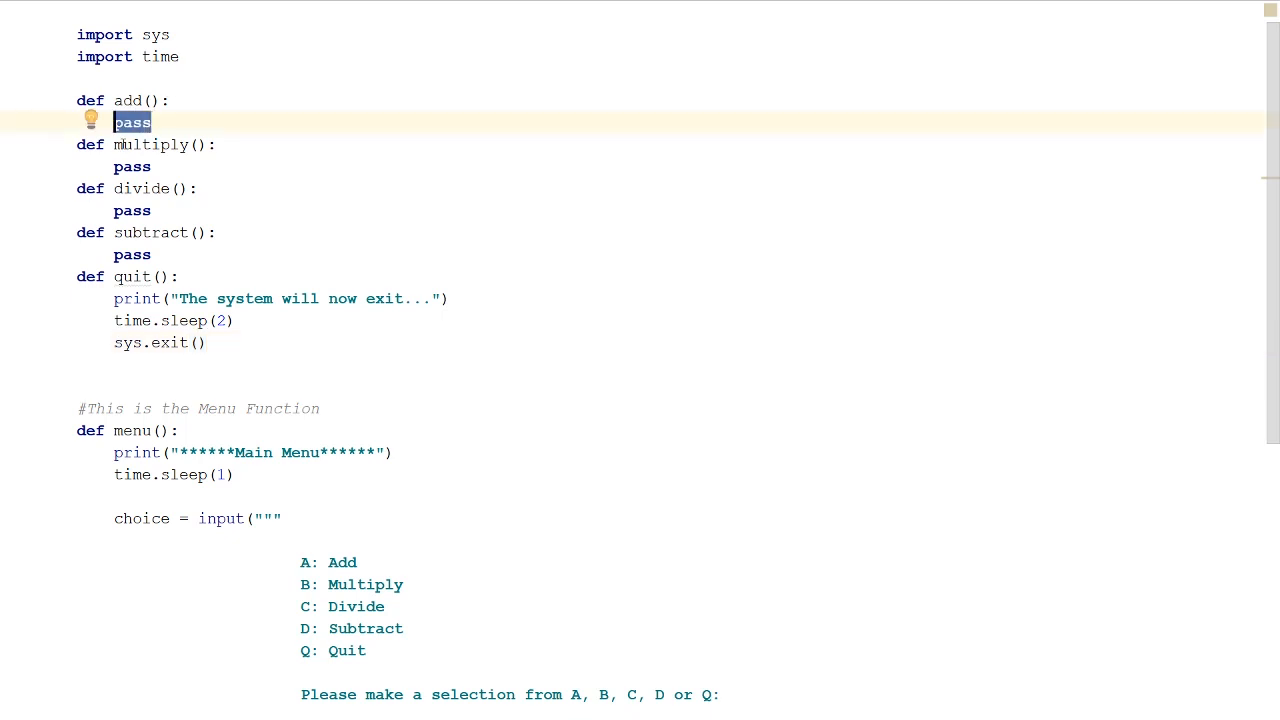
{"action": "type", "text": "print()"}
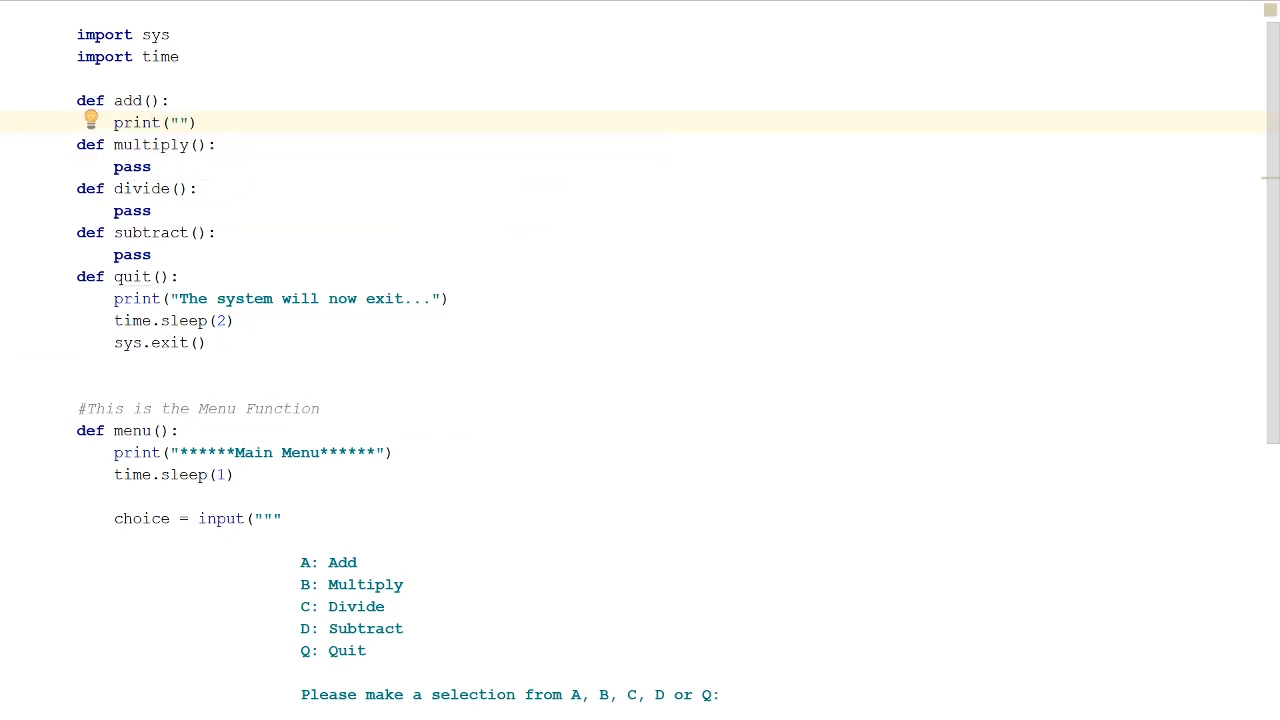
{"action": "type", "text": "This is"}
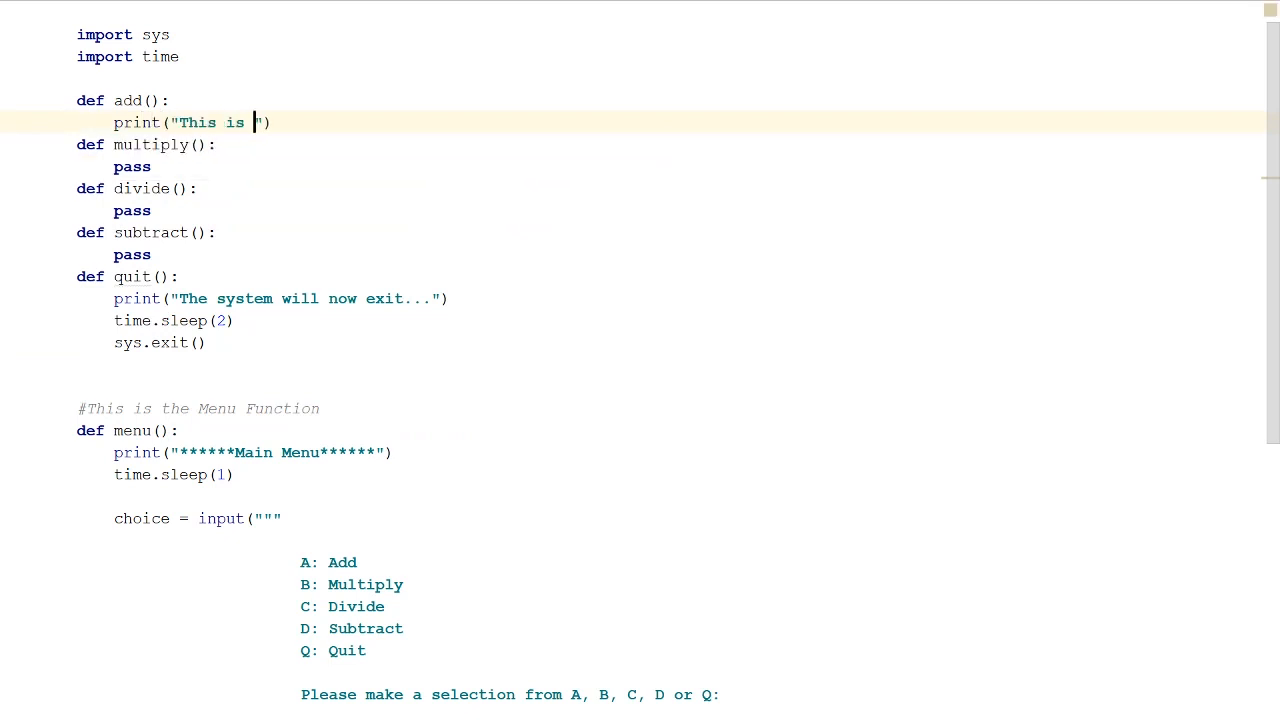
{"action": "type", "text": "option"}
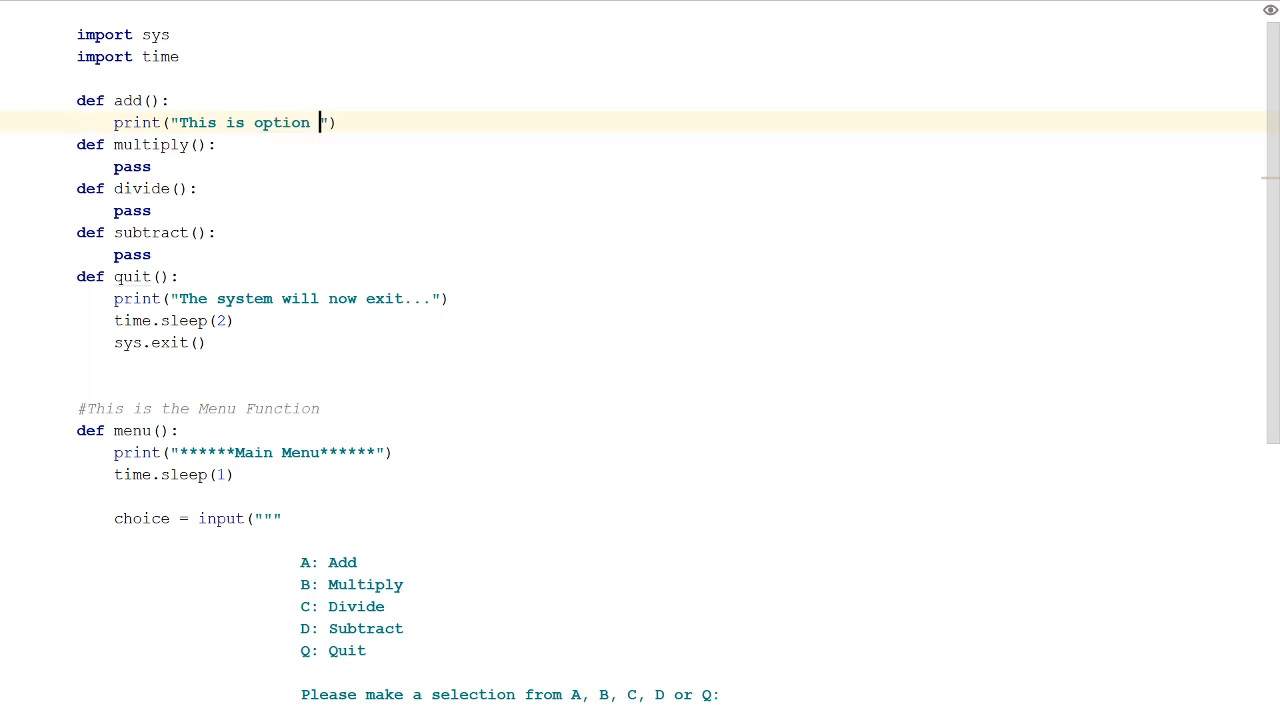
{"action": "type", "text": "A"}
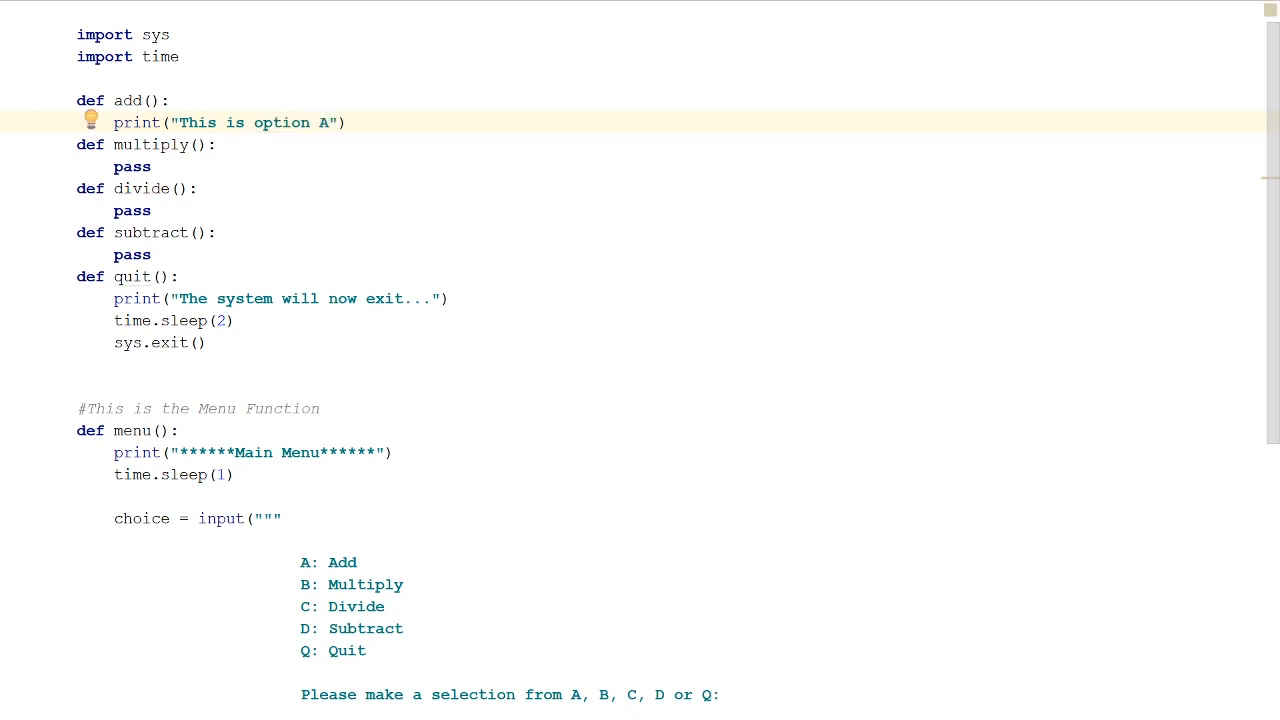
{"action": "scroll", "scroll_direction": "down", "scroll_amount": 3}
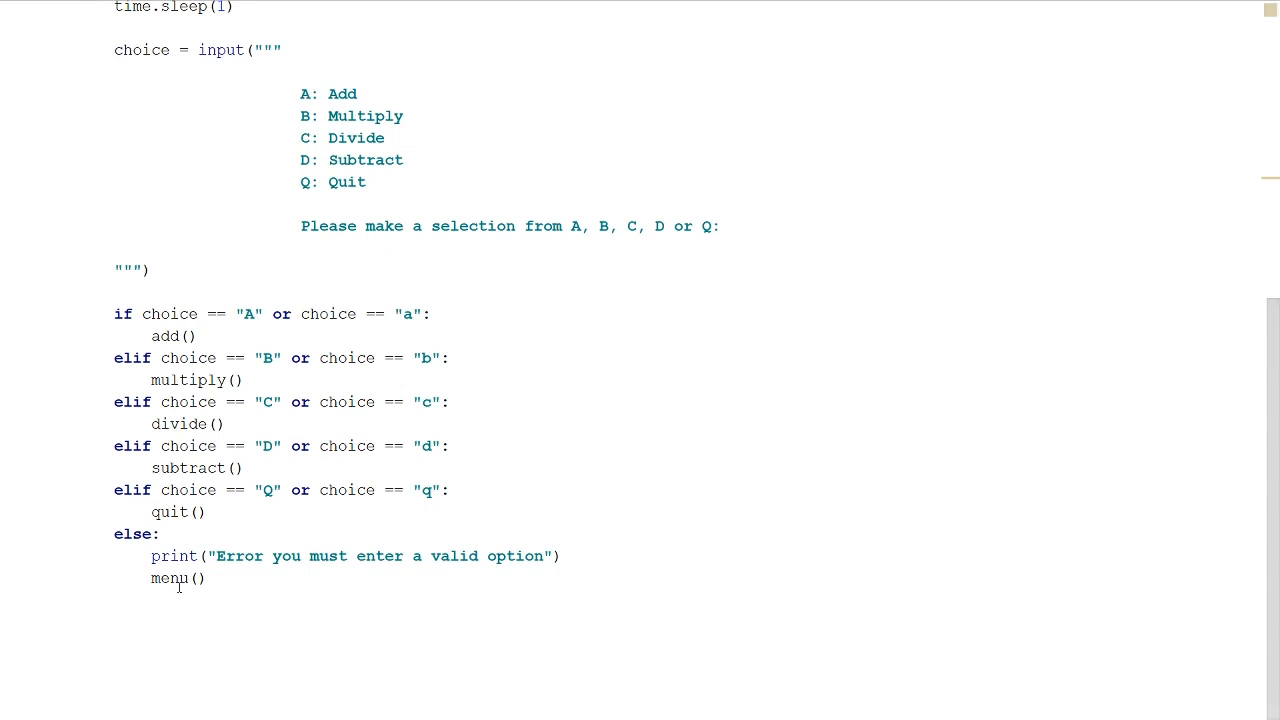
Start a top-level line after the menu function and begin typing the menu() call
{"action": "double_click", "coordinate": [196, 578]}
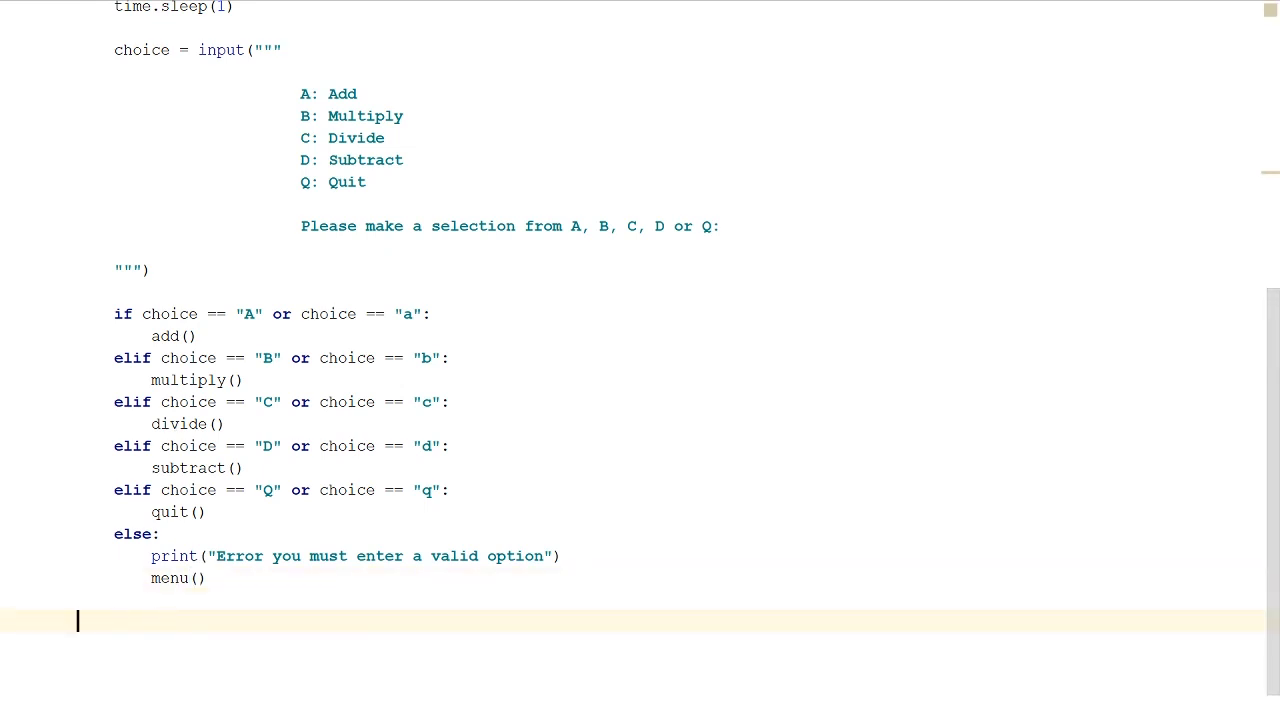
{"action": "type", "text": "me"}
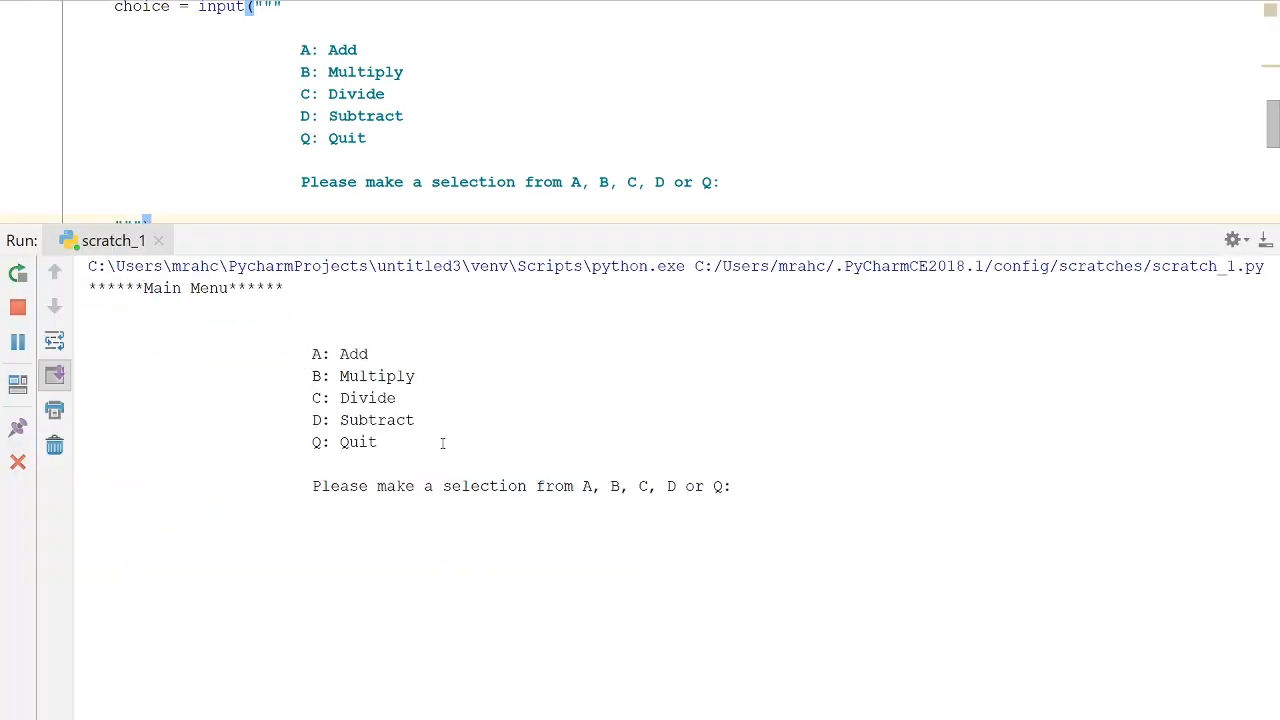
Test the running menu in the Run console with A, then a, then q across reruns
{"action": "left_click", "coordinate": [730, 486]}
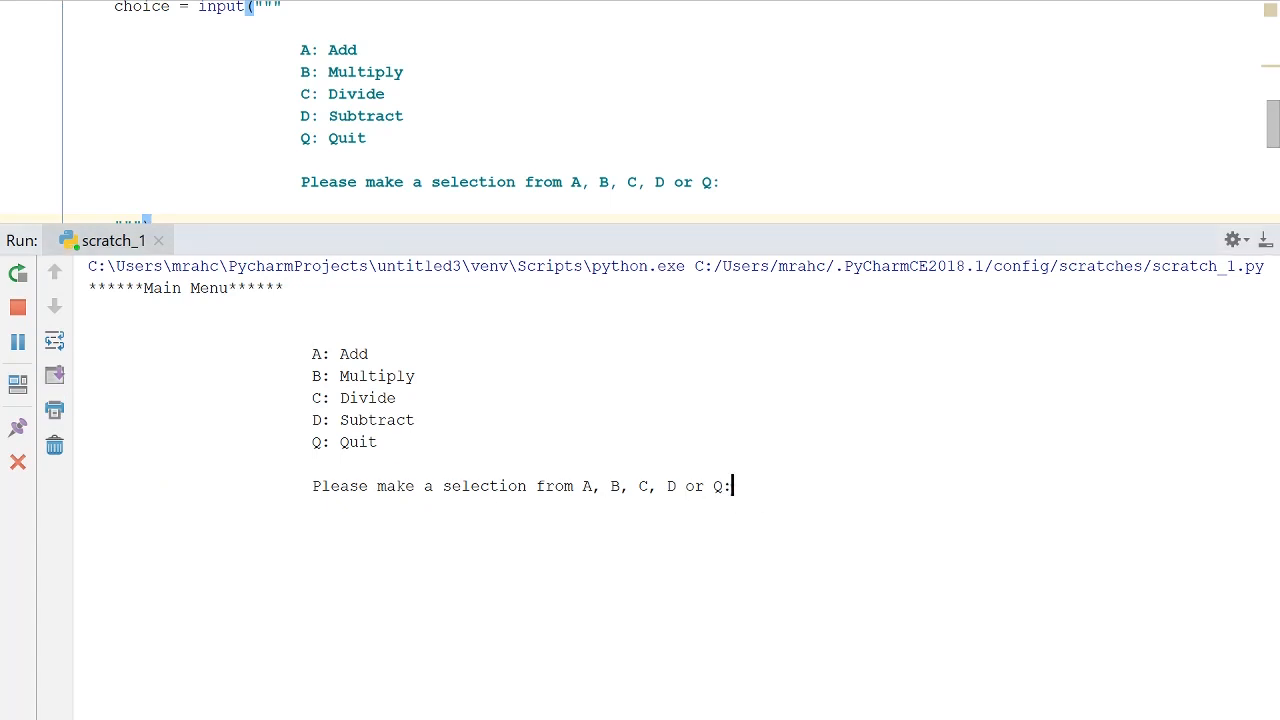
{"action": "type", "text": "A"}
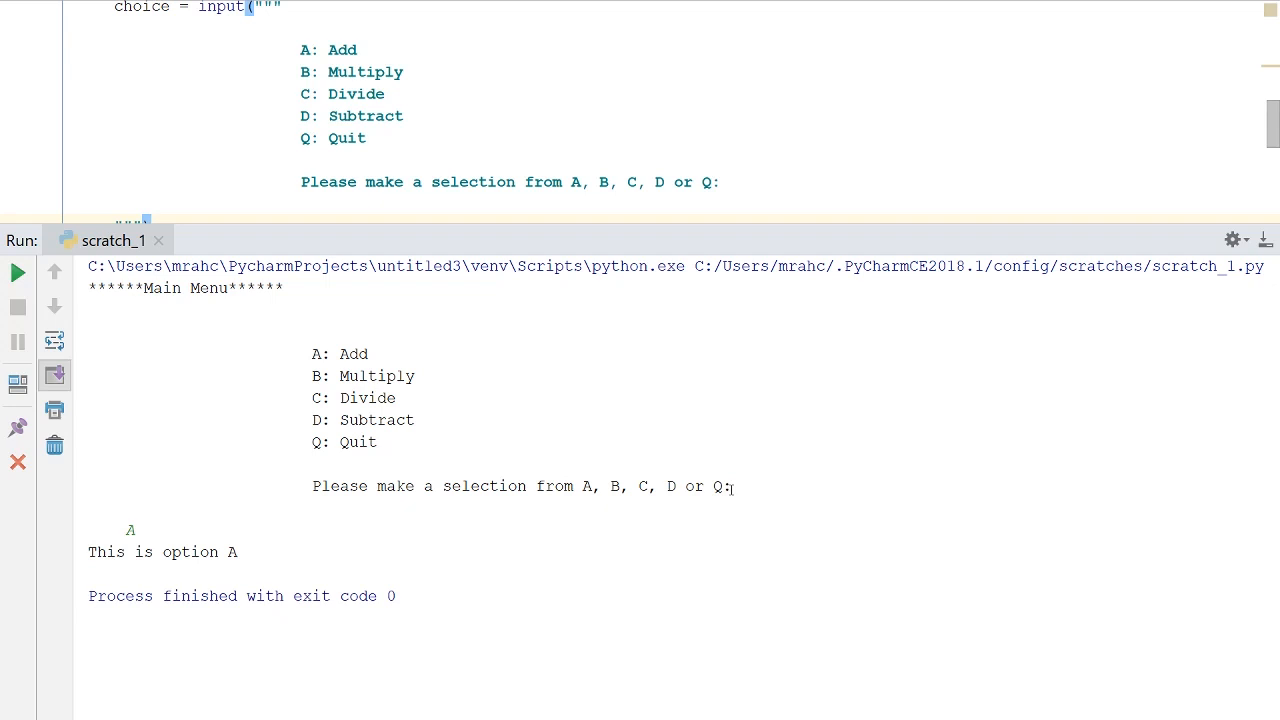
{"action": "mouse_move", "coordinate": [802, 92]}
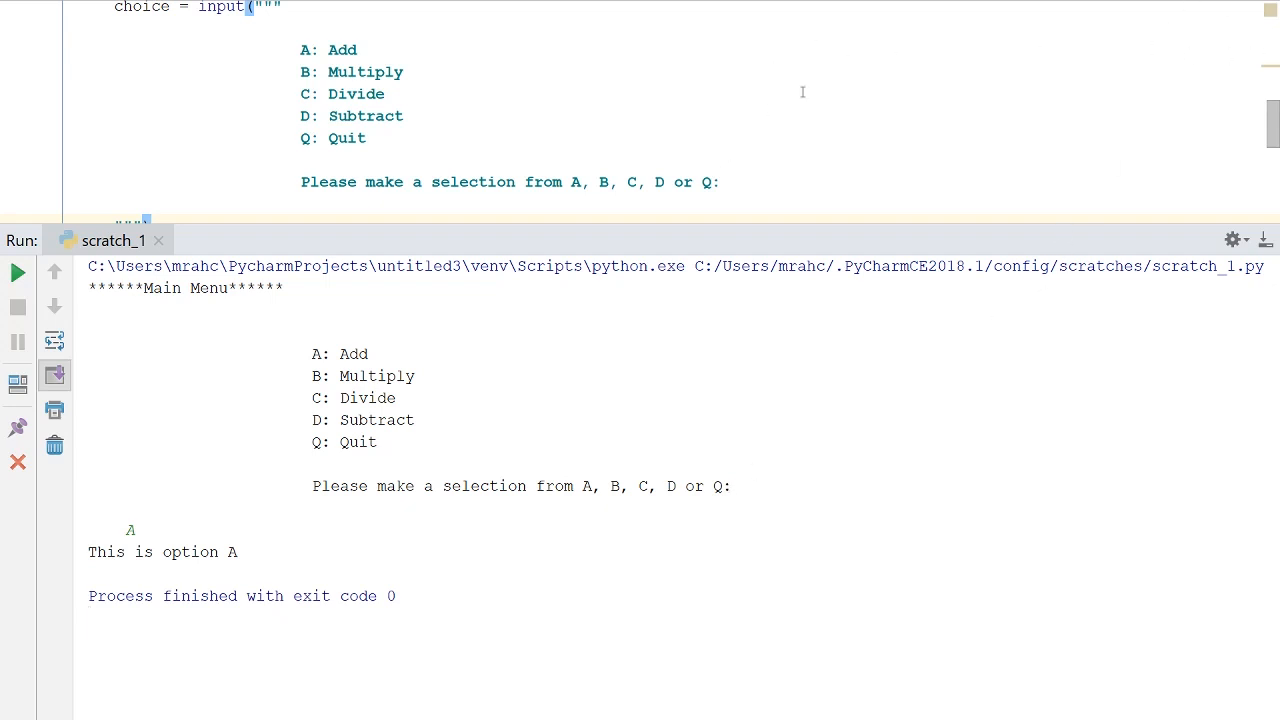
{"action": "left_click", "coordinate": [17, 273]}
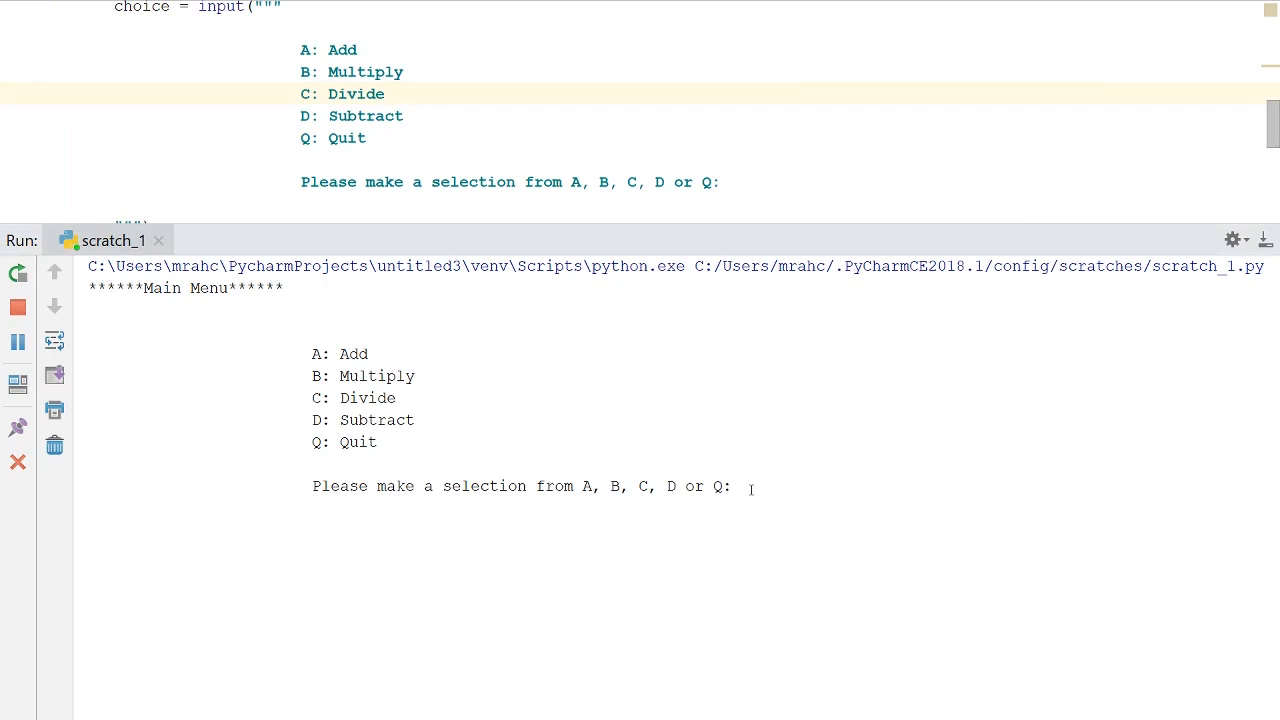
{"action": "type", "text": "a"}
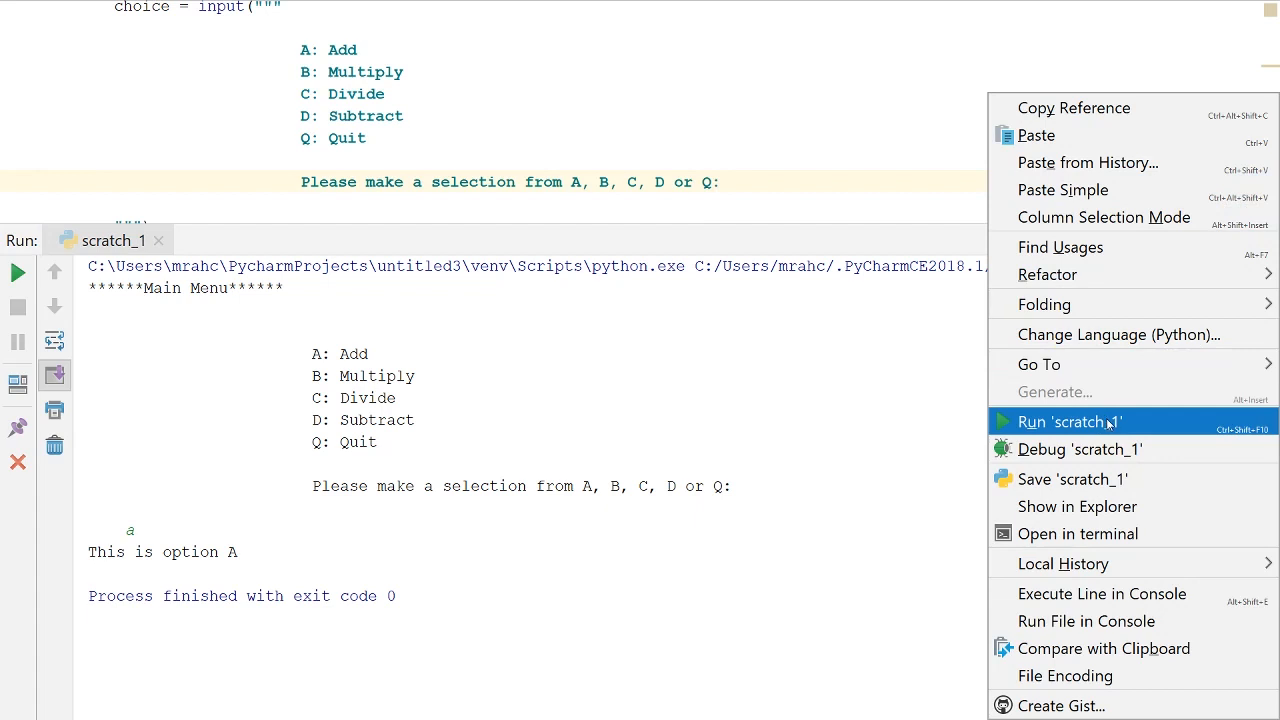
{"action": "left_click", "coordinate": [1069, 421]}
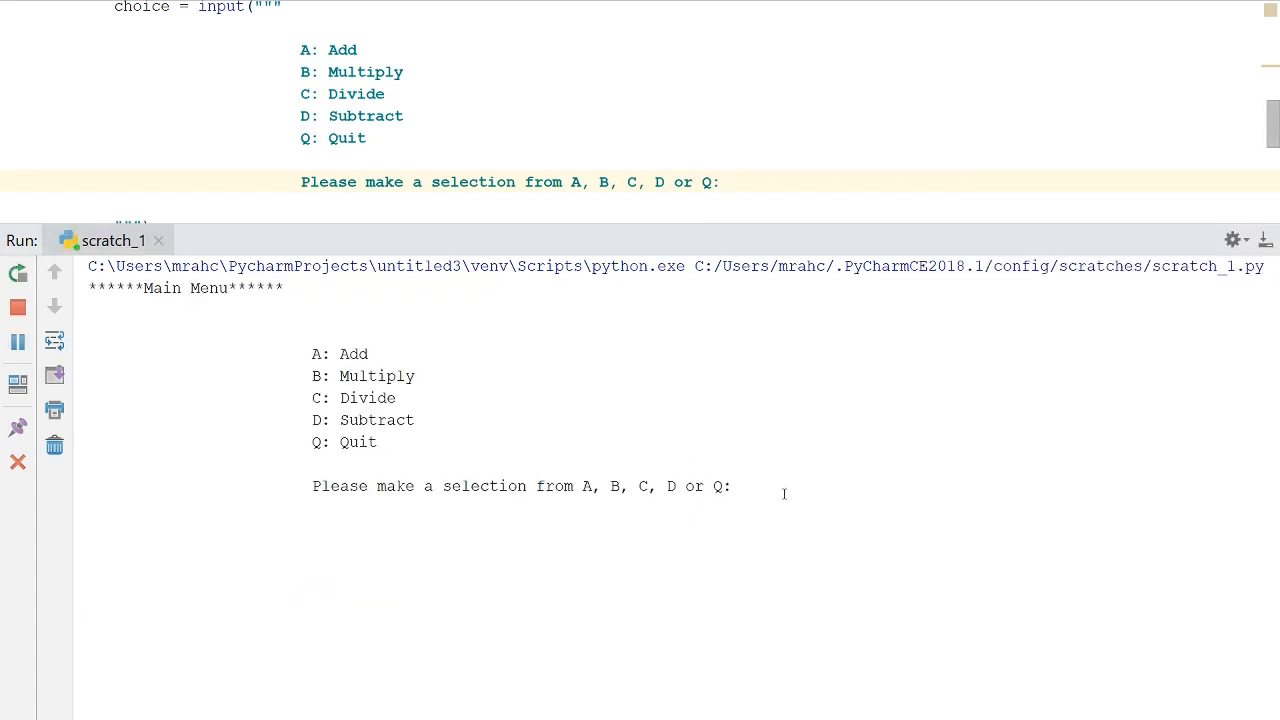
{"action": "type", "text": "q"}
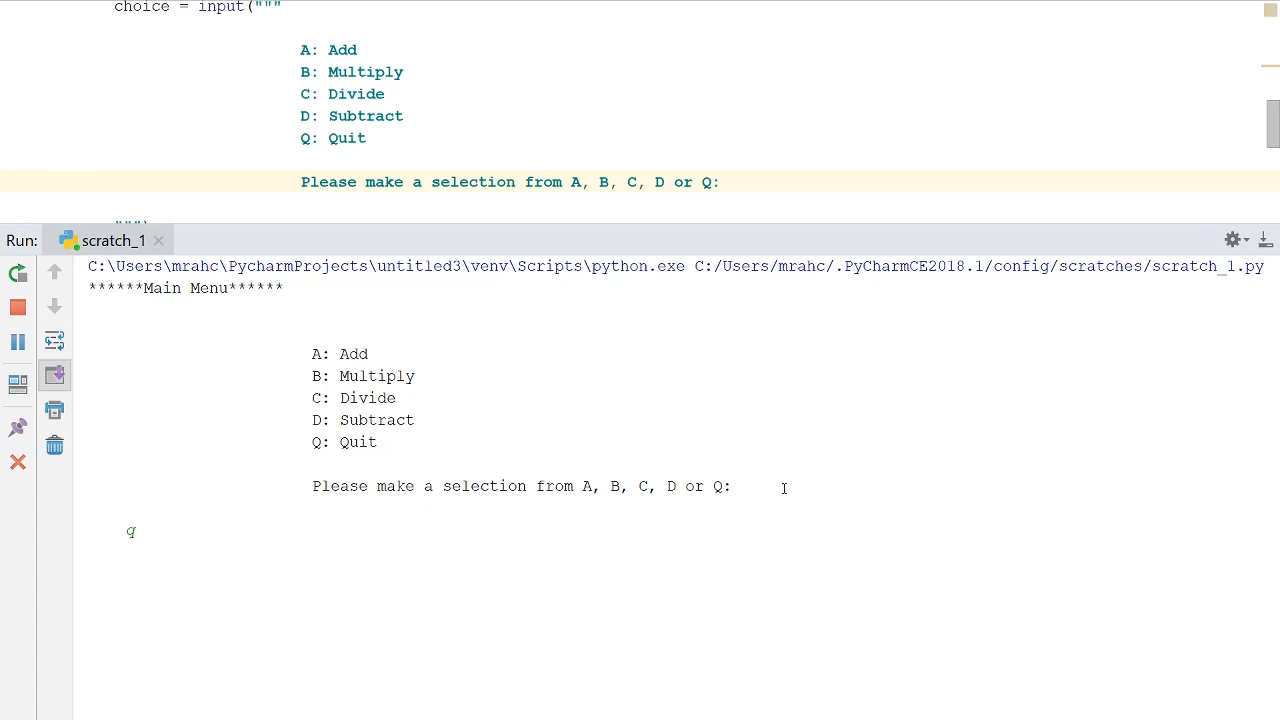
{"action": "key", "text": "Return"}
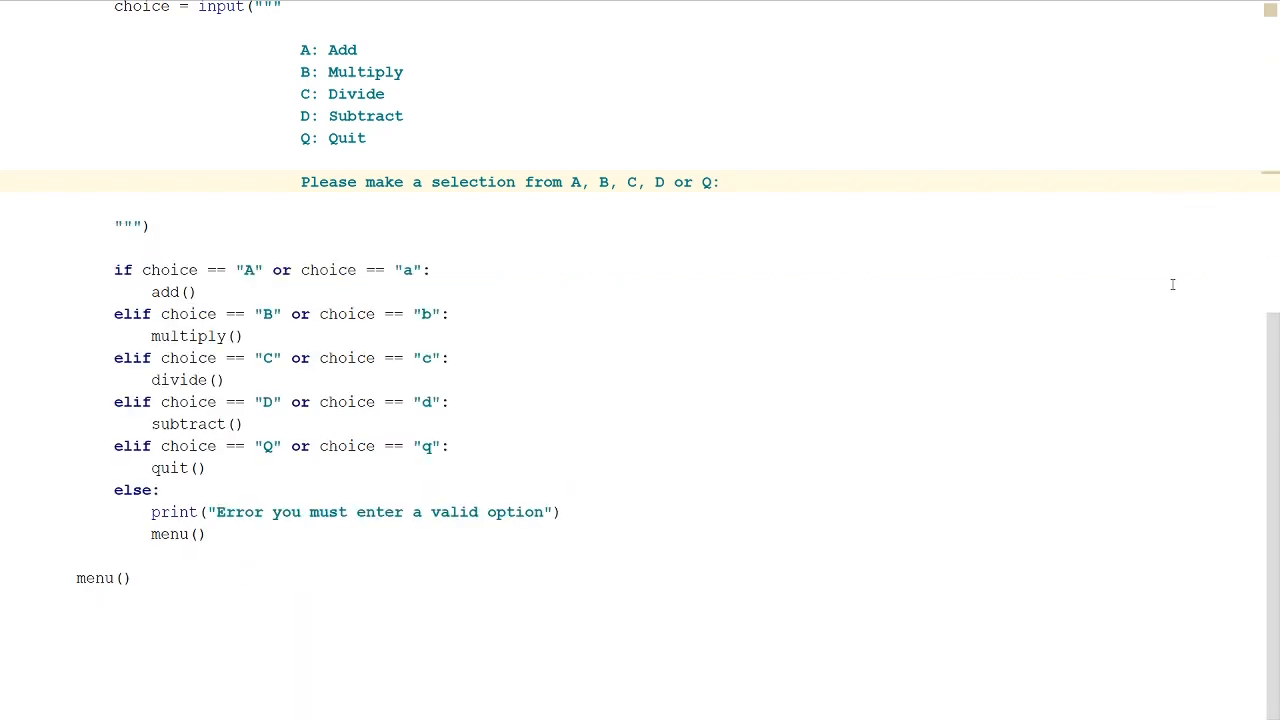
{"action": "scroll", "scroll_direction": "up", "scroll_amount": 3}
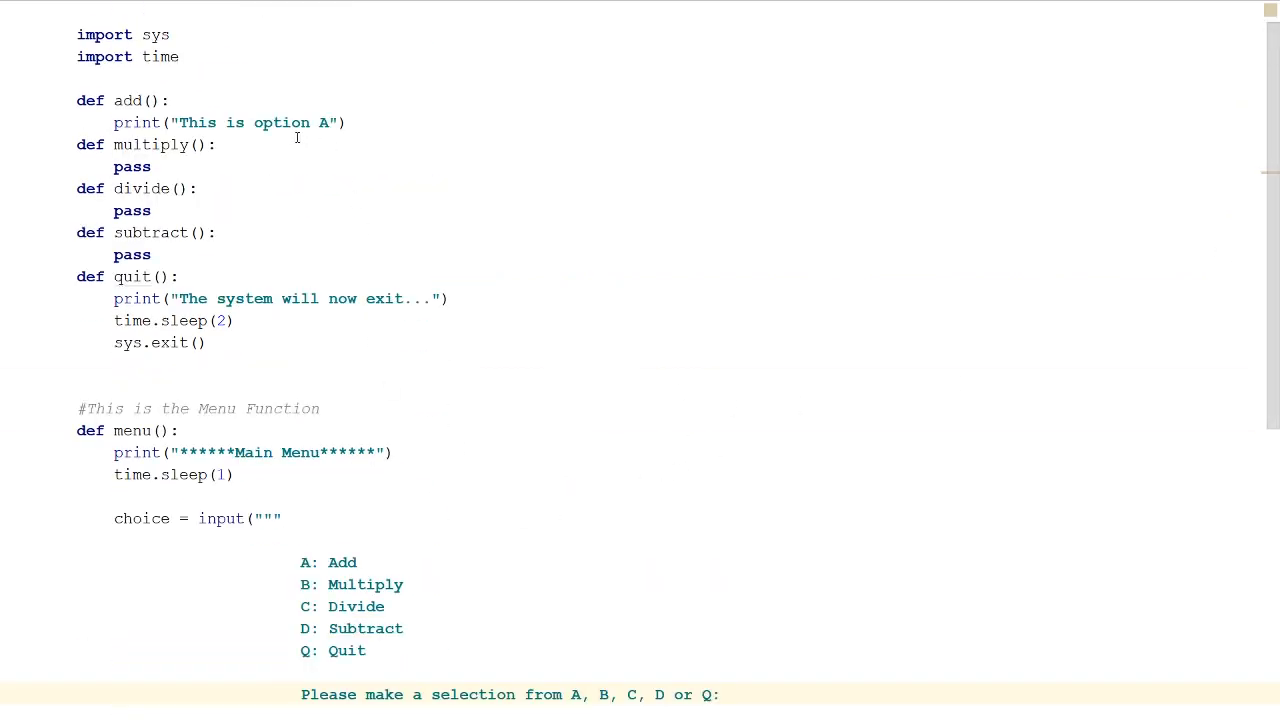
{"action": "scroll", "scroll_direction": "down", "scroll_amount": 3}
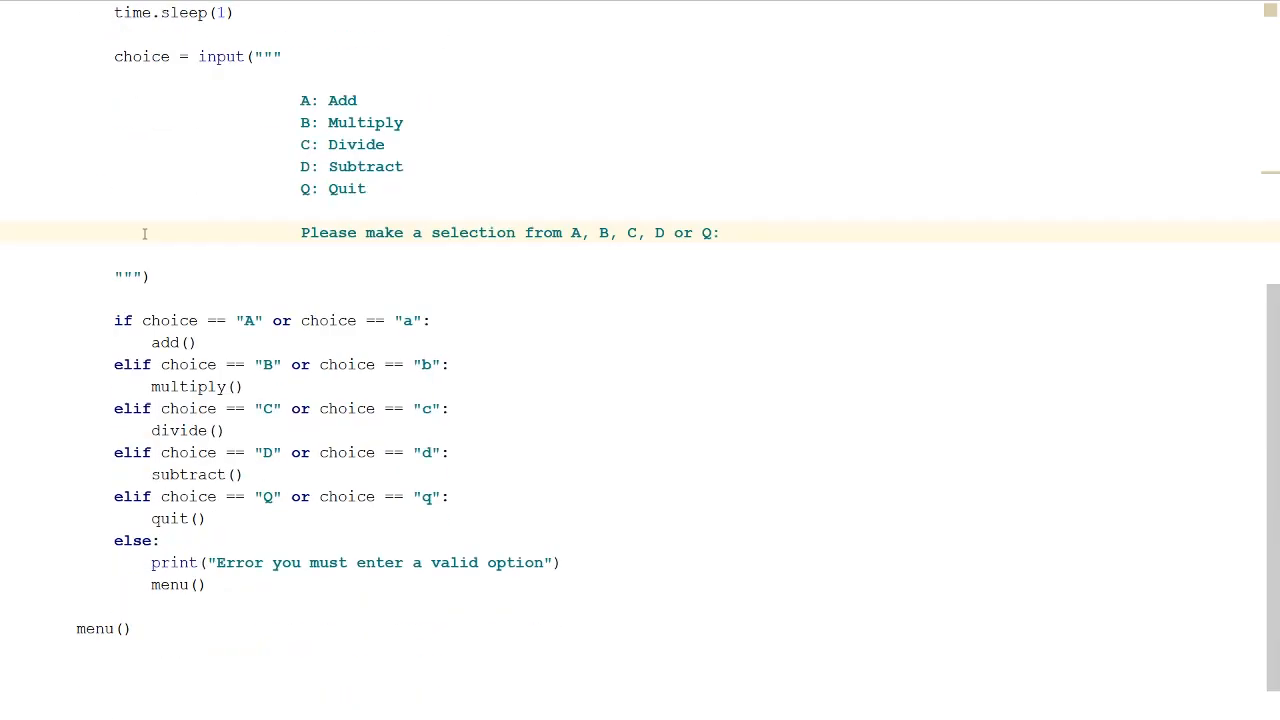
{"action": "mouse_move", "coordinate": [450, 349]}
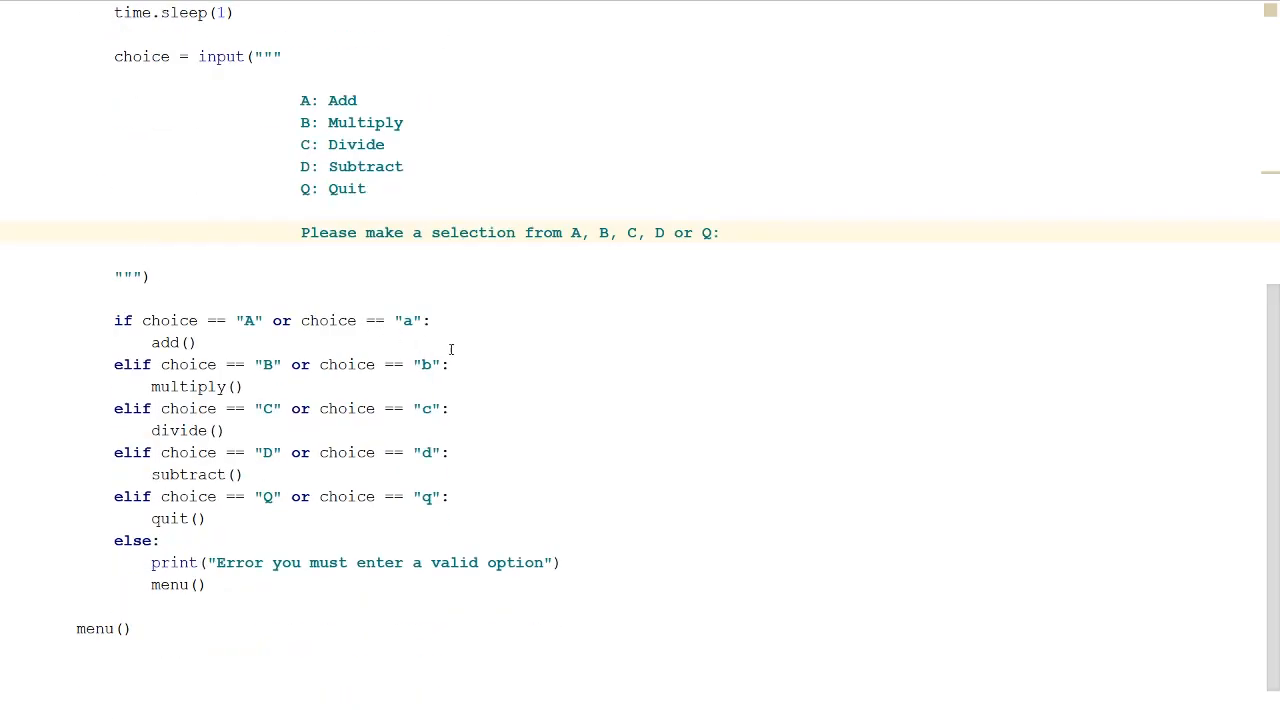
{"action": "scroll", "scroll_direction": "up", "scroll_amount": 3}
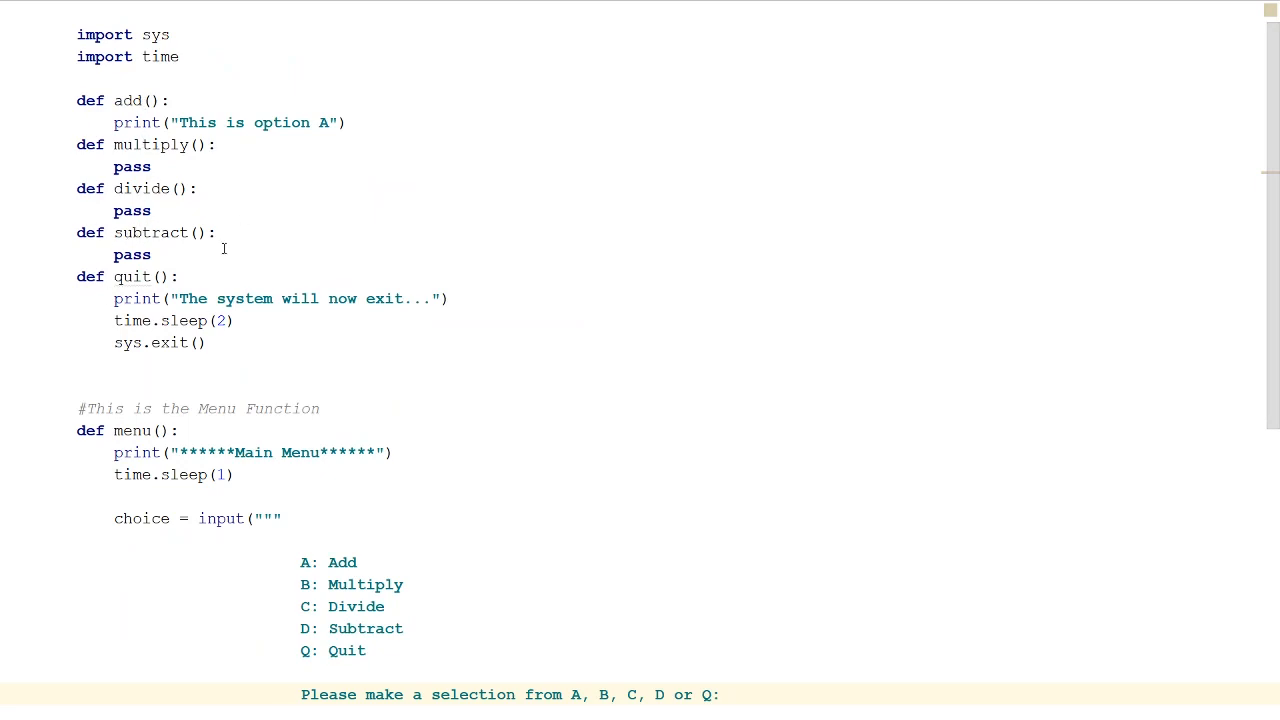
{"action": "scroll", "scroll_direction": "down", "scroll_amount": 3}
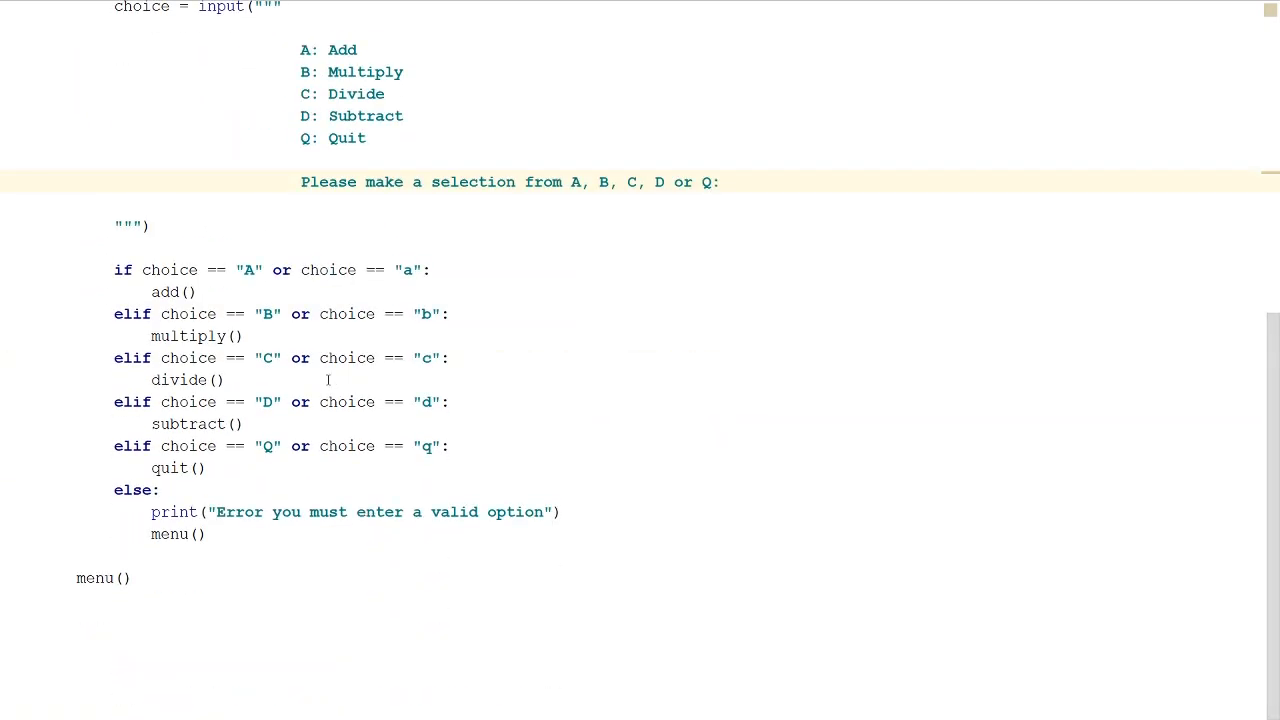
{"action": "scroll", "scroll_direction": "up", "scroll_amount": 3}
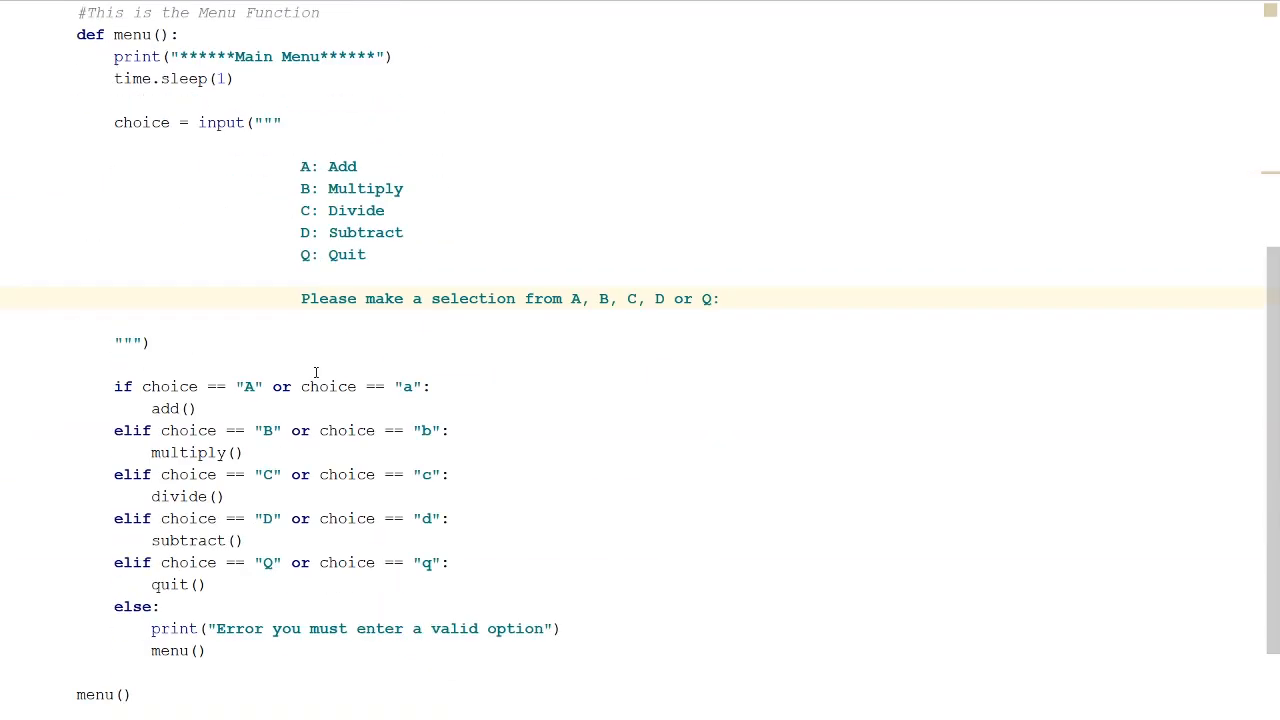
{"action": "mouse_move", "coordinate": [273, 448]}
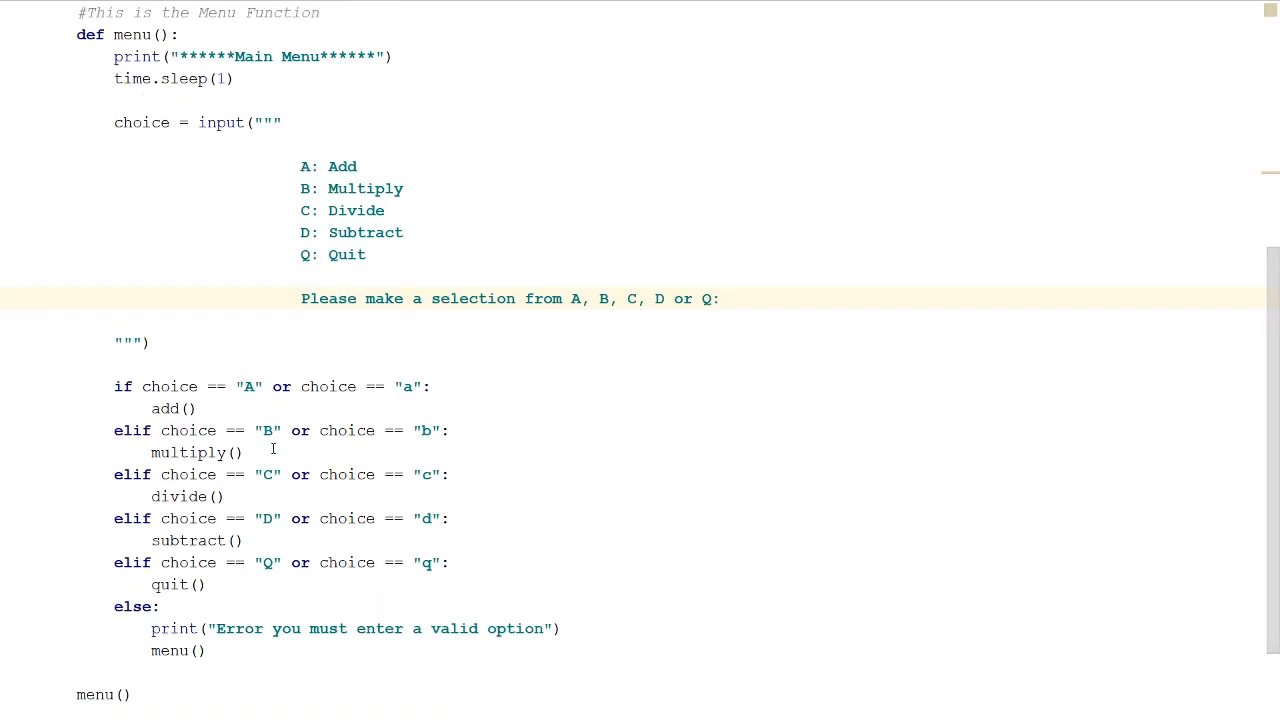
{"action": "scroll", "scroll_direction": "down", "scroll_amount": 3}
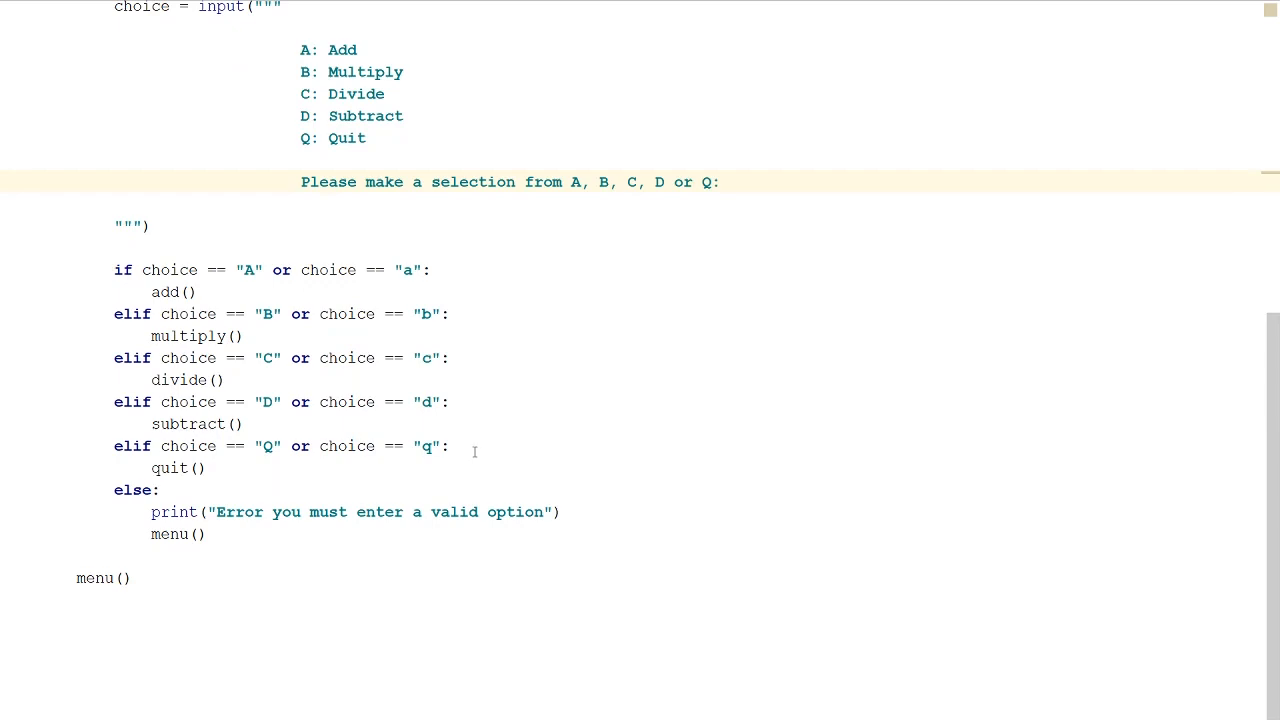
{"action": "scroll", "scroll_direction": "up", "scroll_amount": 3}
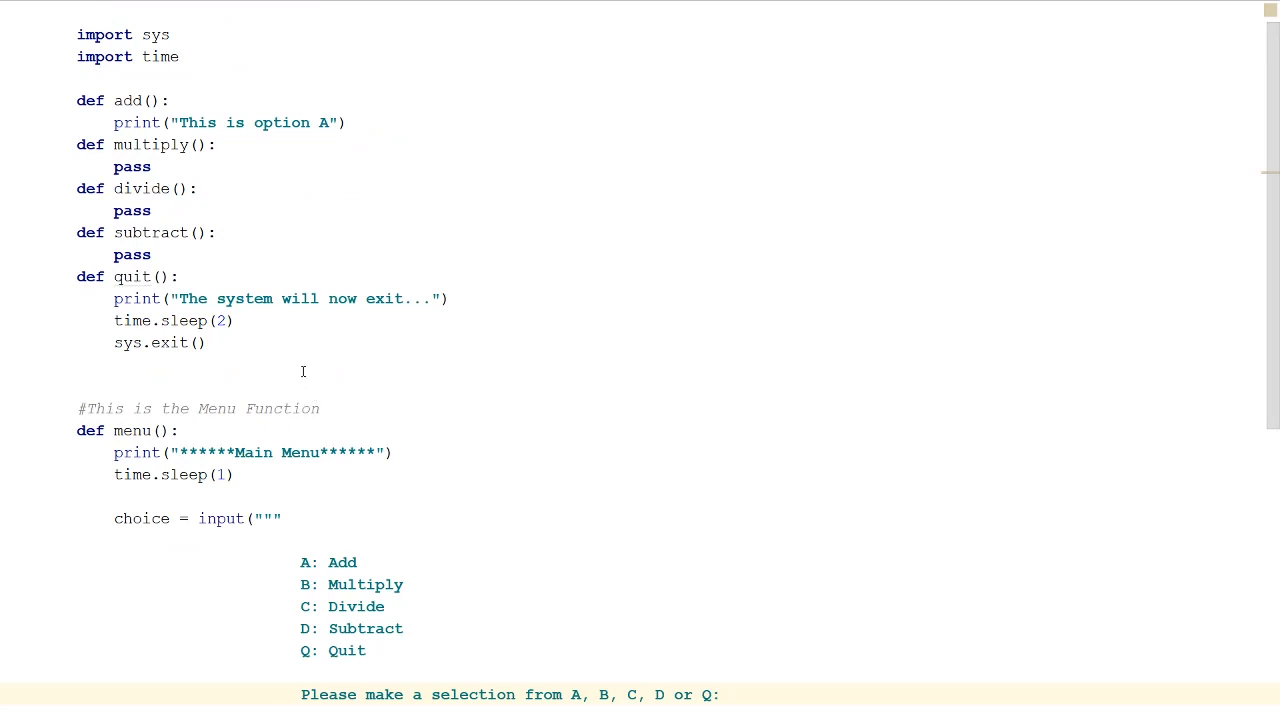
{"action": "mouse_move", "coordinate": [232, 341]}
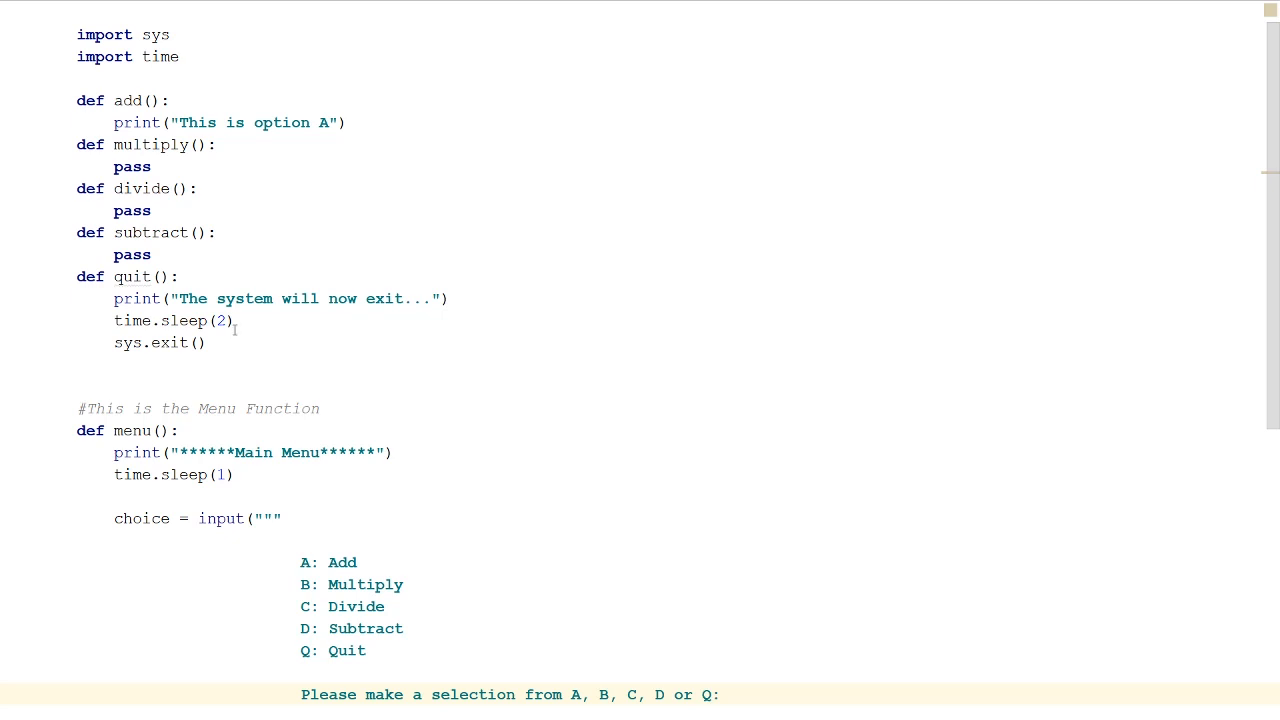
{"action": "mouse_move", "coordinate": [261, 329]}
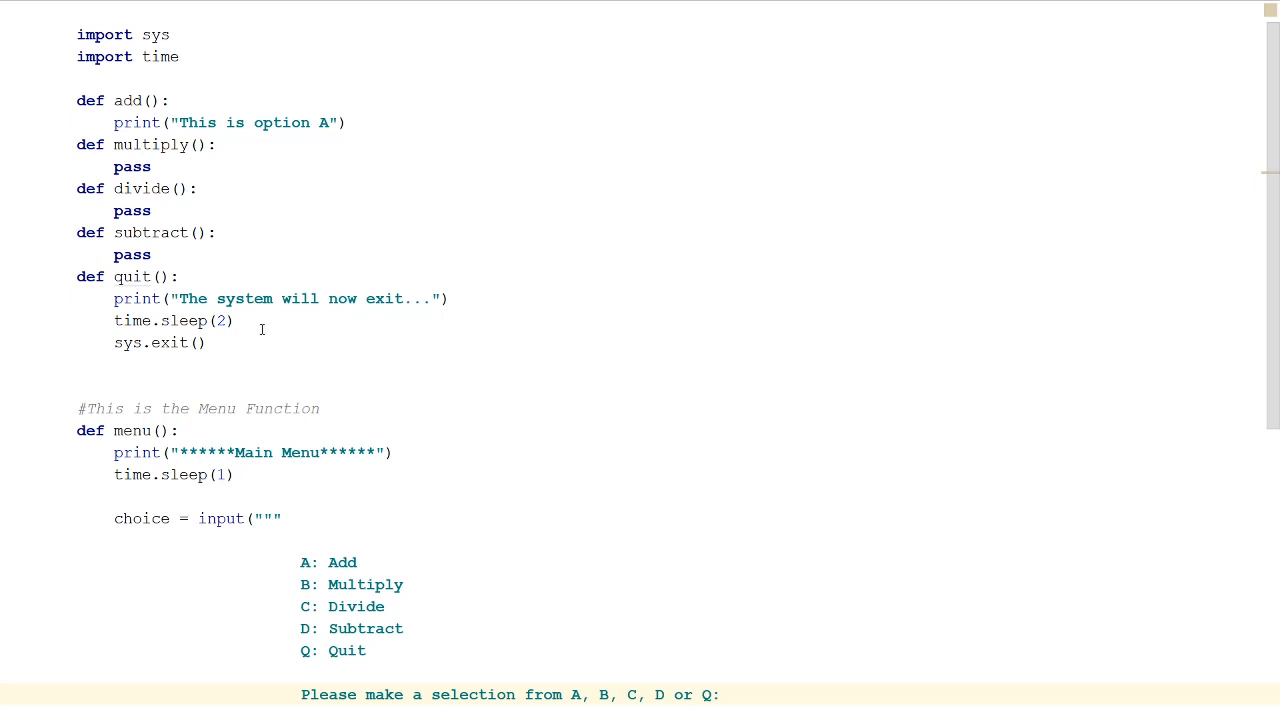
{"action": "mouse_move", "coordinate": [240, 328]}
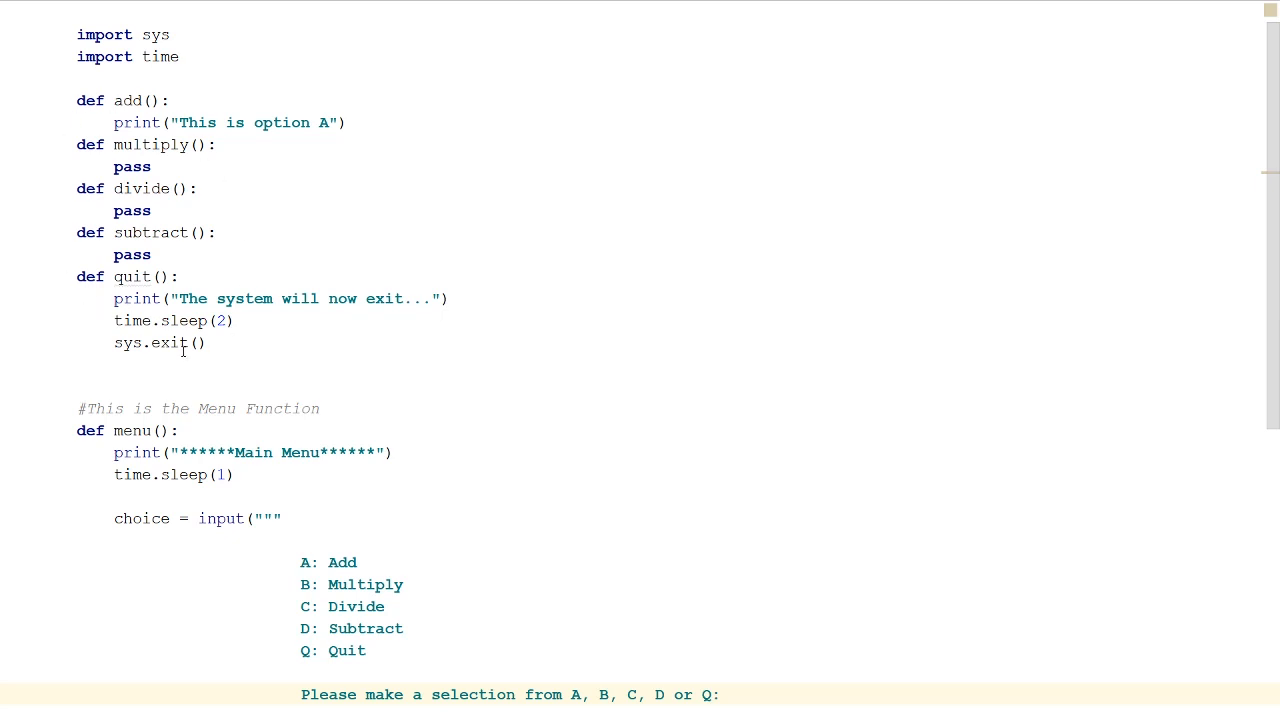
{"action": "mouse_move", "coordinate": [250, 331]}
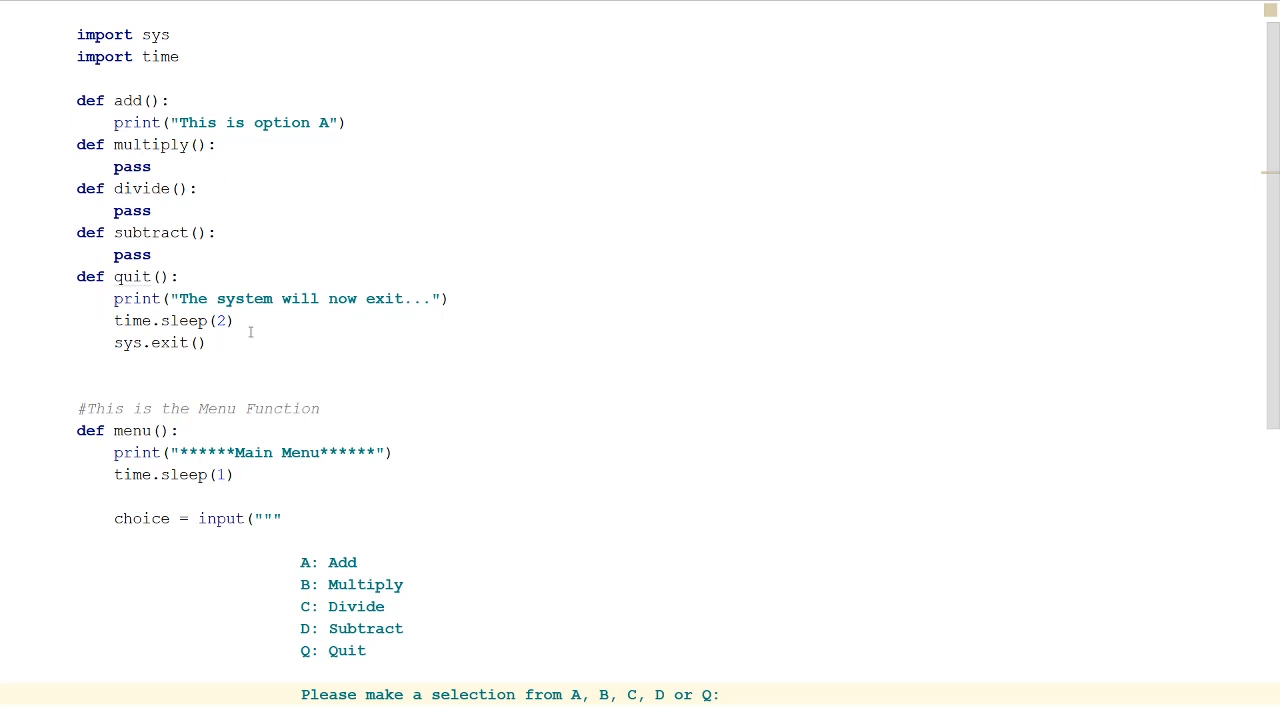